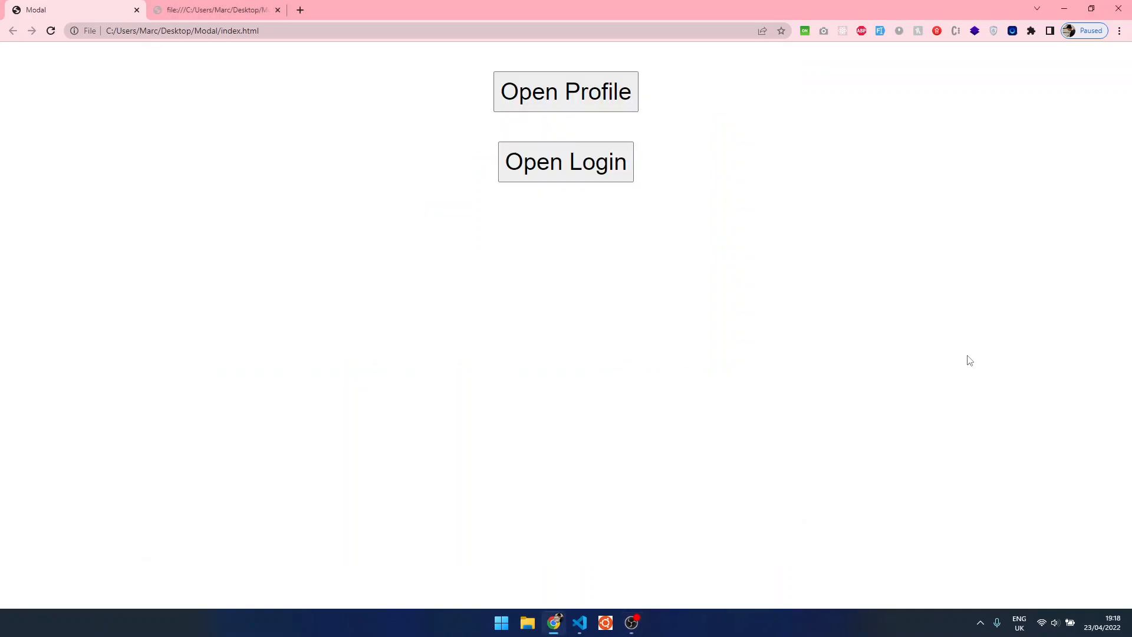
pyautogui.moveTo(955, 362)
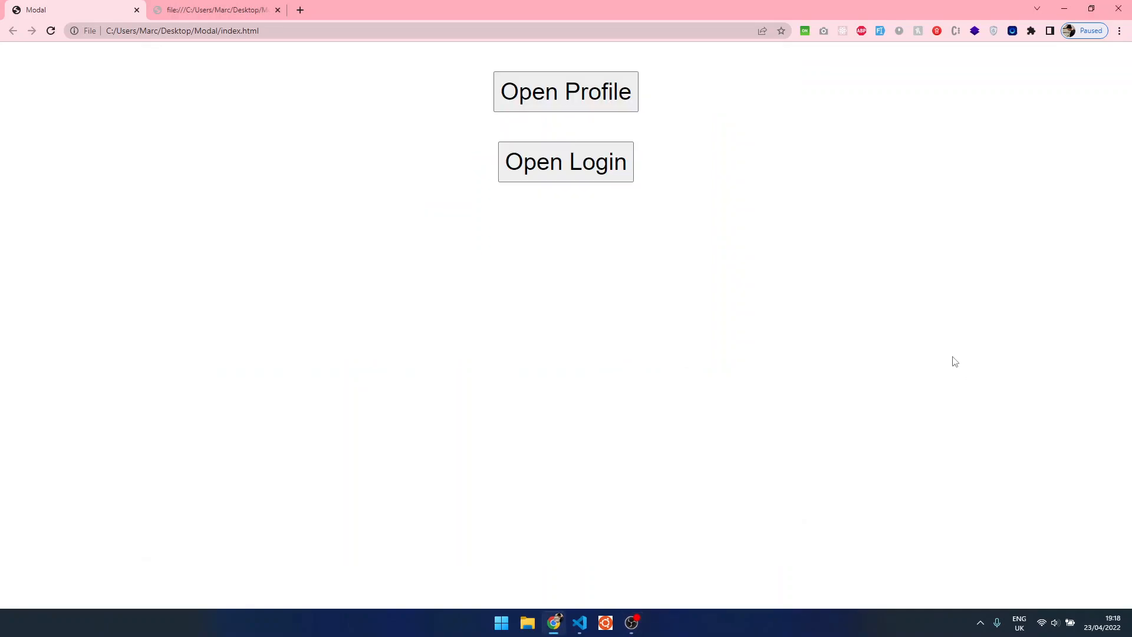
pyautogui.moveTo(654, 320)
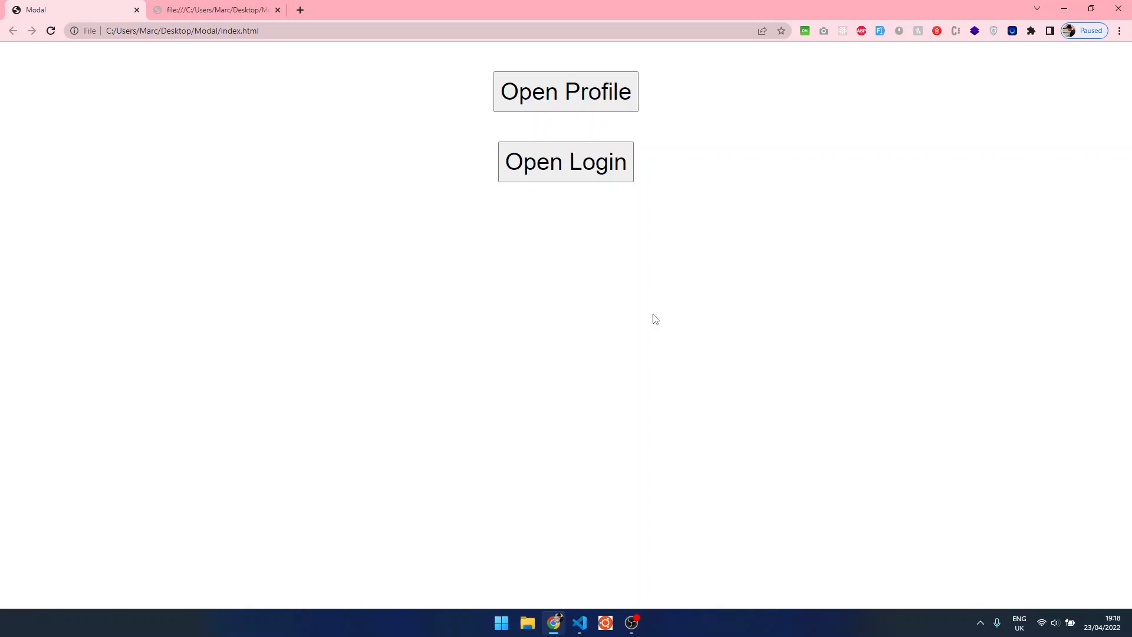
pyautogui.moveTo(546, 163)
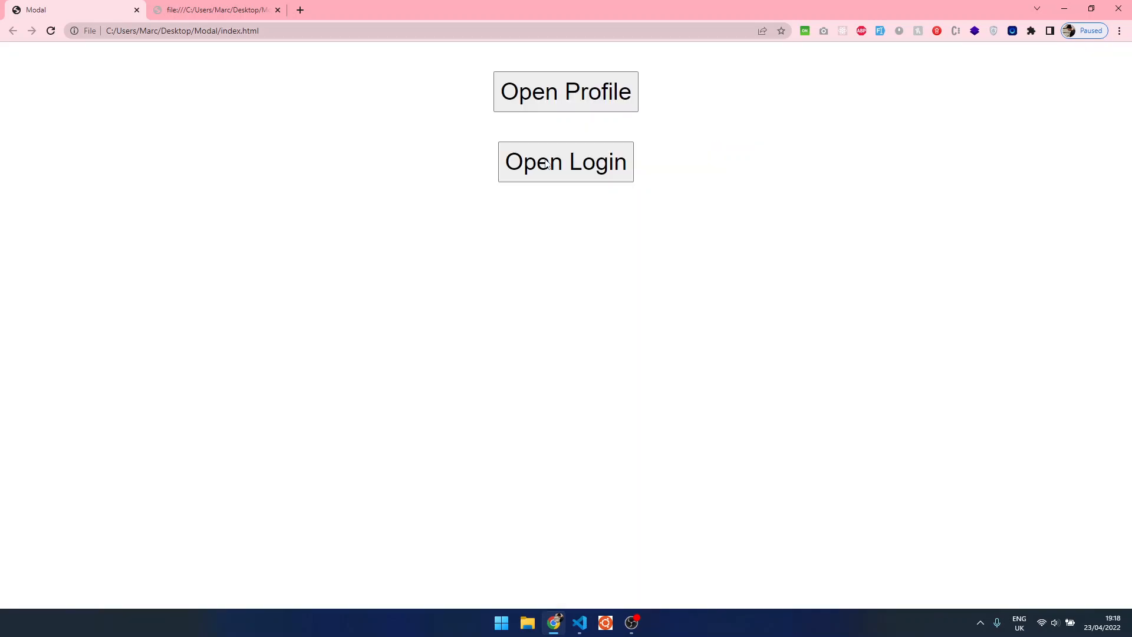
# Bring the Visual Studio Code window with the Modal-Tutorial project to the front.
pyautogui.click(564, 92)
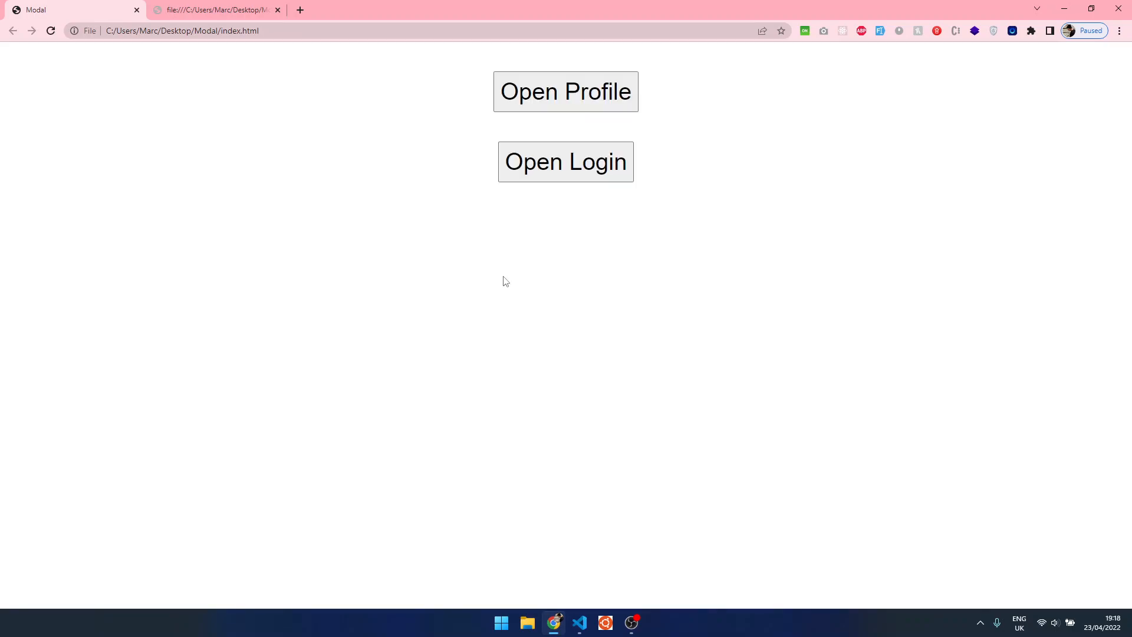
pyautogui.click(565, 92)
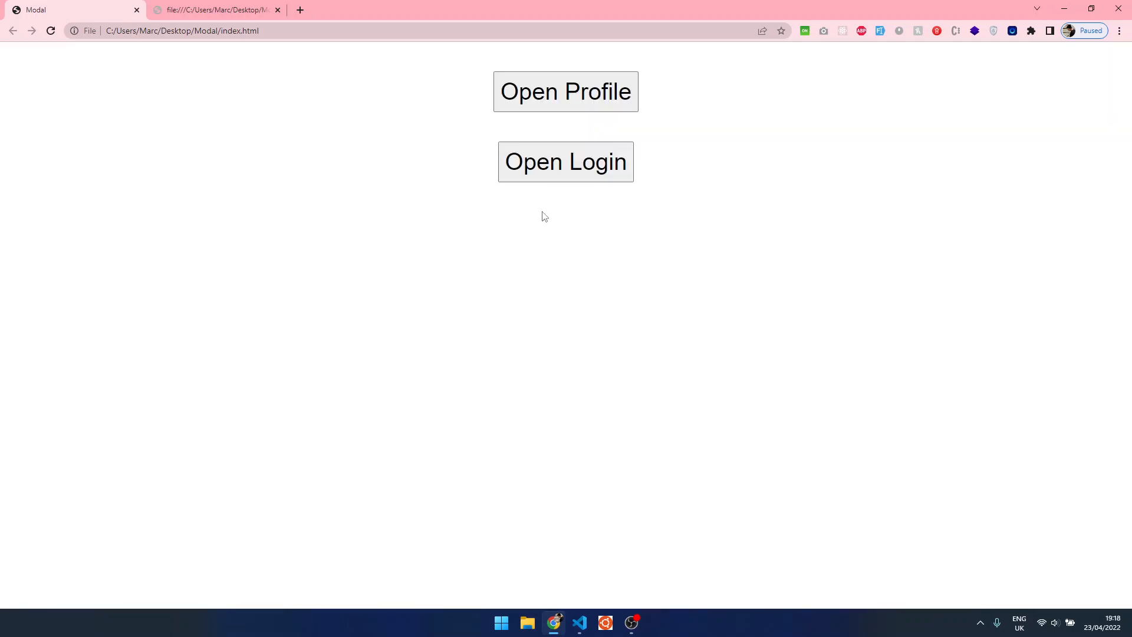
pyautogui.click(565, 162)
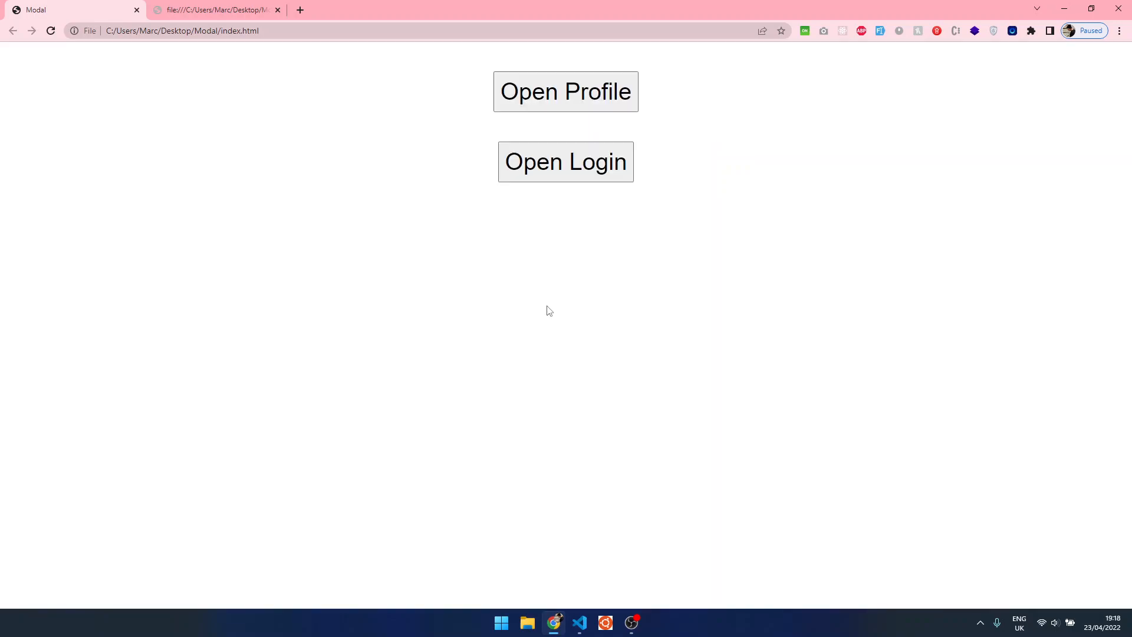
pyautogui.click(565, 161)
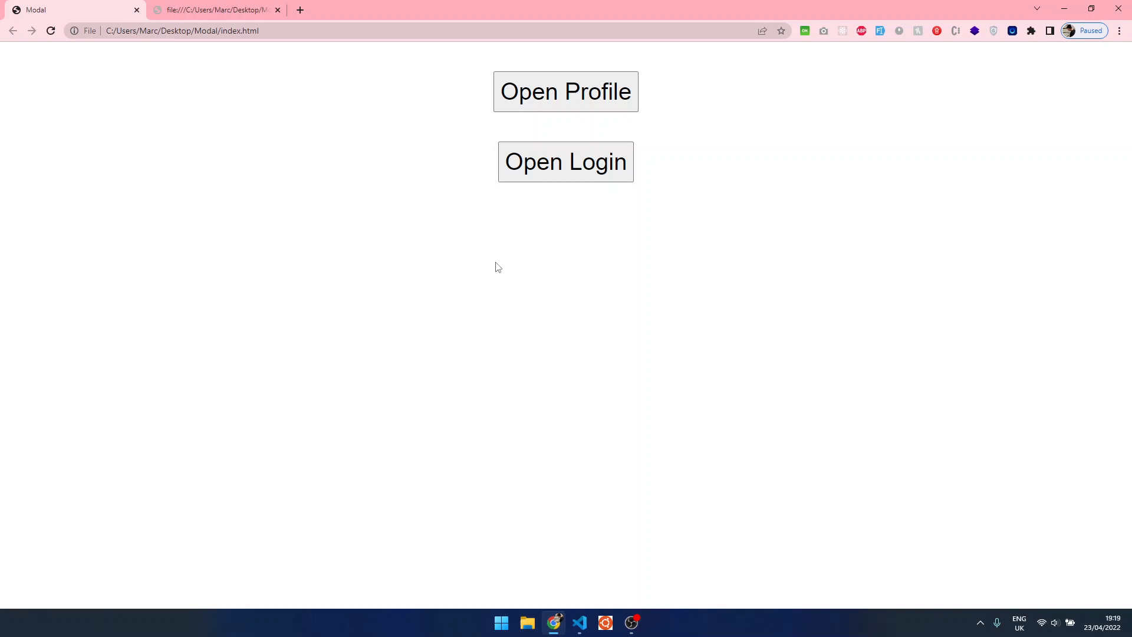
pyautogui.moveTo(525, 314)
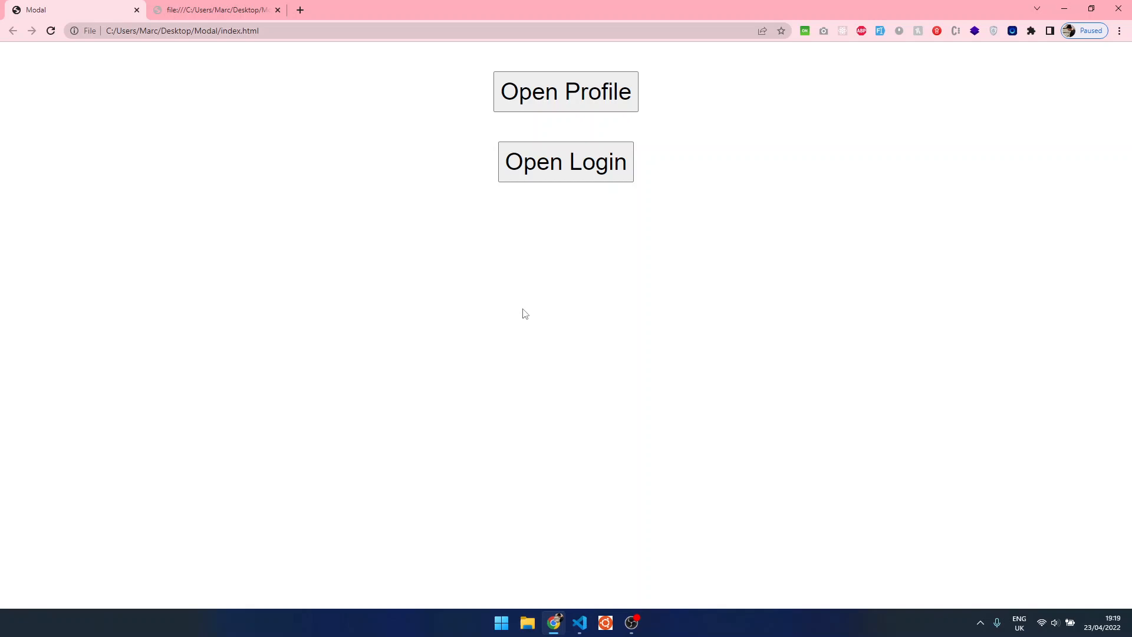
pyautogui.moveTo(585, 619)
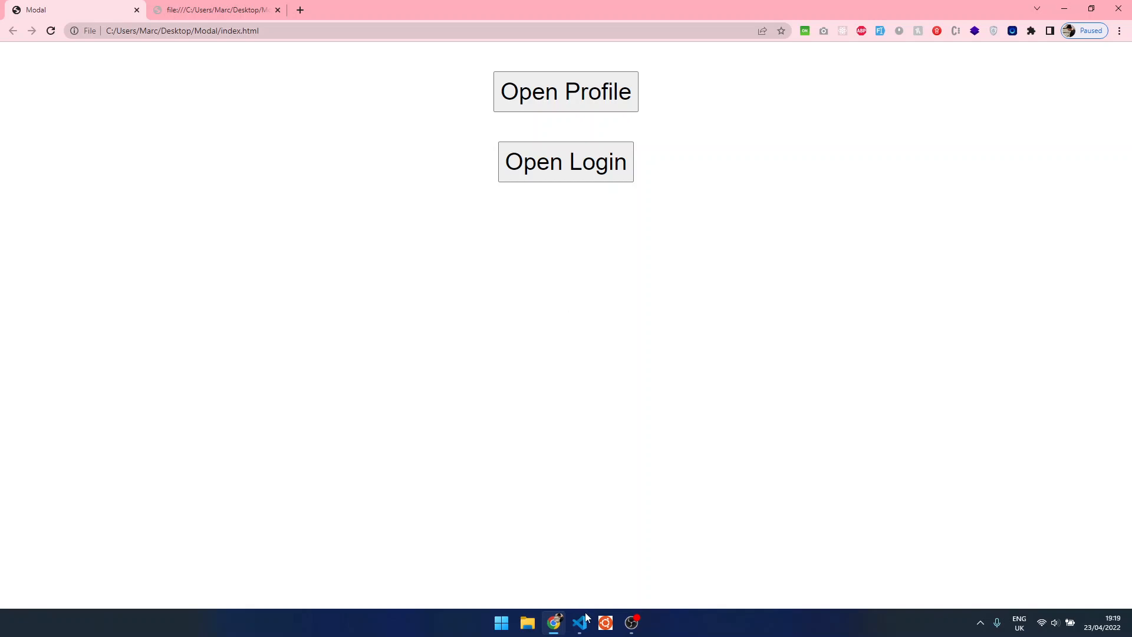
pyautogui.click(579, 621)
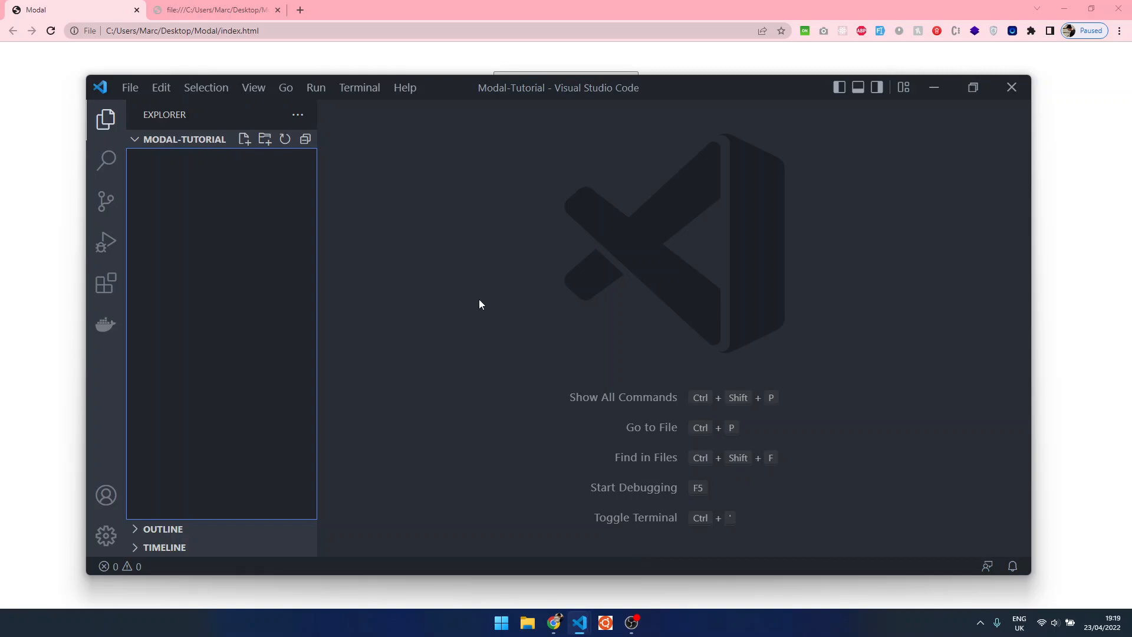
pyautogui.moveTo(210, 209)
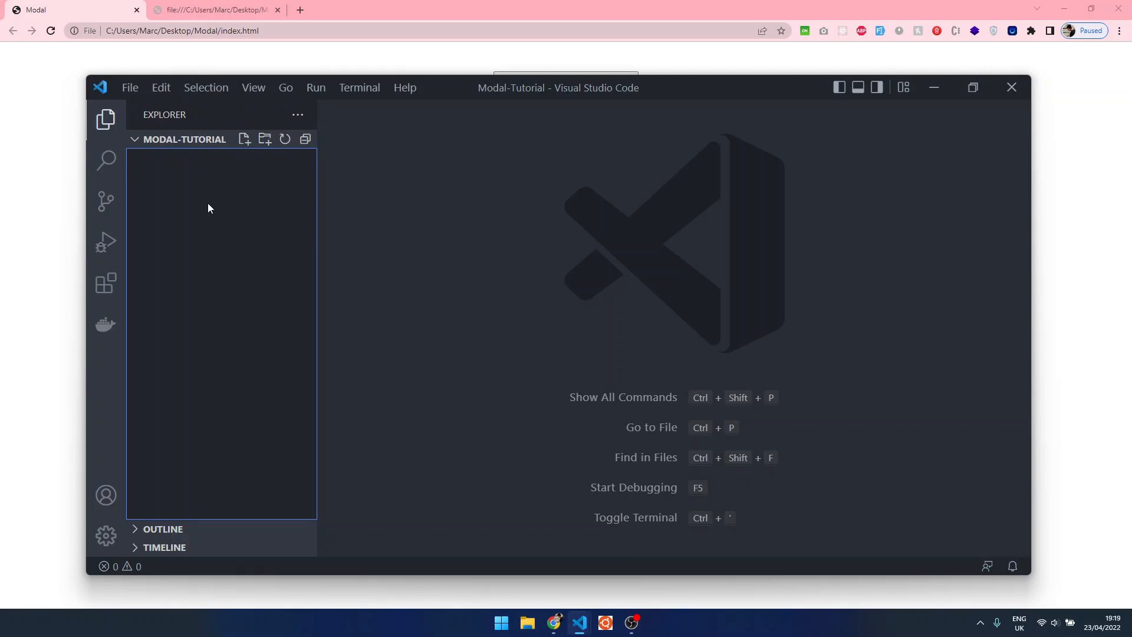
# Create index.html, css/modal.css and js/modal.js in the project via Explorer's New File.
pyautogui.click(245, 139)
pyautogui.write('index.html')
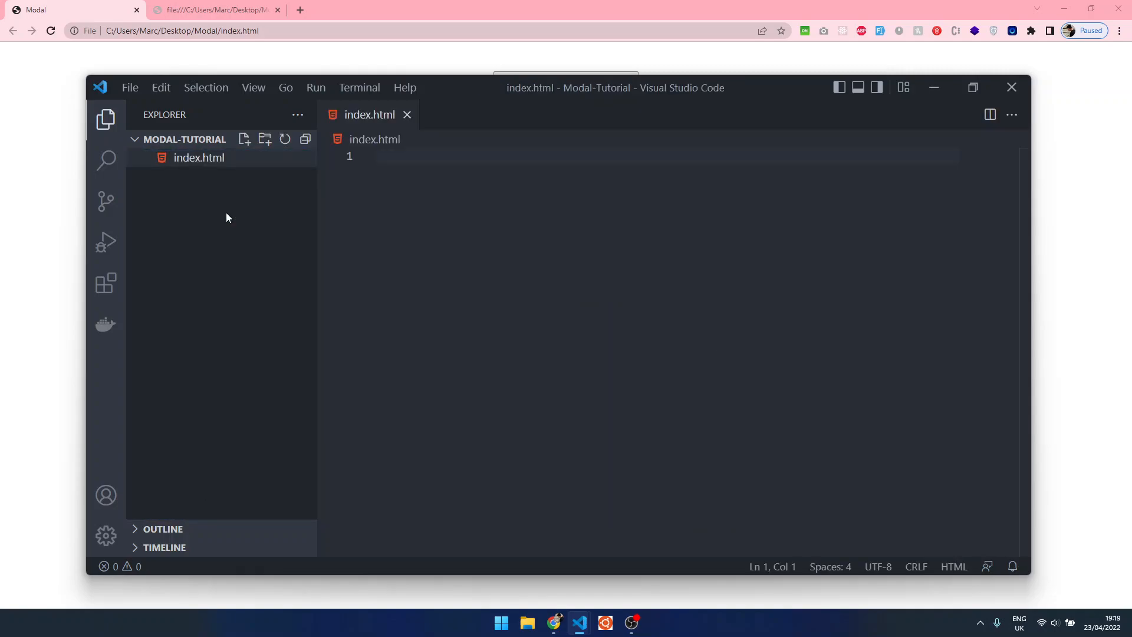
pyautogui.write('css/mo')
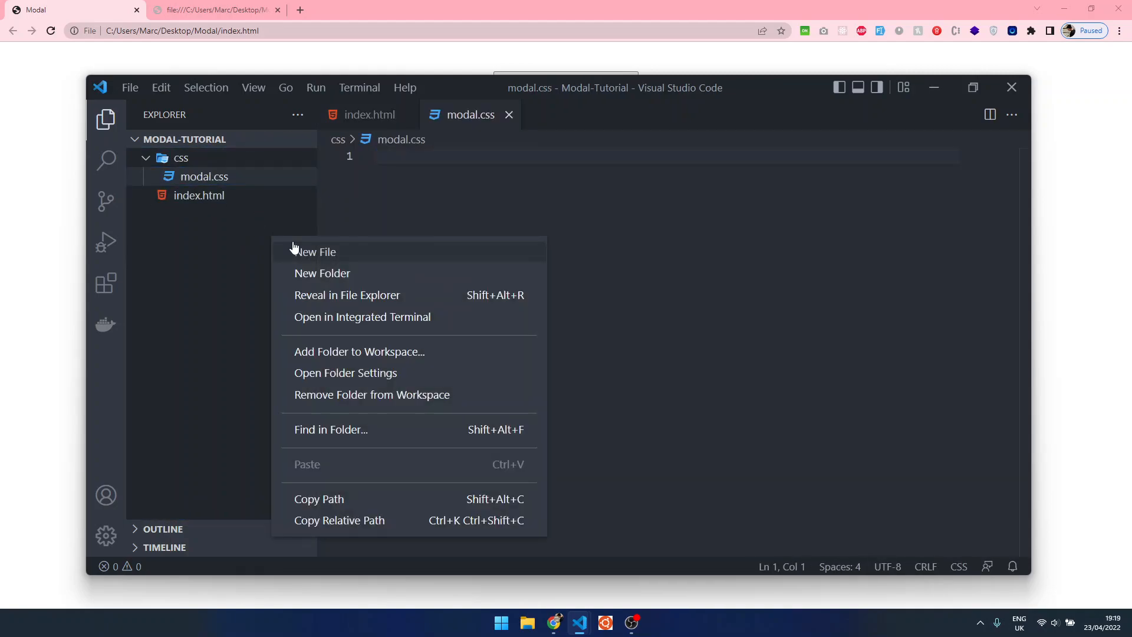
pyautogui.click(316, 252)
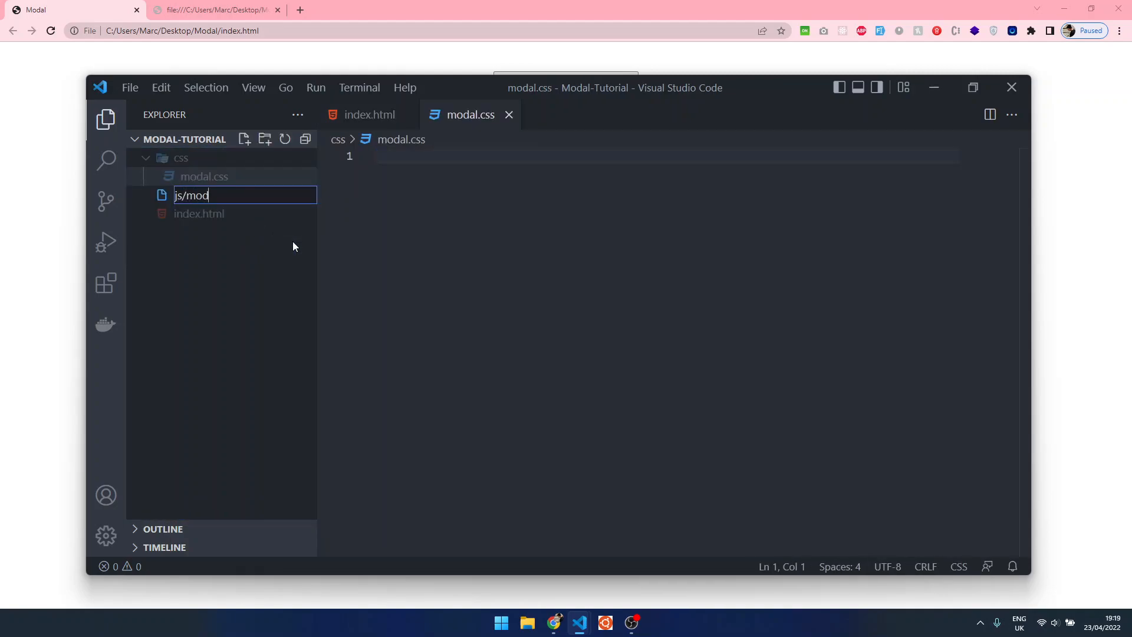
pyautogui.press('Return')
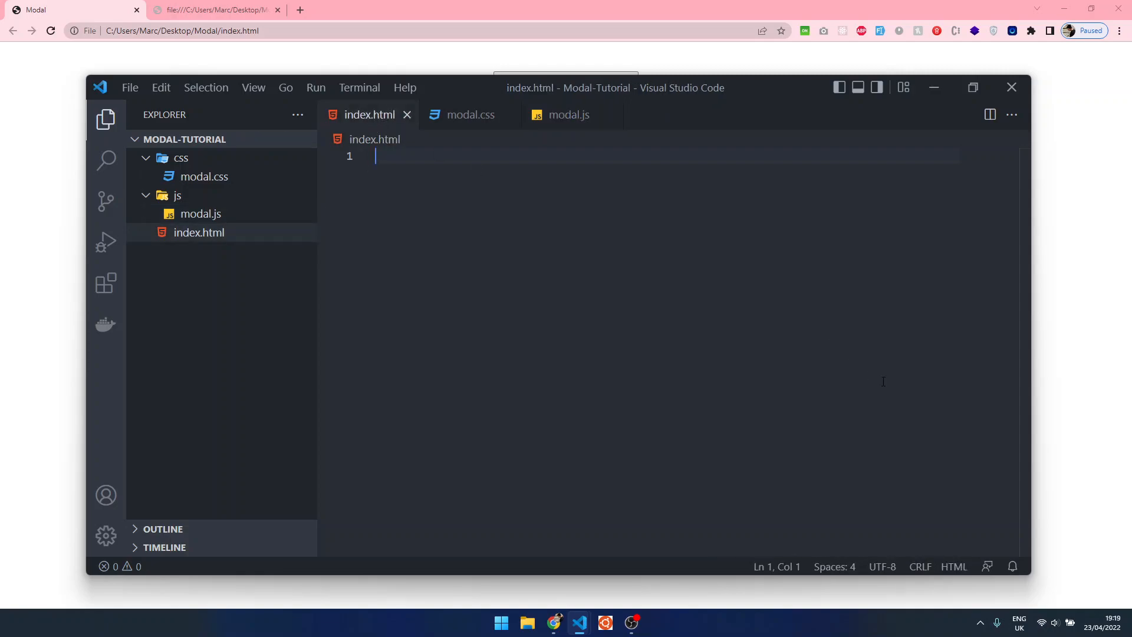
pyautogui.moveTo(369, 202)
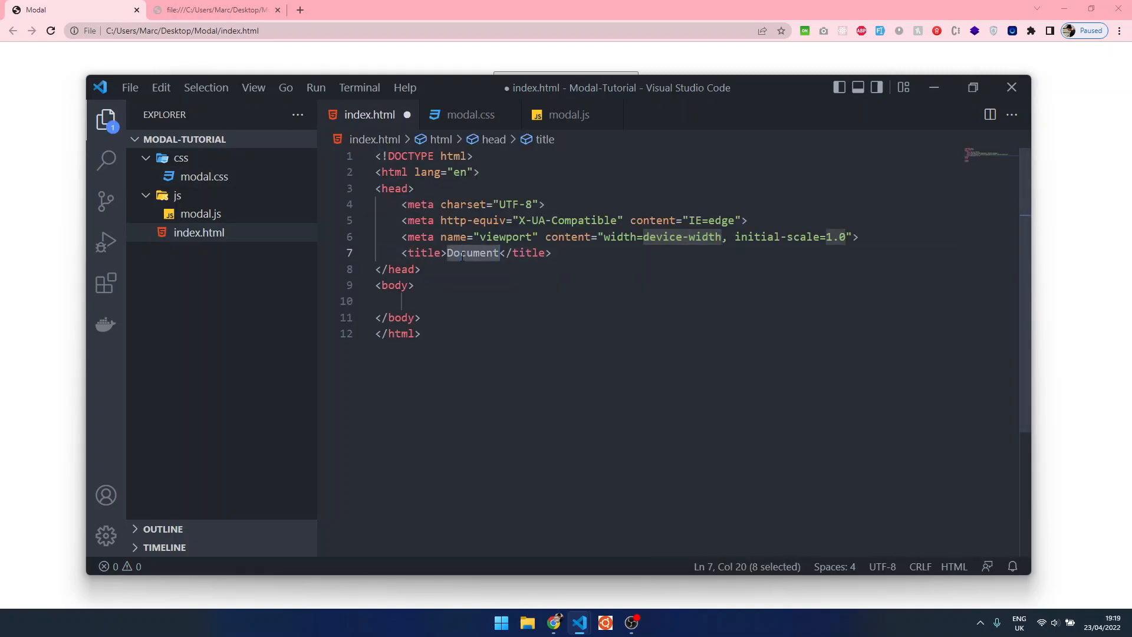
# Generate the HTML boilerplate, title it Modal and add a Scripts comment in the body.
pyautogui.write('Modal')
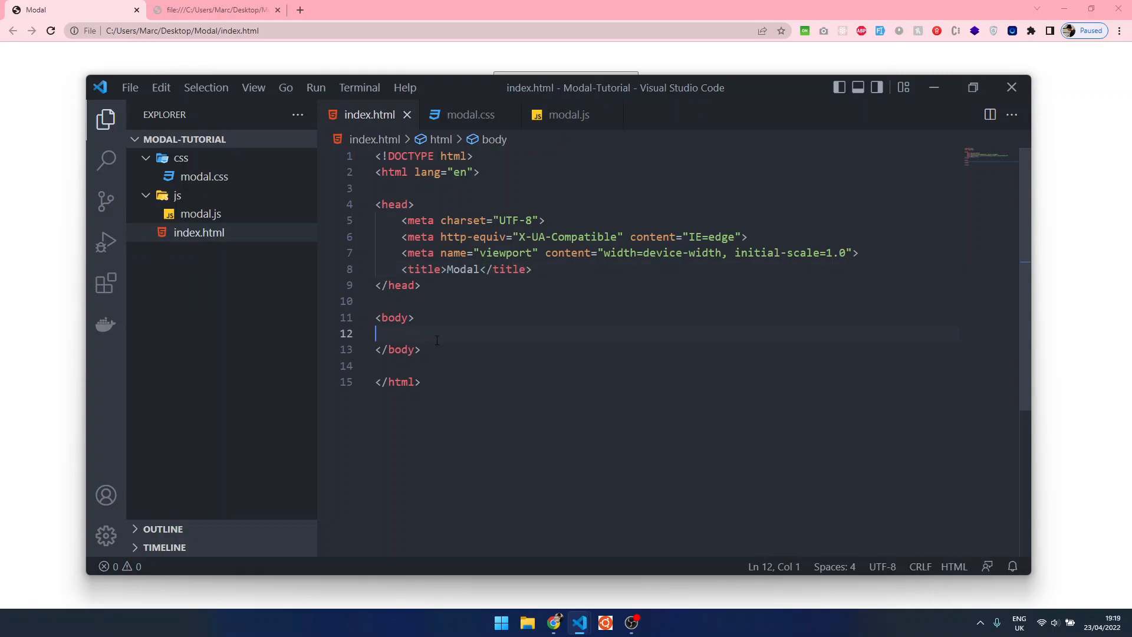
pyautogui.moveTo(463, 349)
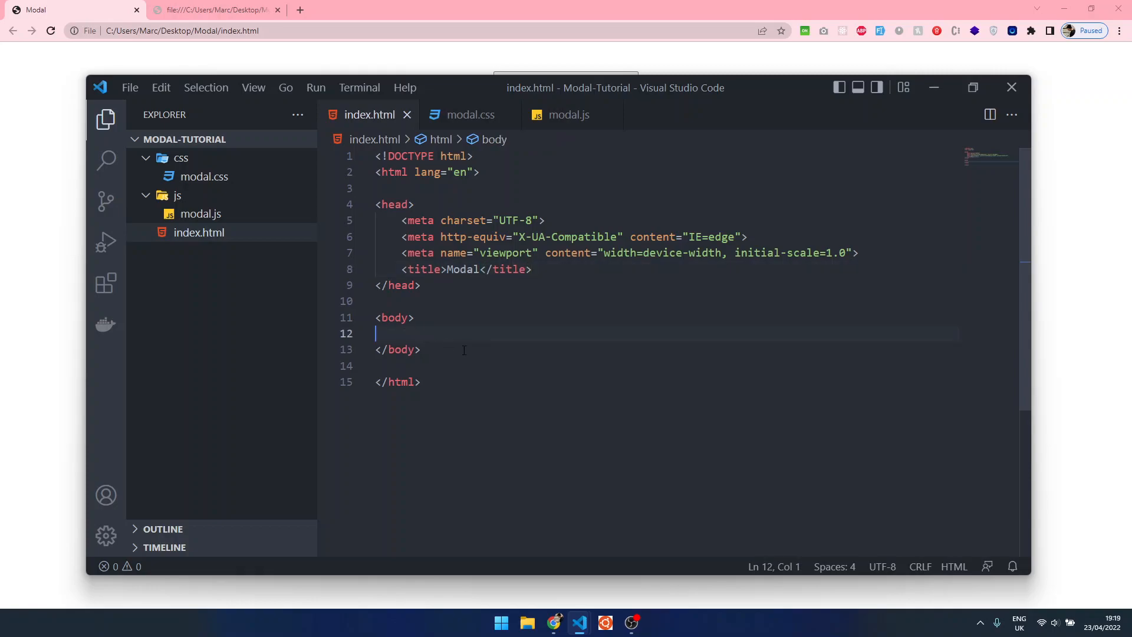
pyautogui.click(533, 268)
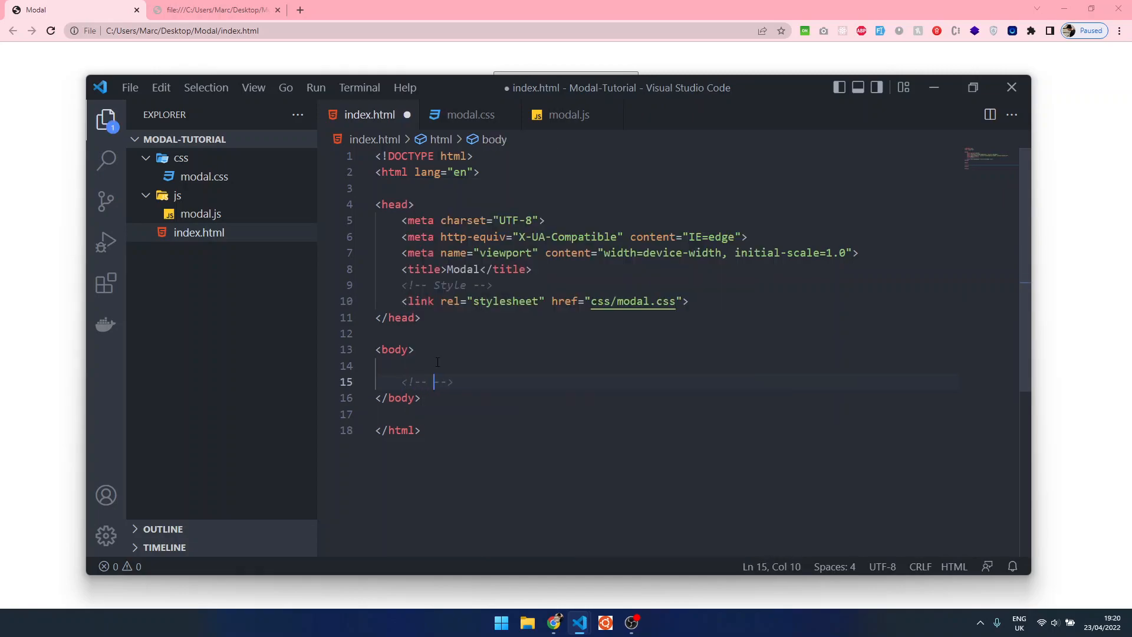
pyautogui.write('Scripts')
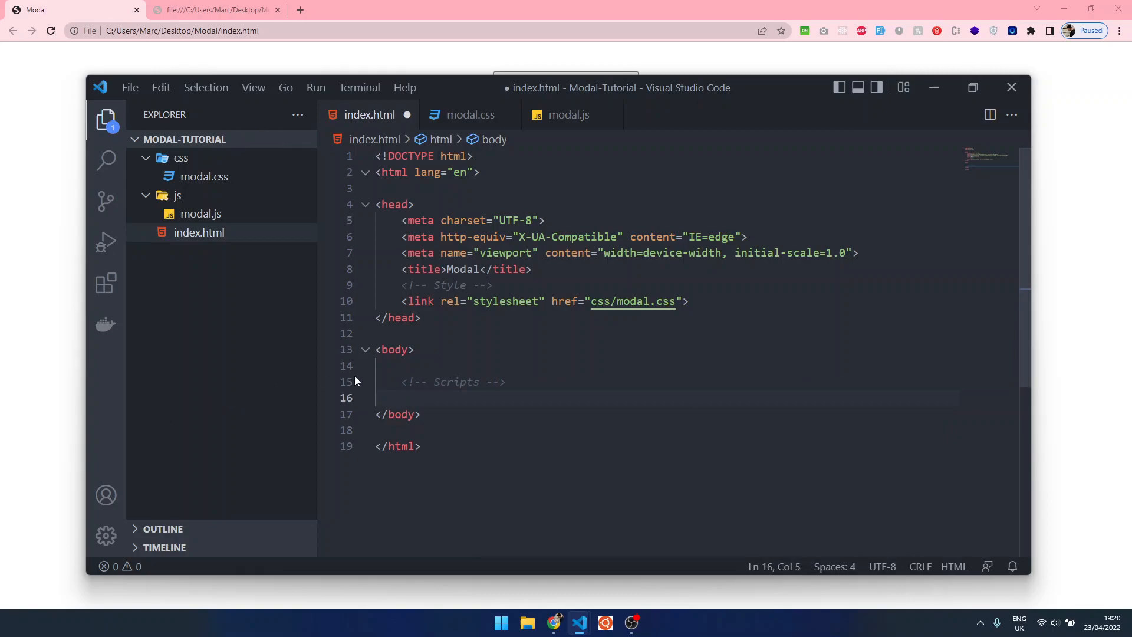
# Add script tags loading jQuery 3.6.0 from the Google CDN and js/modal.js.
pyautogui.write('<script src="https://ajax.googleapis.com/ajax/libs/jquery/3.6.0/jquery.min.js"></script>')
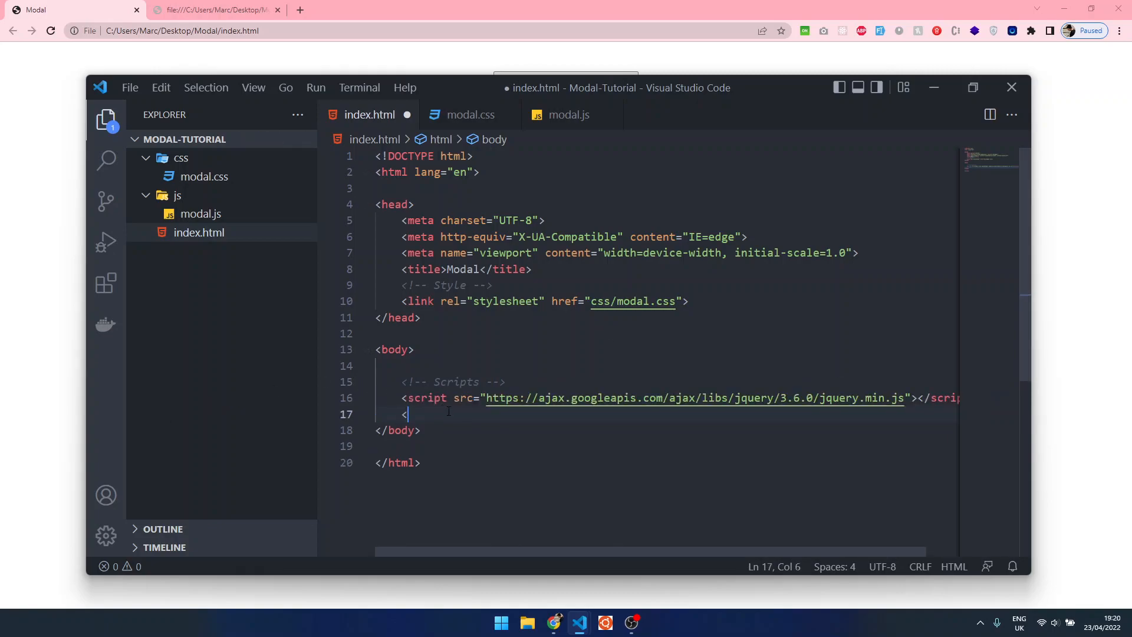
pyautogui.write('script src=')
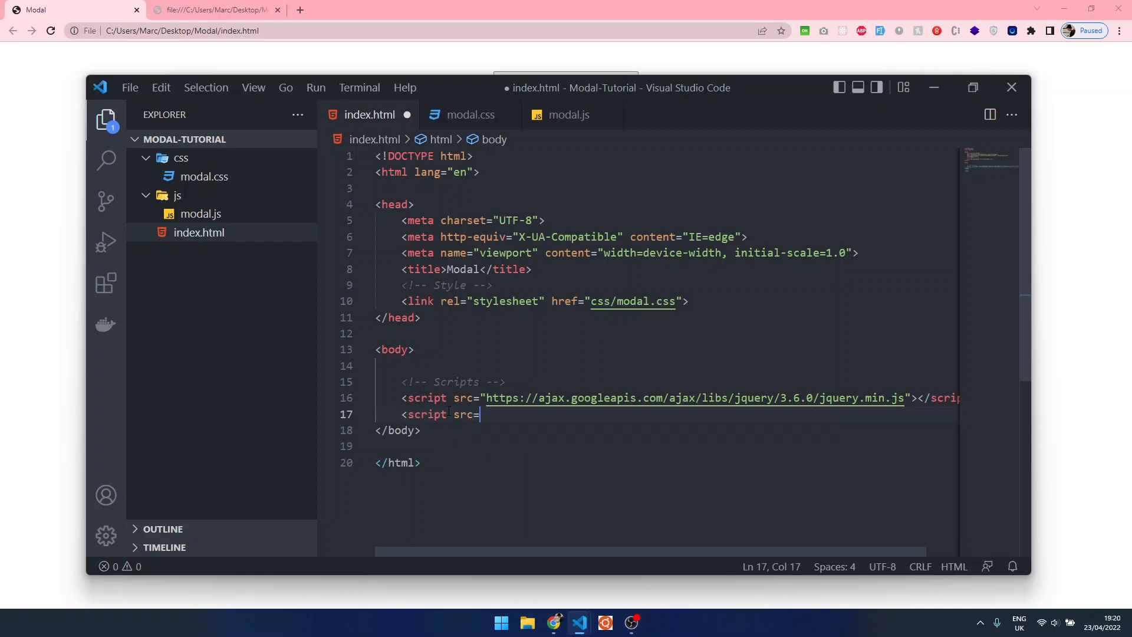
pyautogui.write('"js/modal.js"></script>')
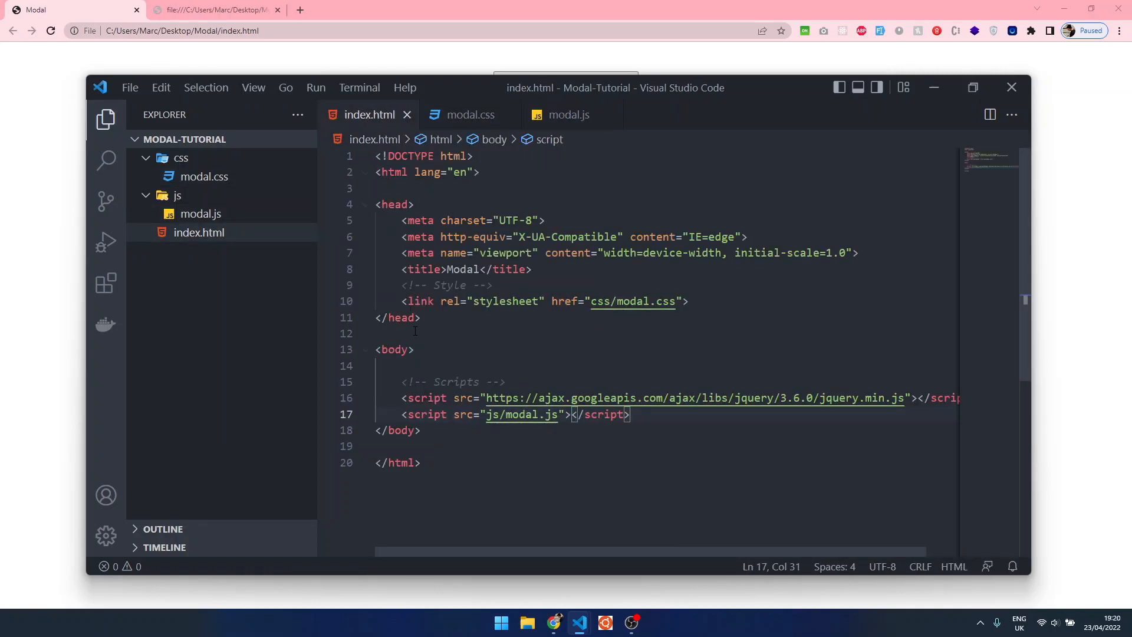
pyautogui.click(214, 10)
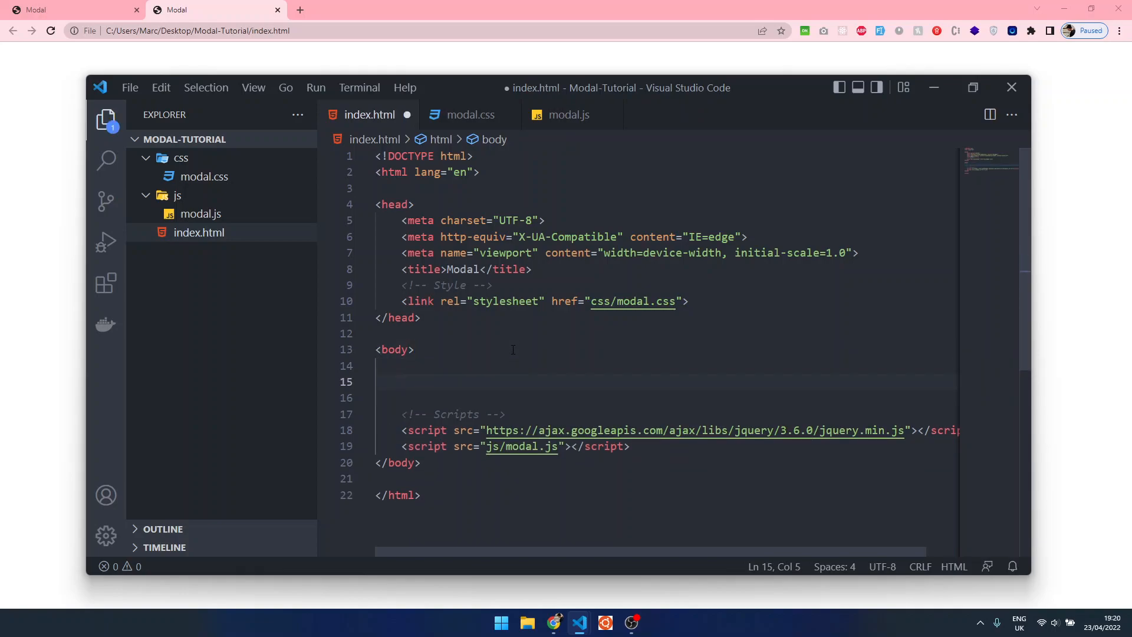
# Nest modal, inner_modal and modal_content divs in the body using Emmet.
pyautogui.write('div.')
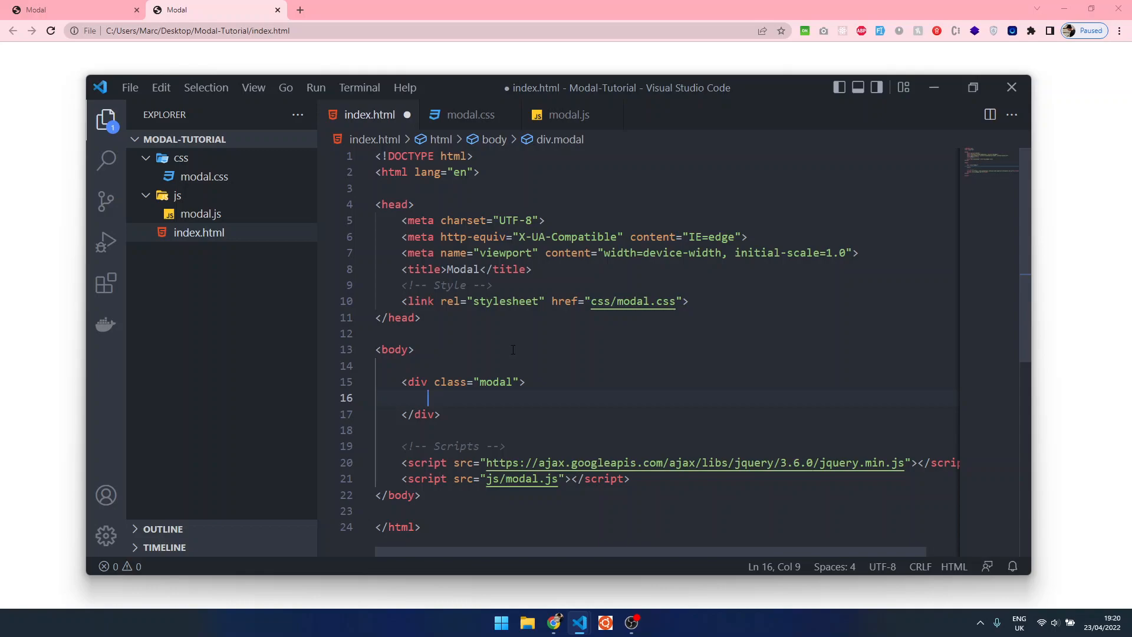
pyautogui.write('div.inner_mod')
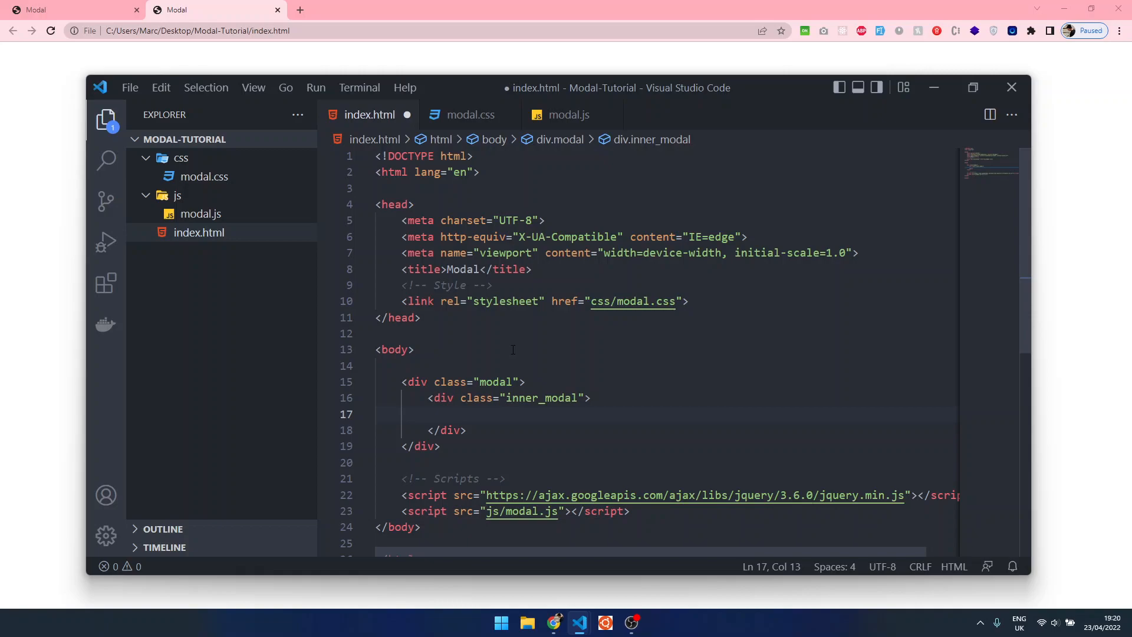
pyautogui.write('div.')
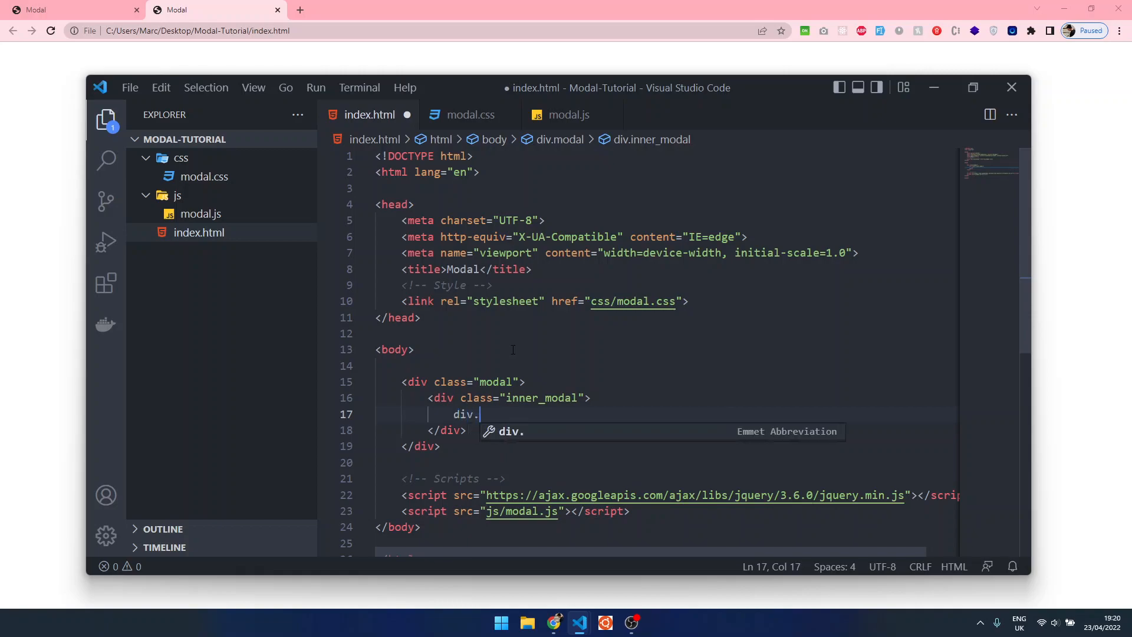
pyautogui.write('modal_content">')
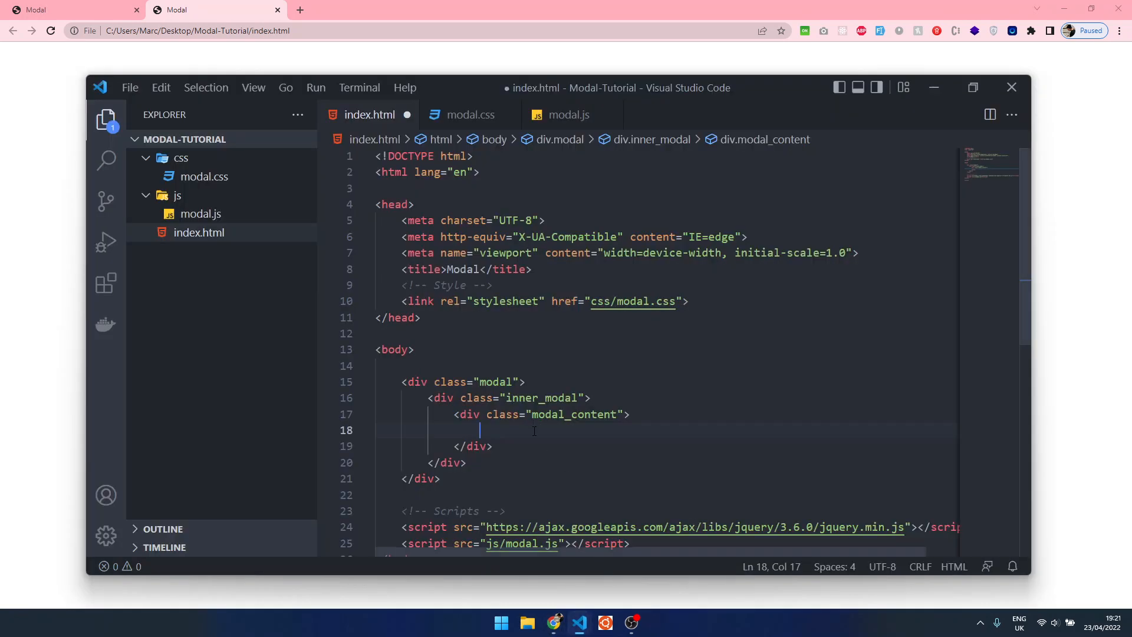
# Add a Profile heading inside modal_content and save the file.
pyautogui.doubleClick(542, 398)
pyautogui.write('<h1></h1>')
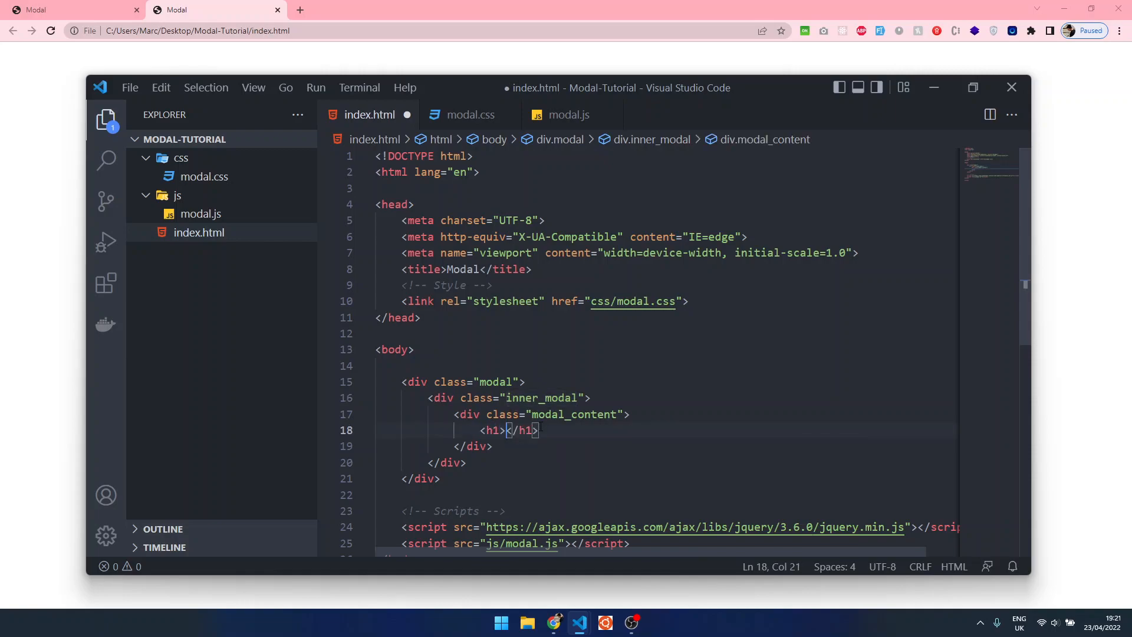
pyautogui.press('ctrl+s')
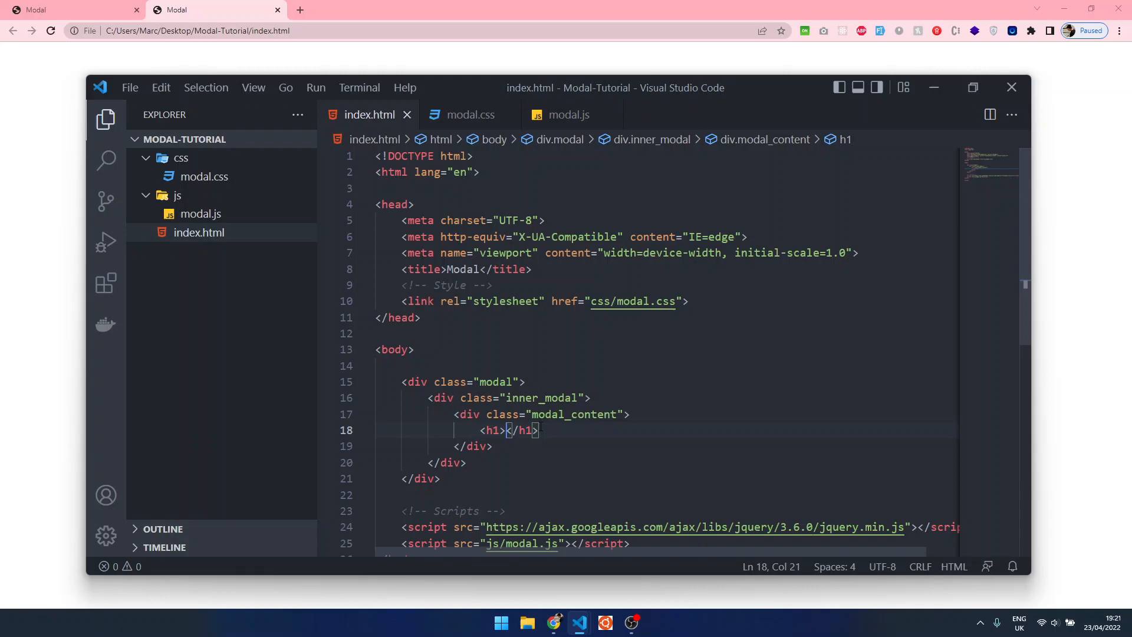
pyautogui.write('Profilke')
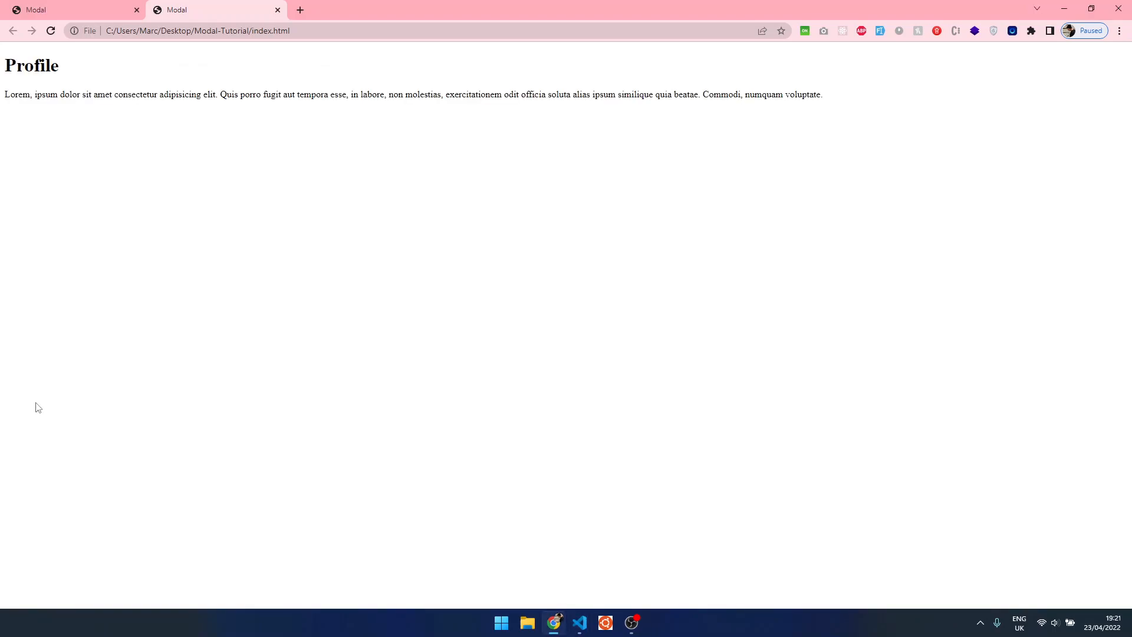
pyautogui.moveTo(567, 606)
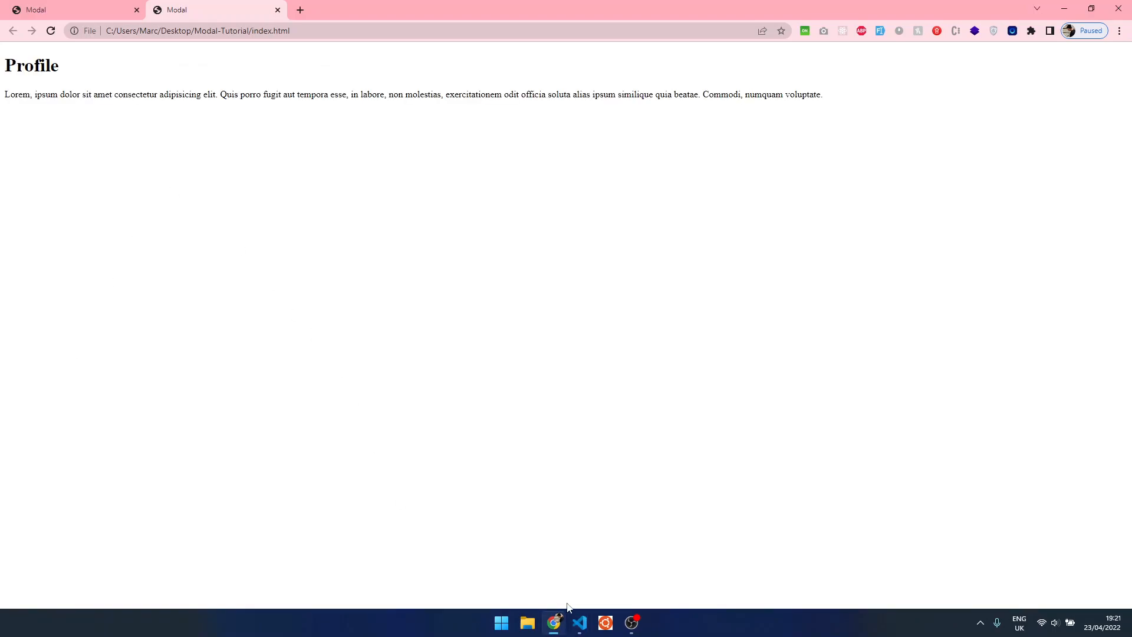
pyautogui.moveTo(578, 622)
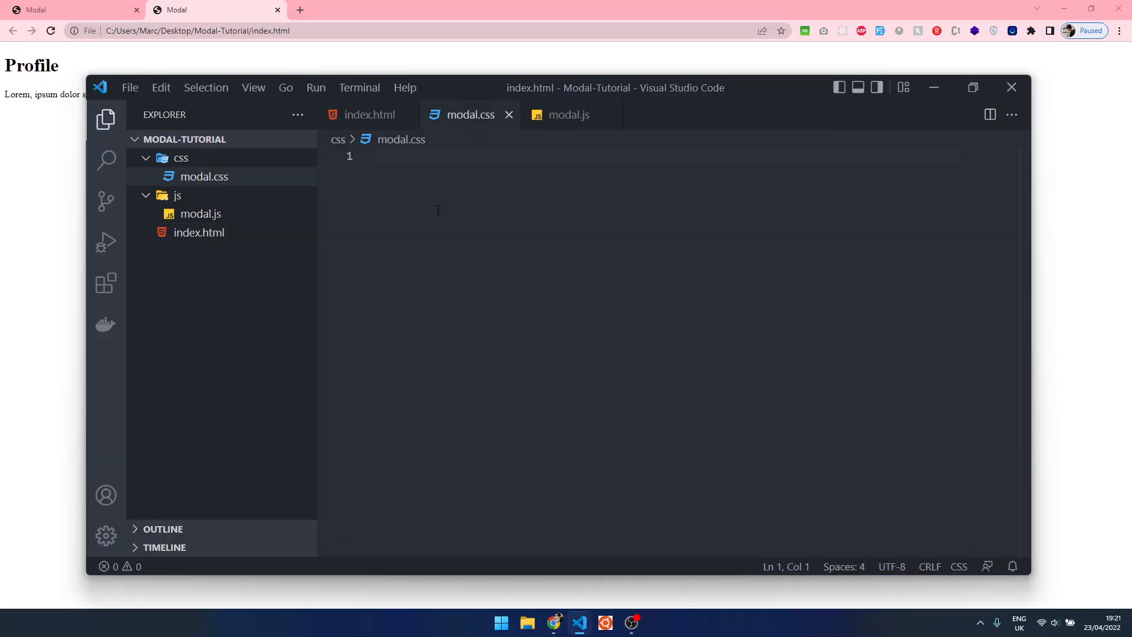
# Write a * reset rule with margin 0, padding 0, list-style none and text-decoration none.
pyautogui.write('{')
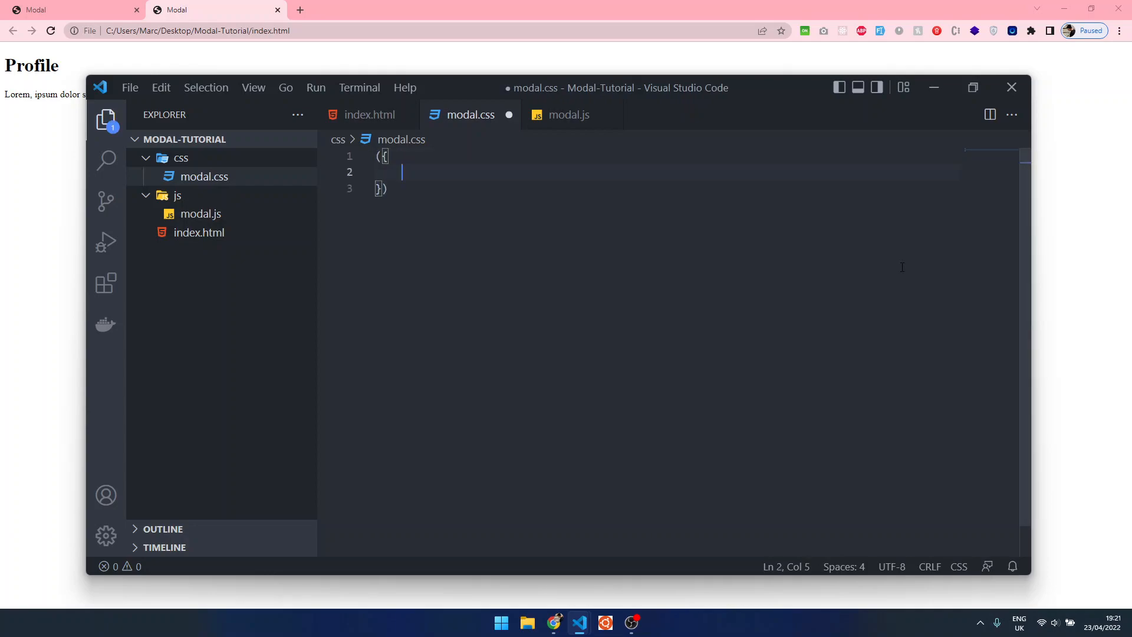
pyautogui.write('ma')
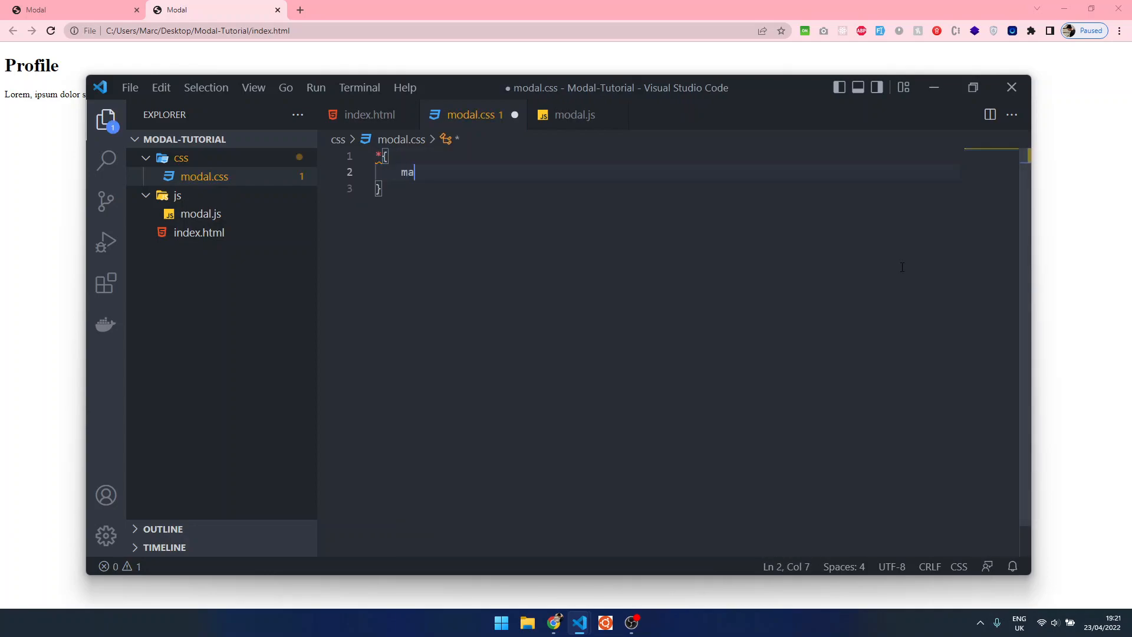
pyautogui.write('rgin: 0;')
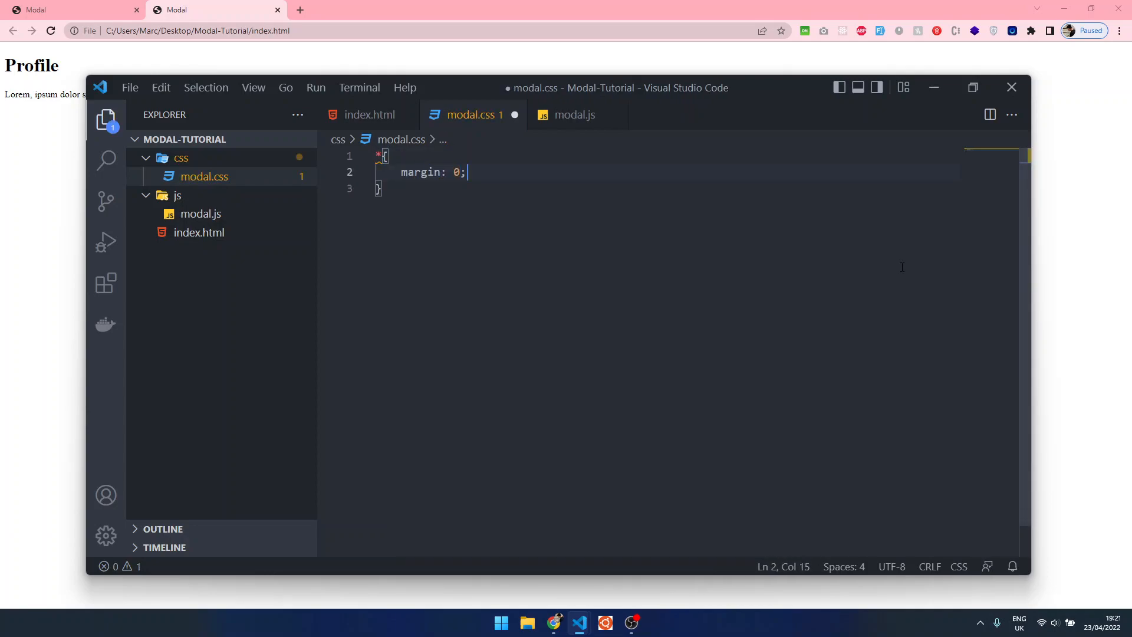
pyautogui.press('ctrl+s')
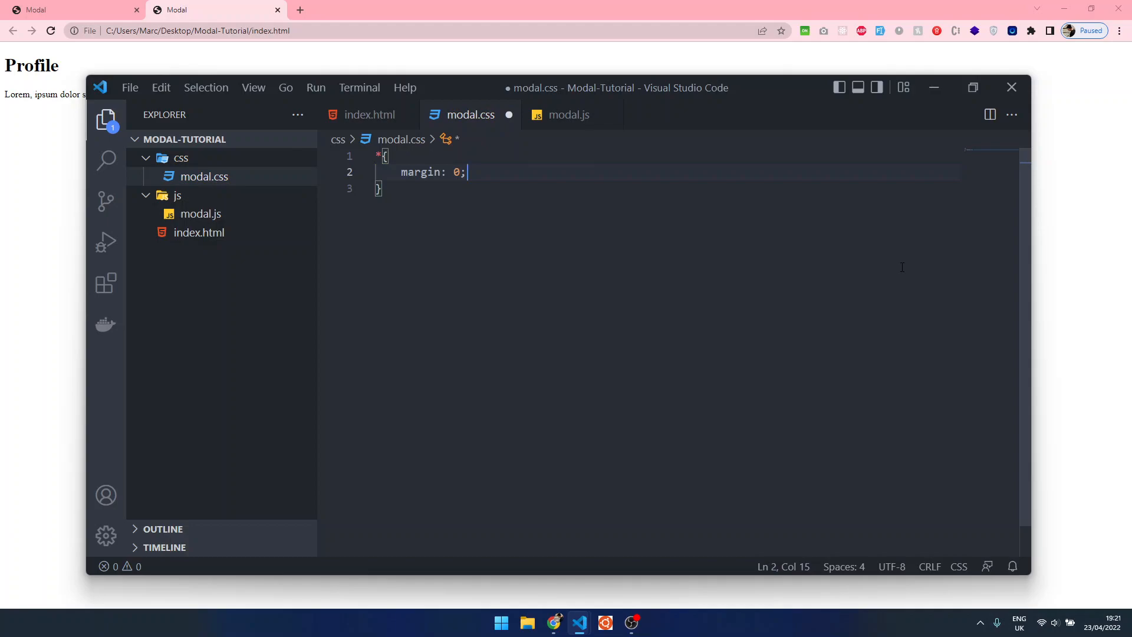
pyautogui.write('padding: 0;')
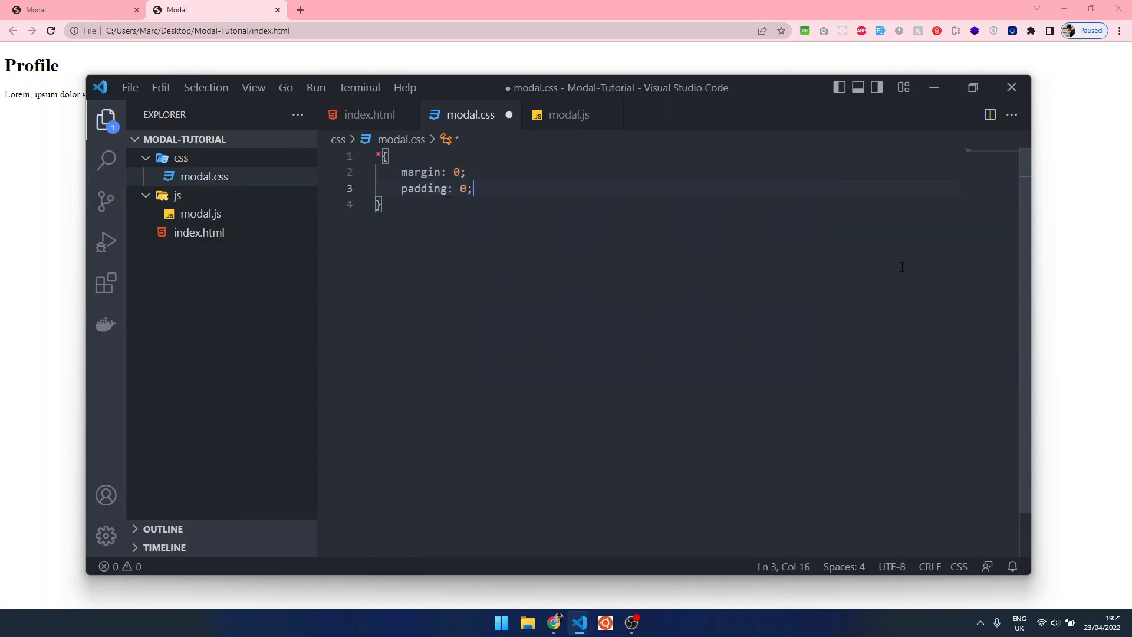
pyautogui.write('list-style: none;')
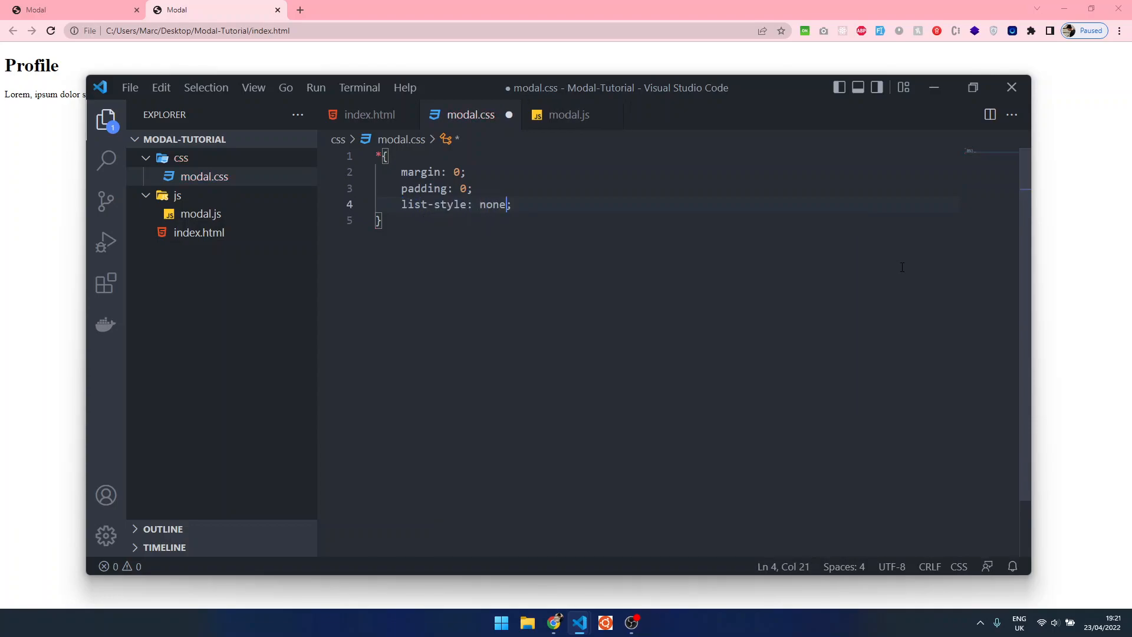
pyautogui.write('dec')
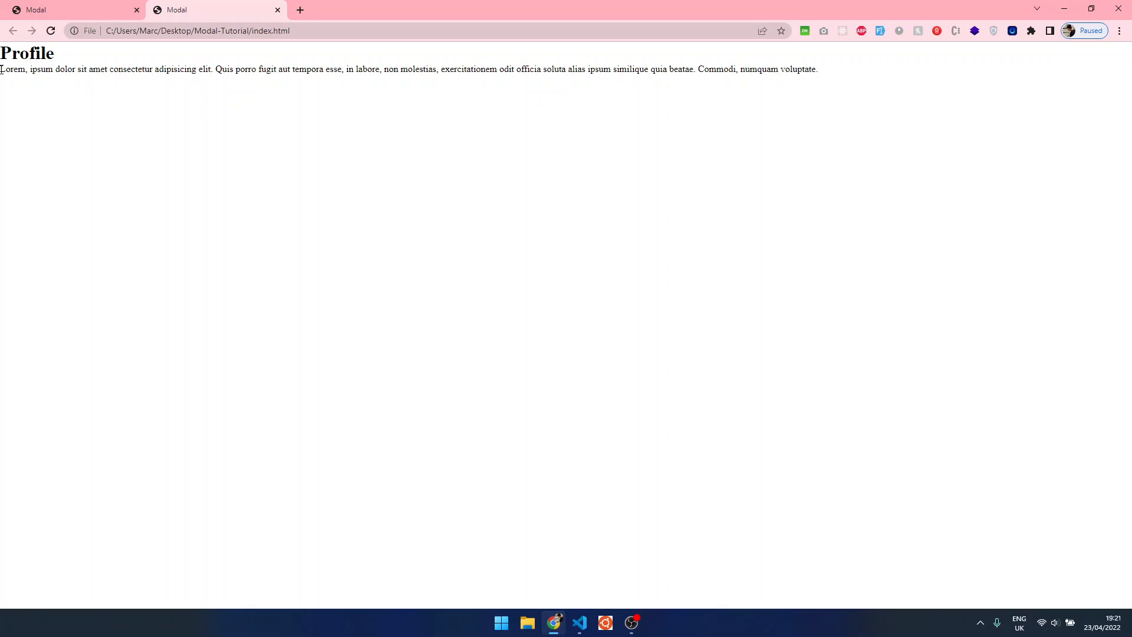
pyautogui.click(578, 622)
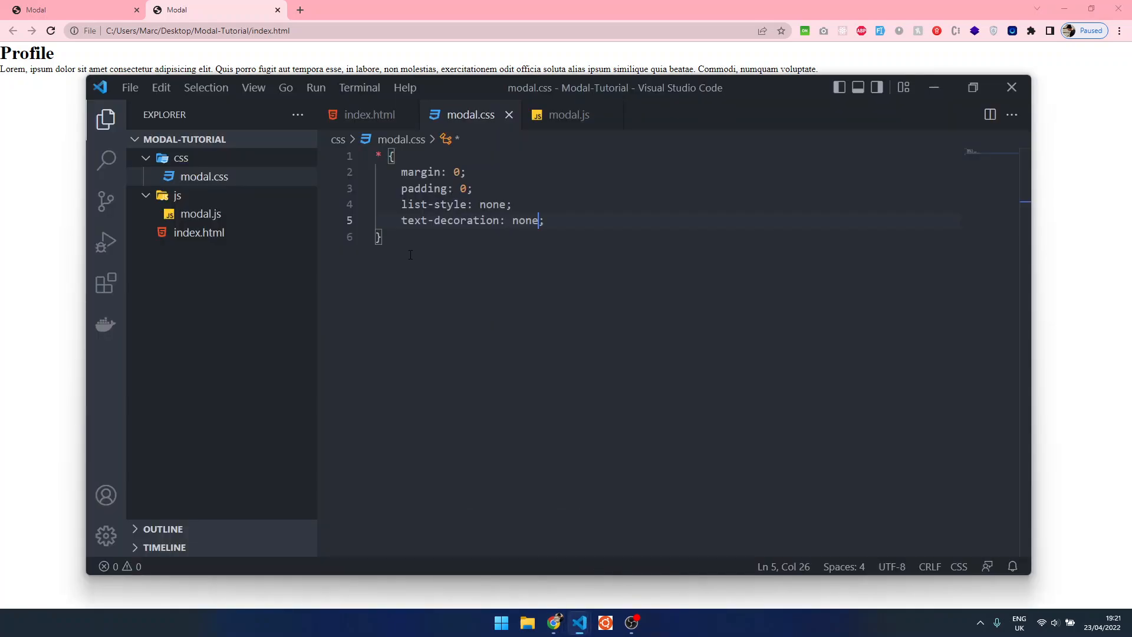
# Start a .modal rule with width 100vw, height 100vh and background rgba(16,16,16,0.8).
pyautogui.click(369, 115)
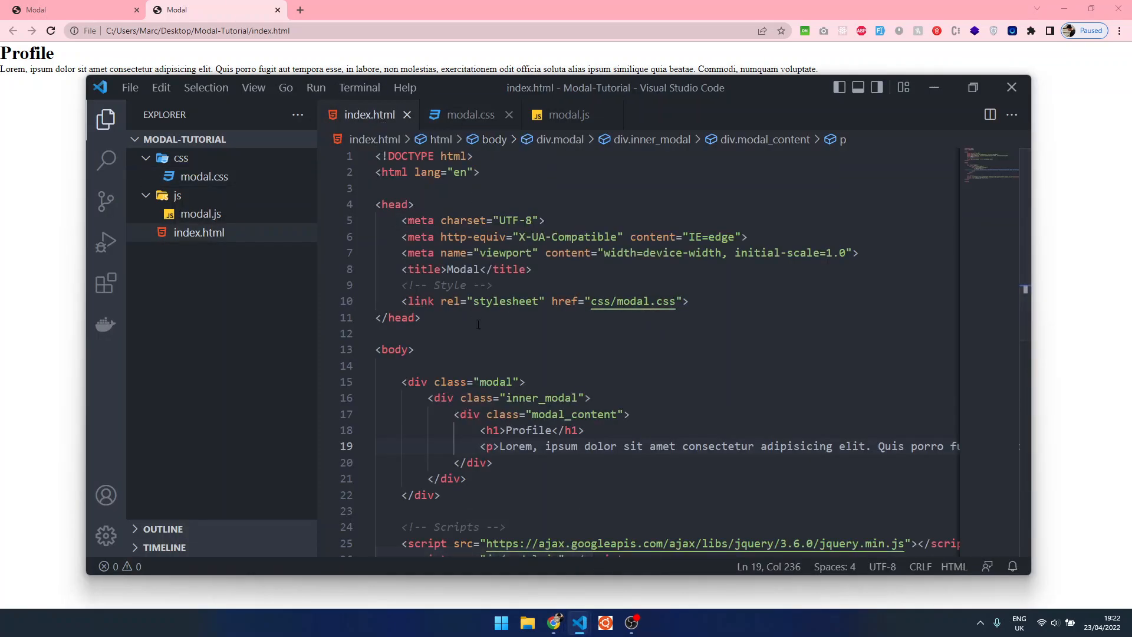
pyautogui.click(469, 114)
pyautogui.write('.modal{')
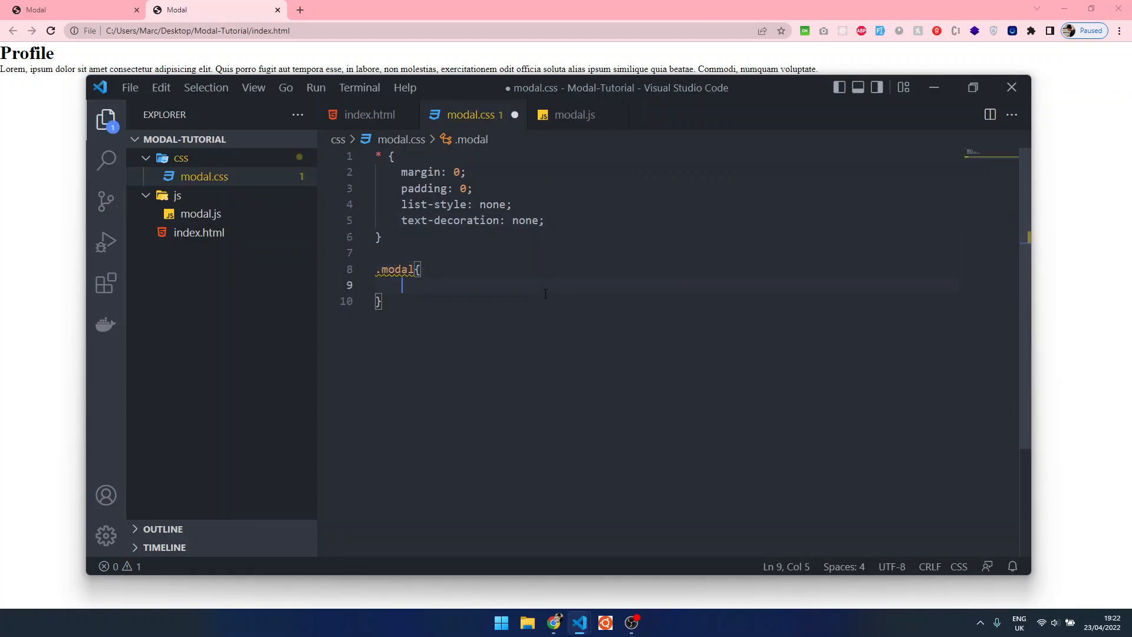
pyautogui.write('width: 100vw;')
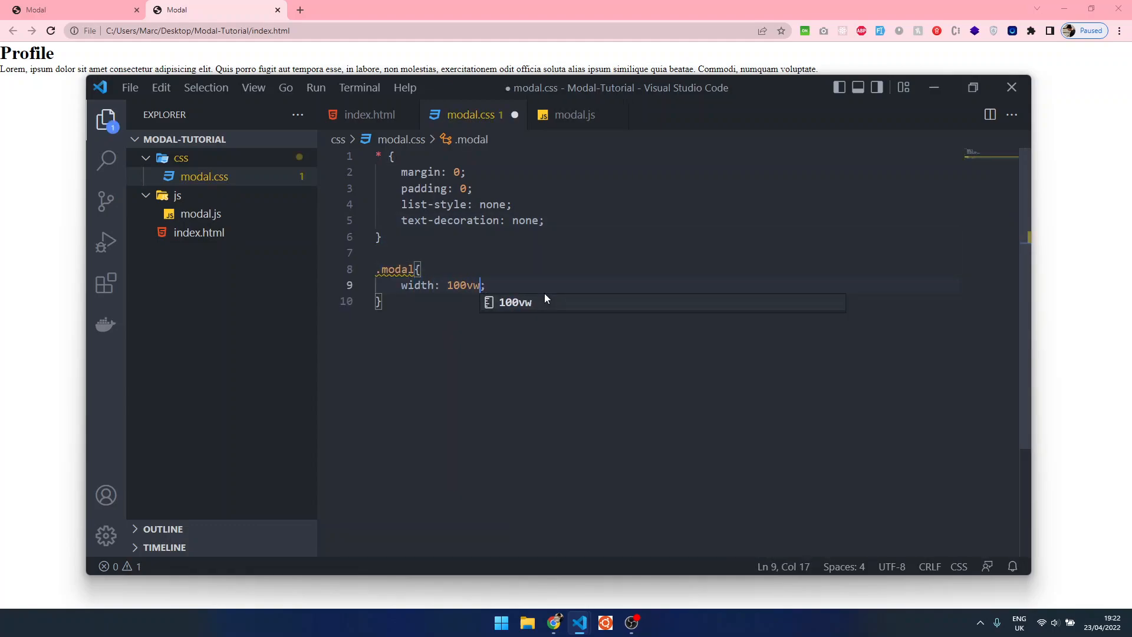
pyautogui.press('Return')
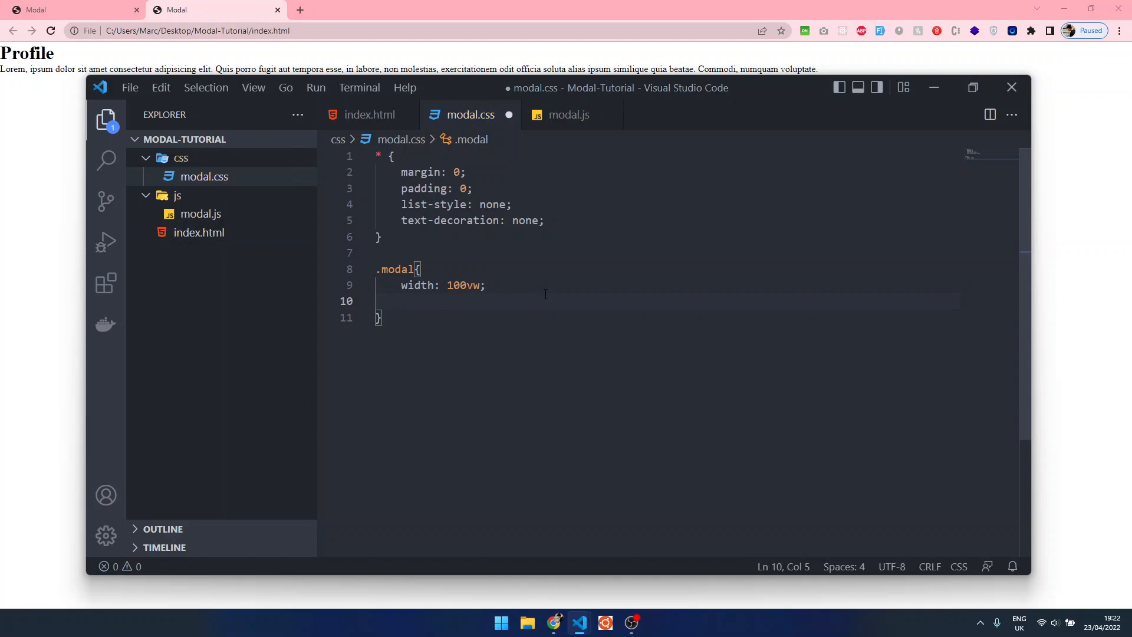
pyautogui.write('height: 100vh;')
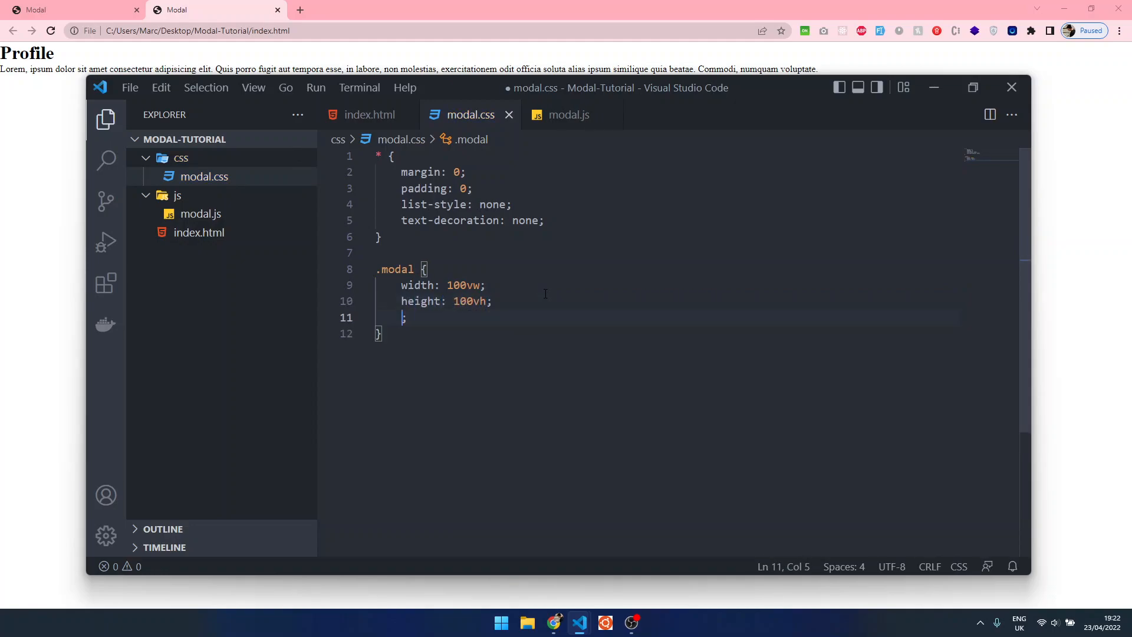
pyautogui.press('Backspace')
pyautogui.write('background-color: rgba(')
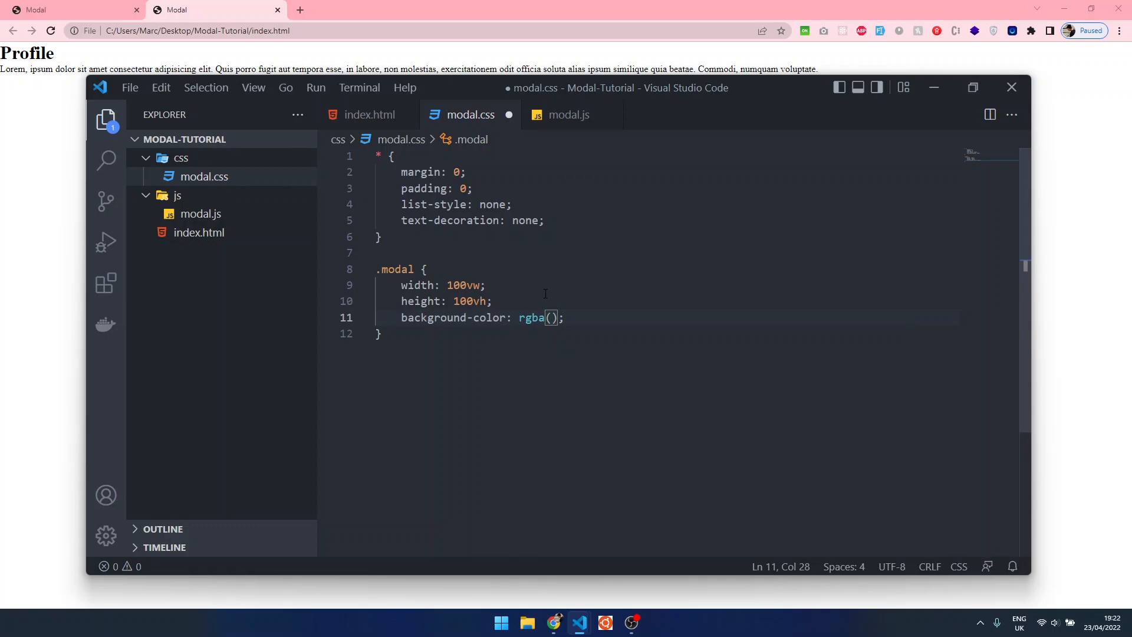
pyautogui.write('16, 16,')
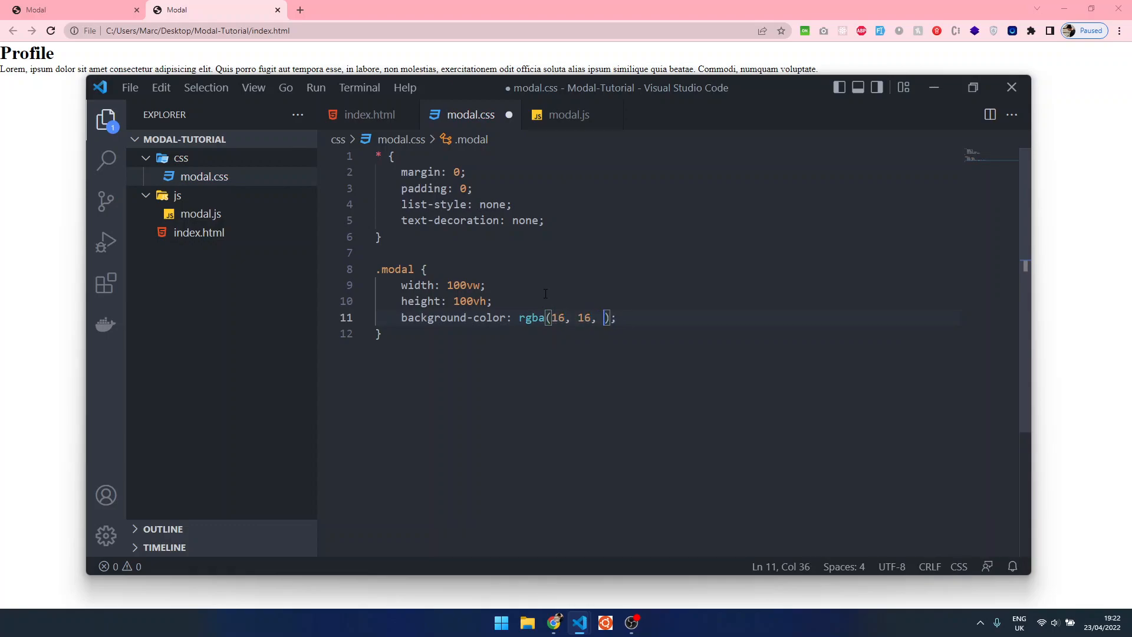
pyautogui.write('16,')
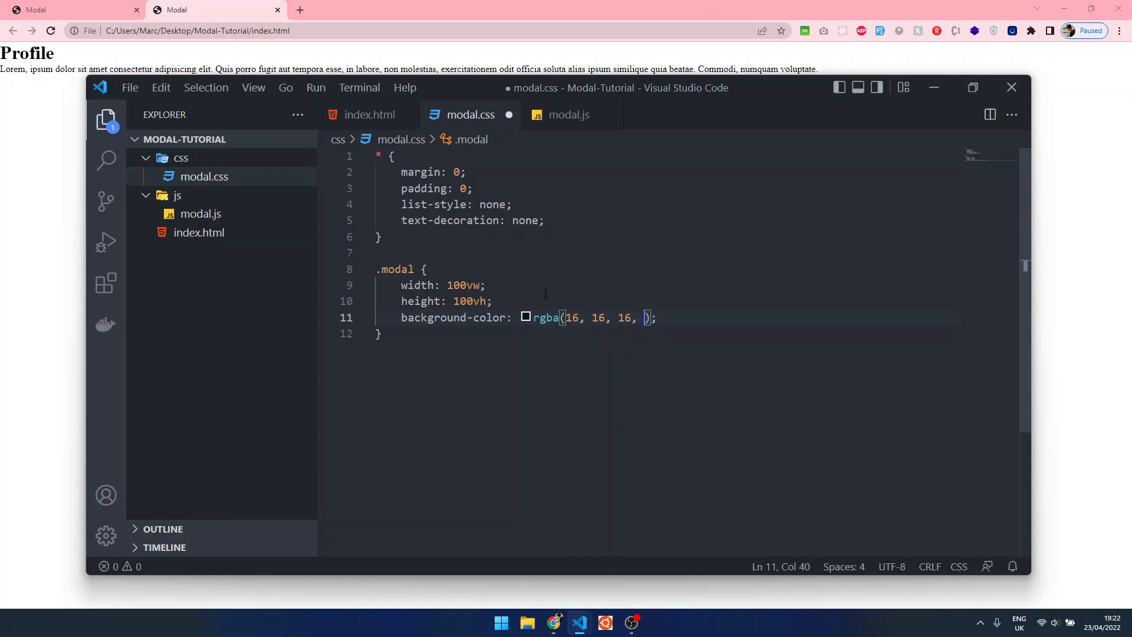
pyautogui.write('0.8')
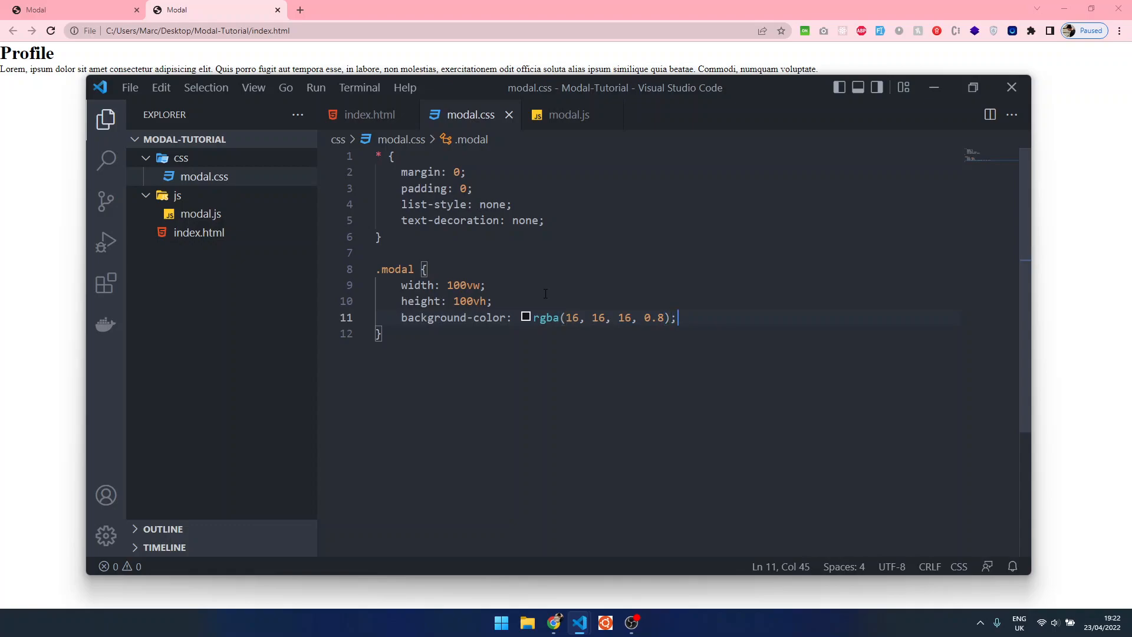
# Add position fixed, top 0, z-index 999, display none and opacity 0, then comment out the hiding lines.
pyautogui.write('position: relative;')
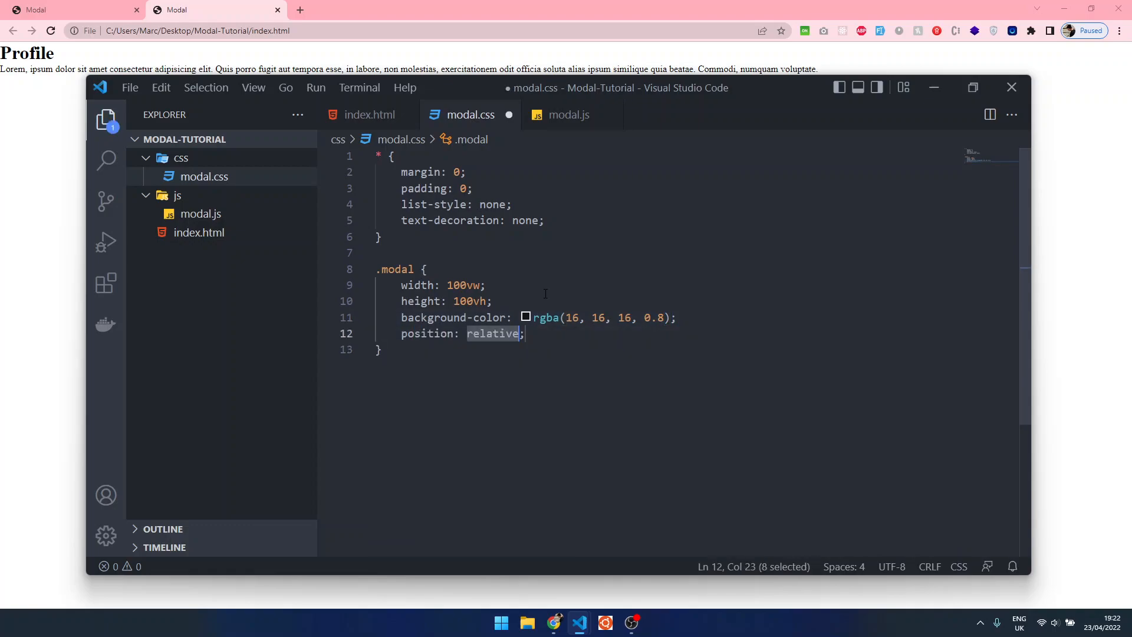
pyautogui.write('fixed')
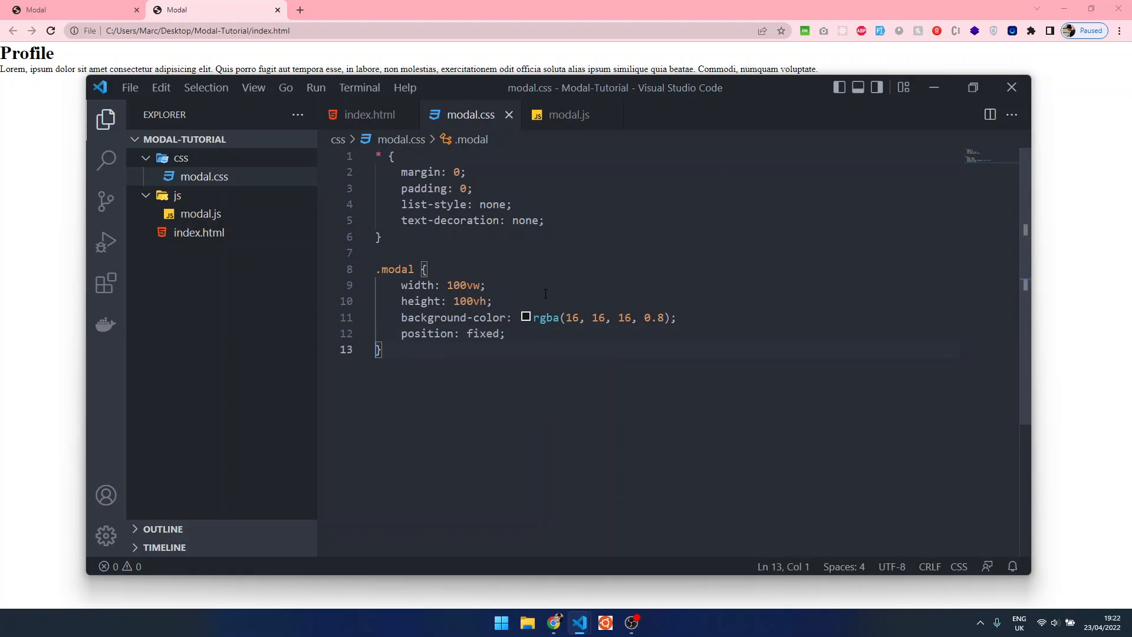
pyautogui.click(507, 333)
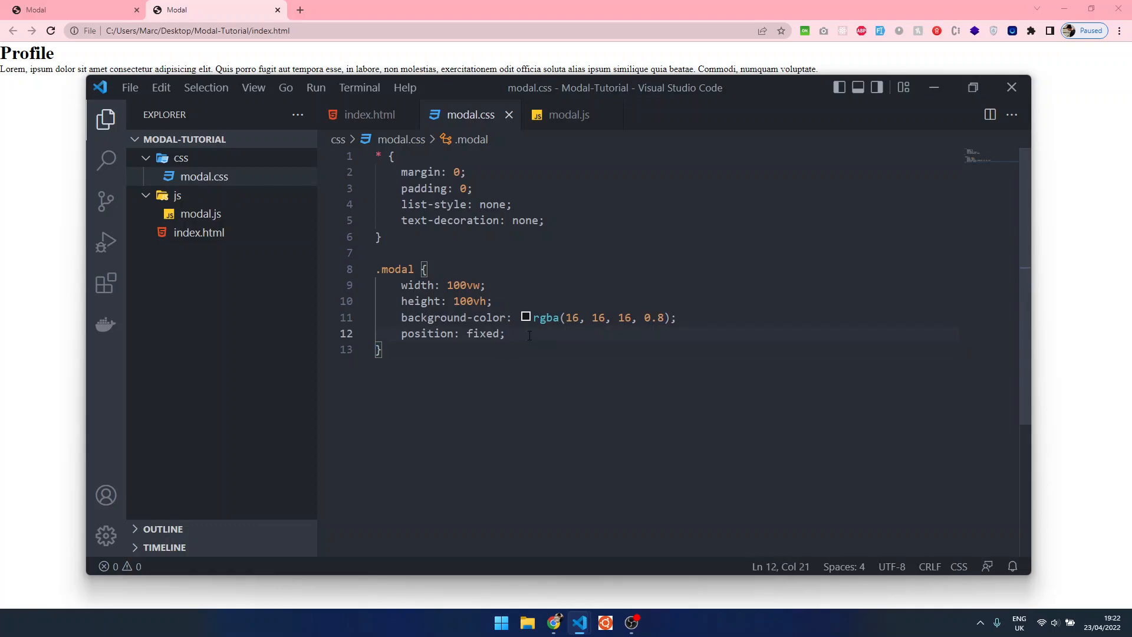
pyautogui.write('to')
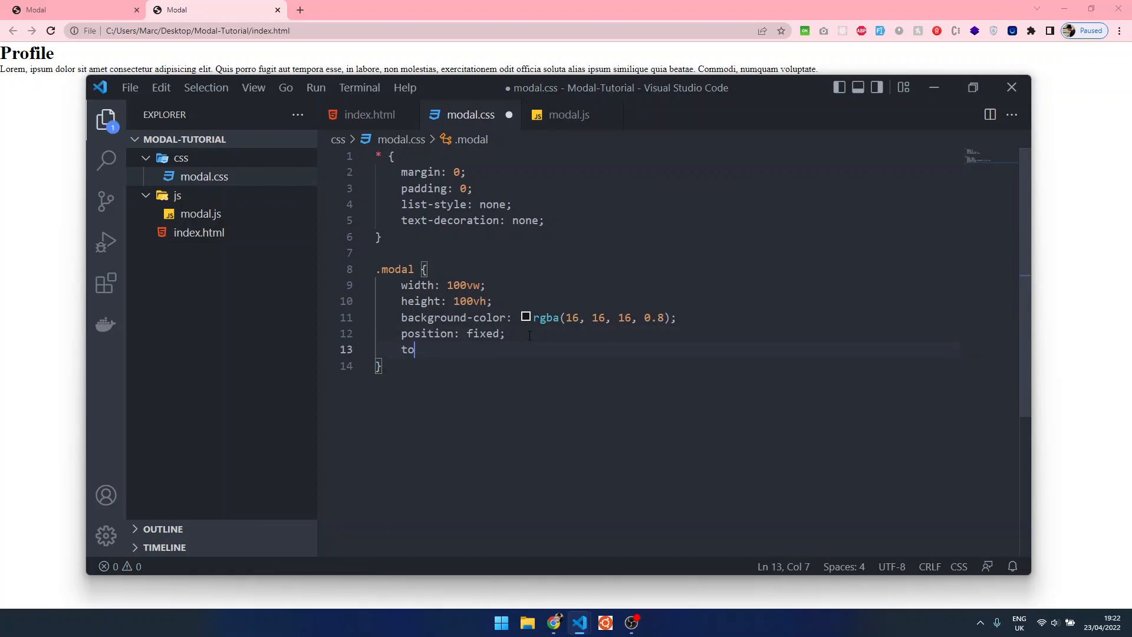
pyautogui.write('p: 0;')
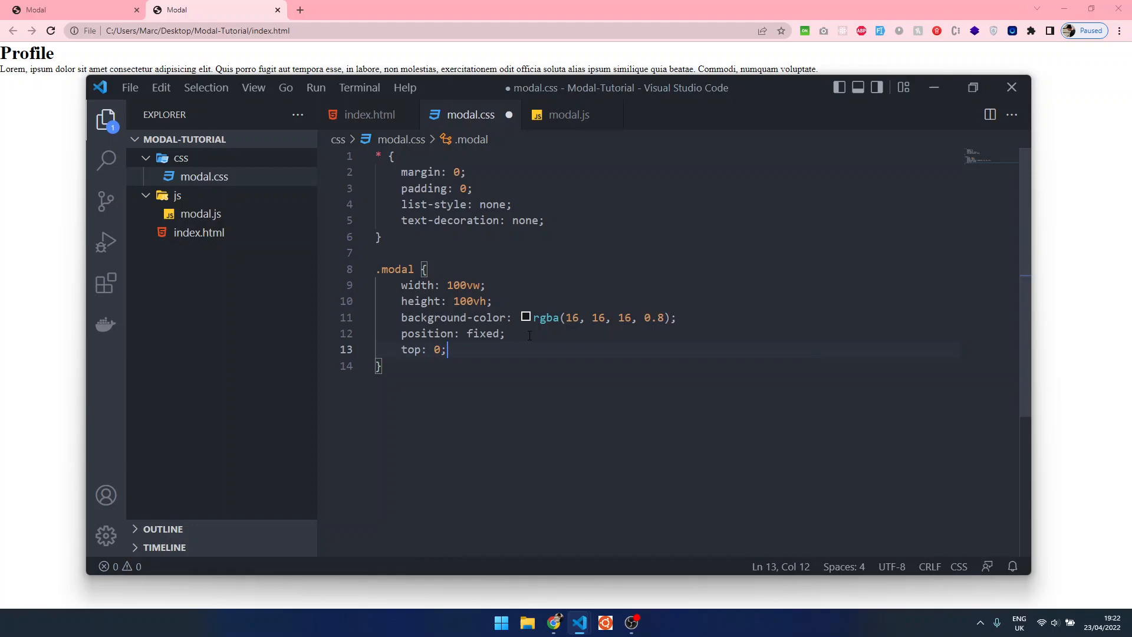
pyautogui.write('z0')
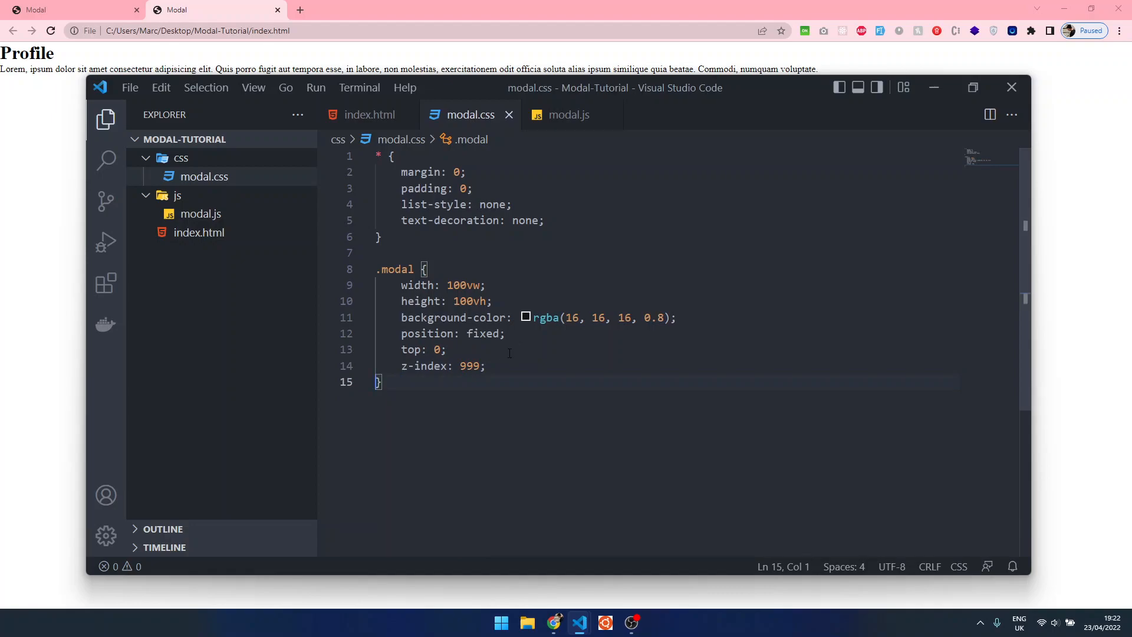
pyautogui.click(494, 365)
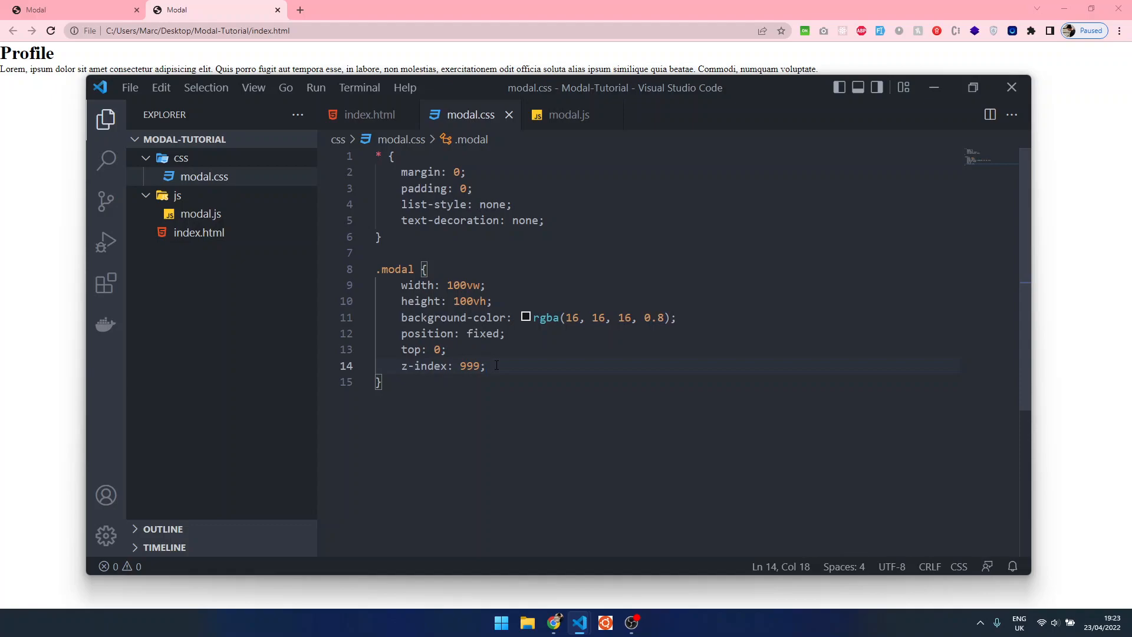
pyautogui.press('enter')
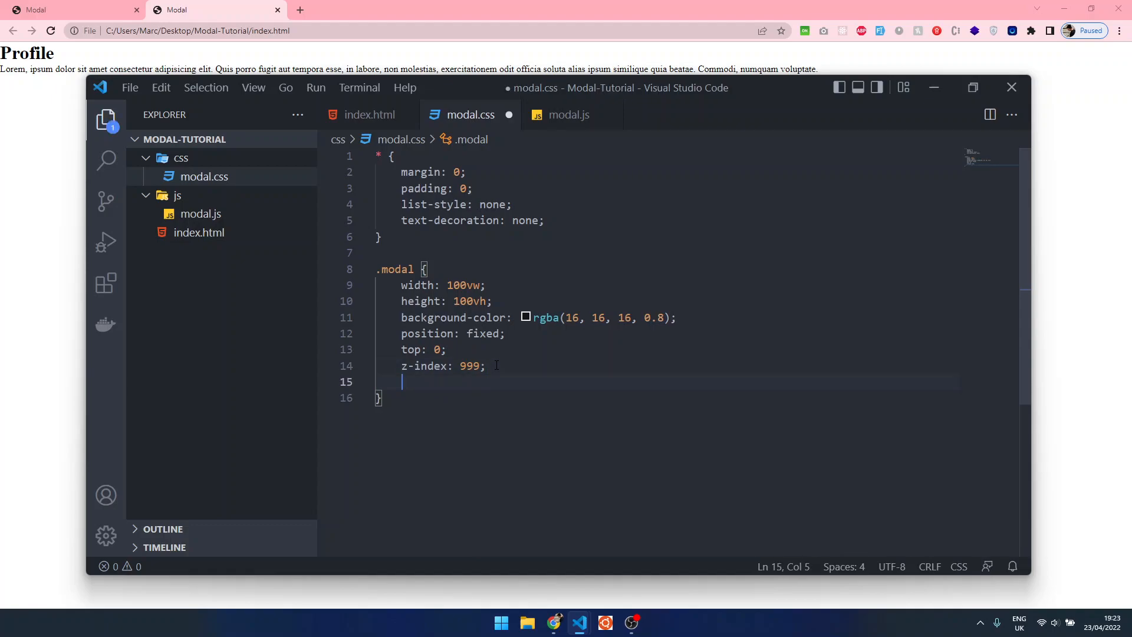
pyautogui.write('display: none;')
pyautogui.write('opacity: 0;')
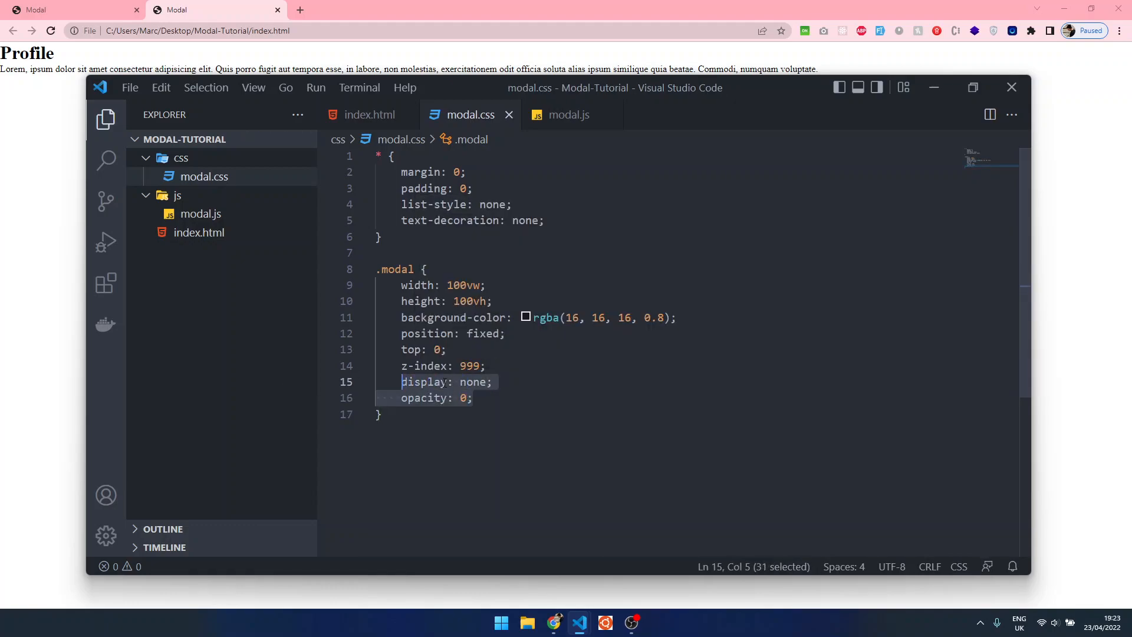
pyautogui.press('ctrl+/')
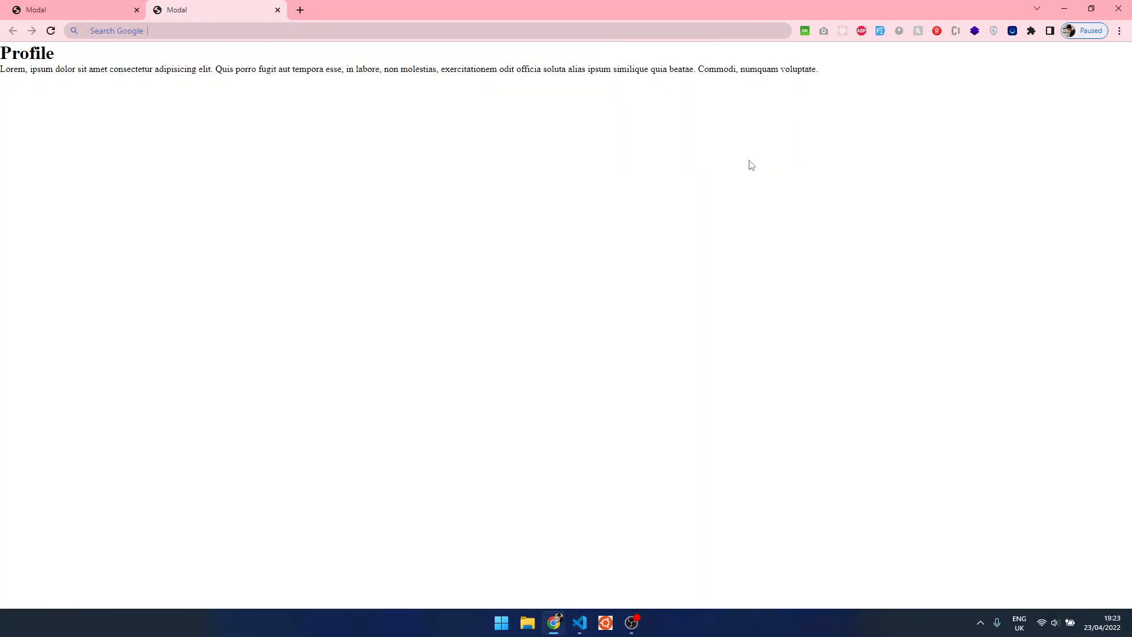
# After viewing the overlay in Chrome, bring modal.css in VS Code back to the front.
pyautogui.click(579, 621)
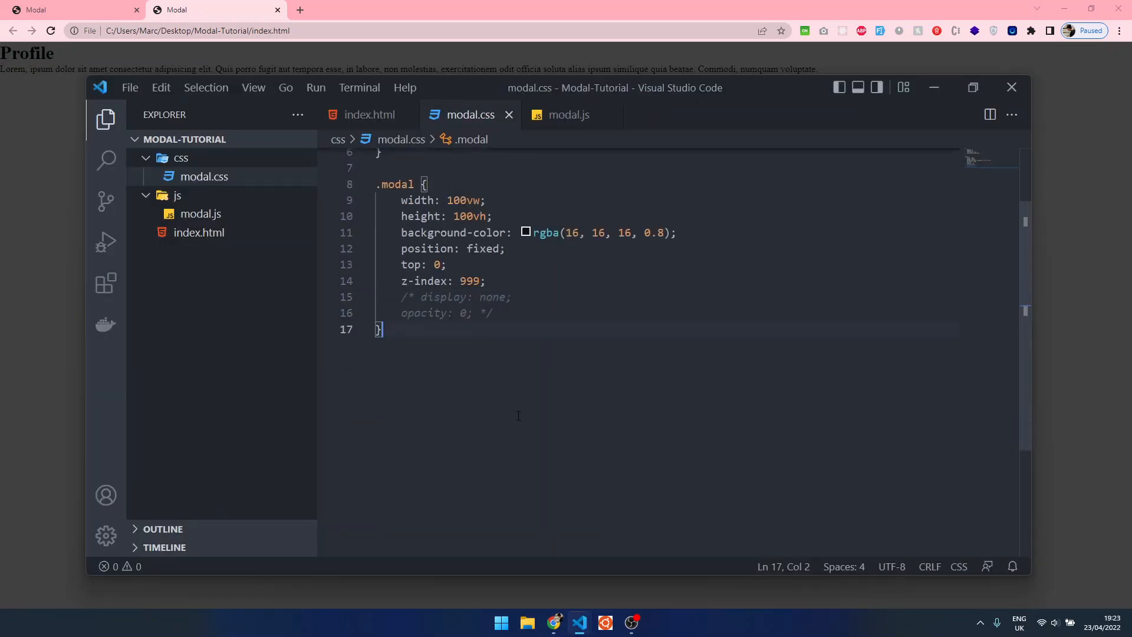
# Start a .modal .inner_modal rule with max-height 100vh and border-box box-sizing.
pyautogui.write('.modal')
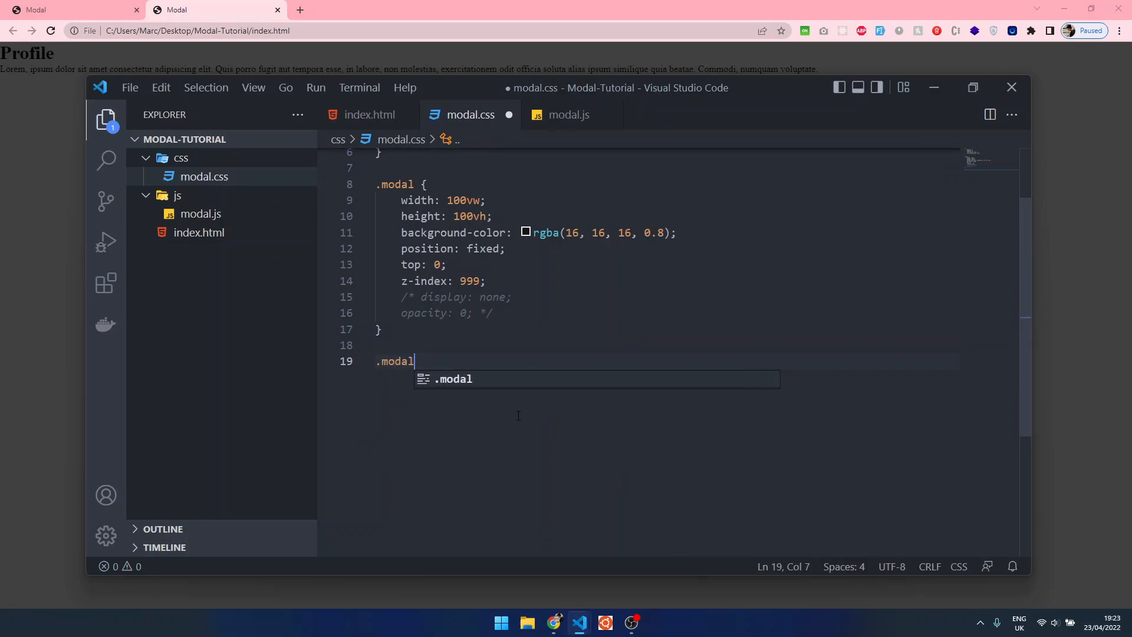
pyautogui.write('.inner_modal{')
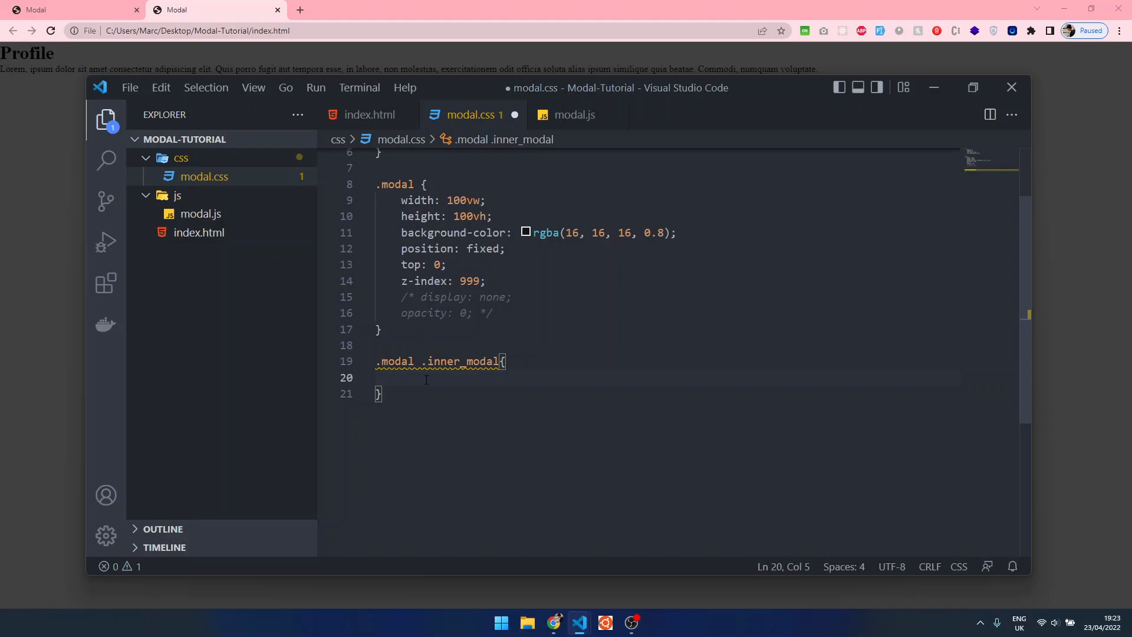
pyautogui.write('max-height: 10;')
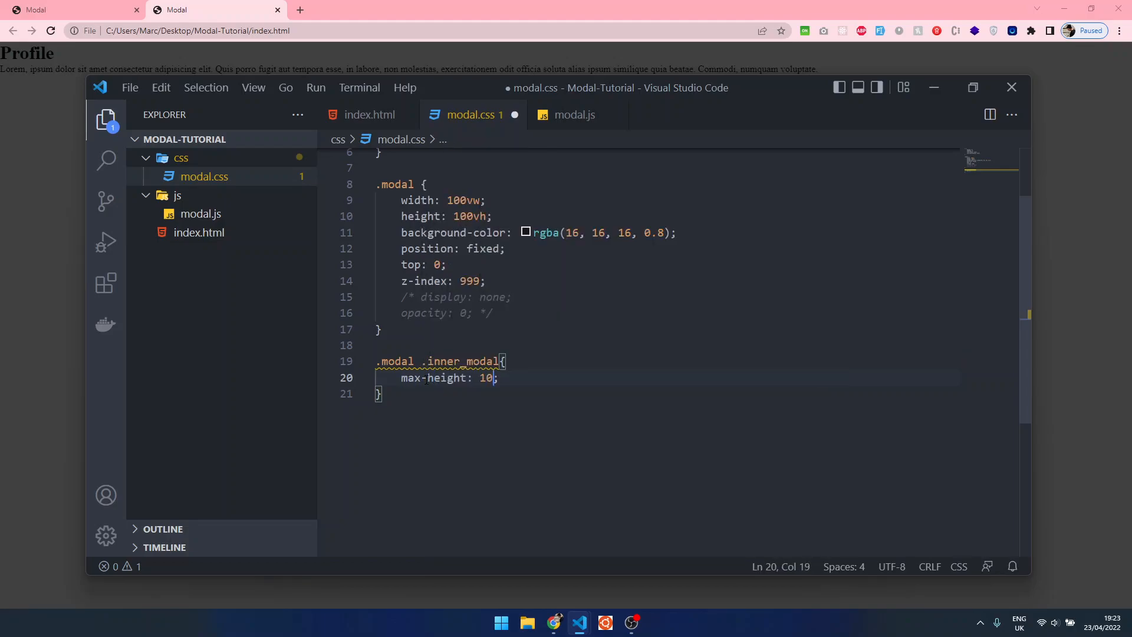
pyautogui.write('0vh')
pyautogui.write('box-sizing: border-box;')
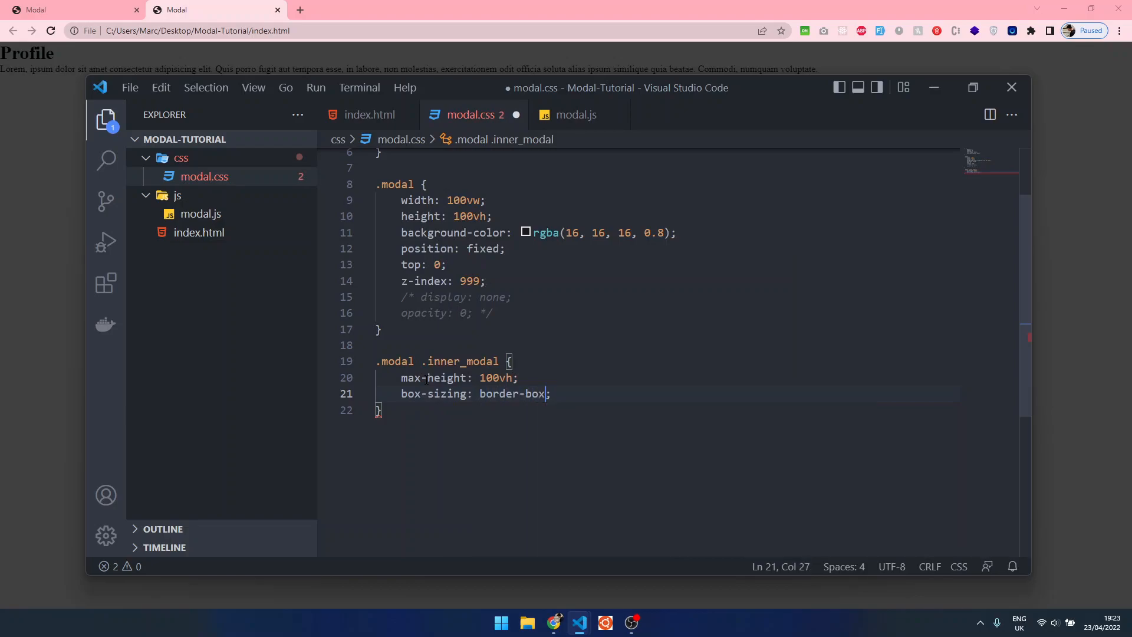
pyautogui.write('padding: ;')
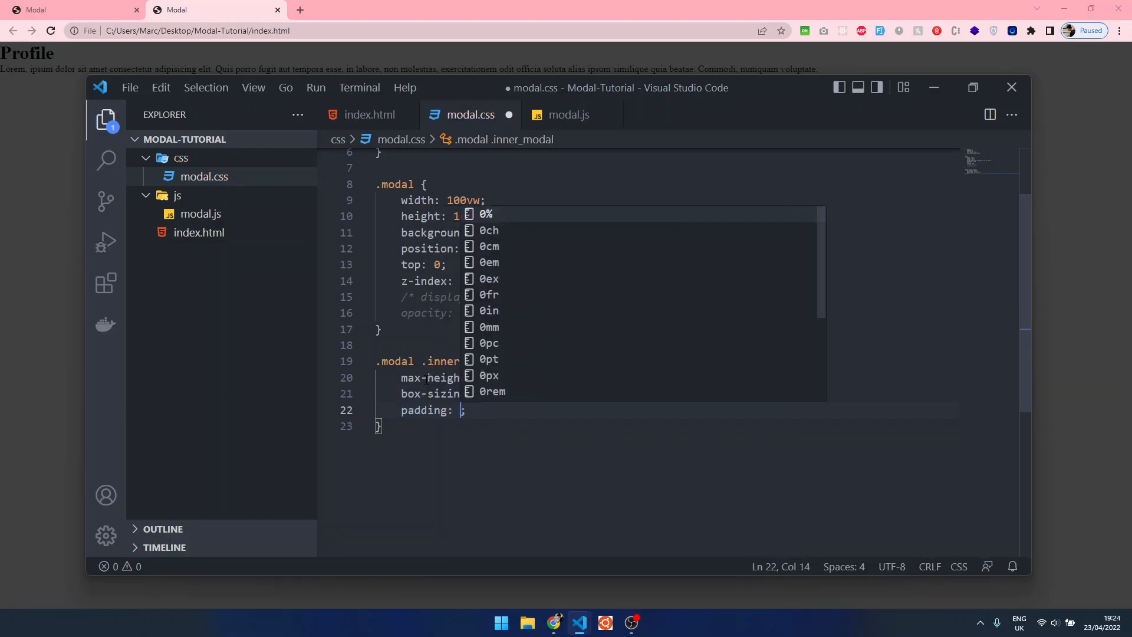
pyautogui.write('50px')
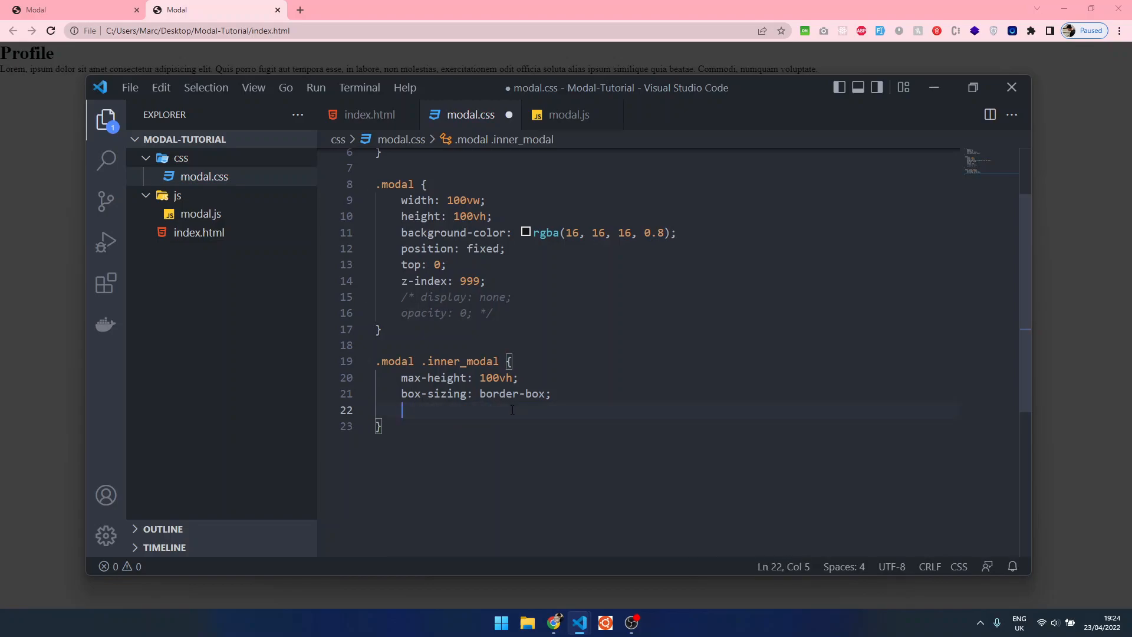
pyautogui.write('dios')
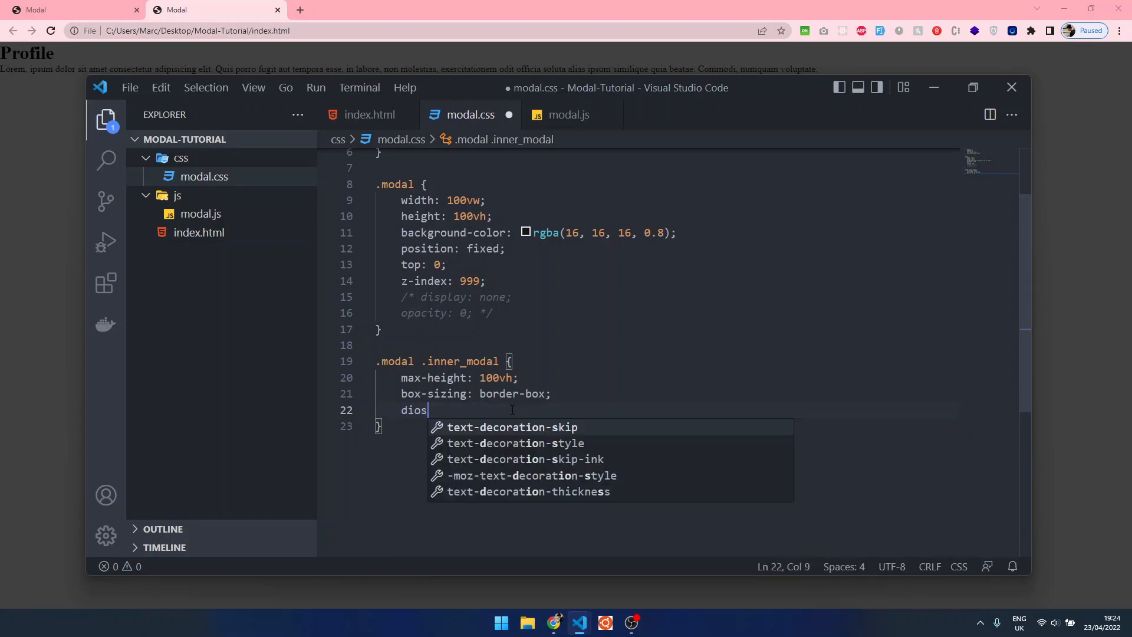
# Add display block, overflow-y auto, height and width 100% and padding 0 20px.
pyautogui.write('display: block;')
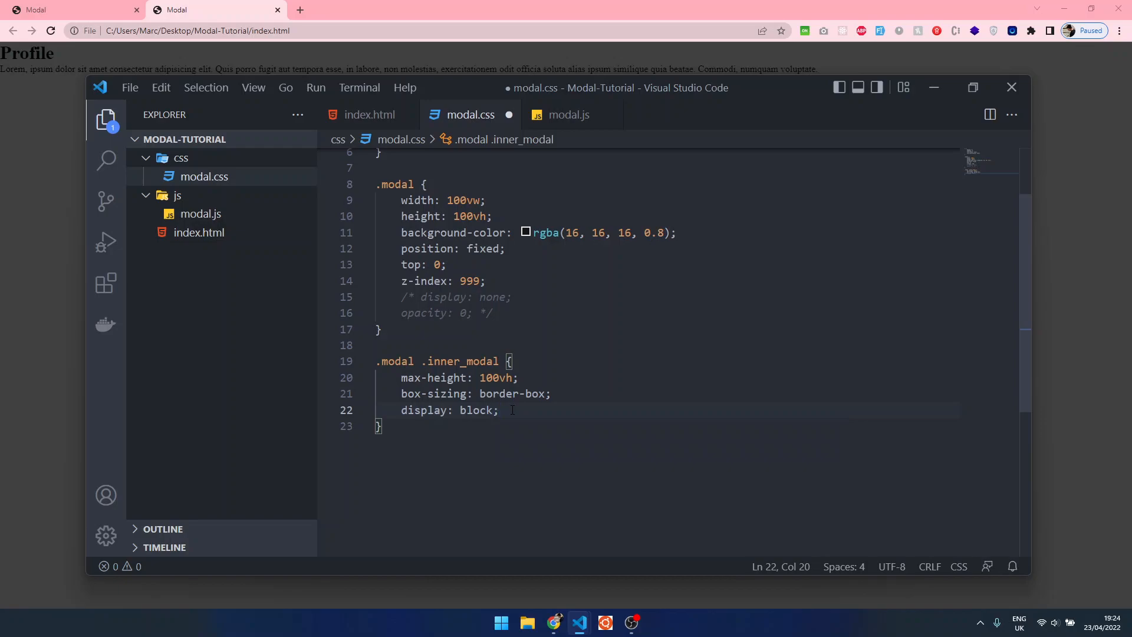
pyautogui.write('overflow-y: auto;')
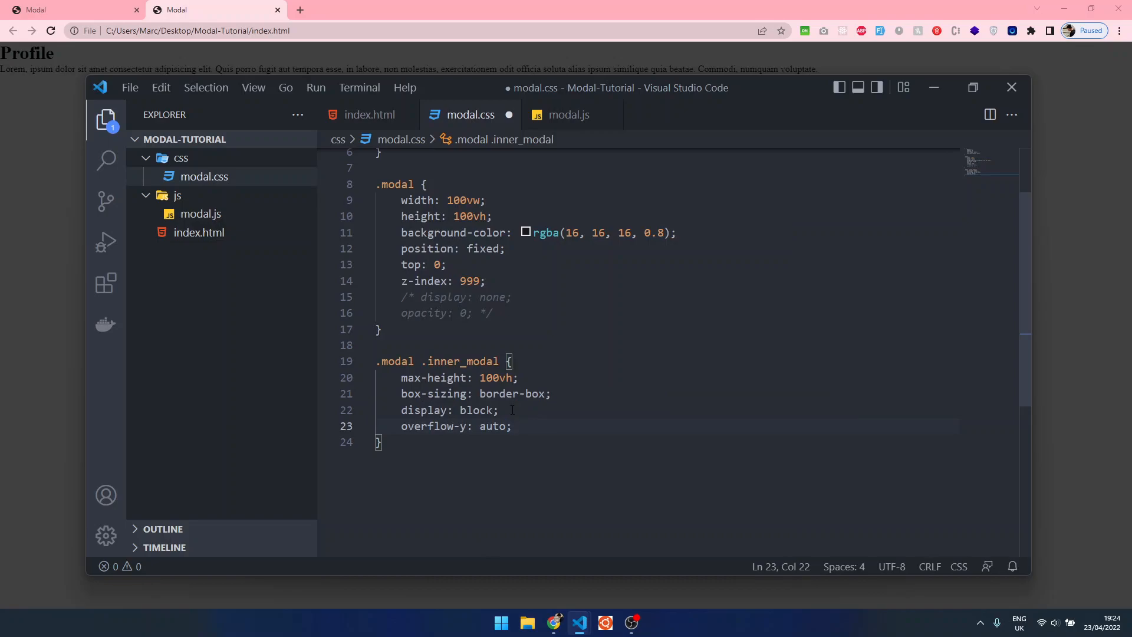
pyautogui.write('height: 100%;')
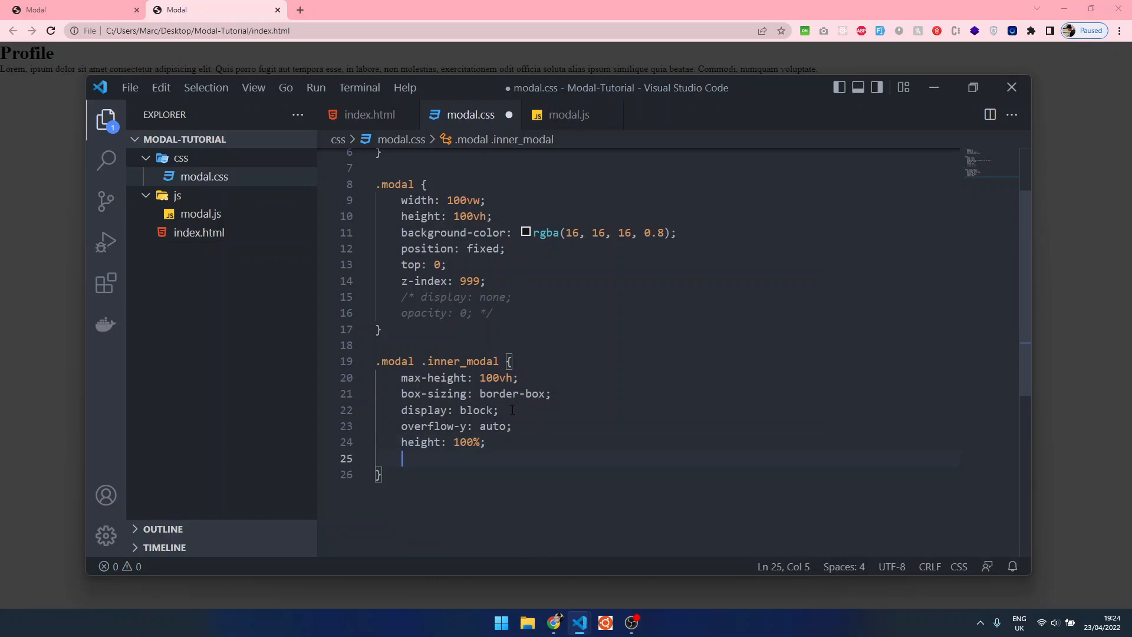
pyautogui.write('width: 100%;')
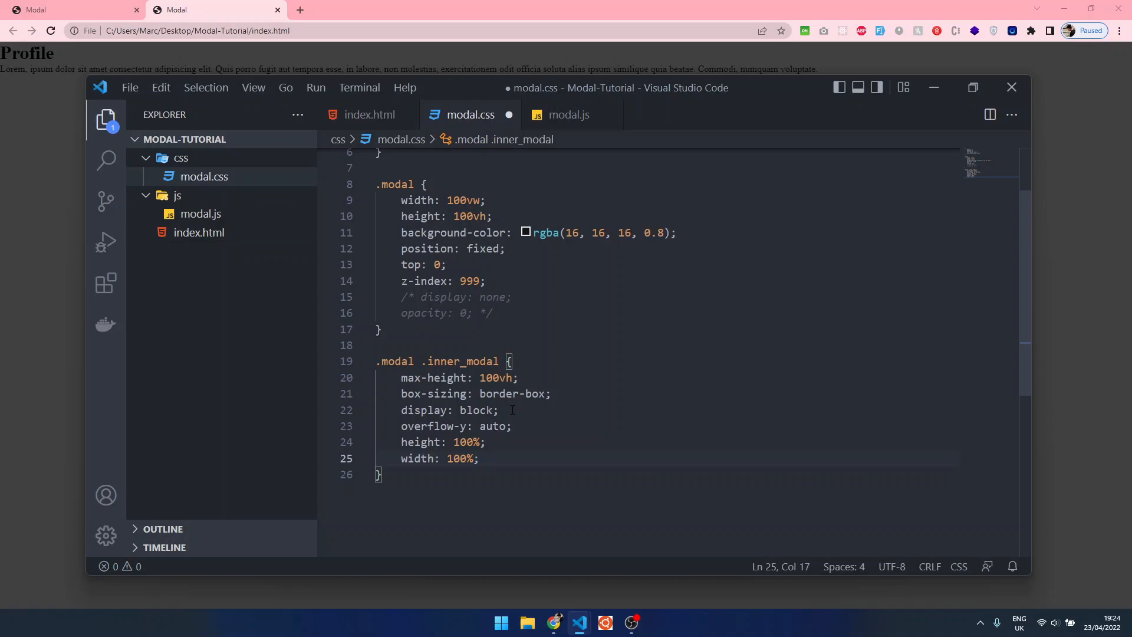
pyautogui.write('padding:')
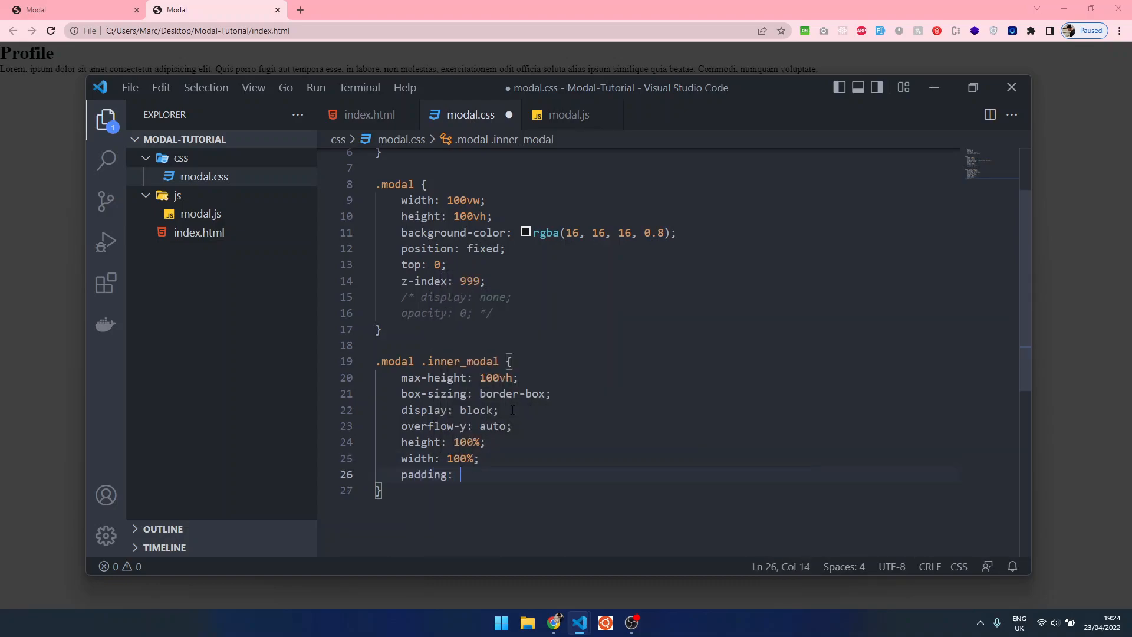
pyautogui.write('0 20px;')
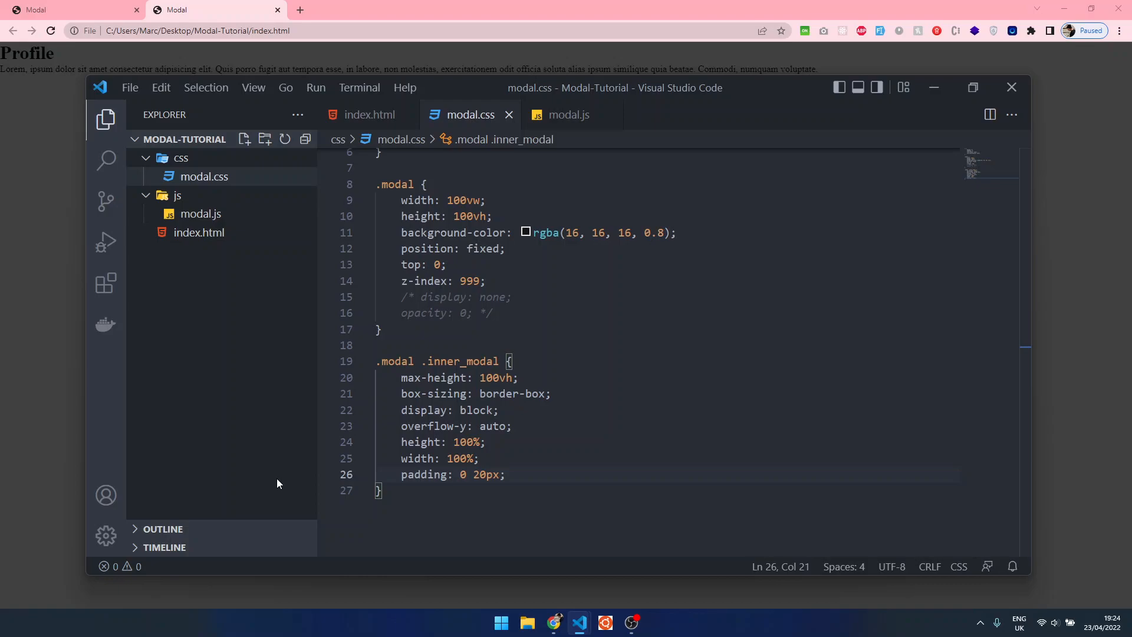
pyautogui.moveTo(306, 480)
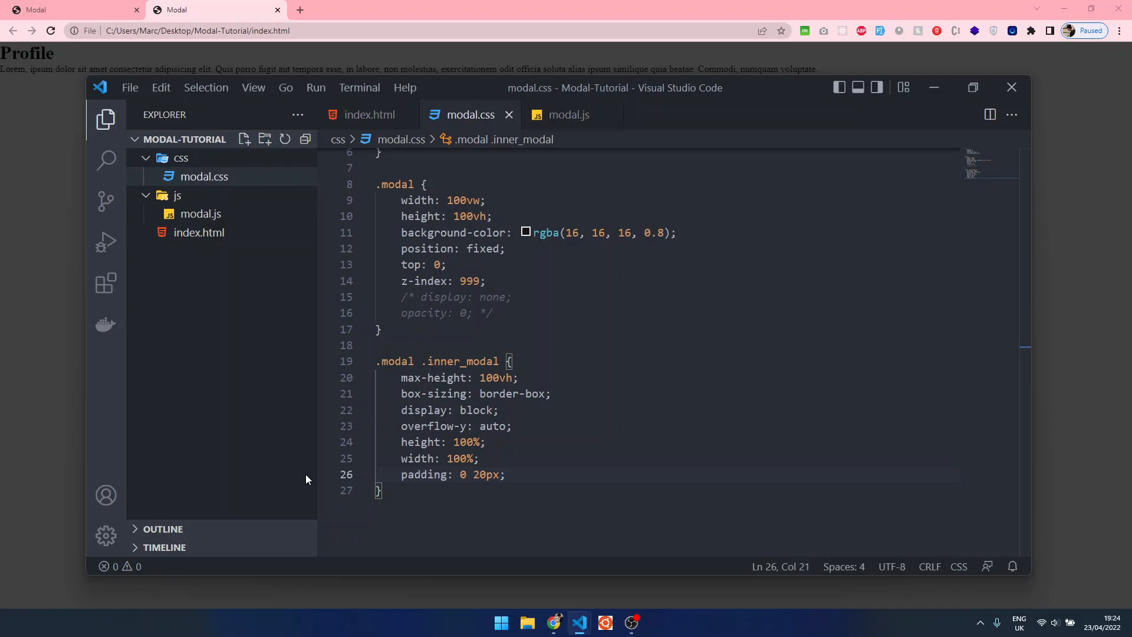
pyautogui.scroll(-3)
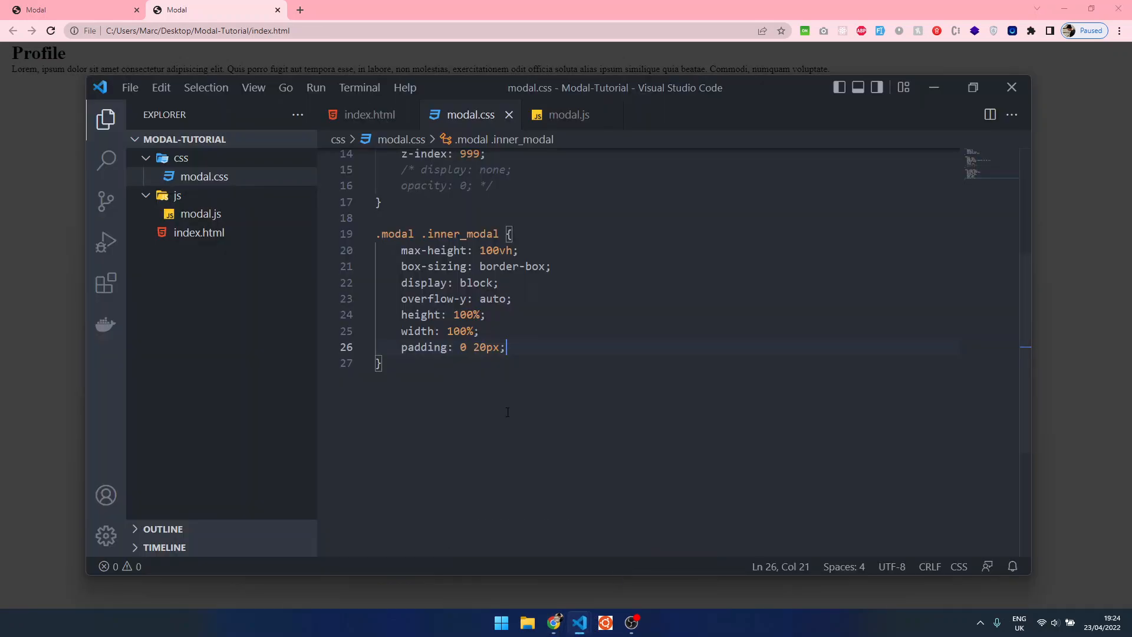
# Start a .modal .modal_content rule sized 600×300px with a max-width.
pyautogui.write('.m')
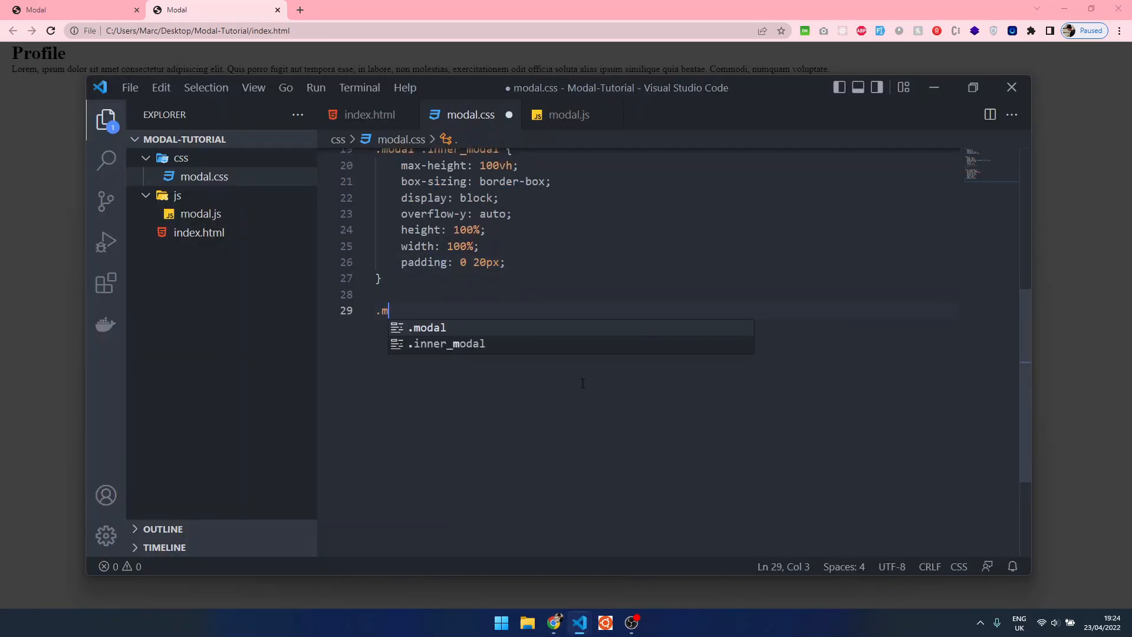
pyautogui.write('odal .')
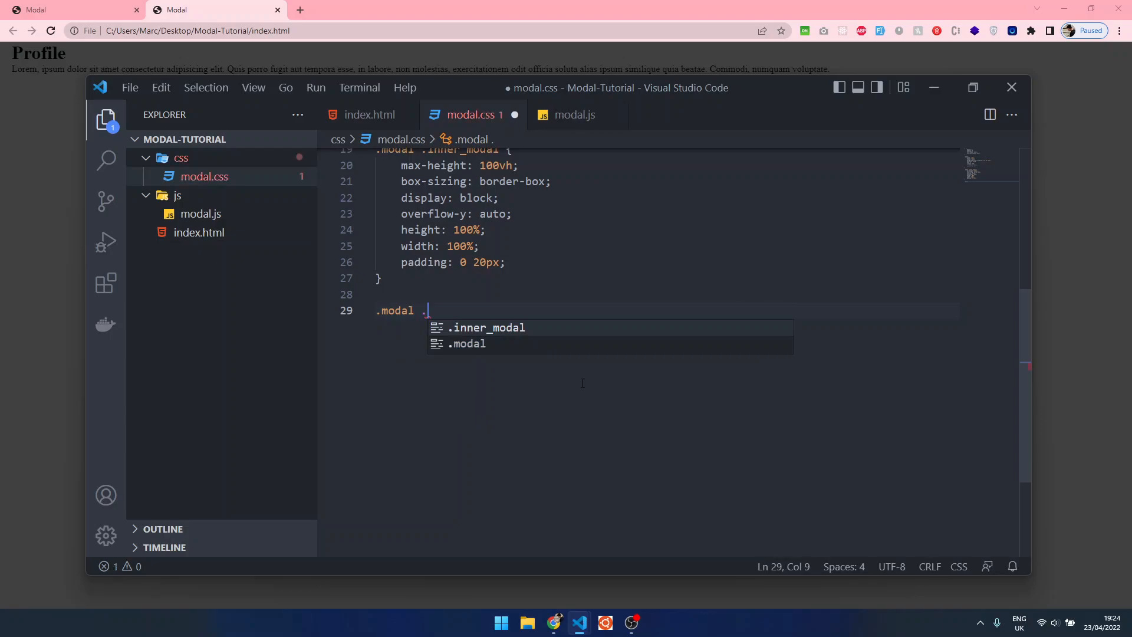
pyautogui.write('modal_content{')
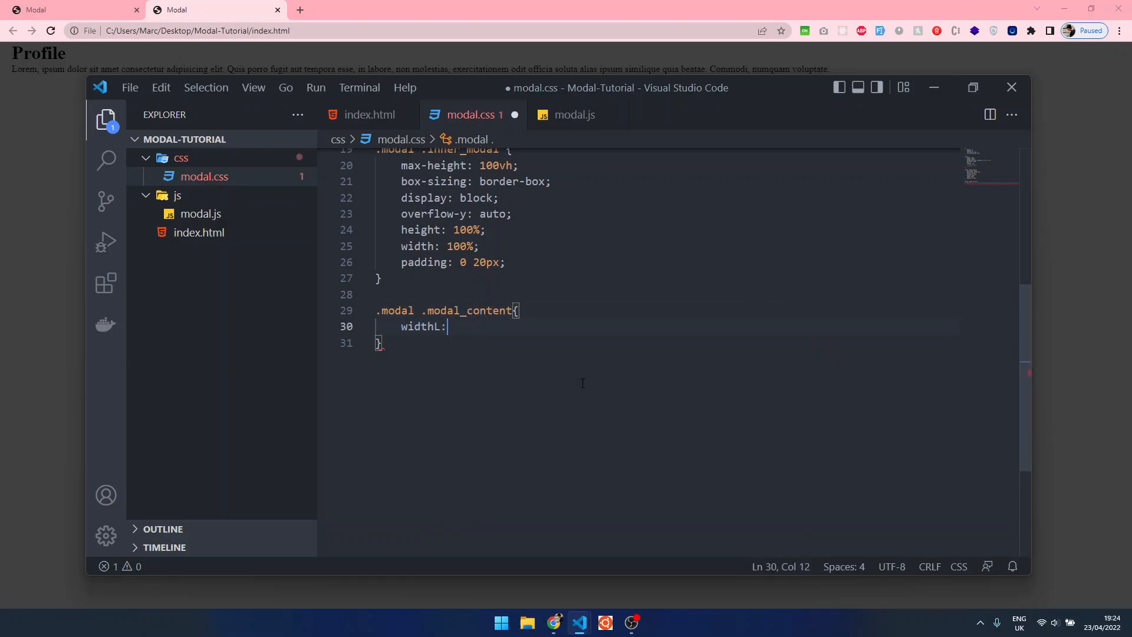
pyautogui.write('width: 600px;')
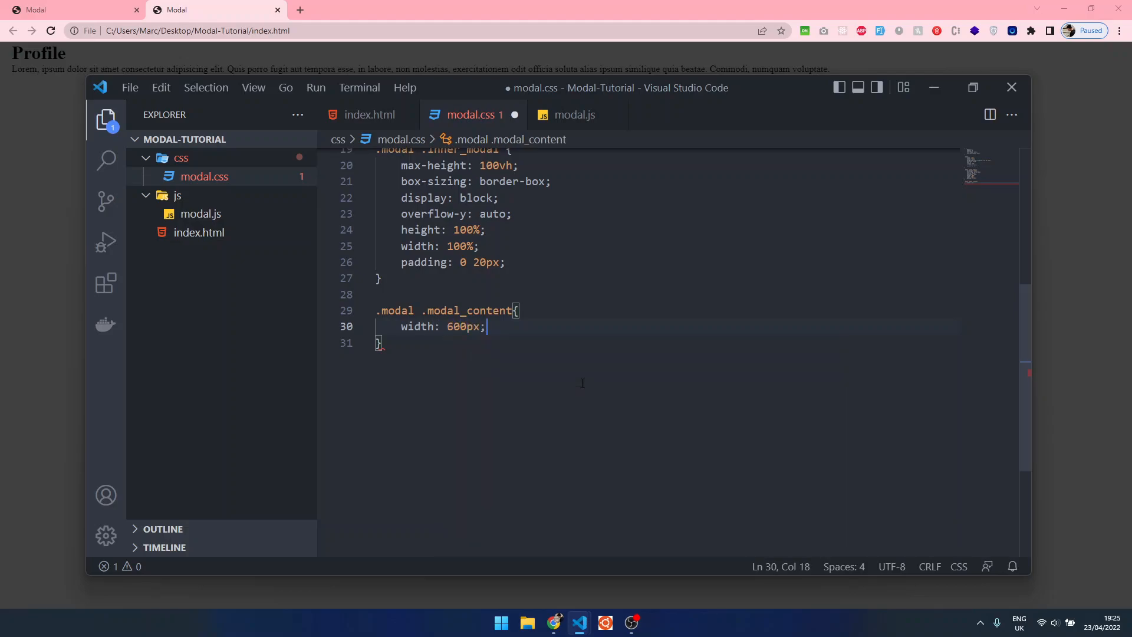
pyautogui.write('height:')
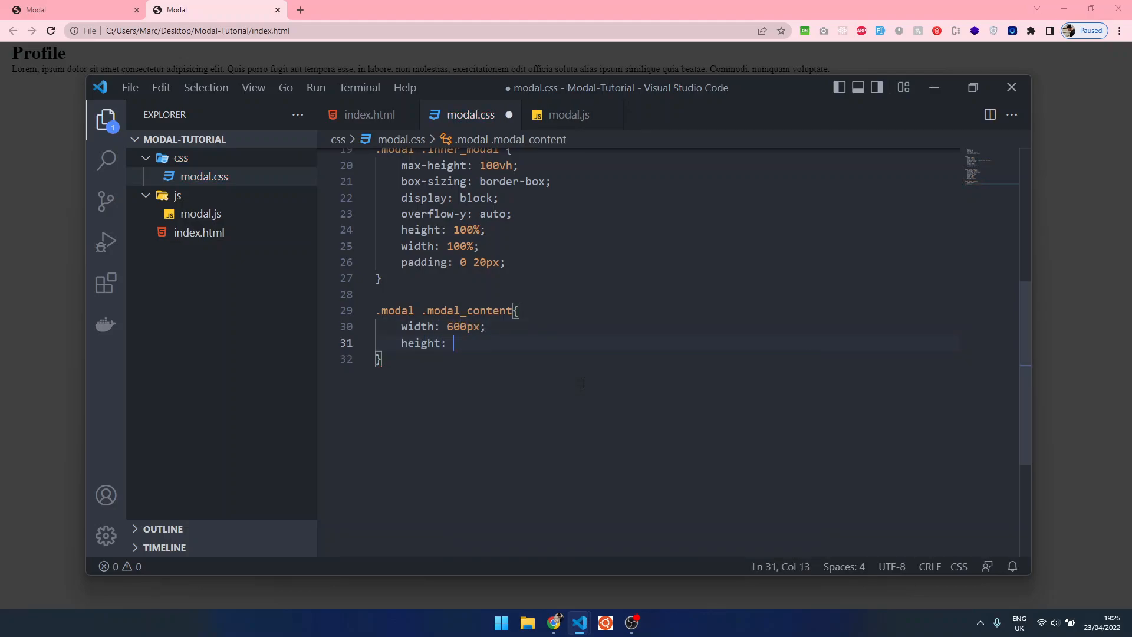
pyautogui.write('300px;')
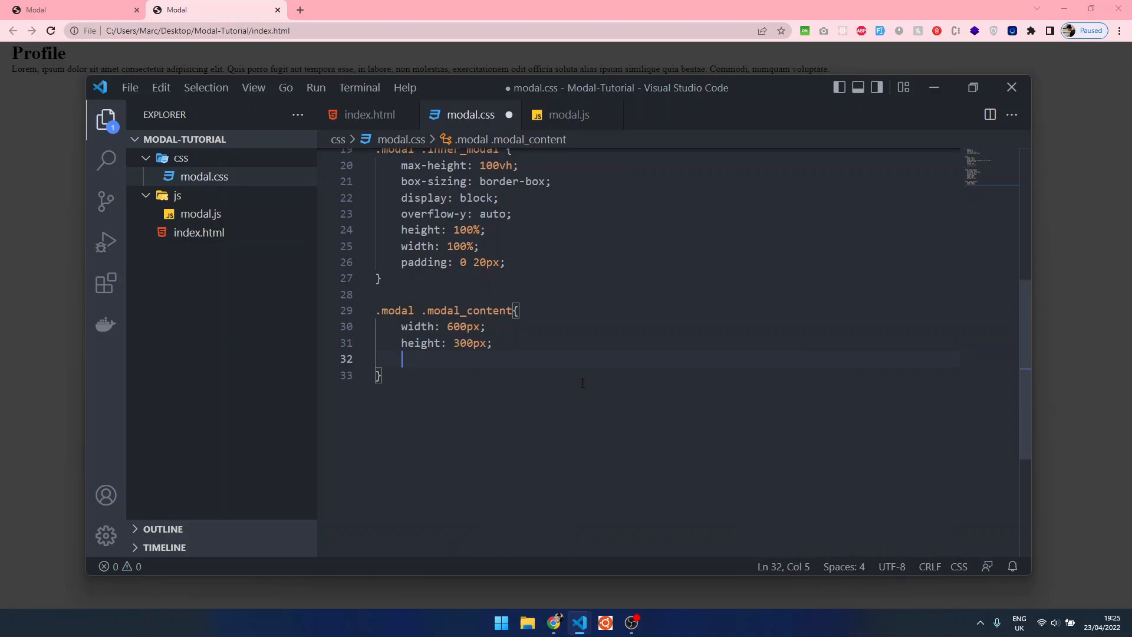
pyautogui.write('max-width: 100%;')
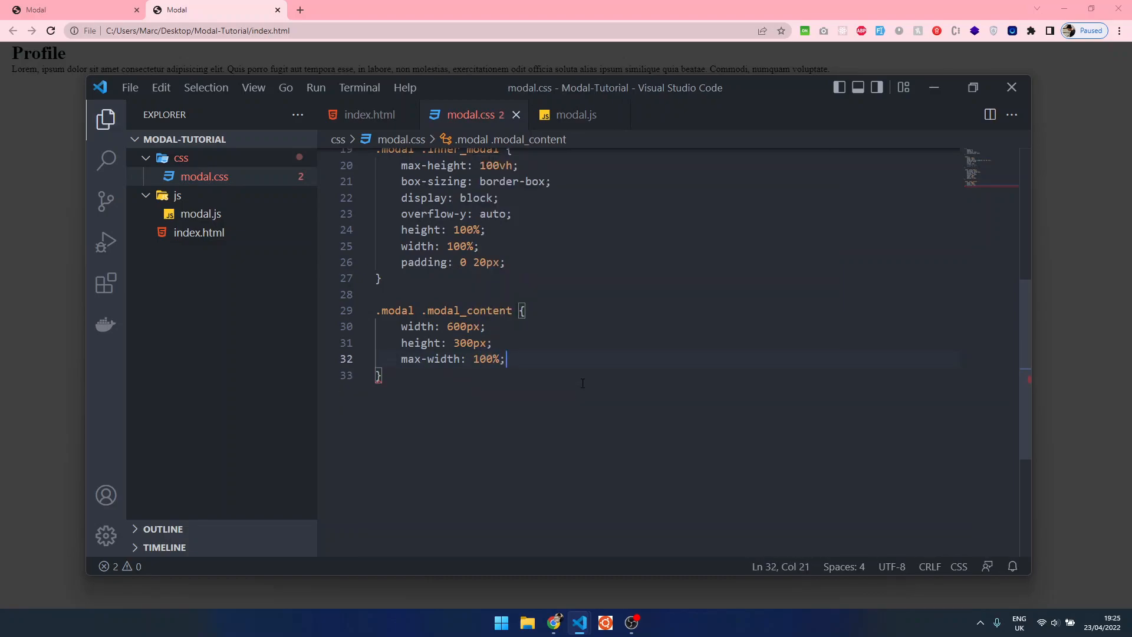
pyautogui.doubleClick(464, 191)
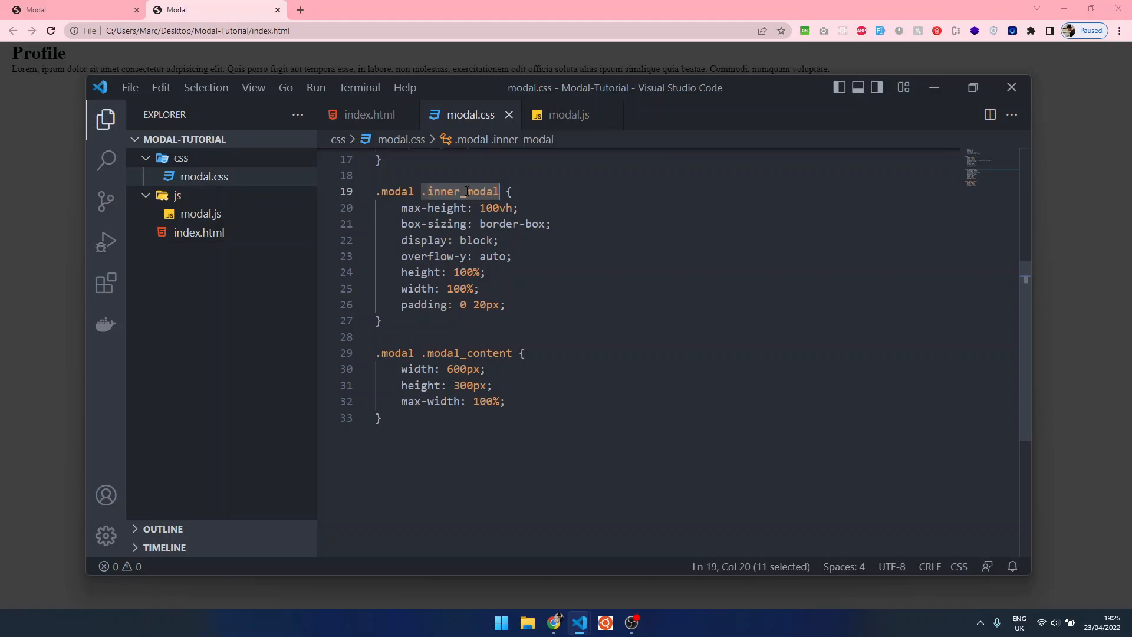
pyautogui.click(492, 385)
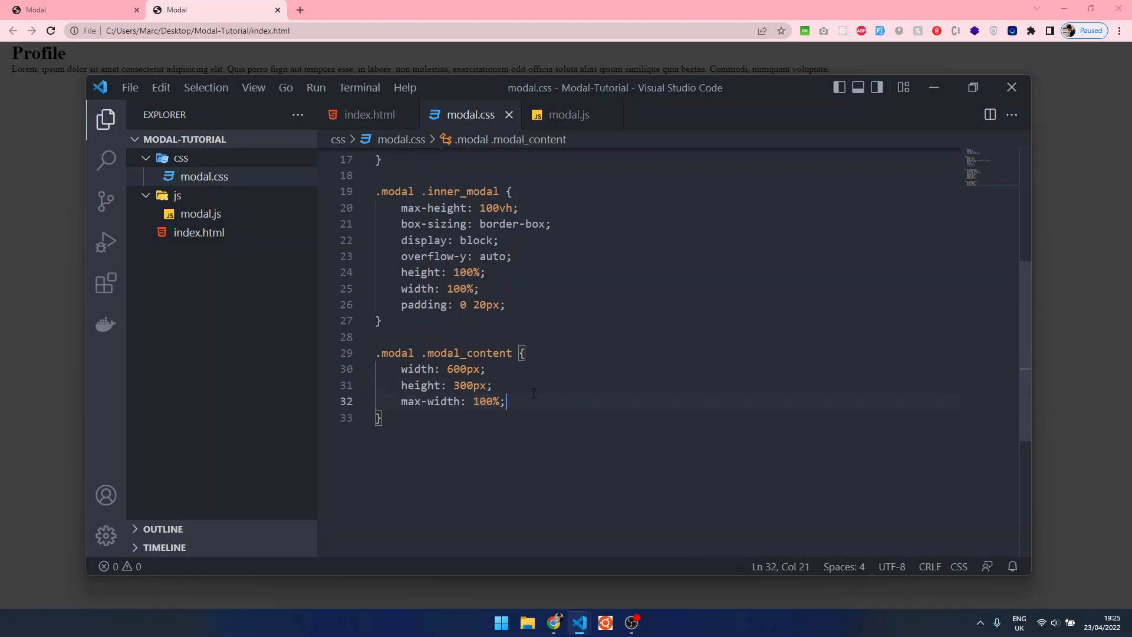
# Give modal_content a white background, block display, auto margin and 50px padding.
pyautogui.write('background-color: white;')
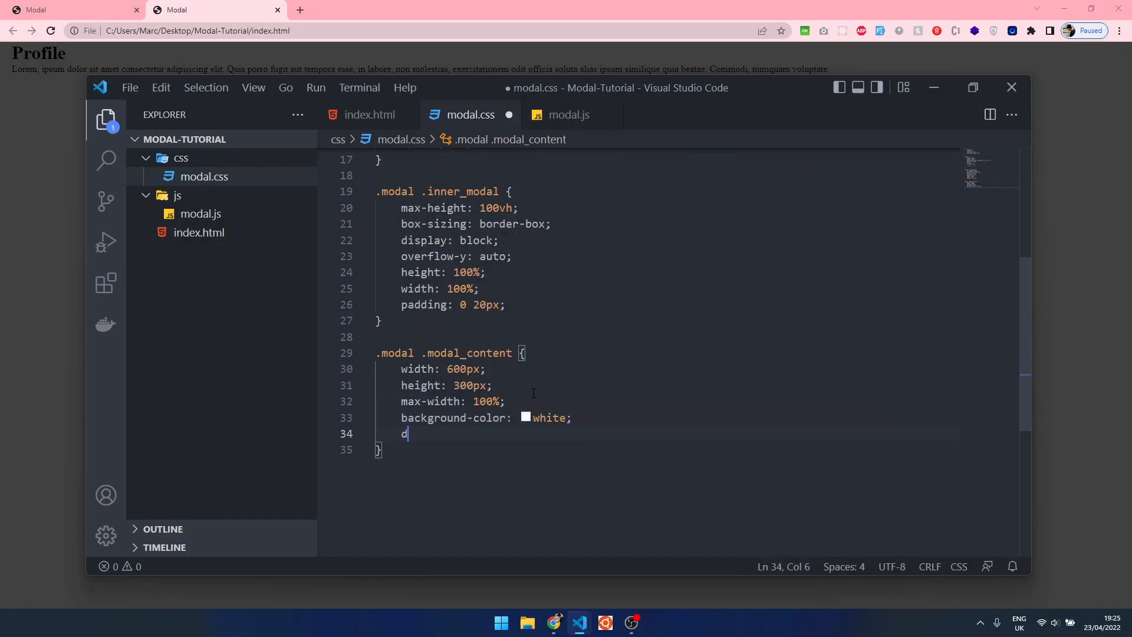
pyautogui.write('isplay: bl;')
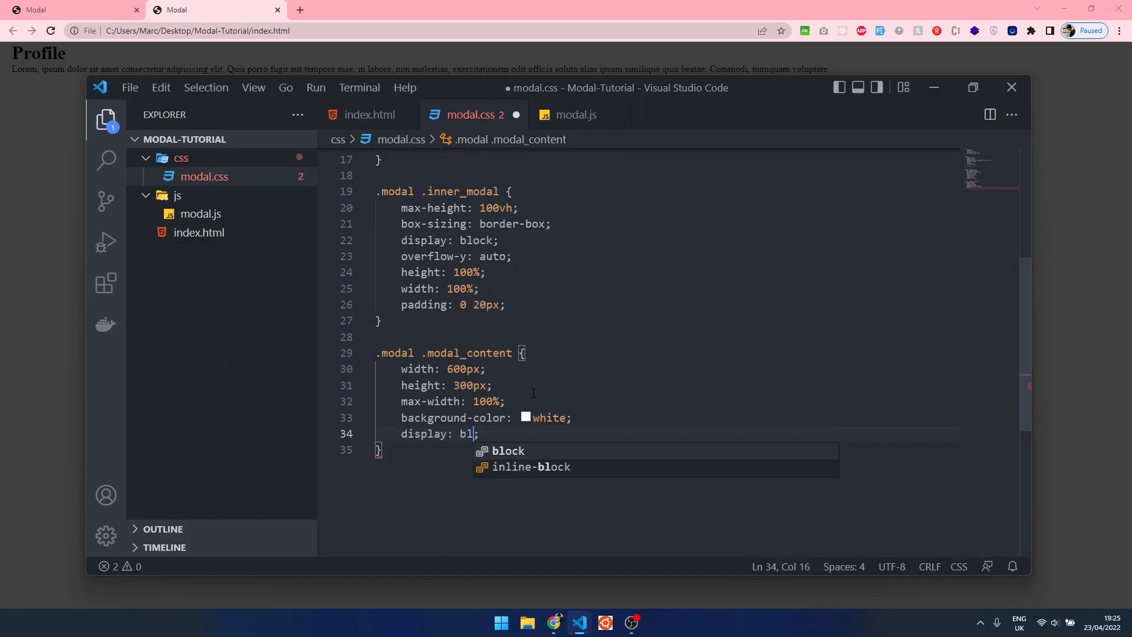
pyautogui.write('margin: 5vh;')
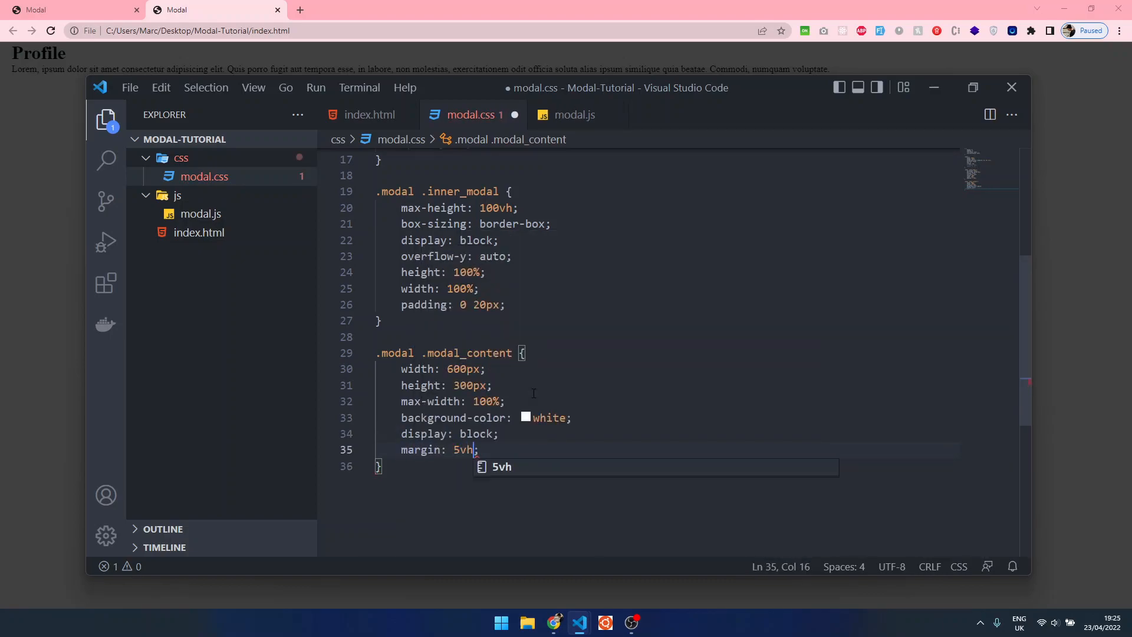
pyautogui.write('auto')
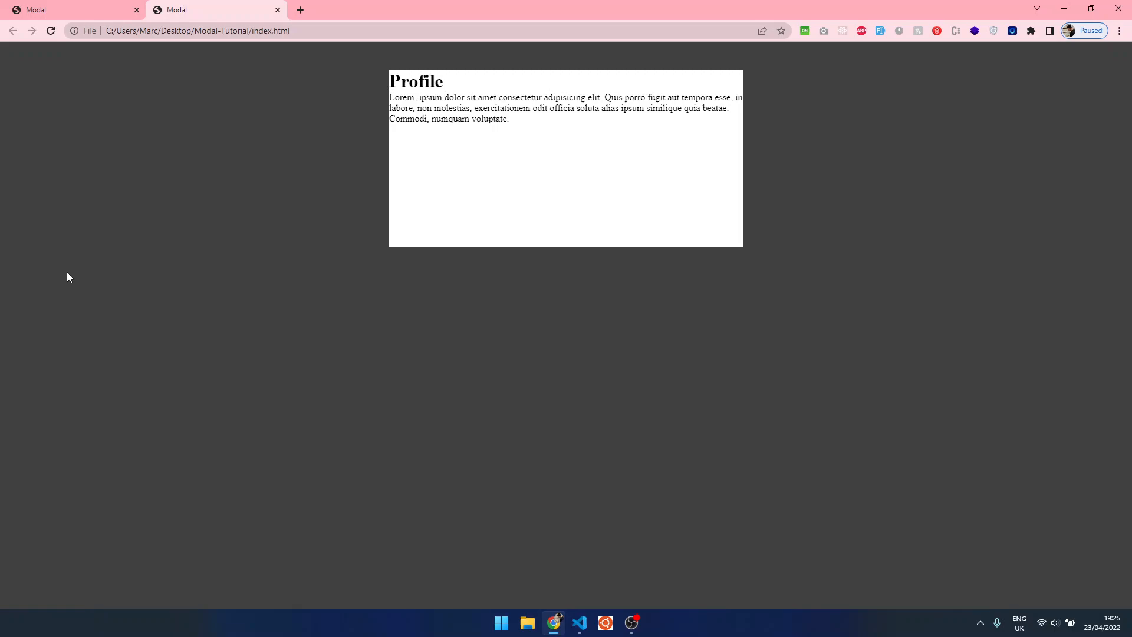
pyautogui.moveTo(554, 622)
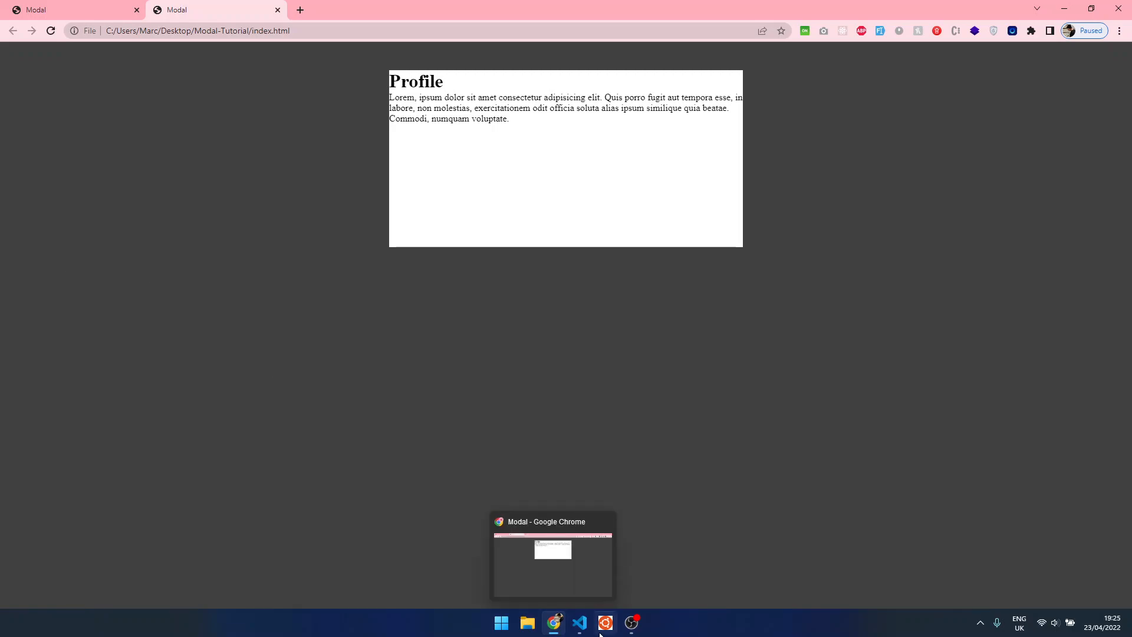
pyautogui.click(579, 623)
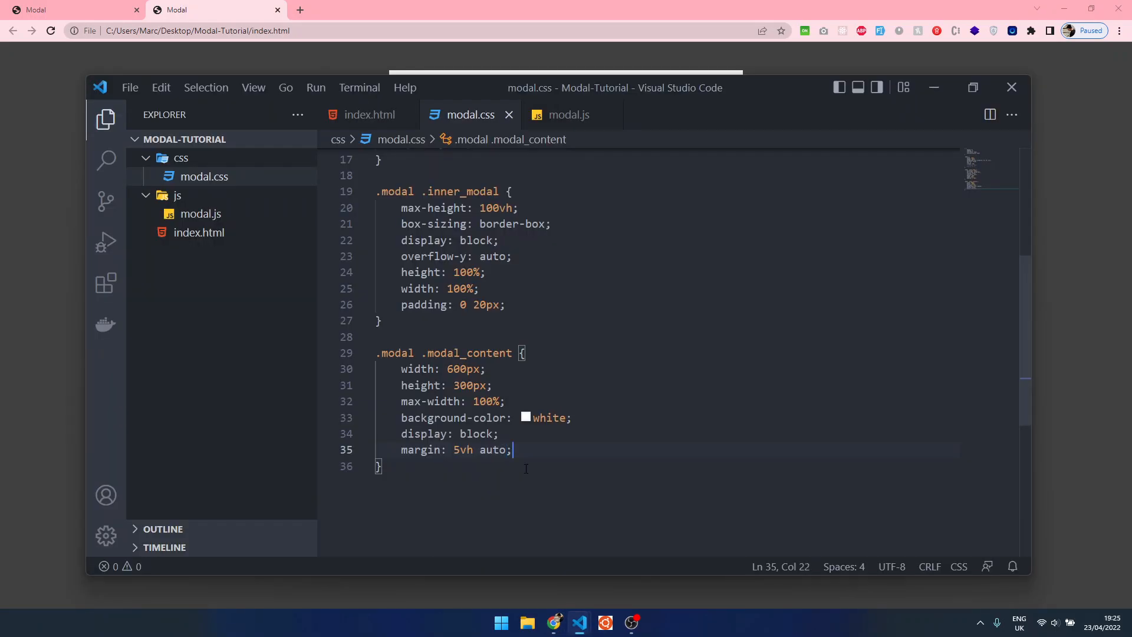
pyautogui.write('padd')
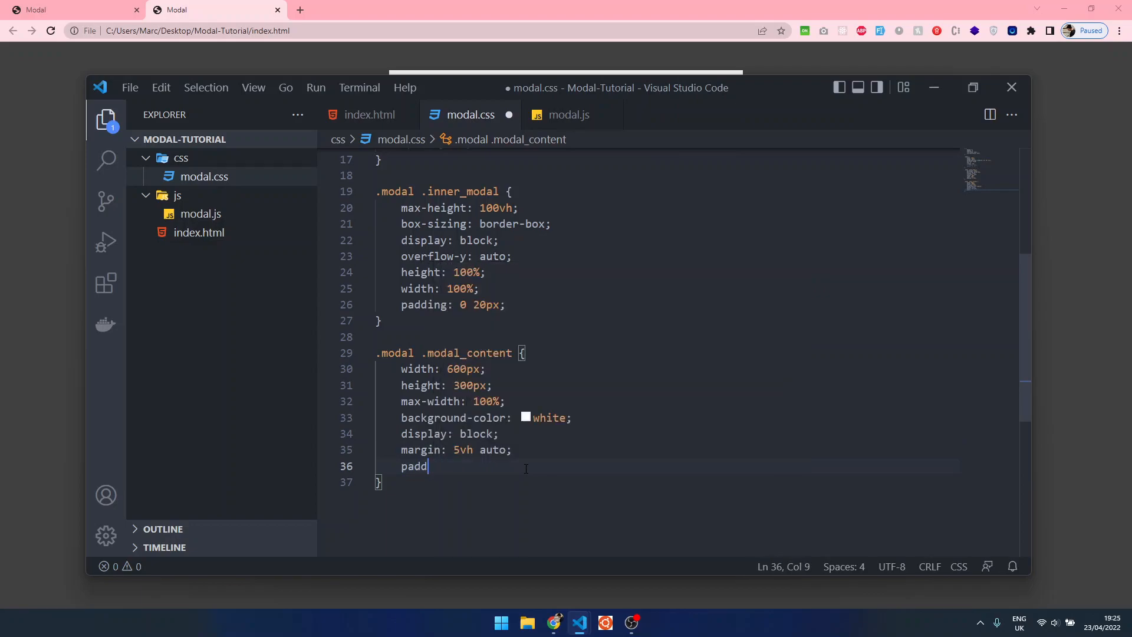
pyautogui.write('ing: 50px;')
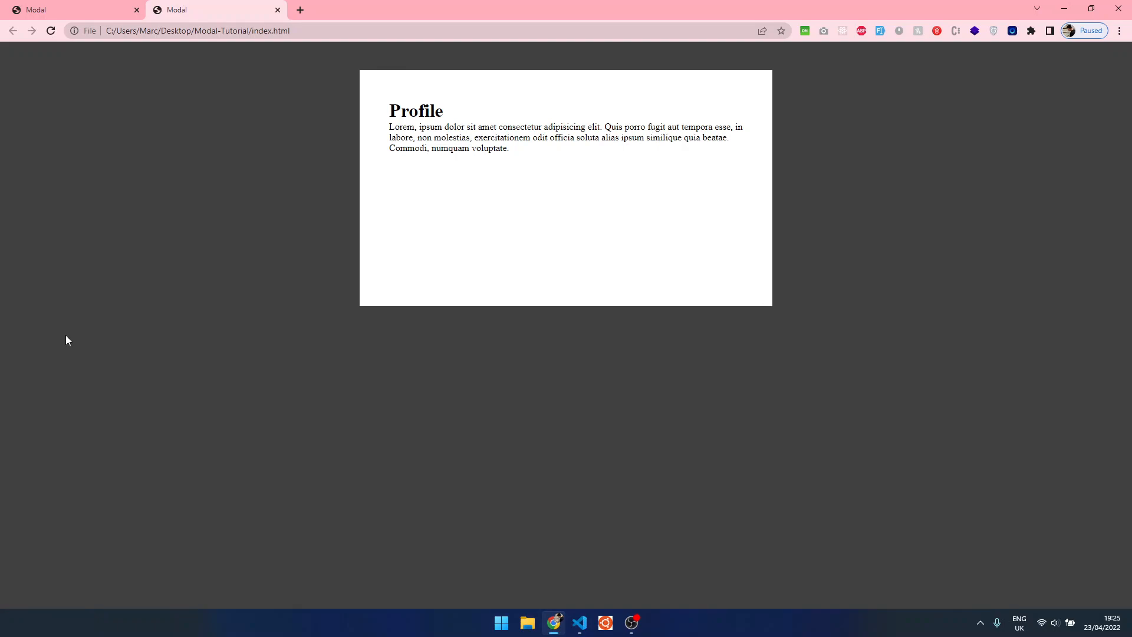
pyautogui.moveTo(578, 622)
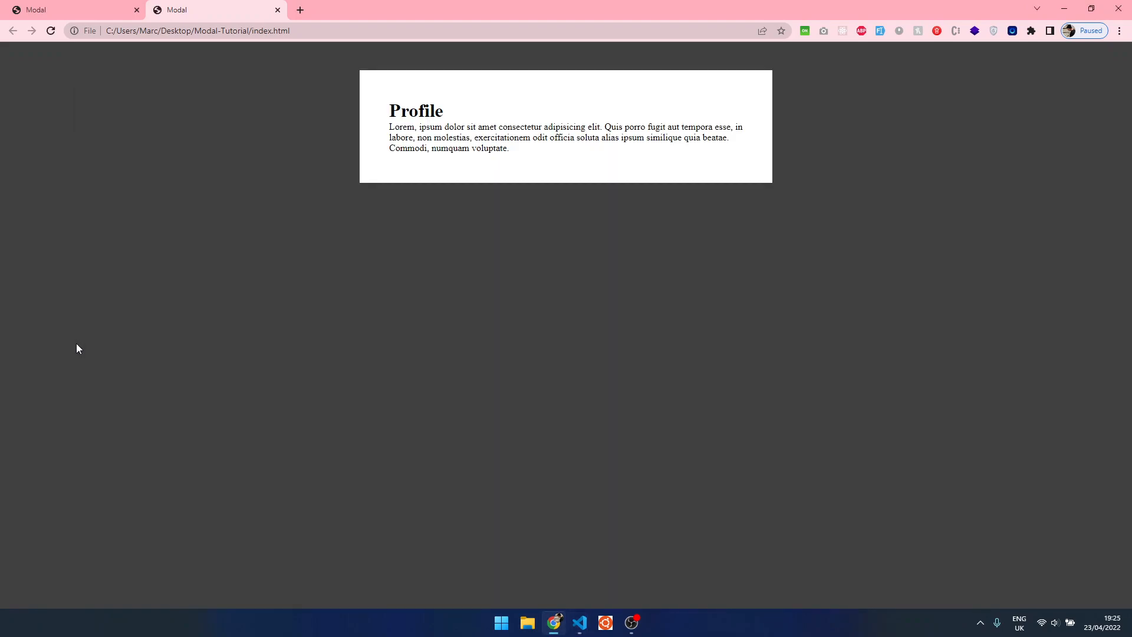
pyautogui.moveTo(579, 621)
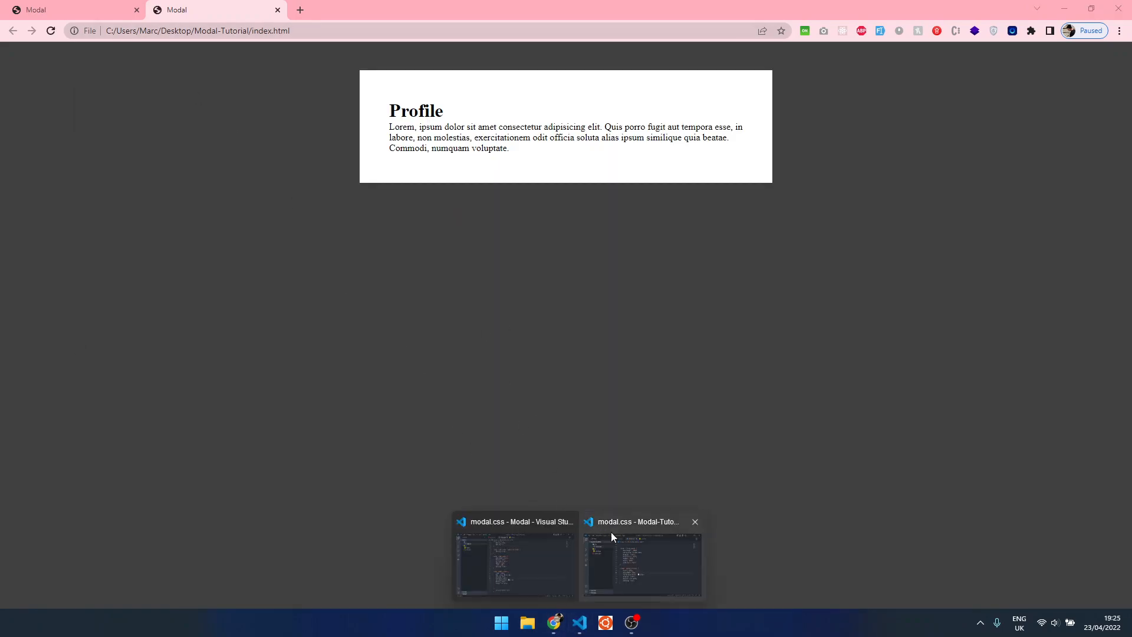
# Add a lorem ipsum paragraph under the heading and set font-family arial in the * rule.
pyautogui.click(639, 564)
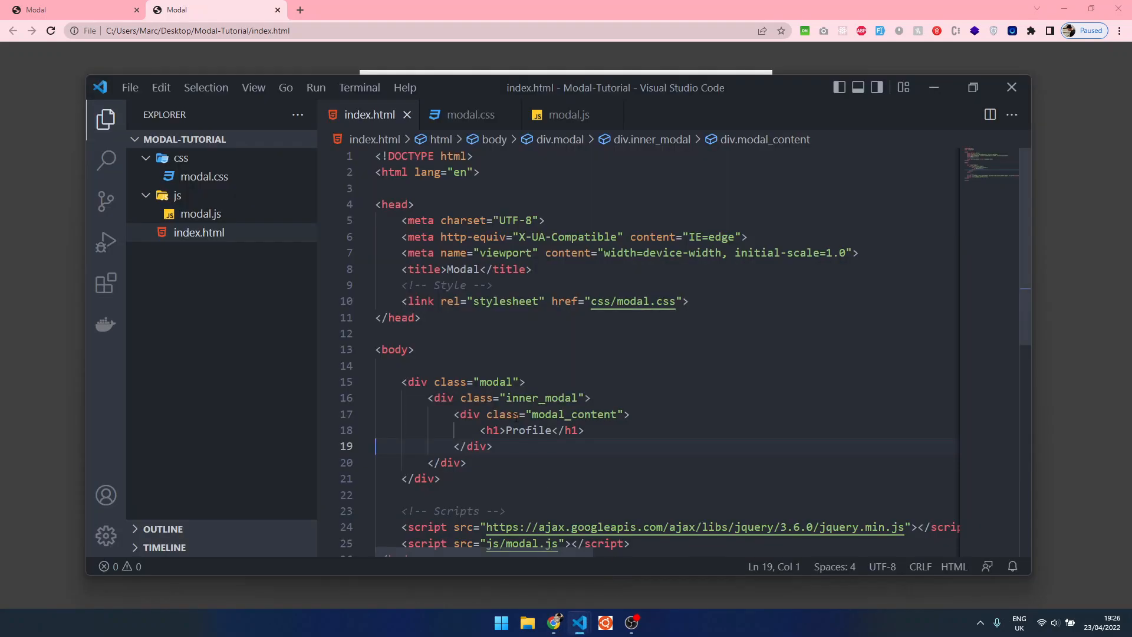
pyautogui.write('<p>Lorem, ipsum dolor sit amet consectetur adipisicing elit. Quis porro fu')
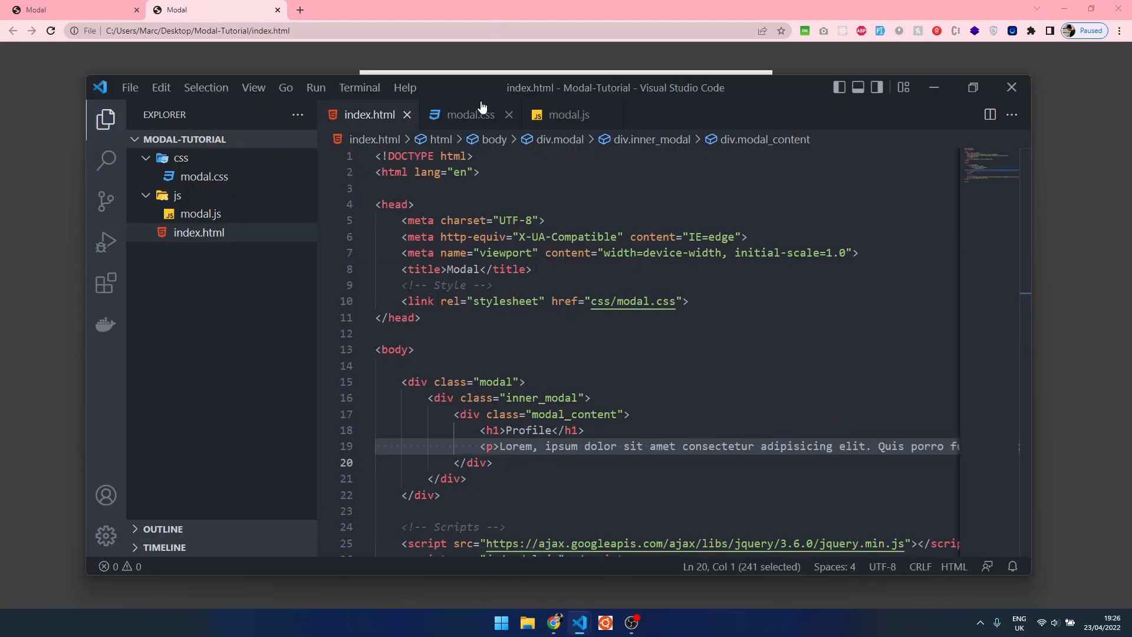
pyautogui.click(568, 114)
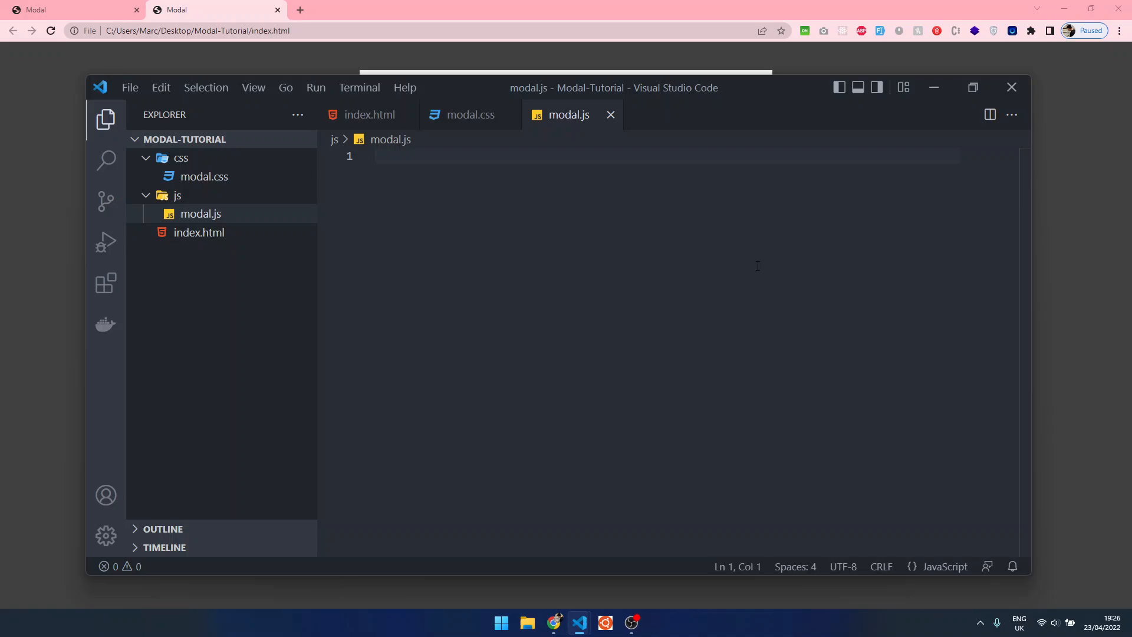
pyautogui.moveTo(446, 127)
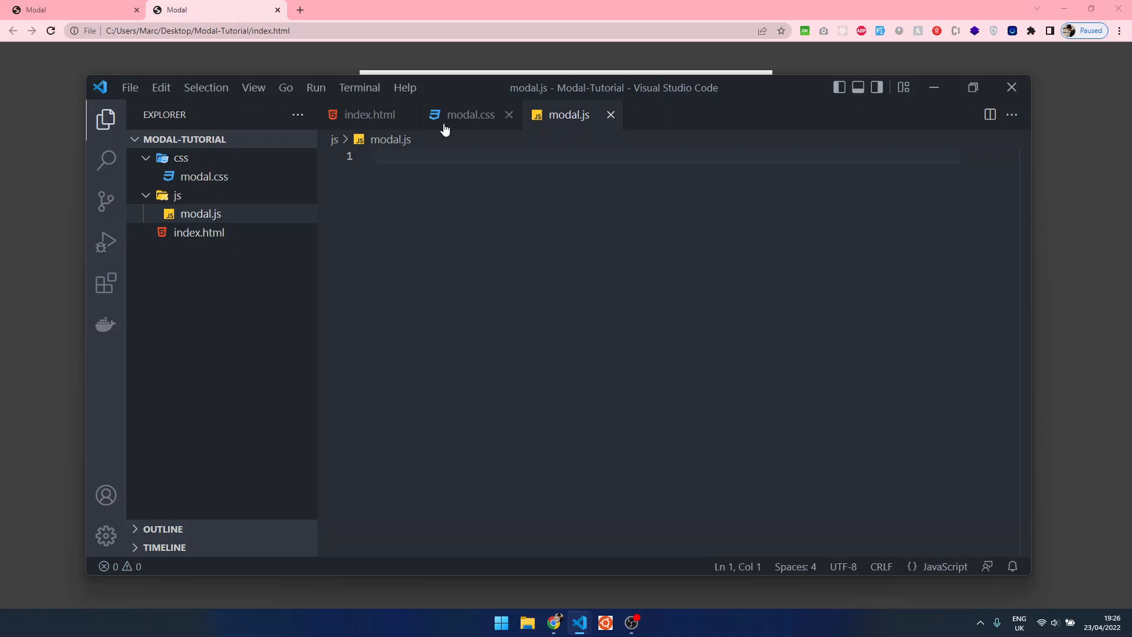
pyautogui.click(468, 114)
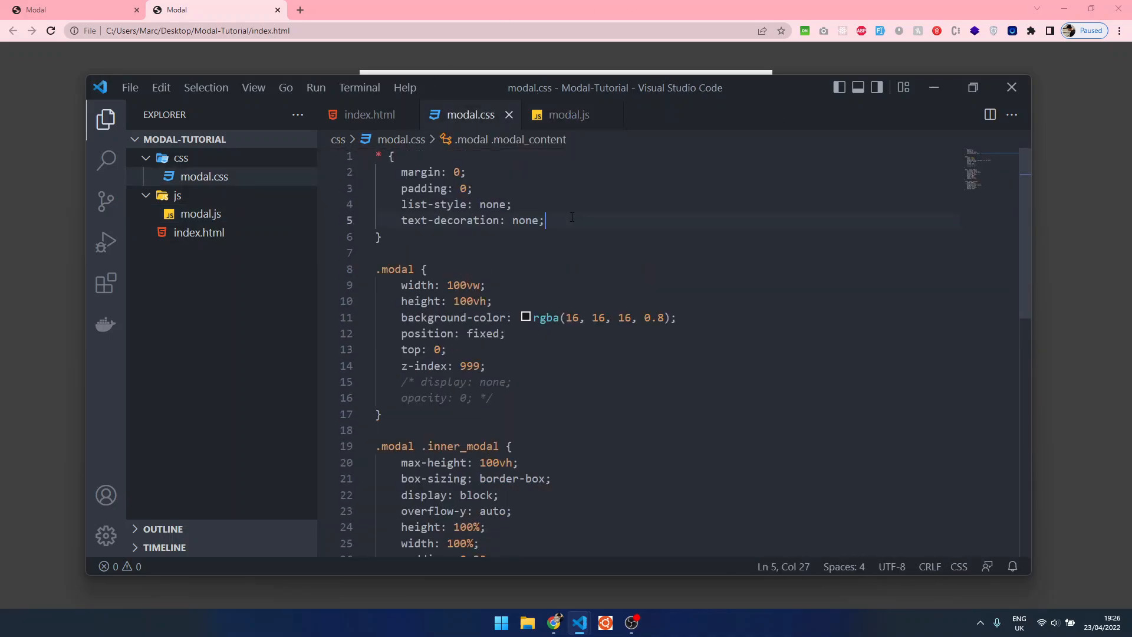
pyautogui.write('font-family: aria')
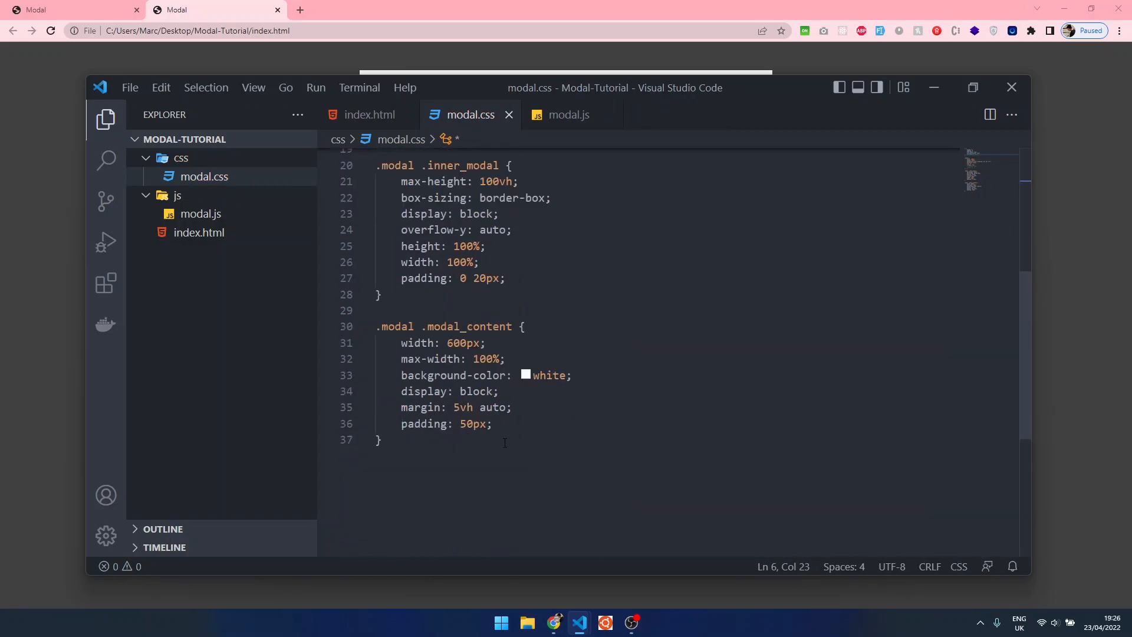
# Add an h1 rule with padding-bottom 20px and check the result in Chrome.
pyautogui.write('h1{')
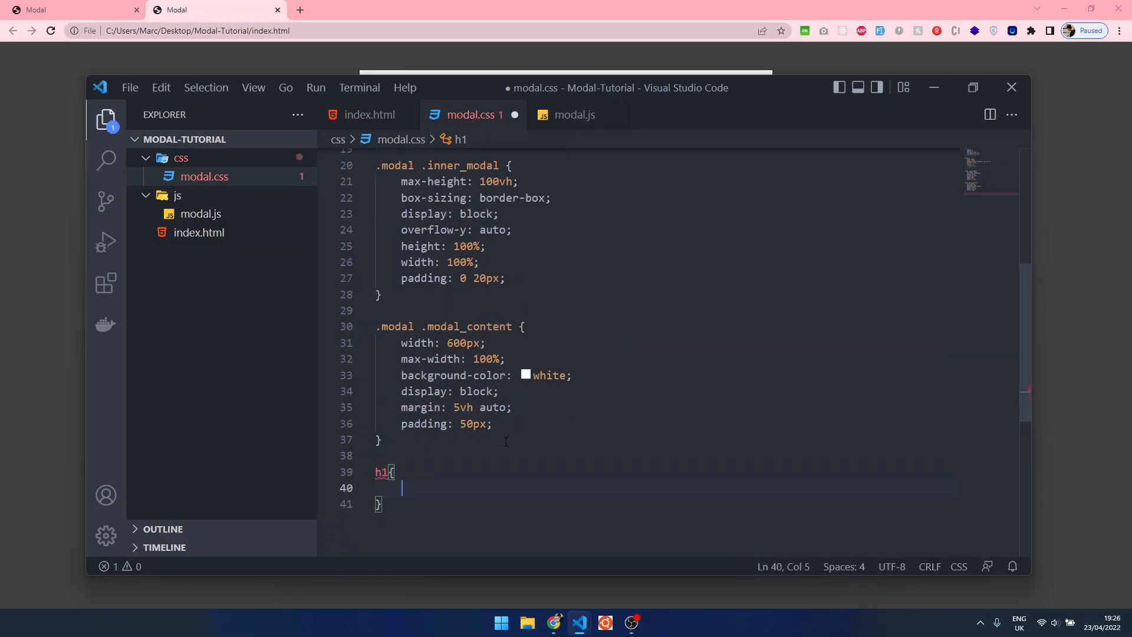
pyautogui.write('padding-b')
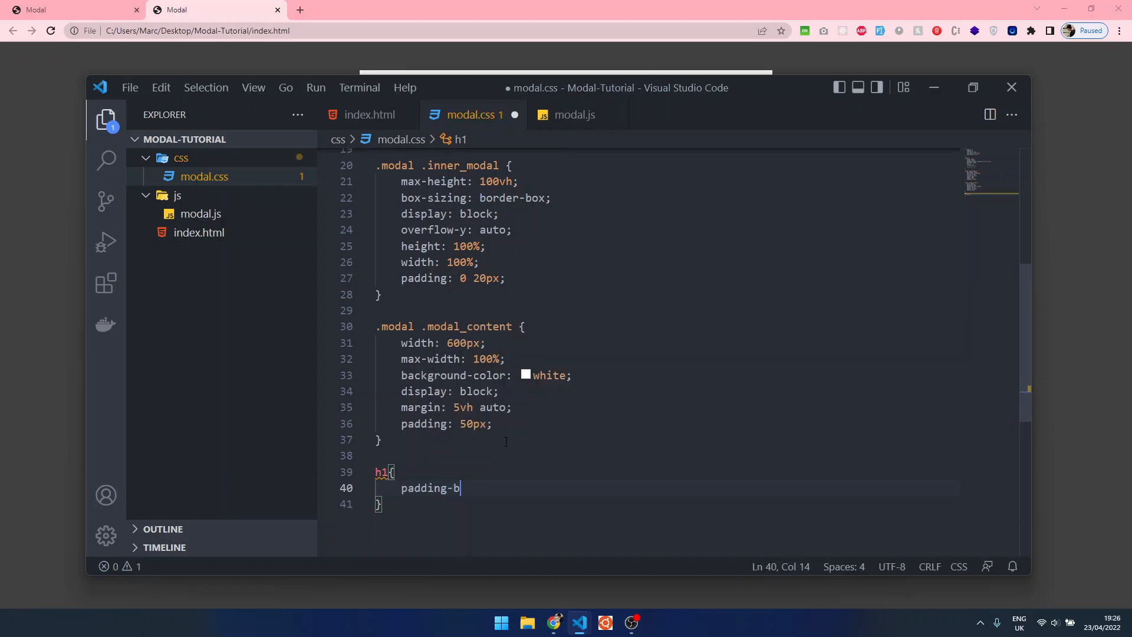
pyautogui.write('ottom: 20px;')
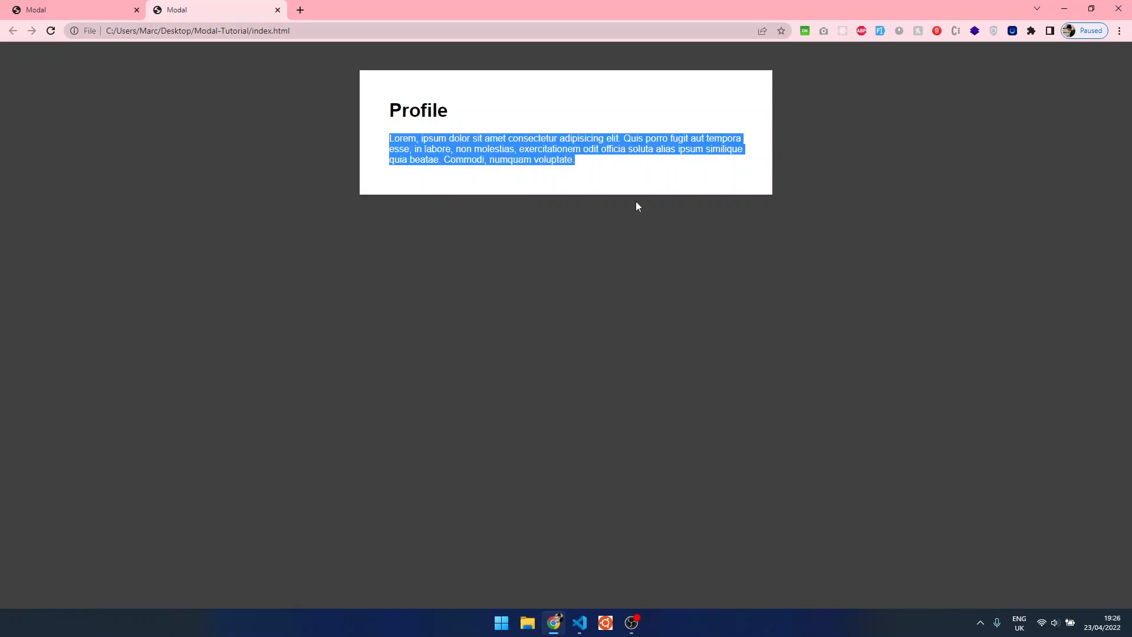
pyautogui.click(425, 148)
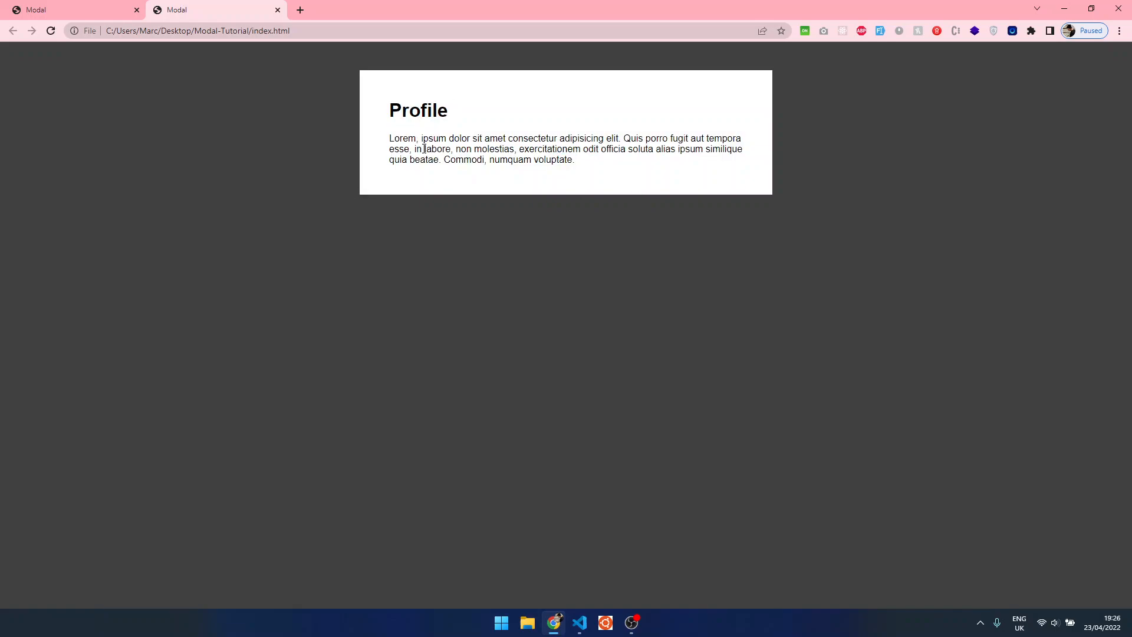
pyautogui.moveTo(577, 621)
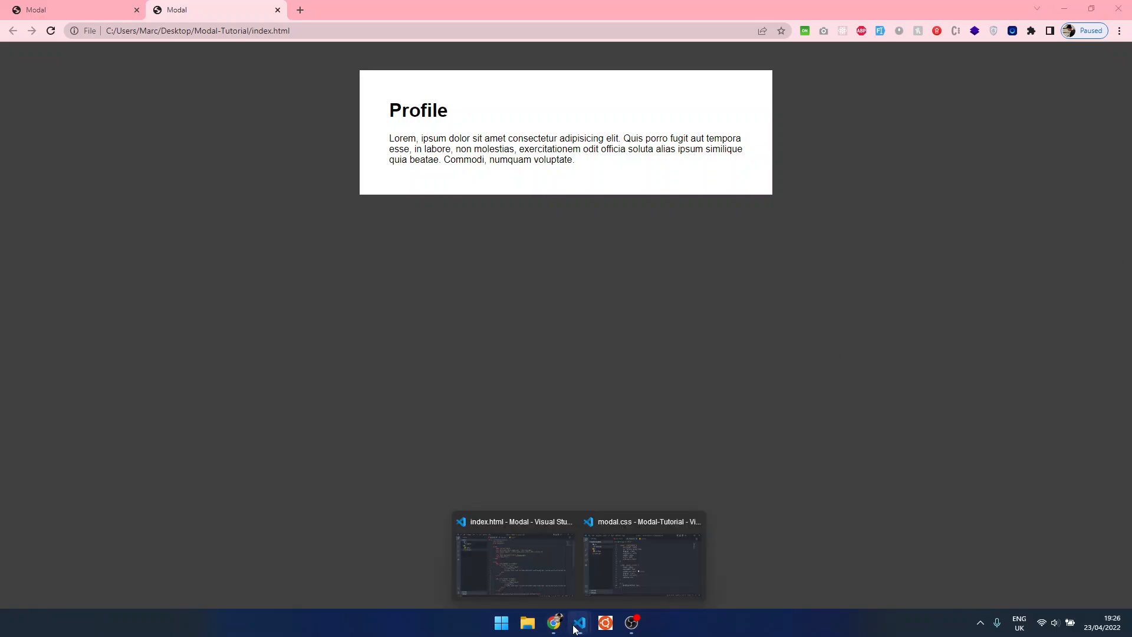
pyautogui.click(641, 559)
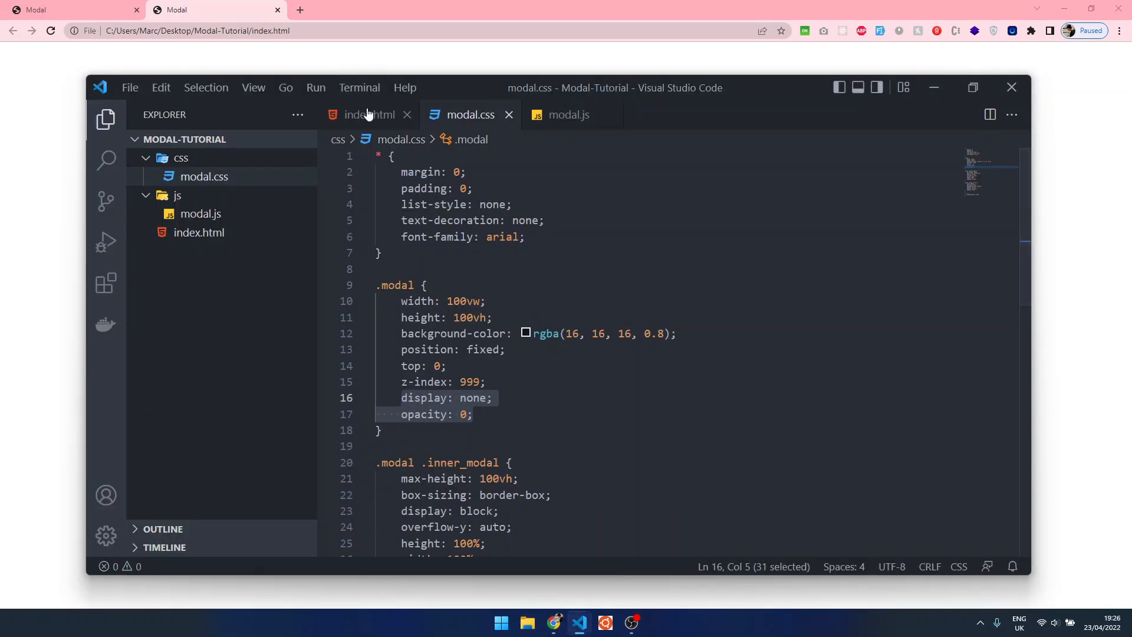
# Add a button after the modal markup in index.html with open-modal="true".
pyautogui.click(368, 115)
pyautogui.write('<button></button>')
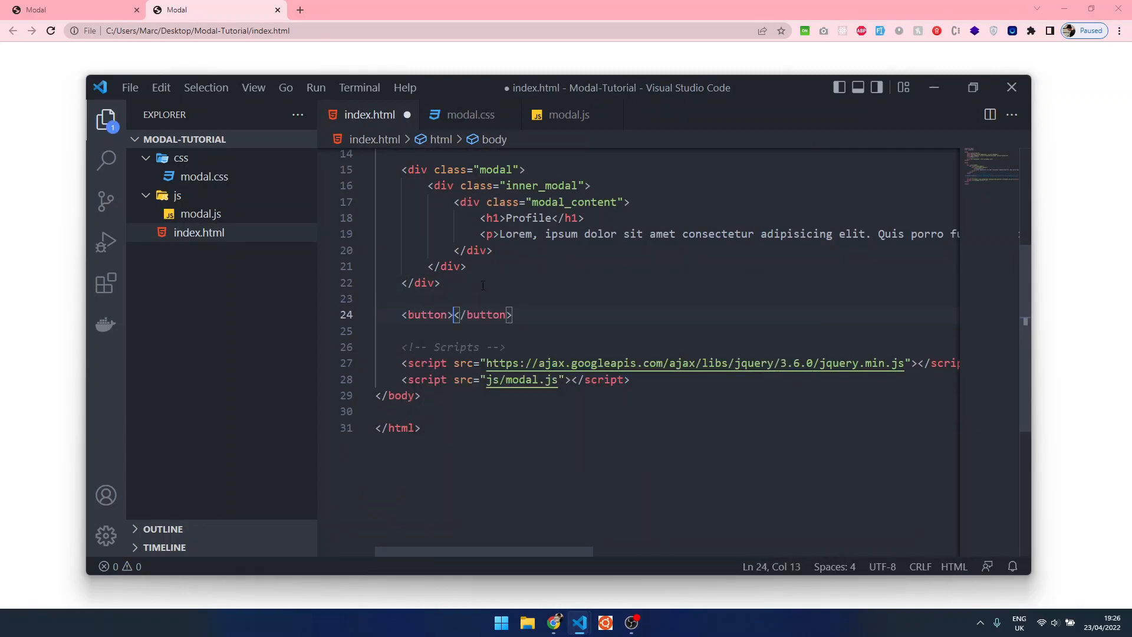
pyautogui.click(456, 314)
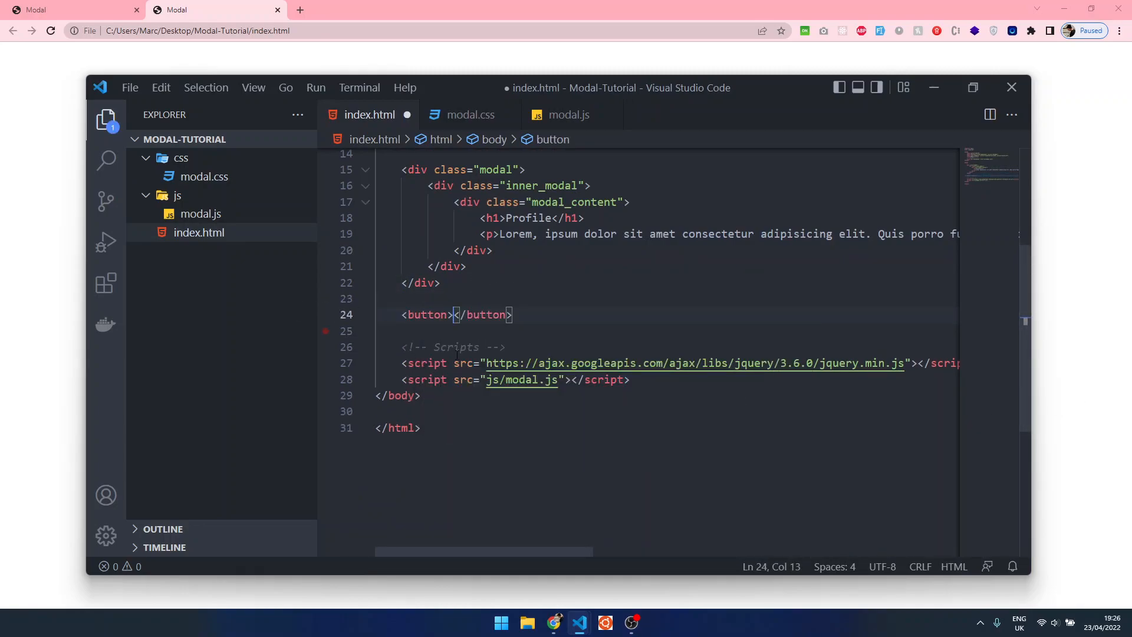
pyautogui.write('op')
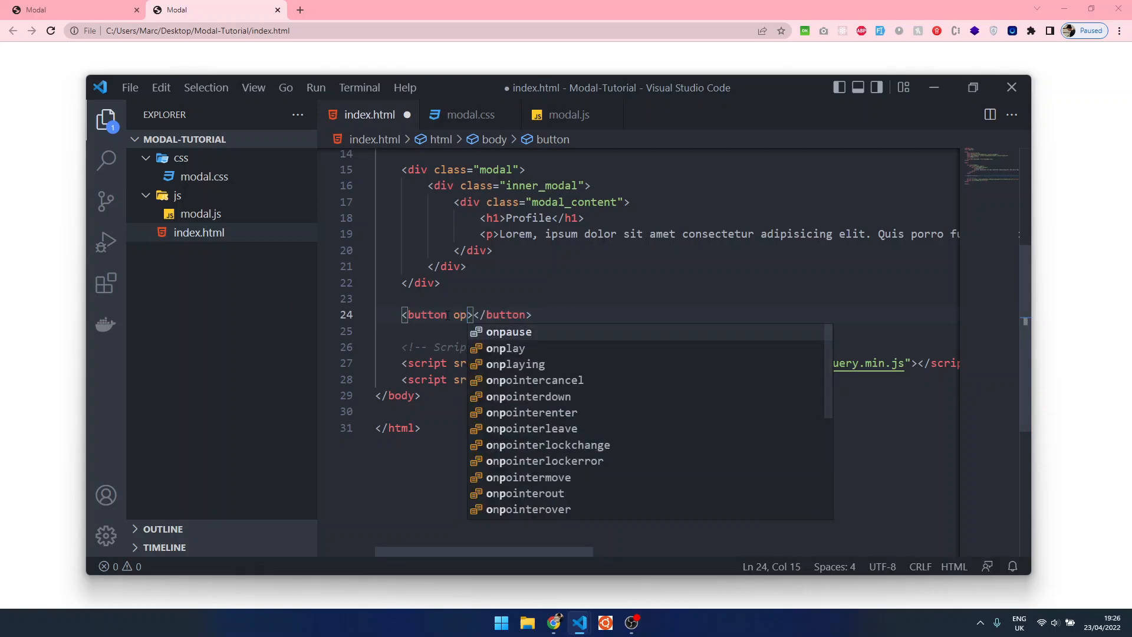
pyautogui.write('n-modal="')
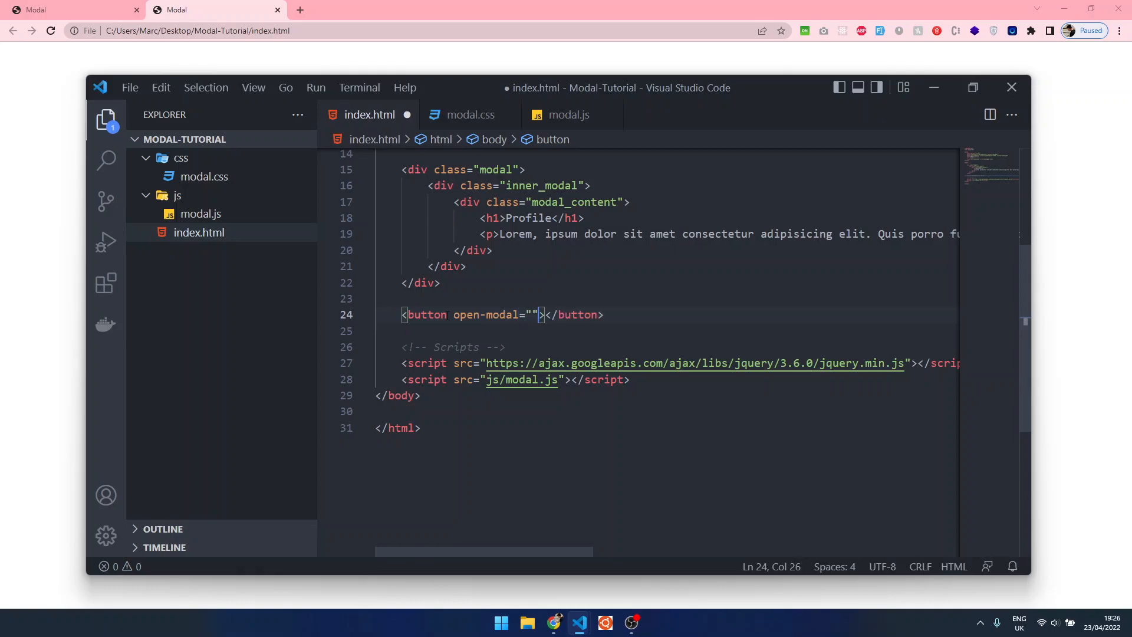
pyautogui.write('true')
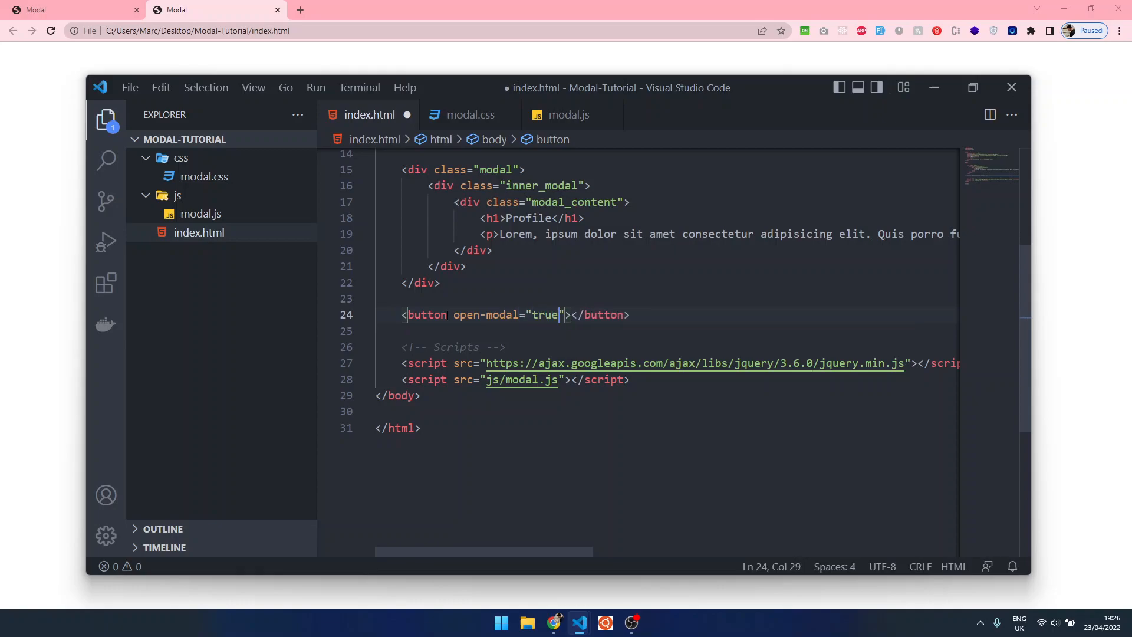
pyautogui.press('ctrl+s')
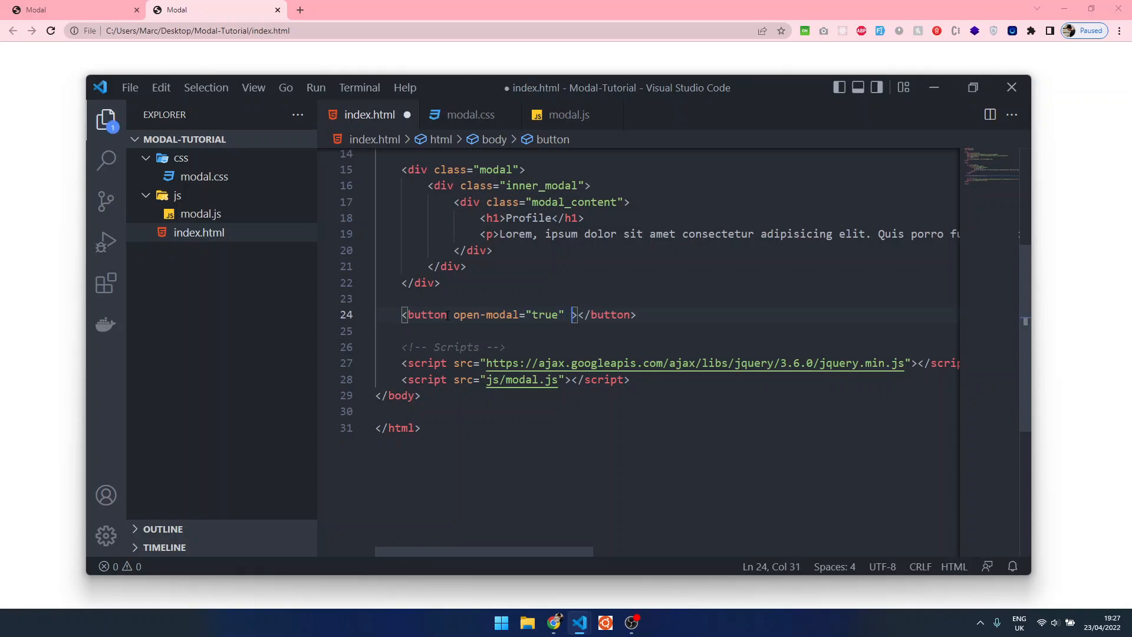
# Give the button modal-id="profile" and the label Open Profile, then save.
pyautogui.write('modal-id')
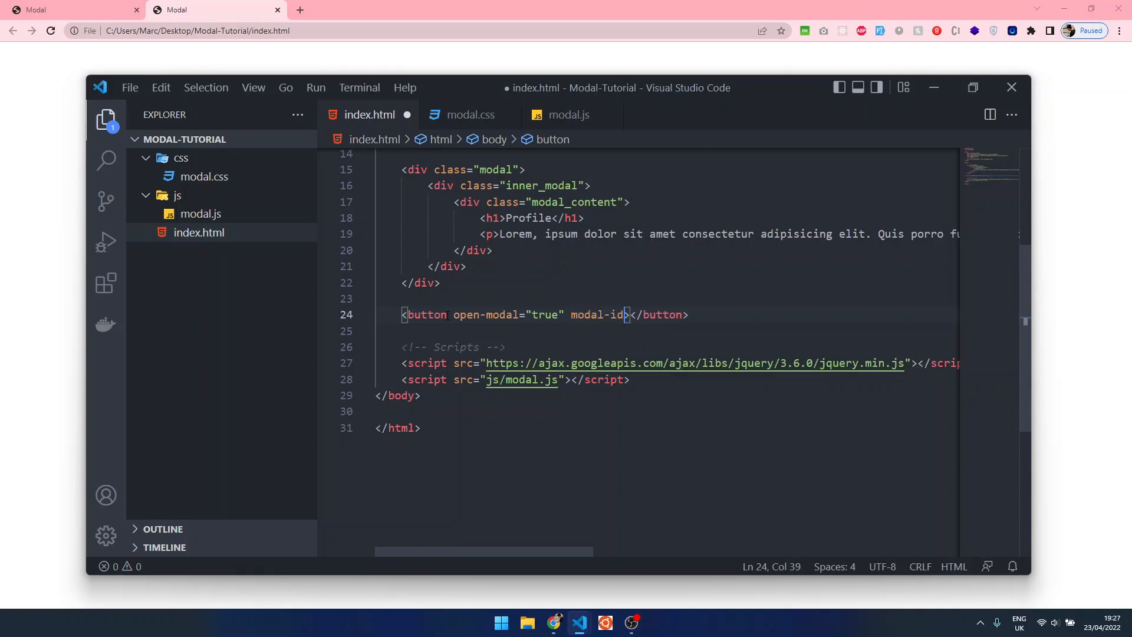
pyautogui.write('=""')
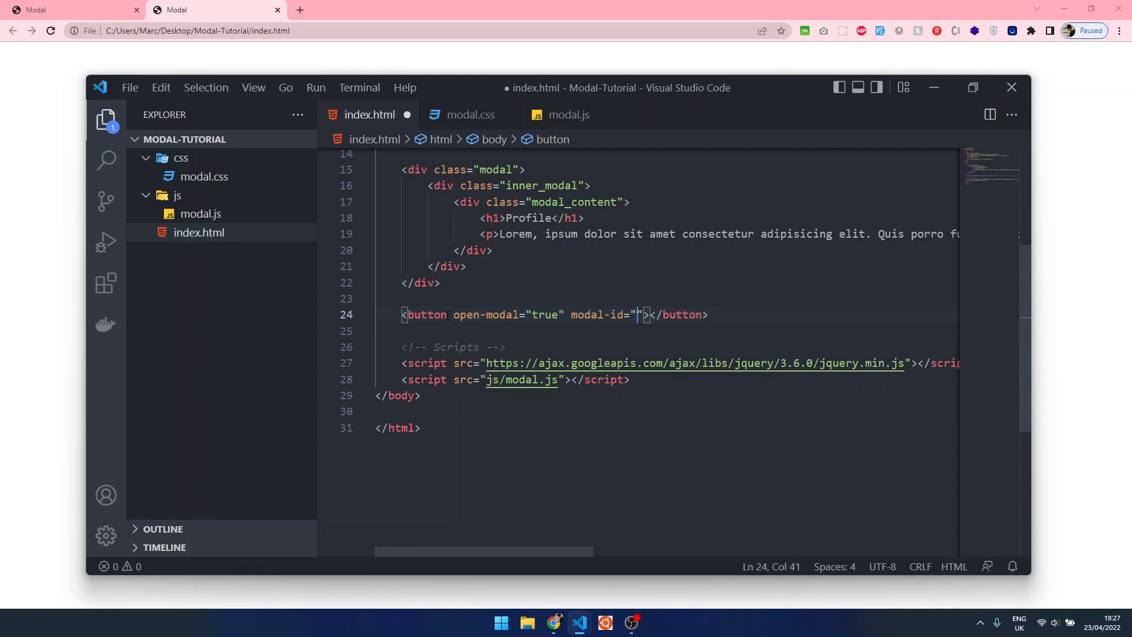
pyautogui.write('profile')
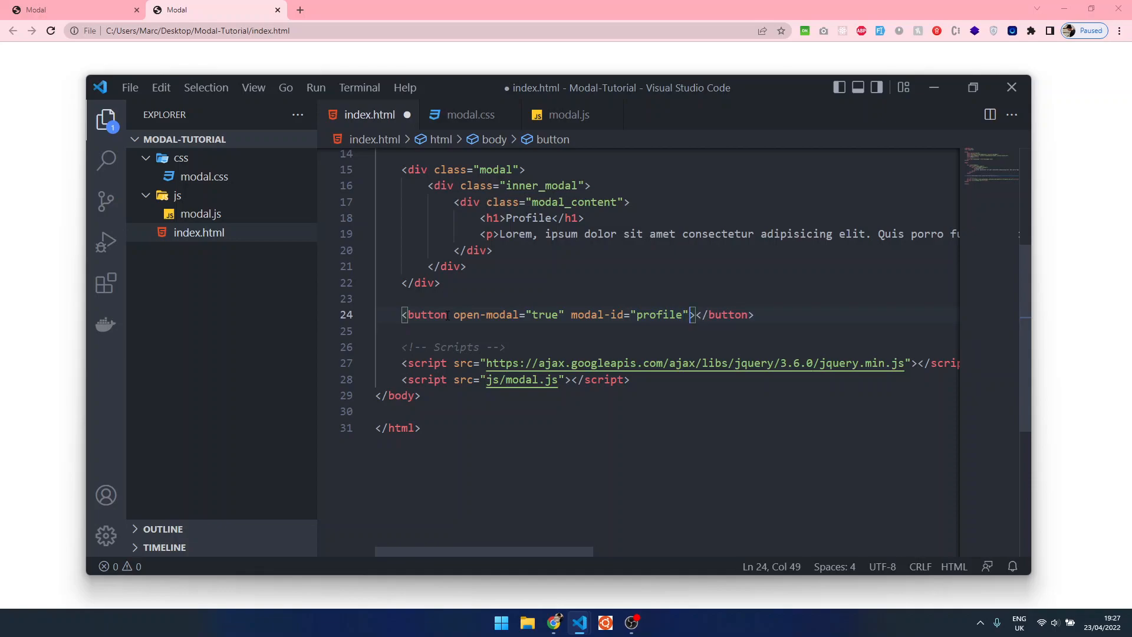
pyautogui.write('Profile')
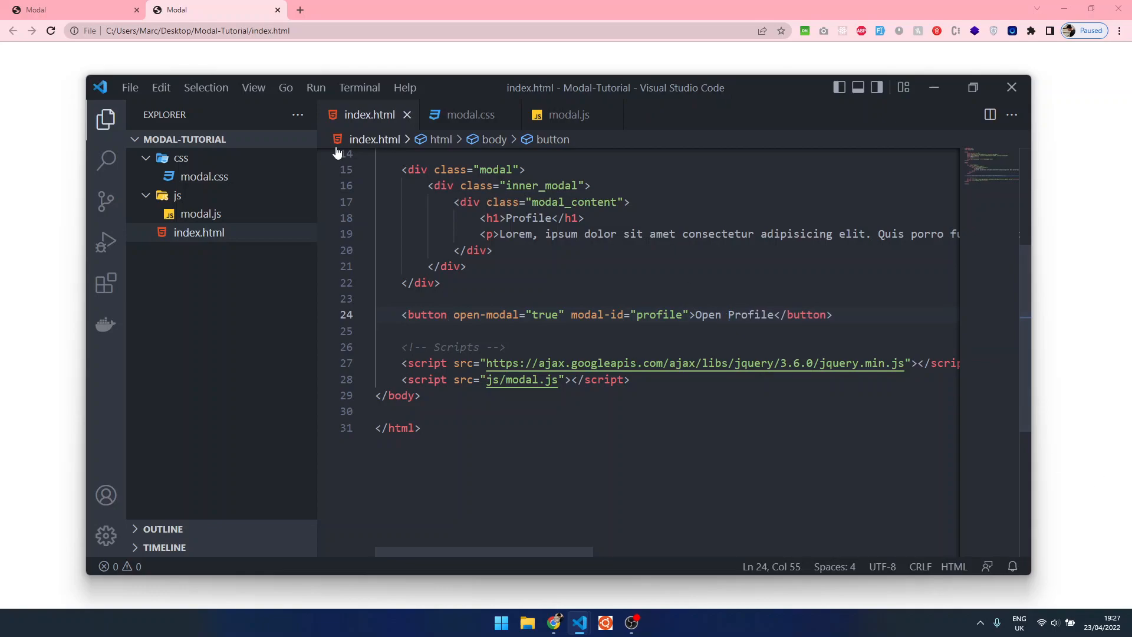
pyautogui.click(105, 160)
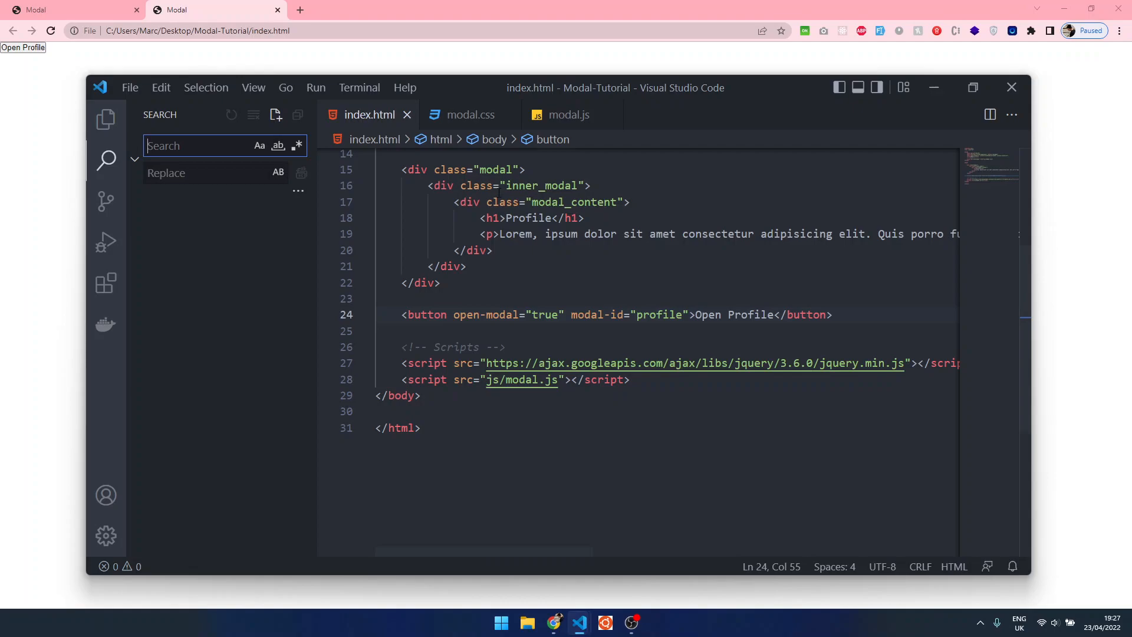
# Style the button in modal.css as display block with margin 50px auto and font-size 40px.
pyautogui.click(471, 114)
pyautogui.write('button{')
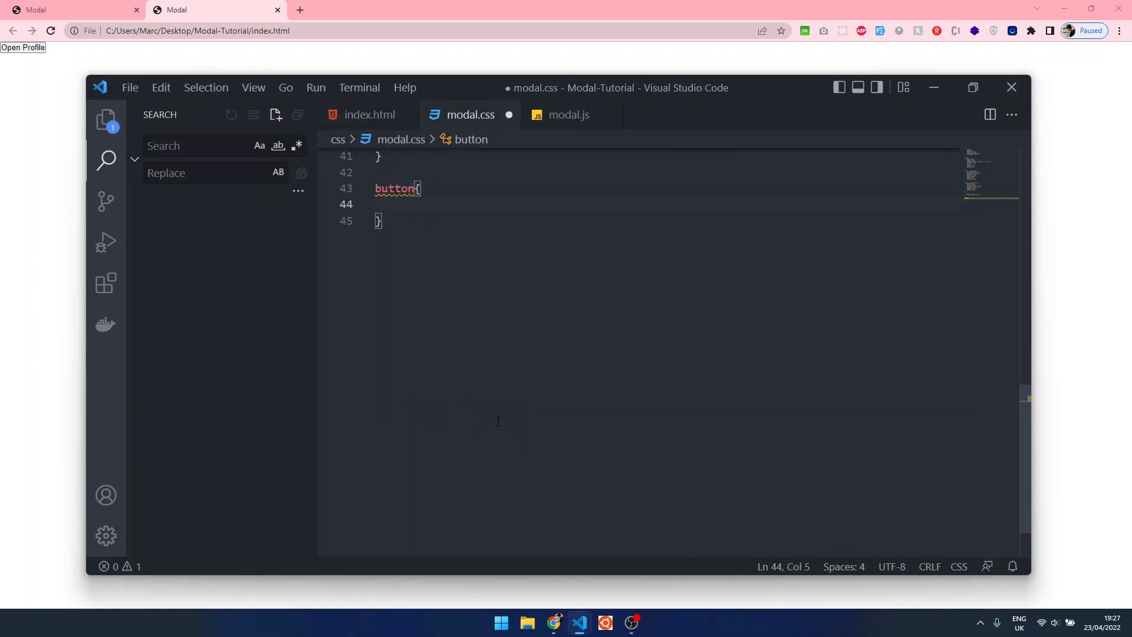
pyautogui.write('display: block;')
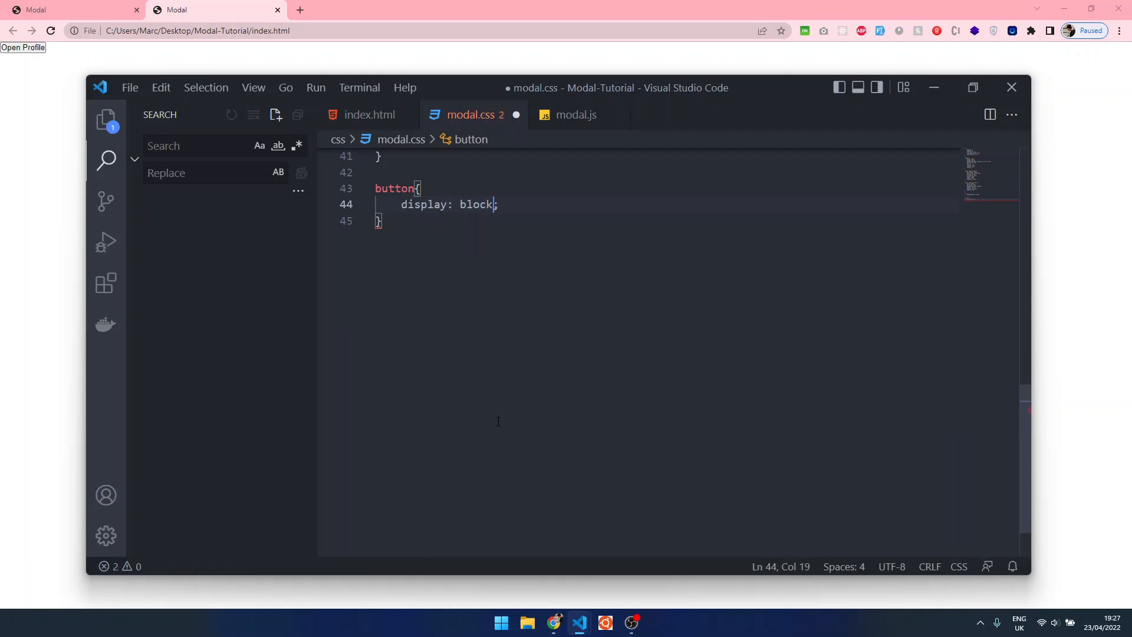
pyautogui.write('margin: 50px auto;')
pyautogui.write('fp')
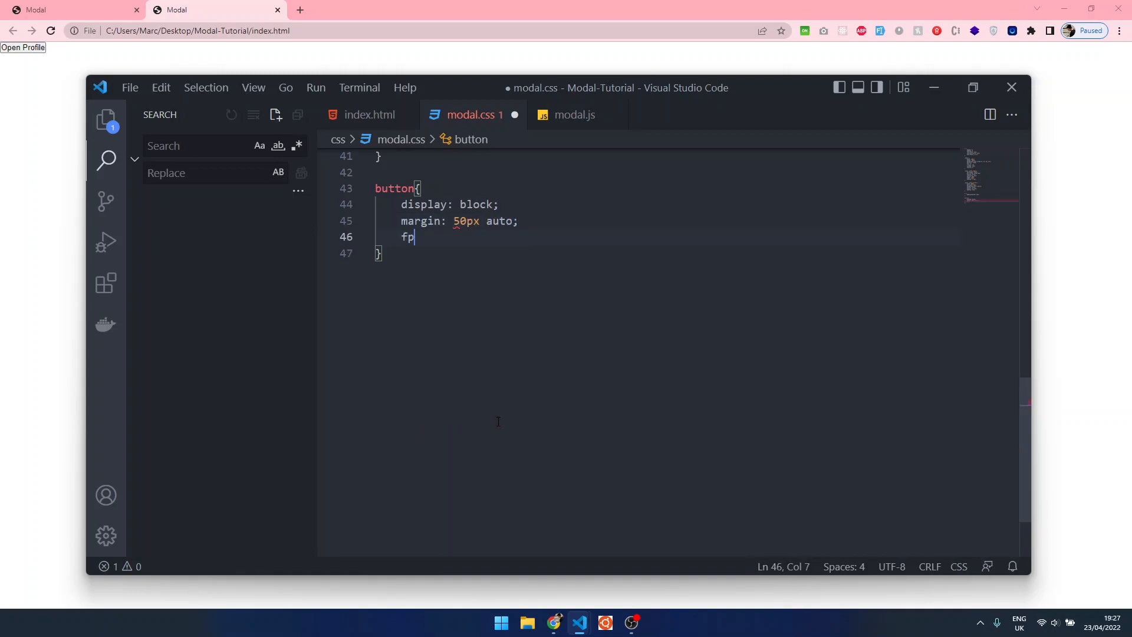
pyautogui.write('font-size:')
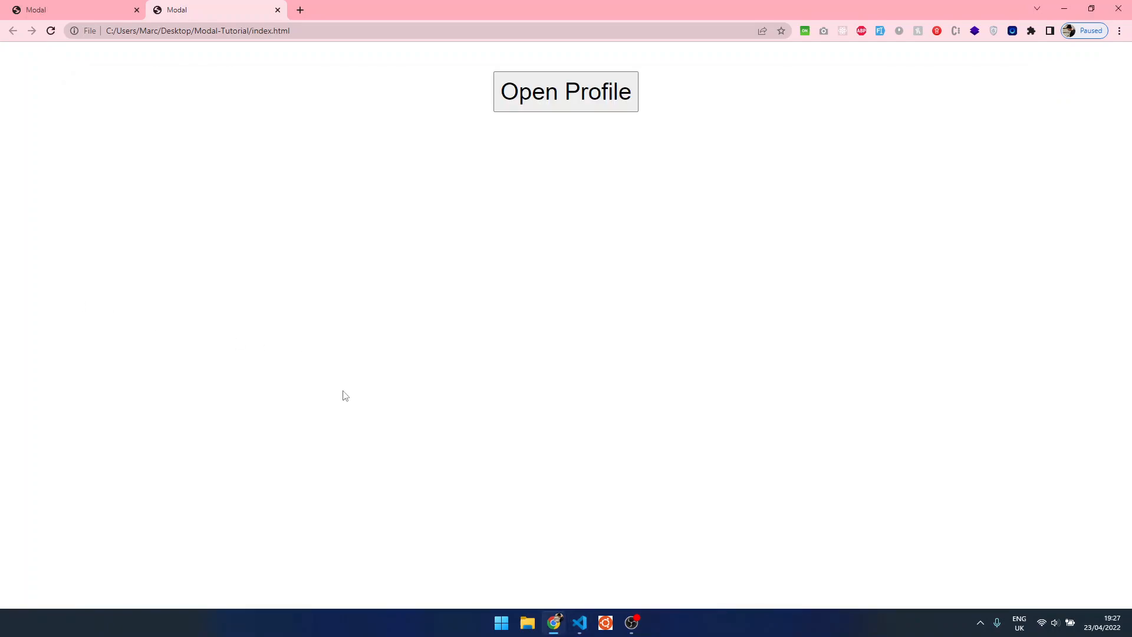
pyautogui.moveTo(551, 102)
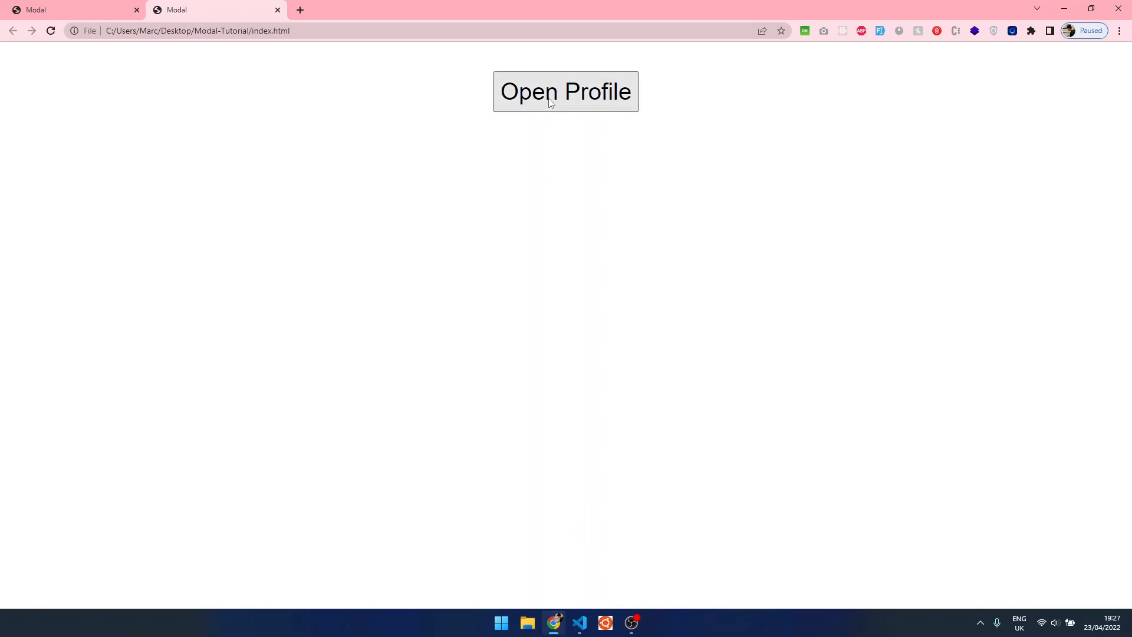
# Return from the Chrome preview to VS Code and bring up the empty modal.js.
pyautogui.click(578, 622)
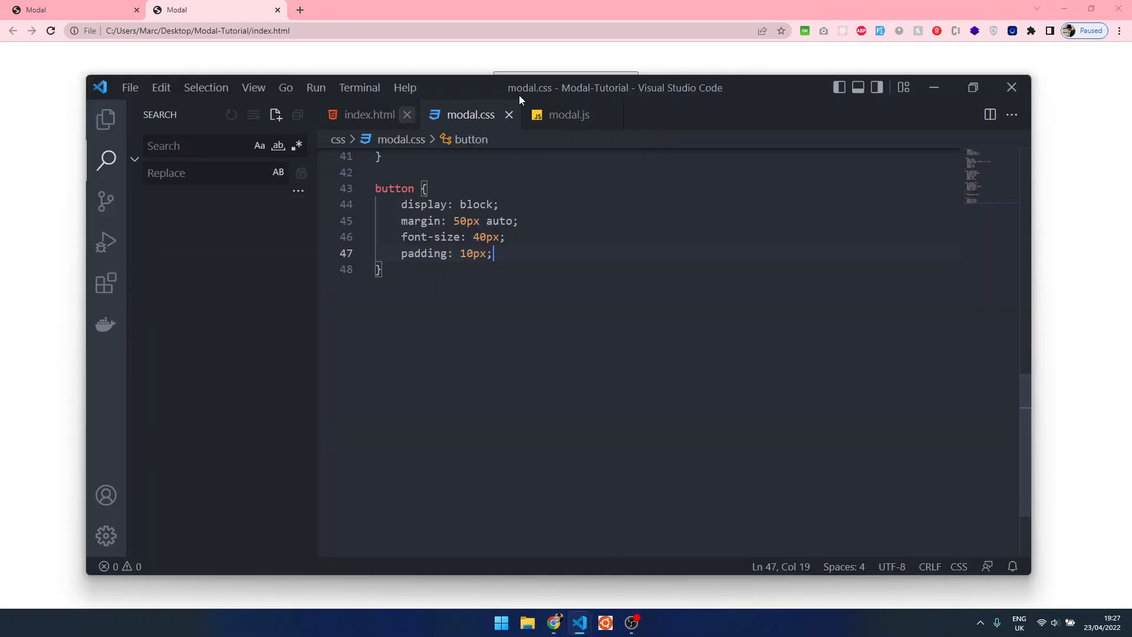
pyautogui.click(569, 115)
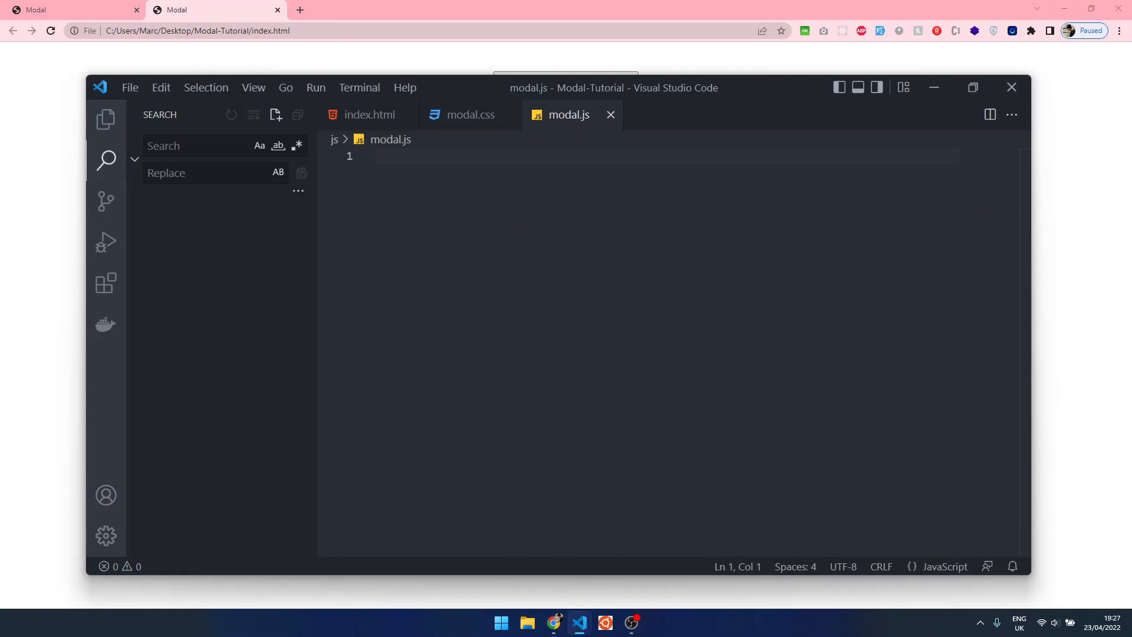
pyautogui.moveTo(699, 207)
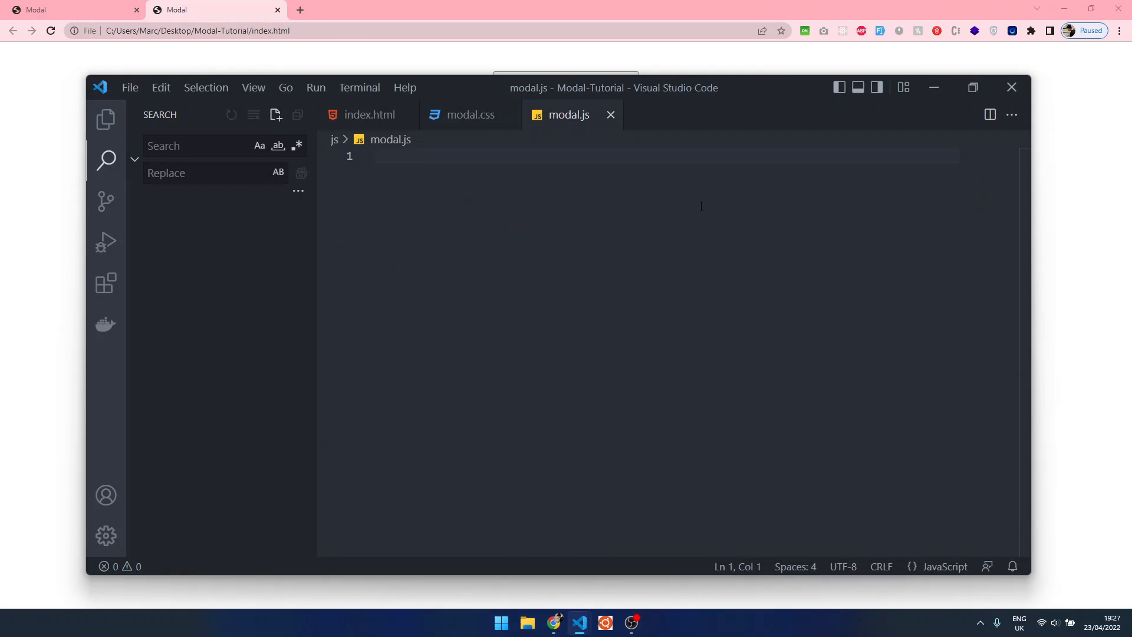
# Declare function closeModal(modal) { } in modal.js.
pyautogui.write('function')
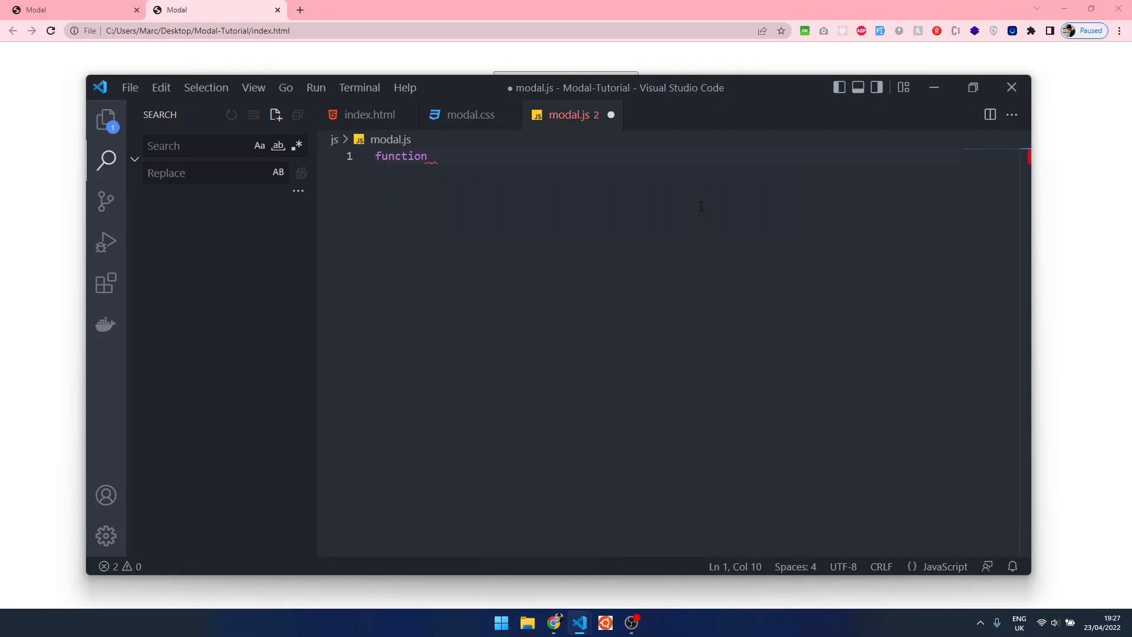
pyautogui.write('closeModal')
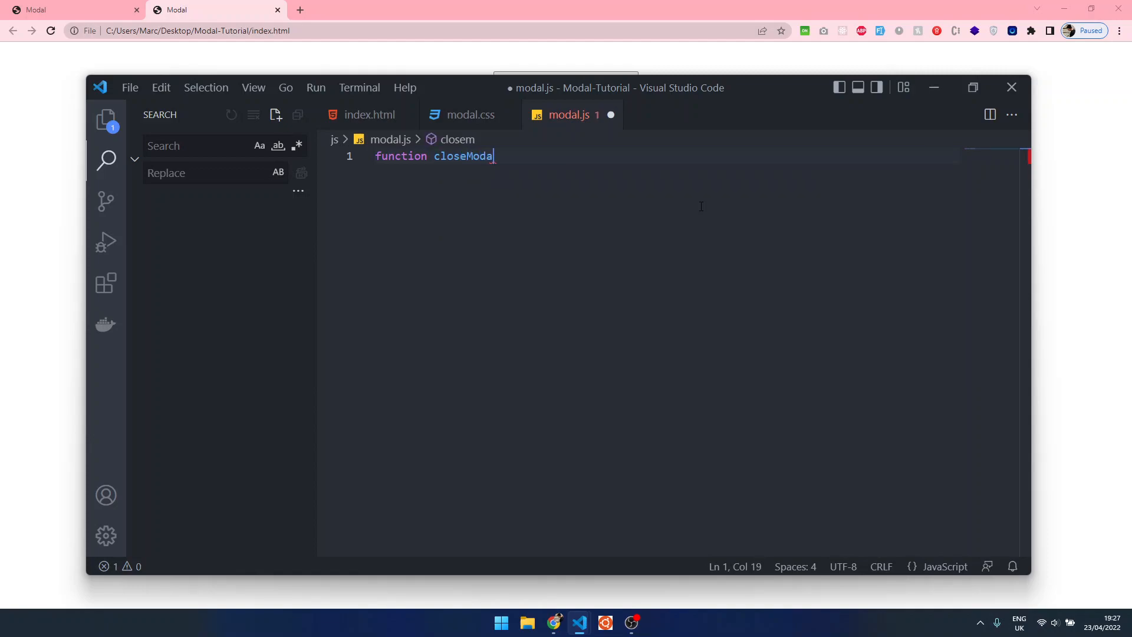
pyautogui.write('l() {')
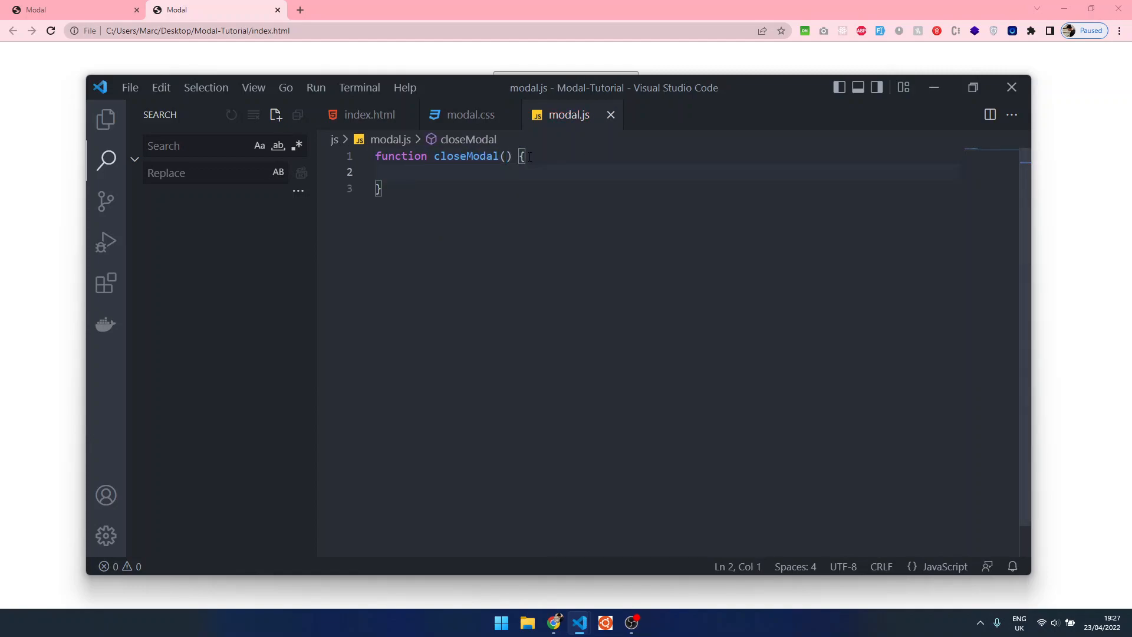
pyautogui.click(507, 156)
pyautogui.write('modal')
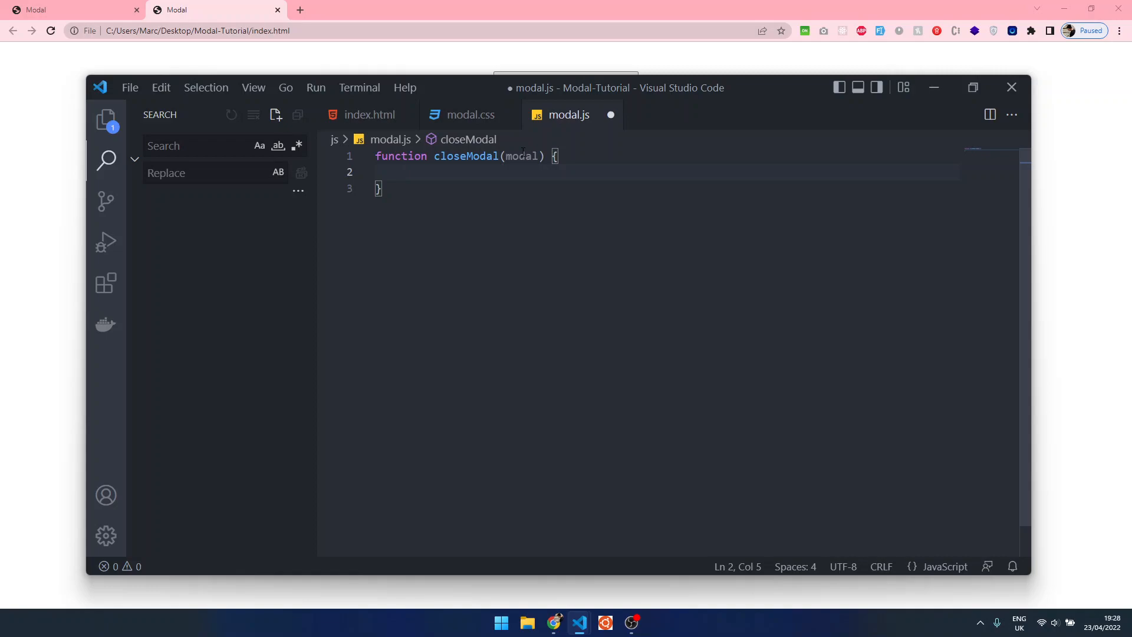
# Make closeModal remove the 'active' class from modal, then return to modal.css.
pyautogui.write('m')
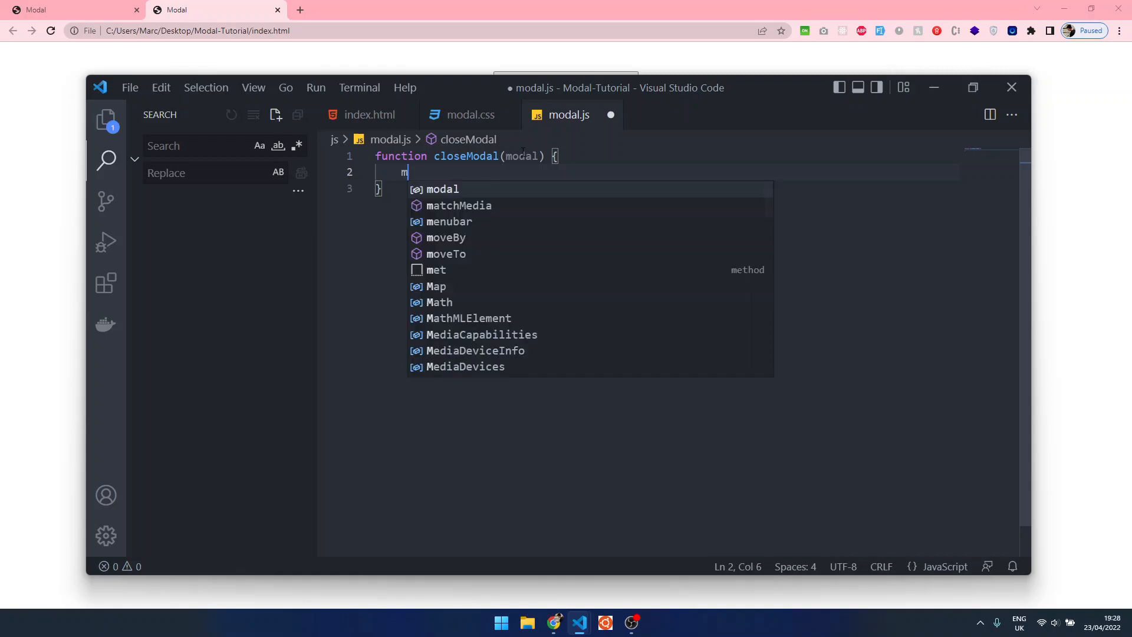
pyautogui.write("odal.removeClass('active")
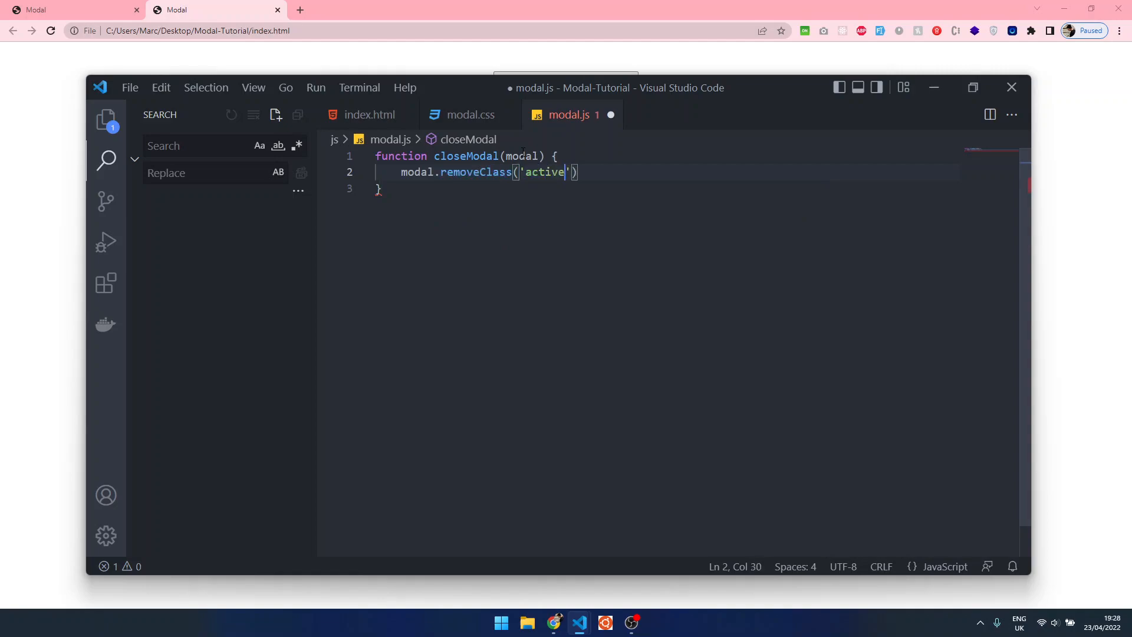
pyautogui.click(471, 114)
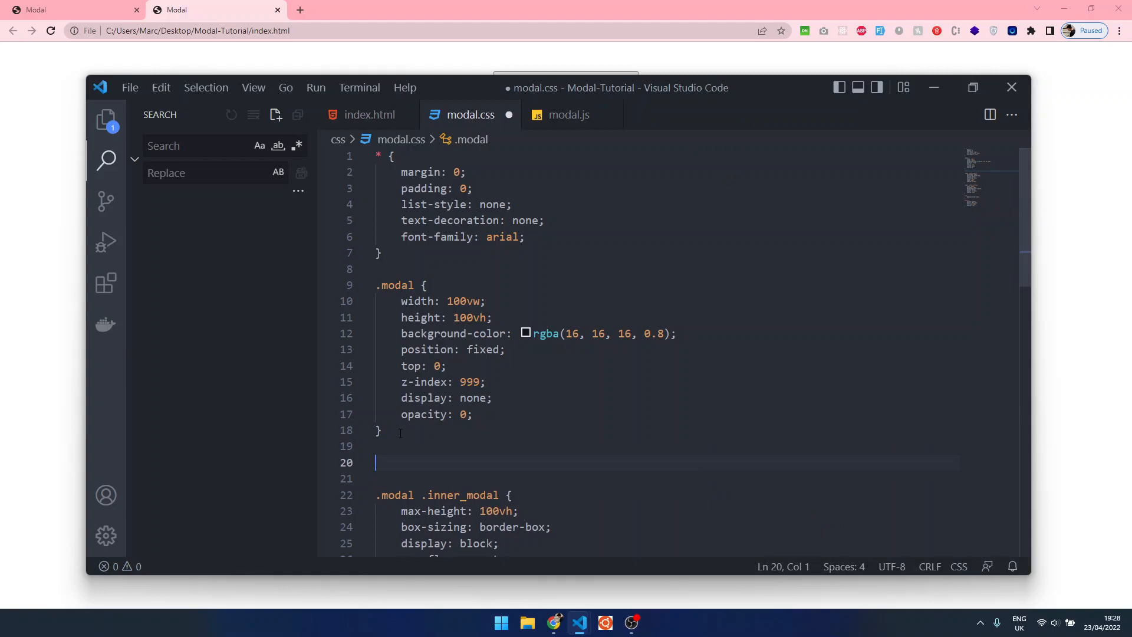
# Add a .modal.active rule setting display: block below the .modal rule.
pyautogui.write('.modal')
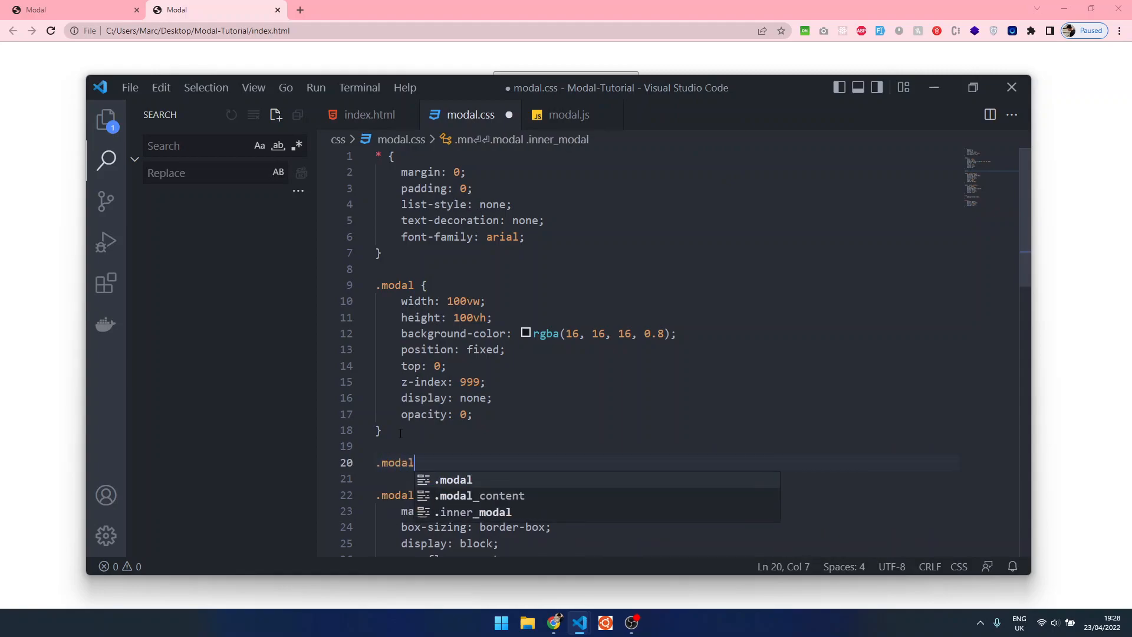
pyautogui.write('.active{')
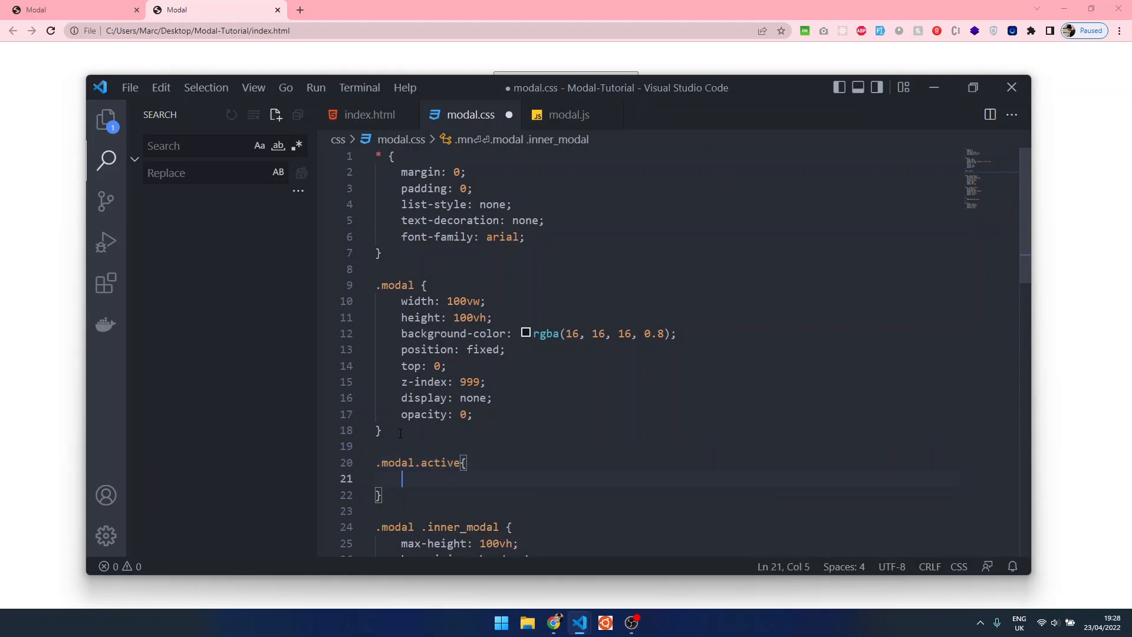
pyautogui.scroll(-3)
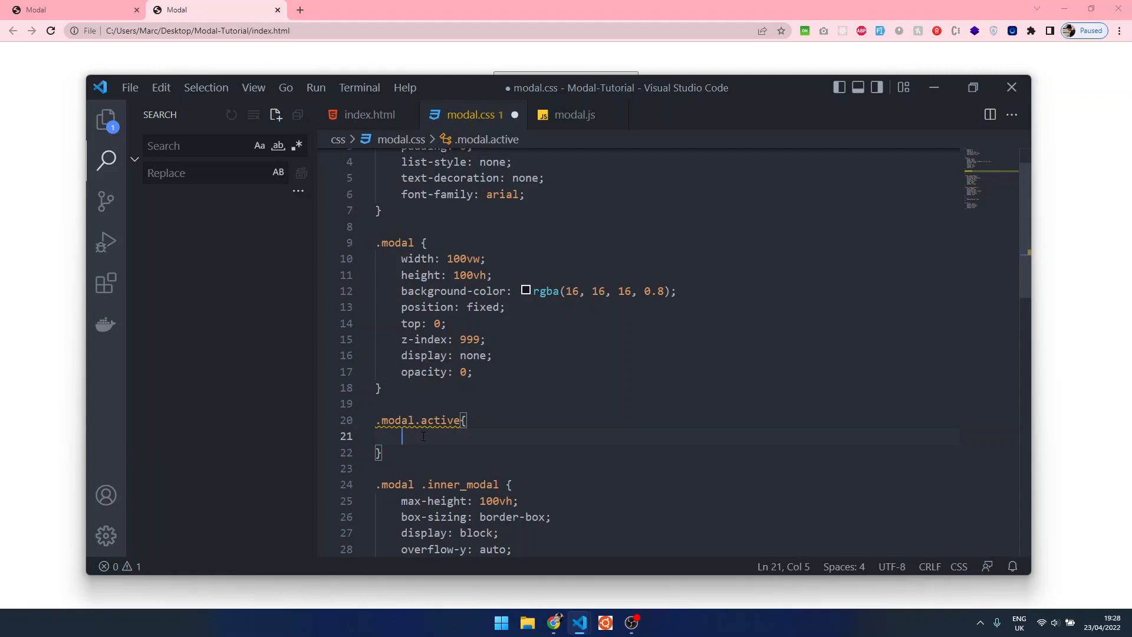
pyautogui.write('display: block;')
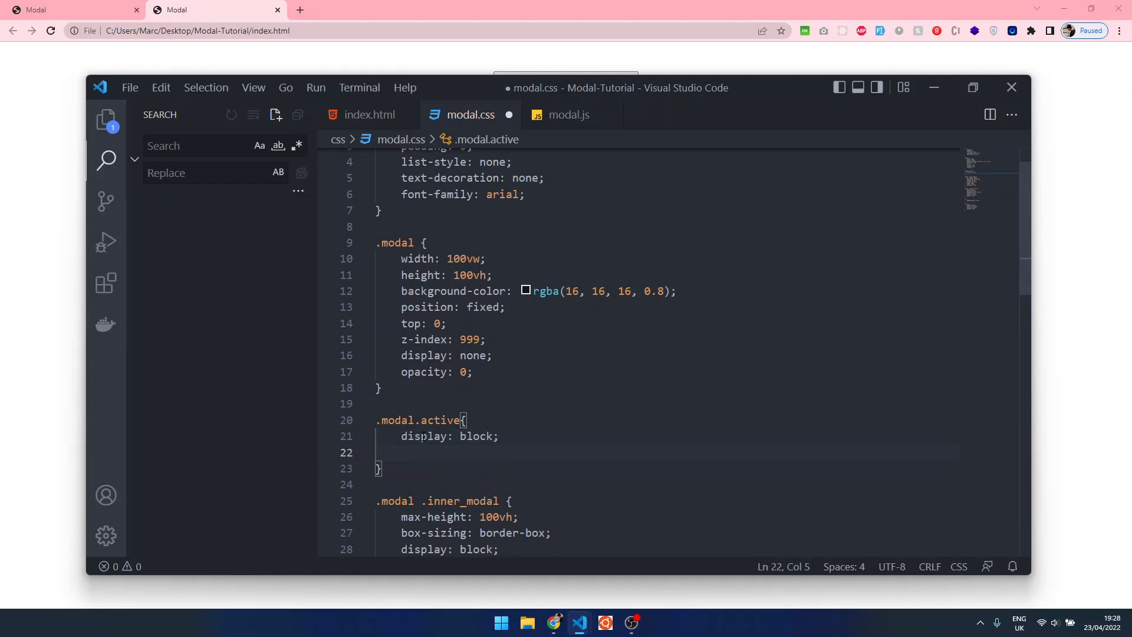
pyautogui.write('opactibv')
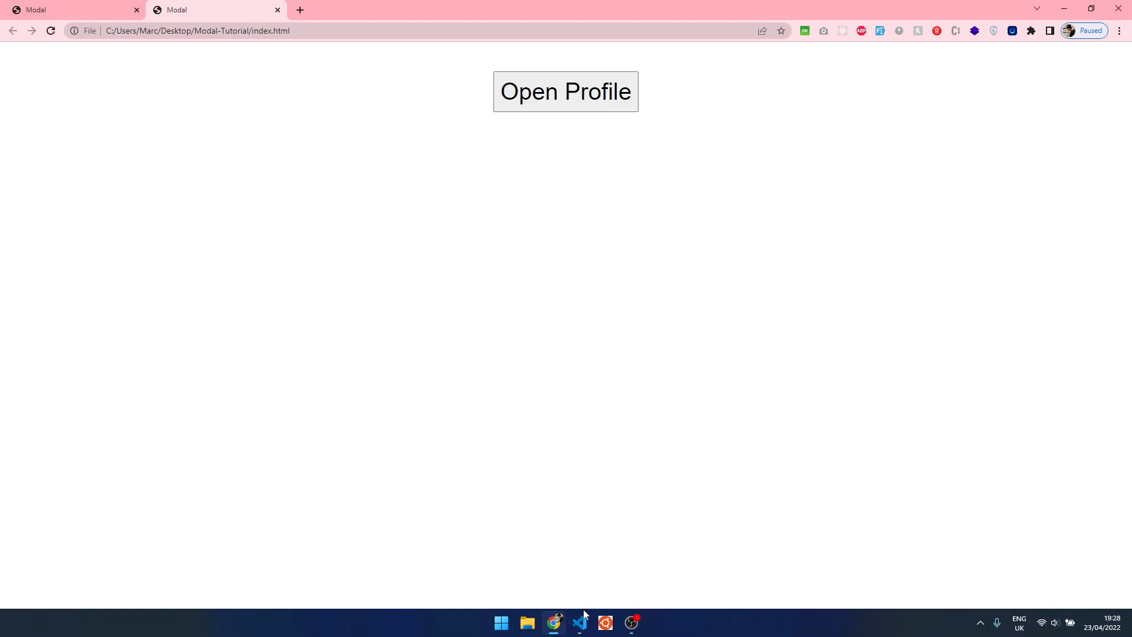
# Duplicate closeModal as openModal(modal) using addClass('active'), and start a new line below.
pyautogui.click(578, 622)
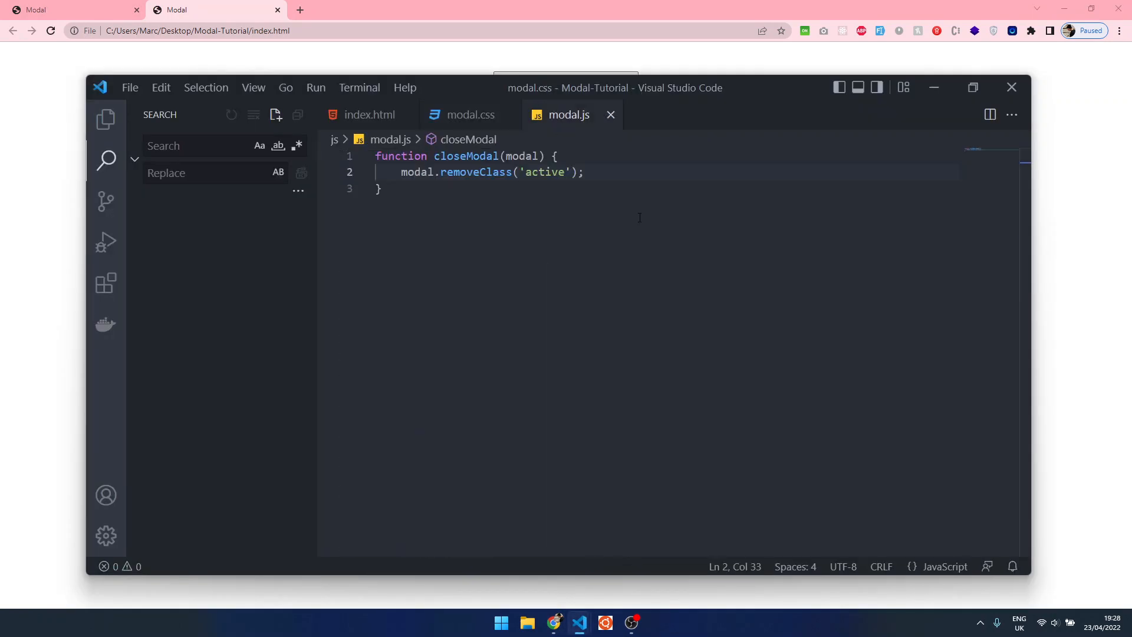
pyautogui.press('ctrl+a')
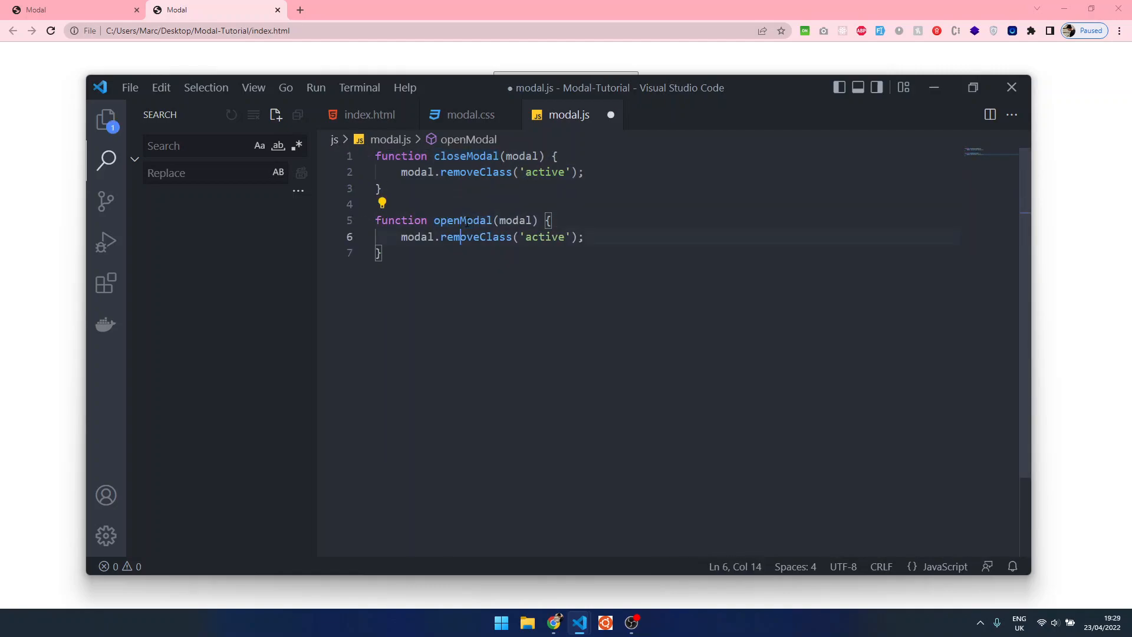
pyautogui.doubleClick(459, 237)
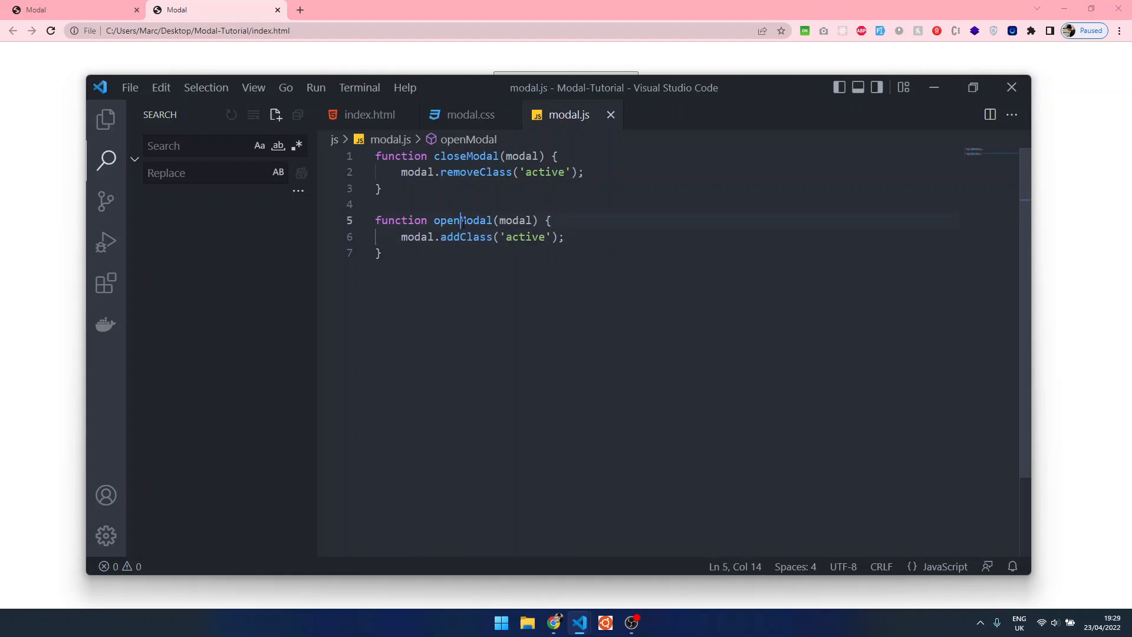
pyautogui.doubleClick(515, 221)
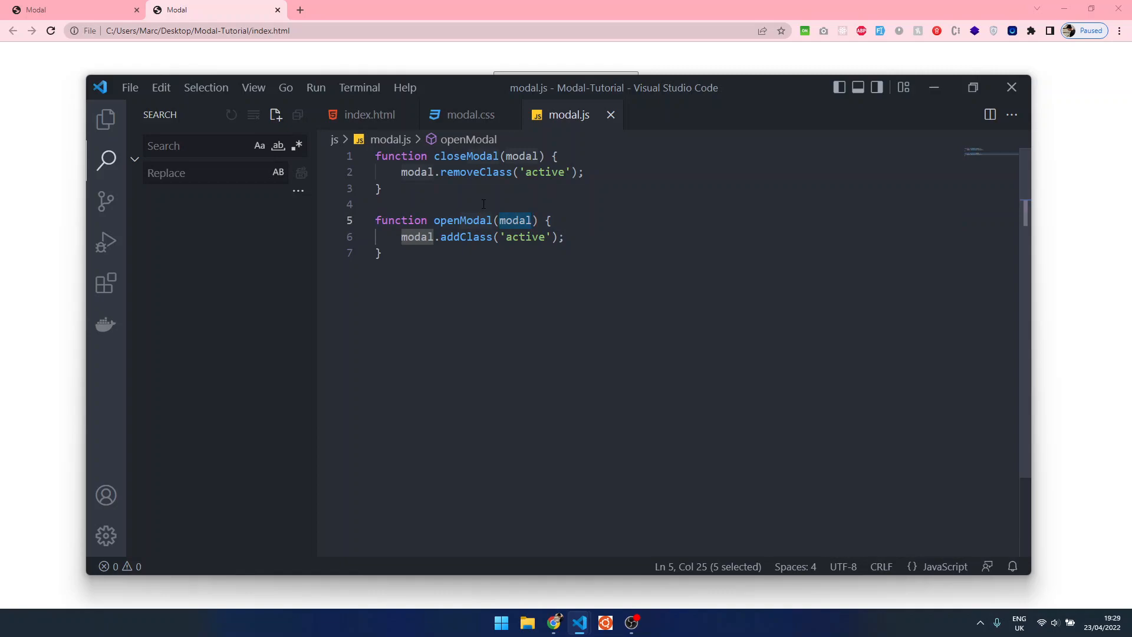
pyautogui.click(383, 253)
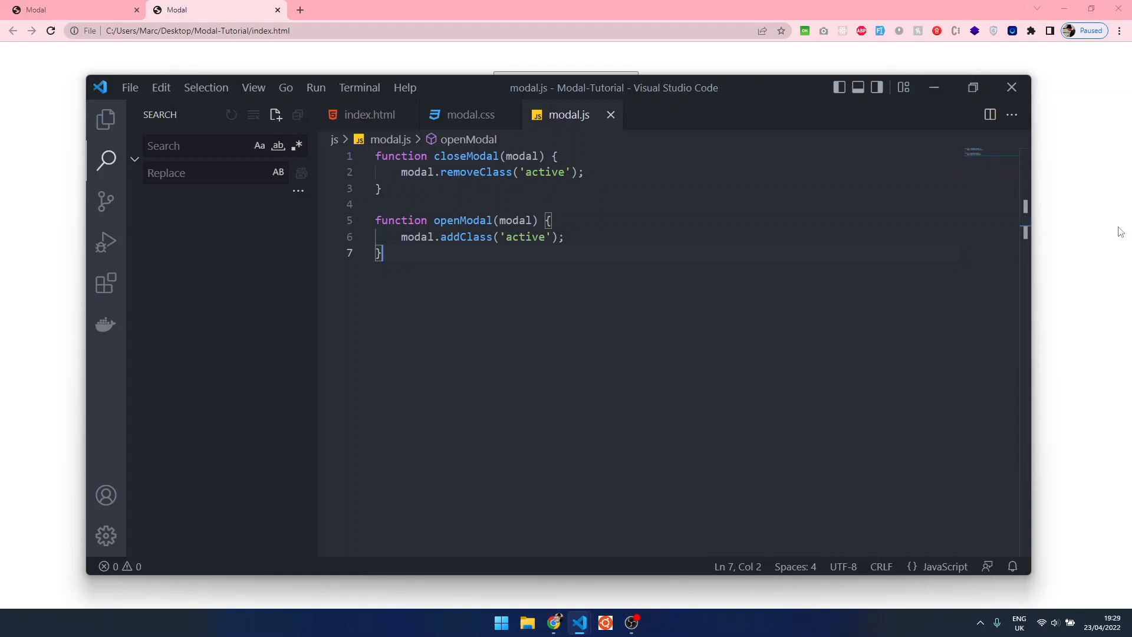
pyautogui.moveTo(803, 314)
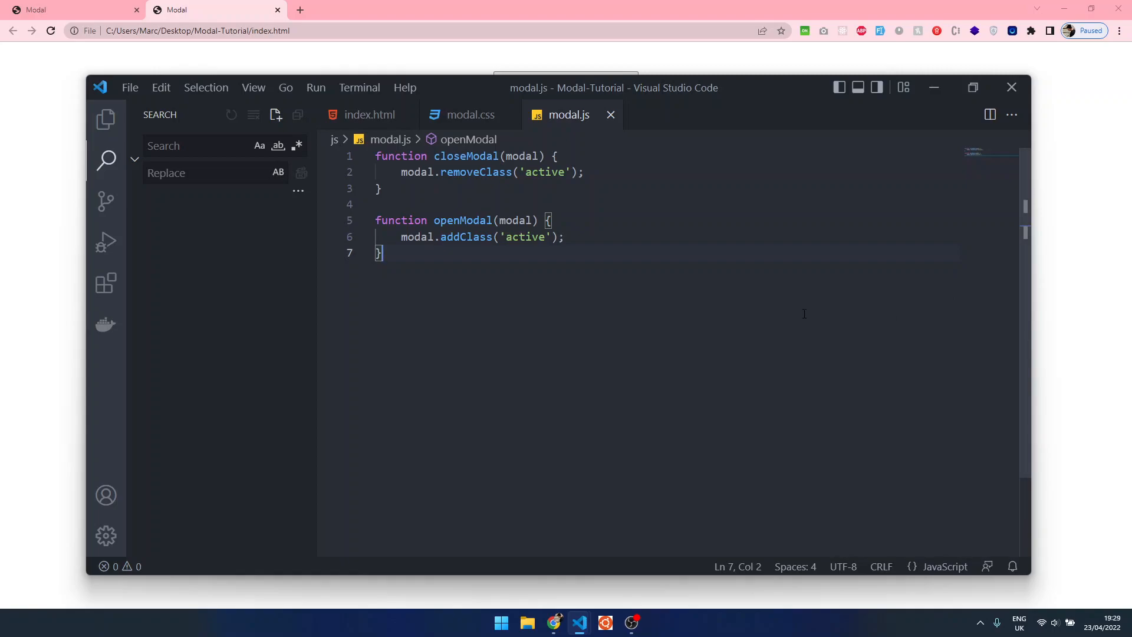
pyautogui.press('Enter')
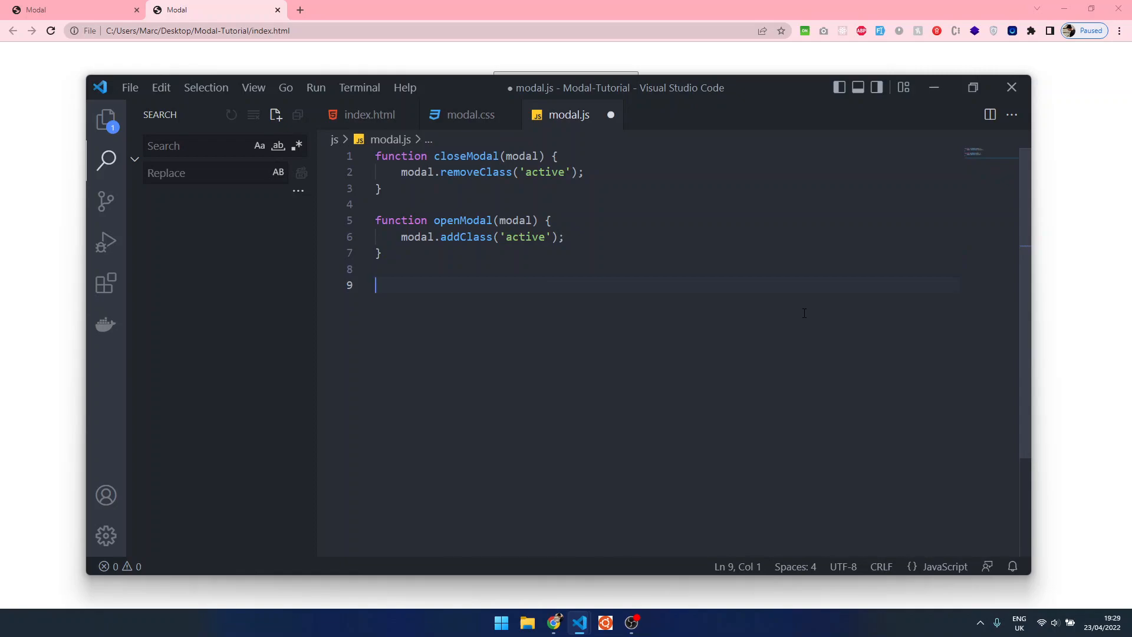
# Add a click handler on [open-modal] buttons in modal.js, first with a hello test alert.
pyautogui.click(369, 114)
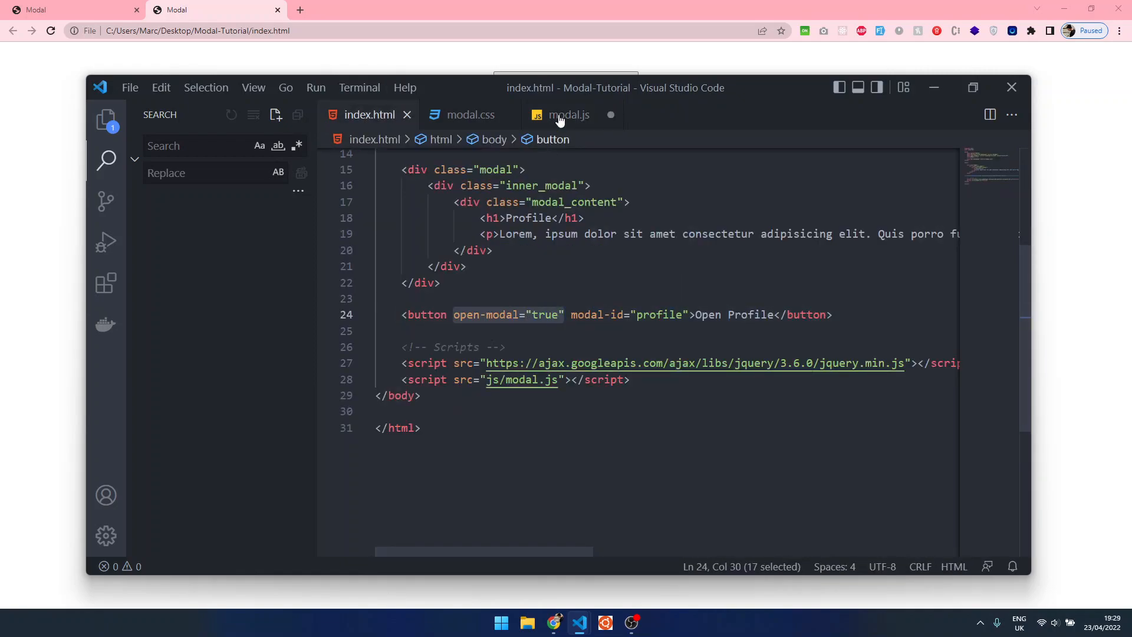
pyautogui.click(568, 115)
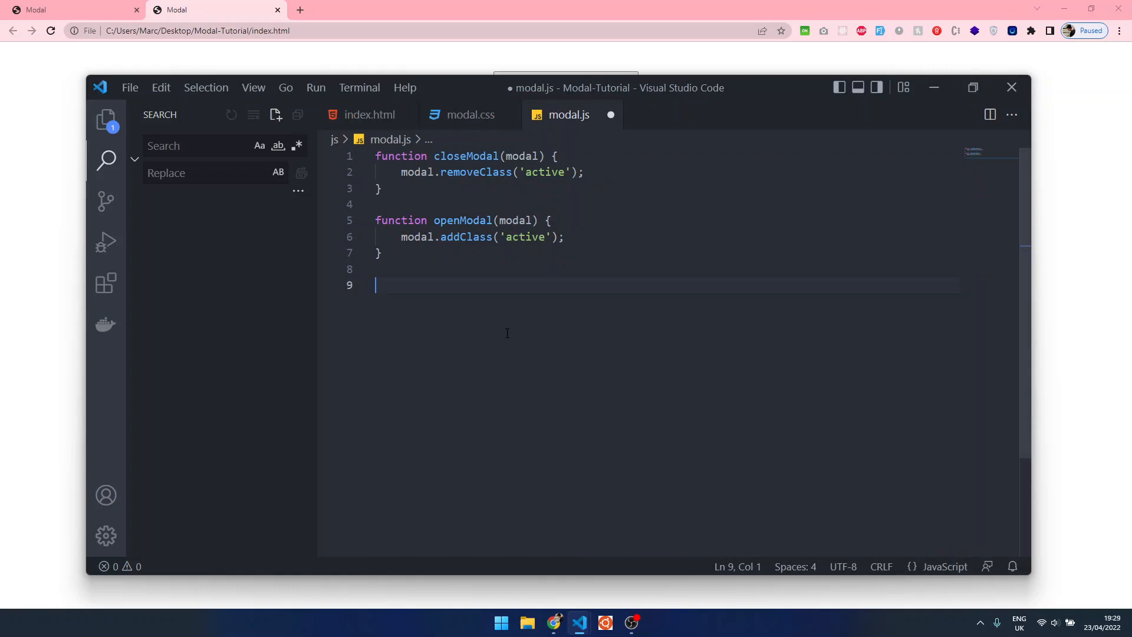
pyautogui.write("$('*')")
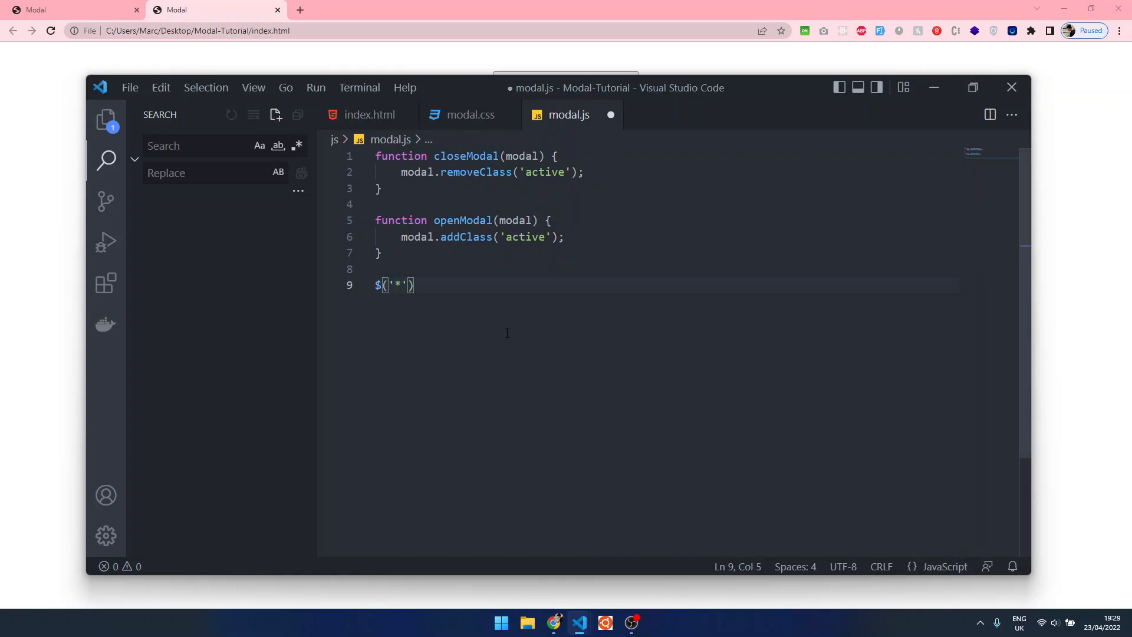
pyautogui.write('[opa')
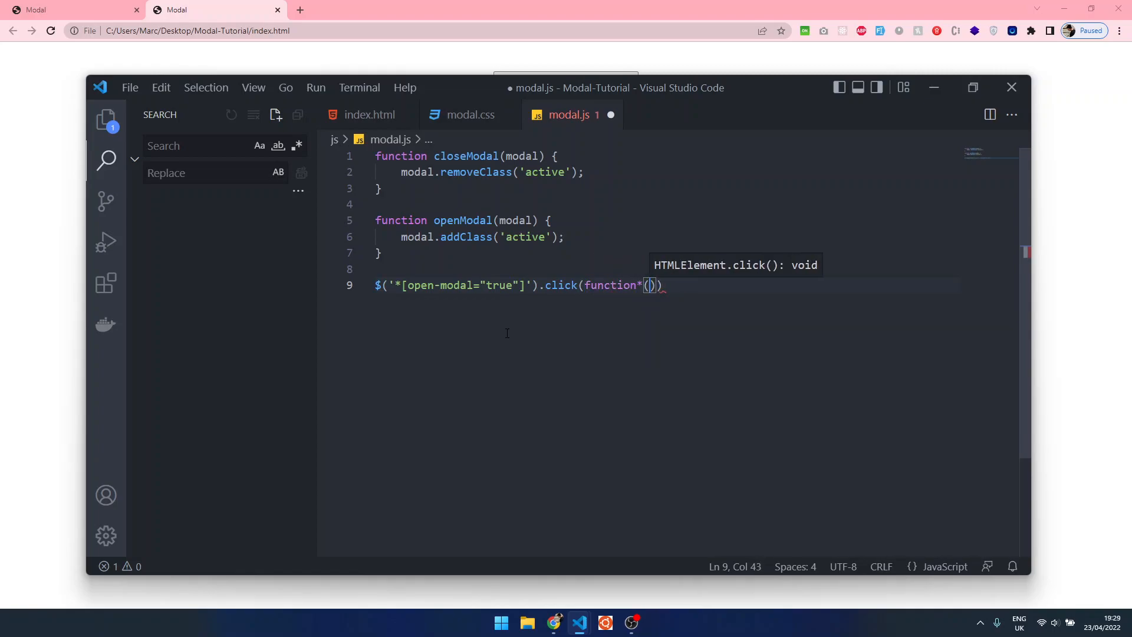
pyautogui.write('{')
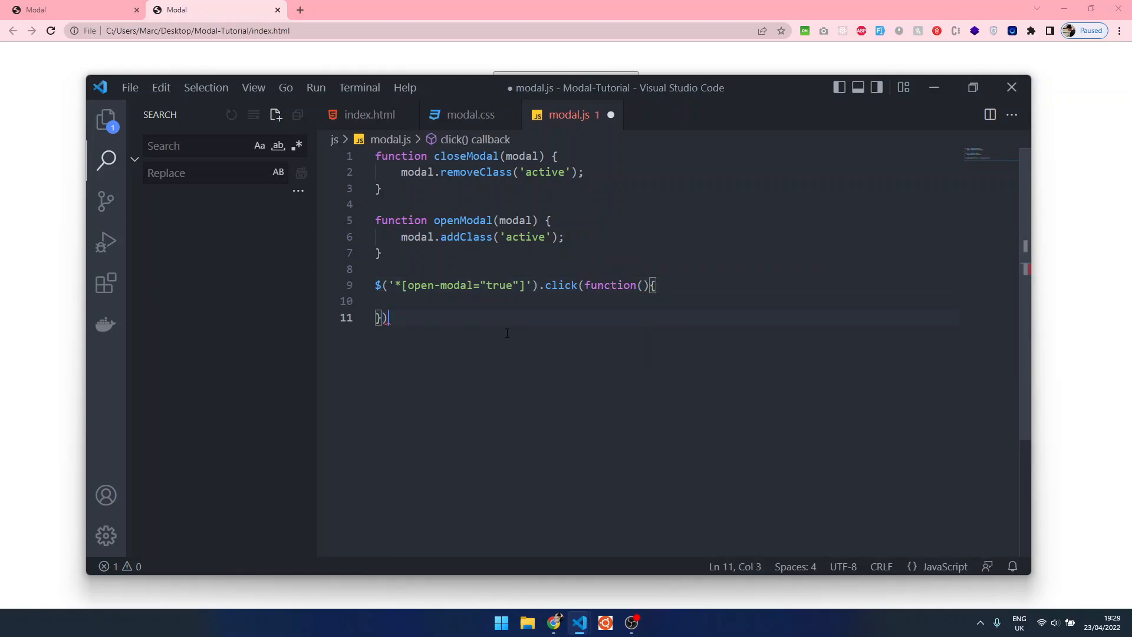
pyautogui.write('al')
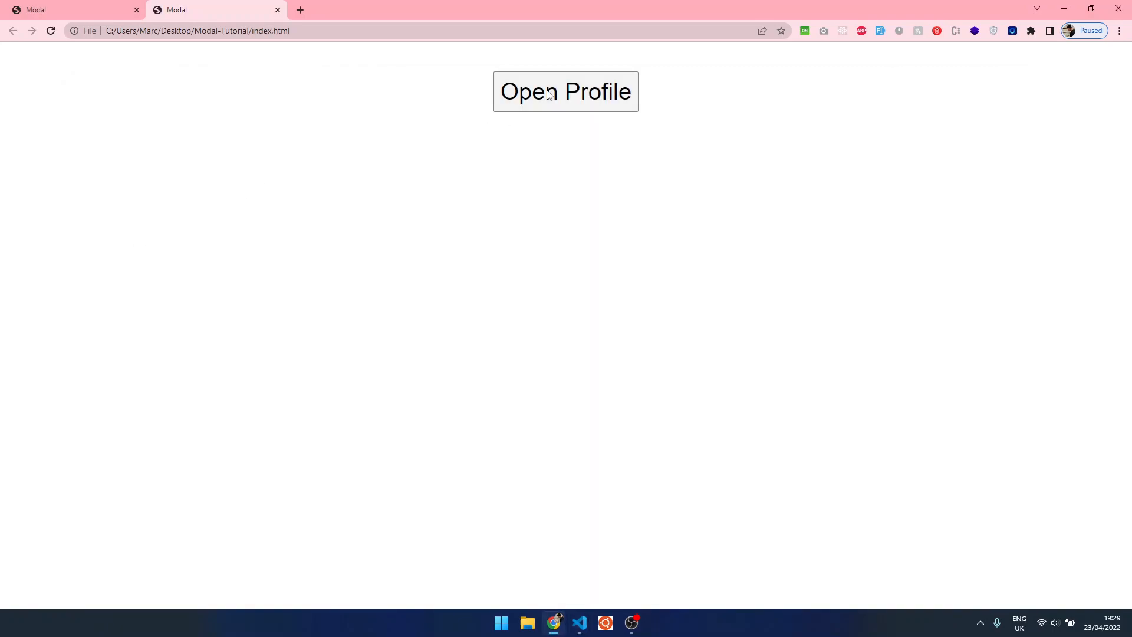
pyautogui.moveTo(578, 623)
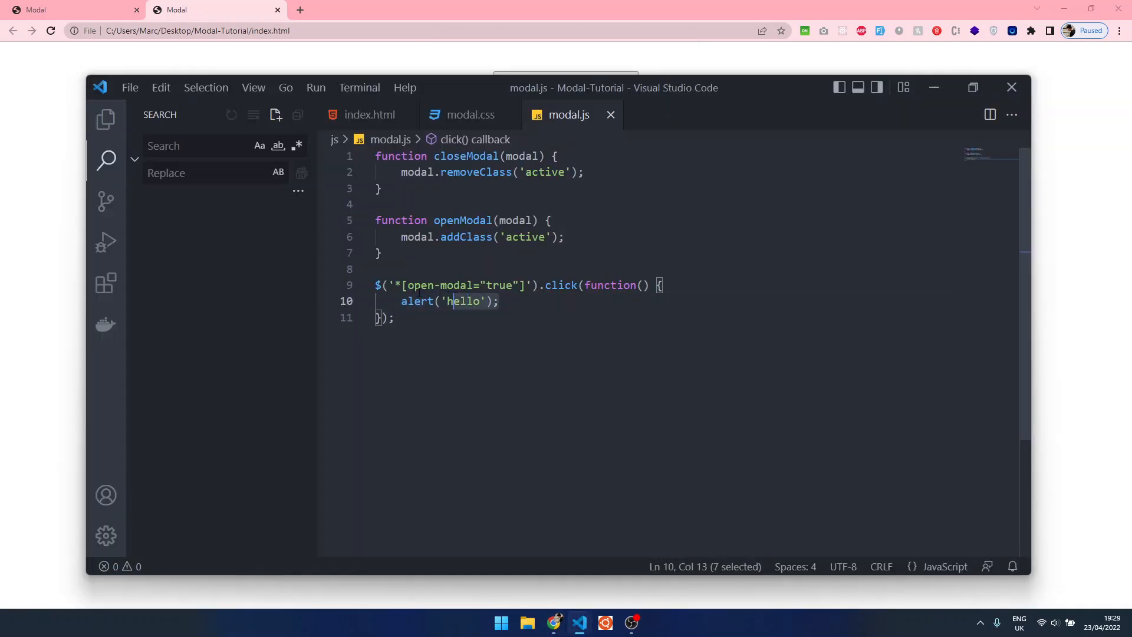
# Replace the test alert with var modal = $(this).attr('modal-id') and alert(modal), checked in Chrome.
pyautogui.press('Delete')
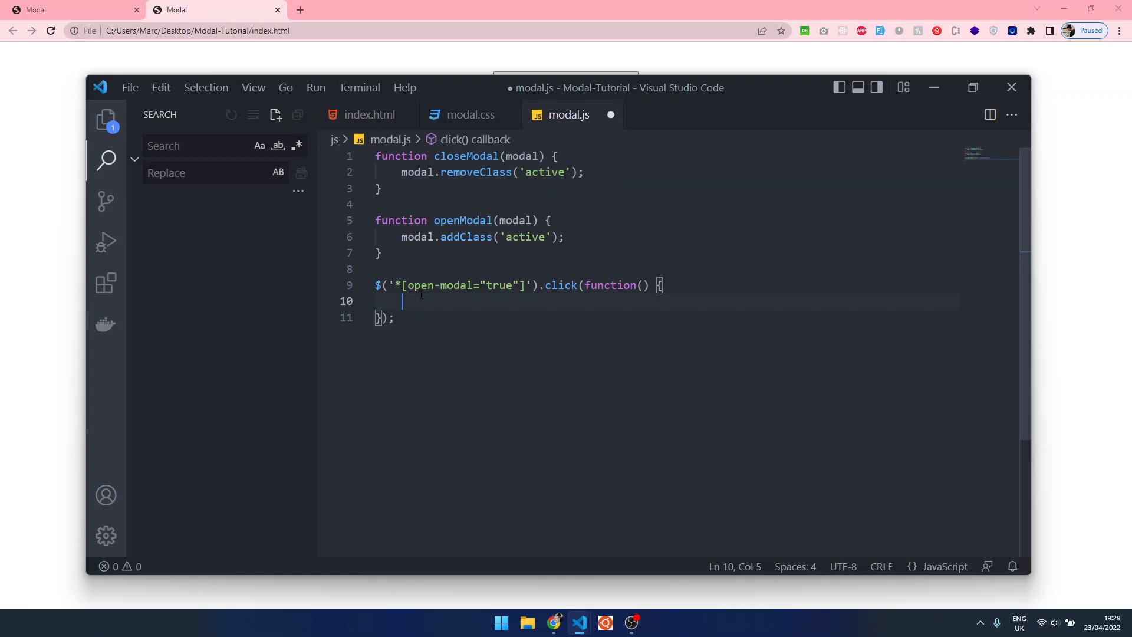
pyautogui.write('var modal = $(')
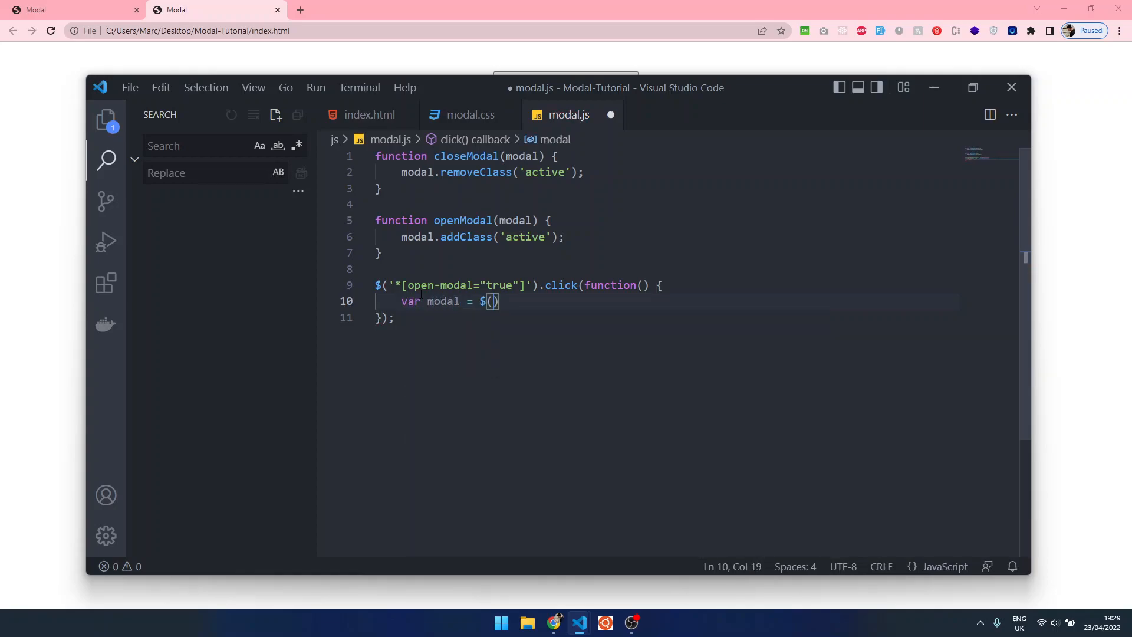
pyautogui.write('this).att')
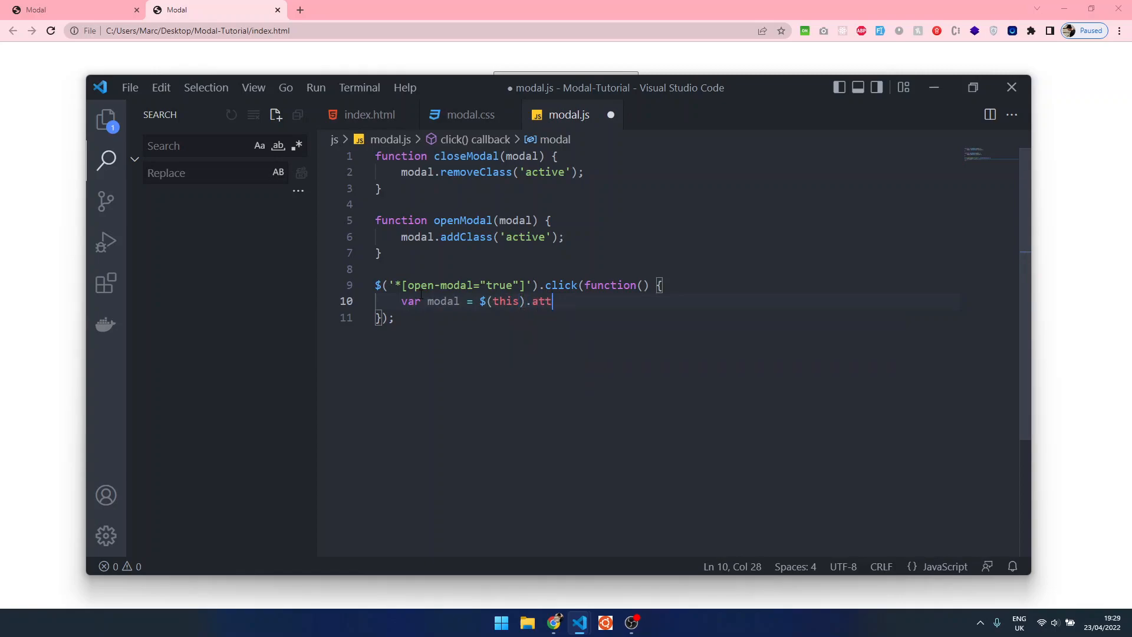
pyautogui.write("r('modal-id')")
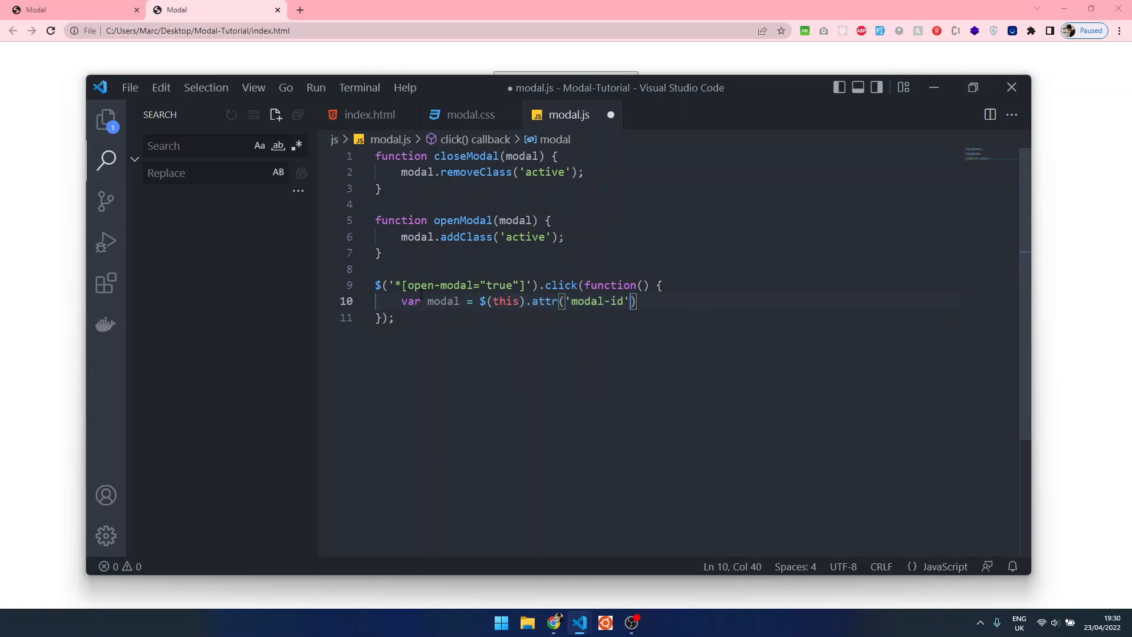
pyautogui.write('alert(mod')
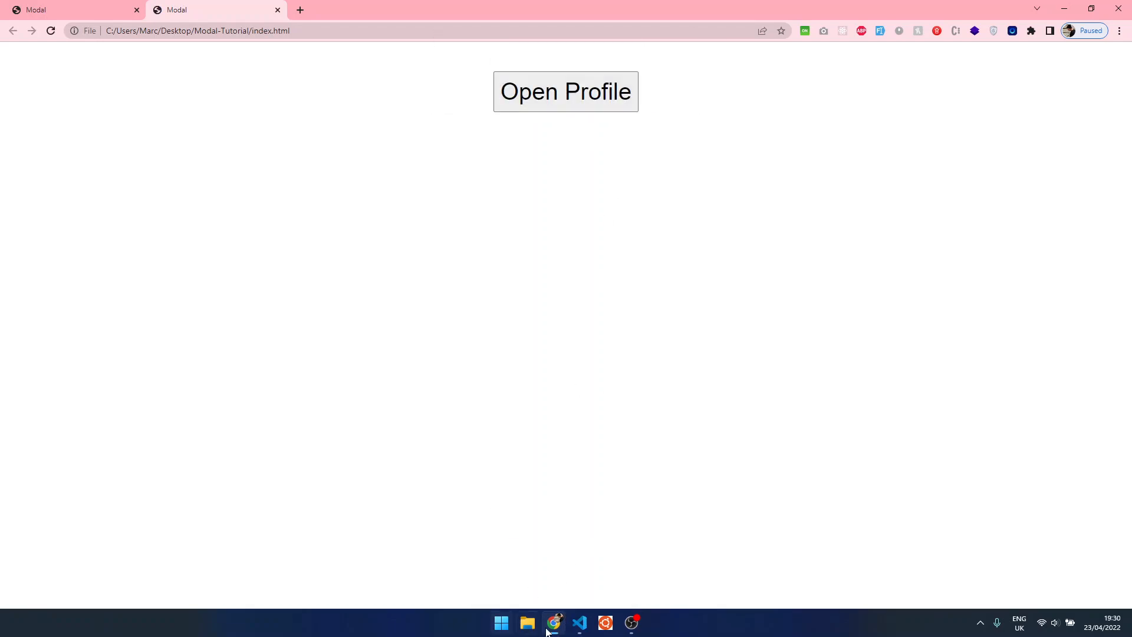
pyautogui.click(579, 622)
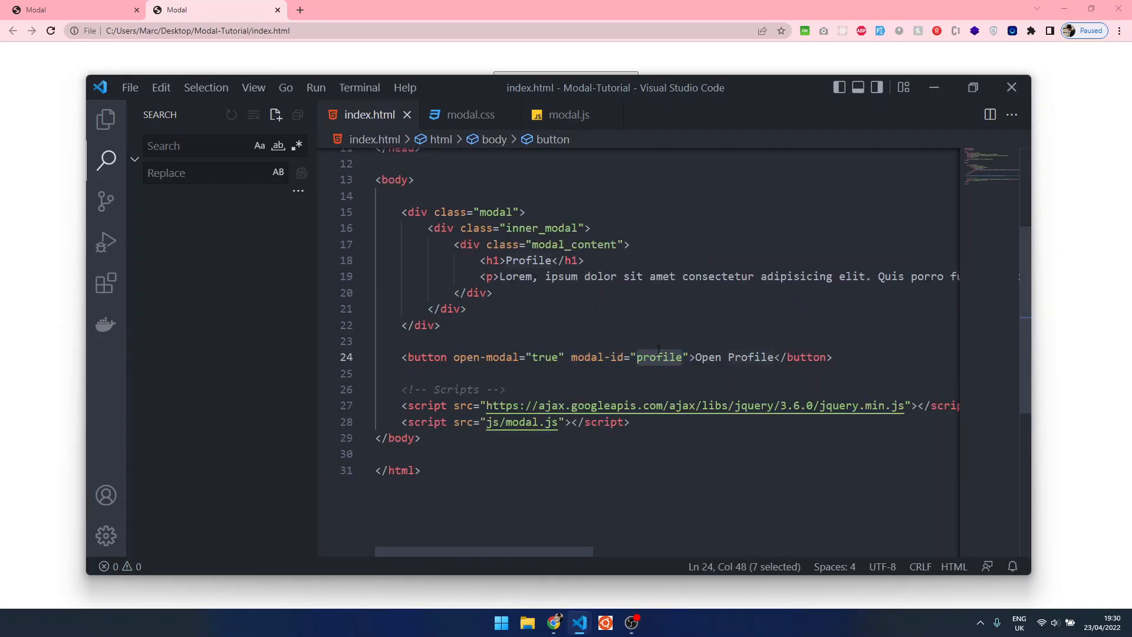
# Add id="profile" to the modal div in index.html, then switch to modal.js.
pyautogui.write('i')
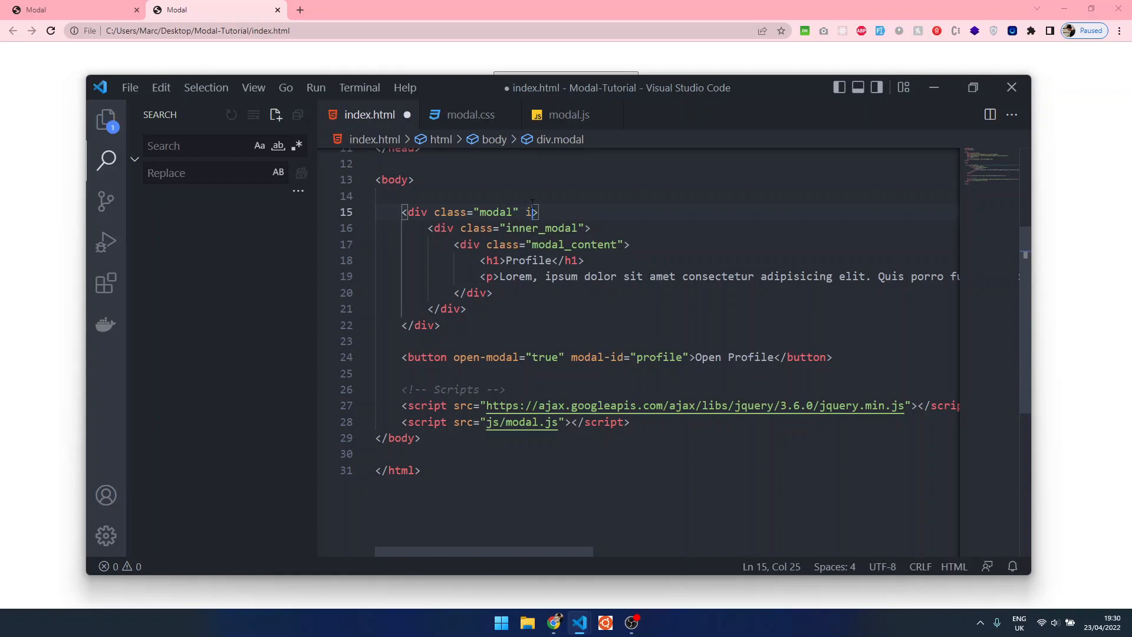
pyautogui.write('d="profile"')
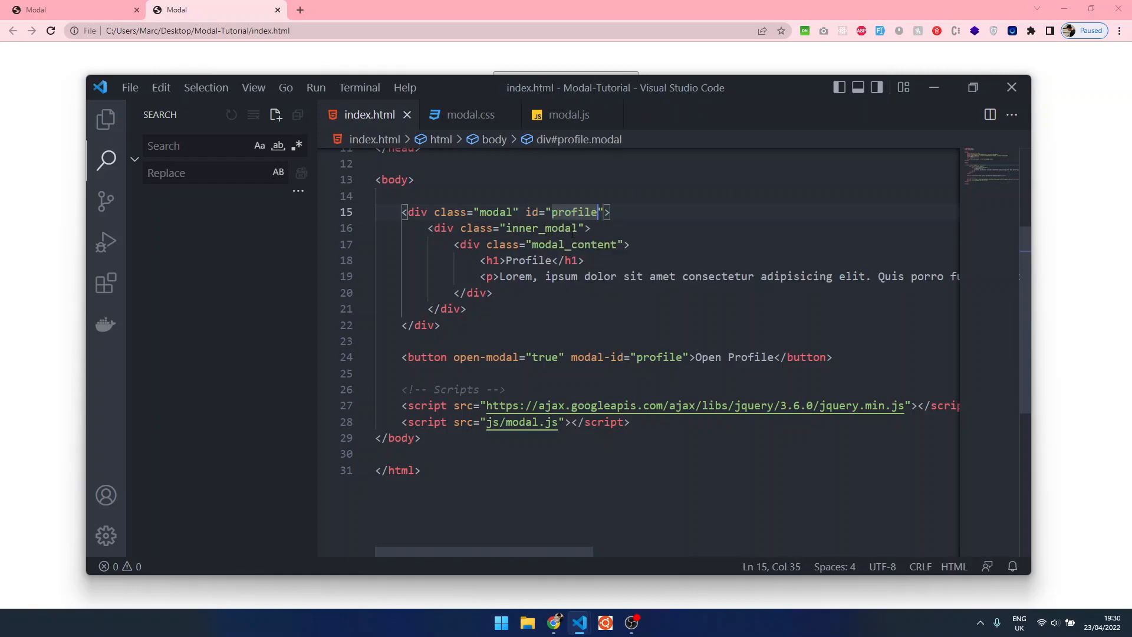
pyautogui.moveTo(608, 306)
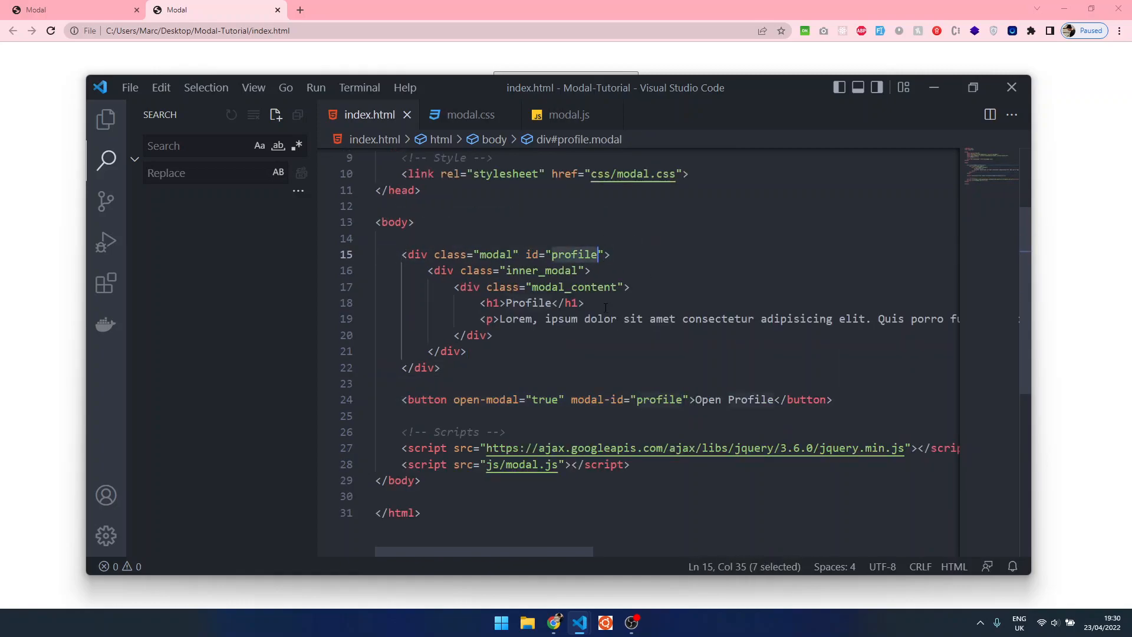
pyautogui.moveTo(522, 115)
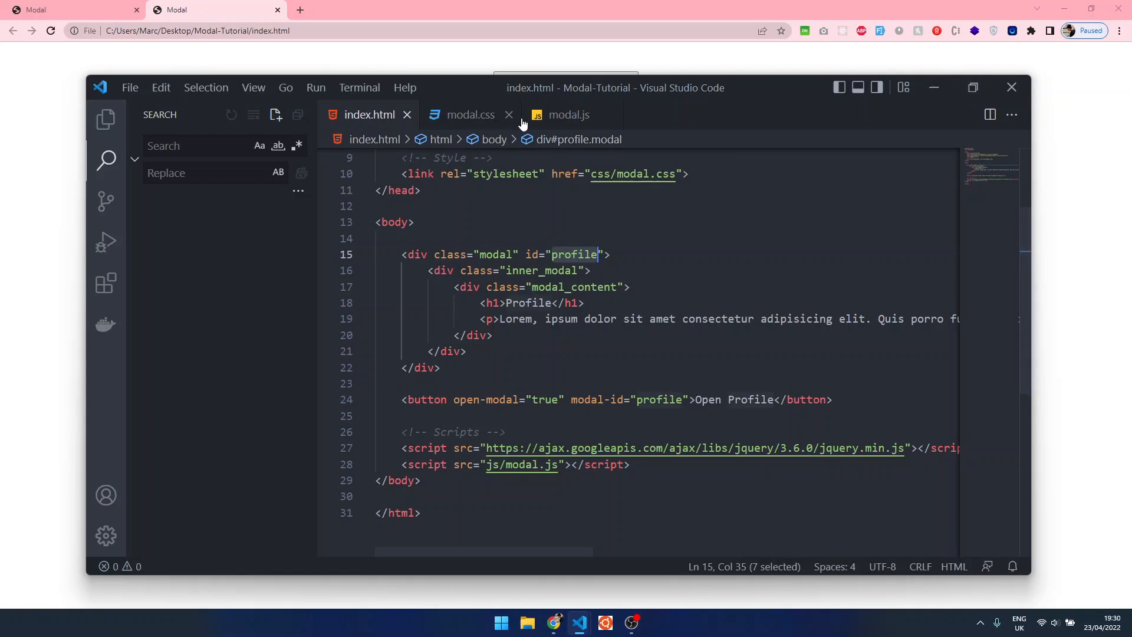
pyautogui.click(569, 115)
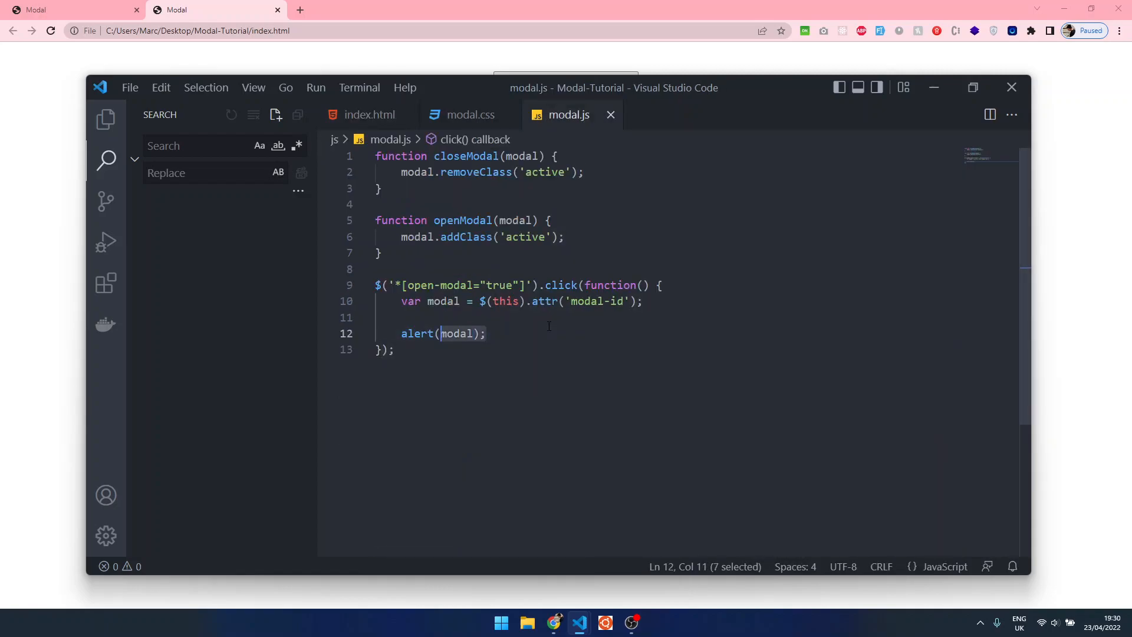
# Replace alert(modal) with openModal($(`.modal#${modal}`)).
pyautogui.write('al($(`')
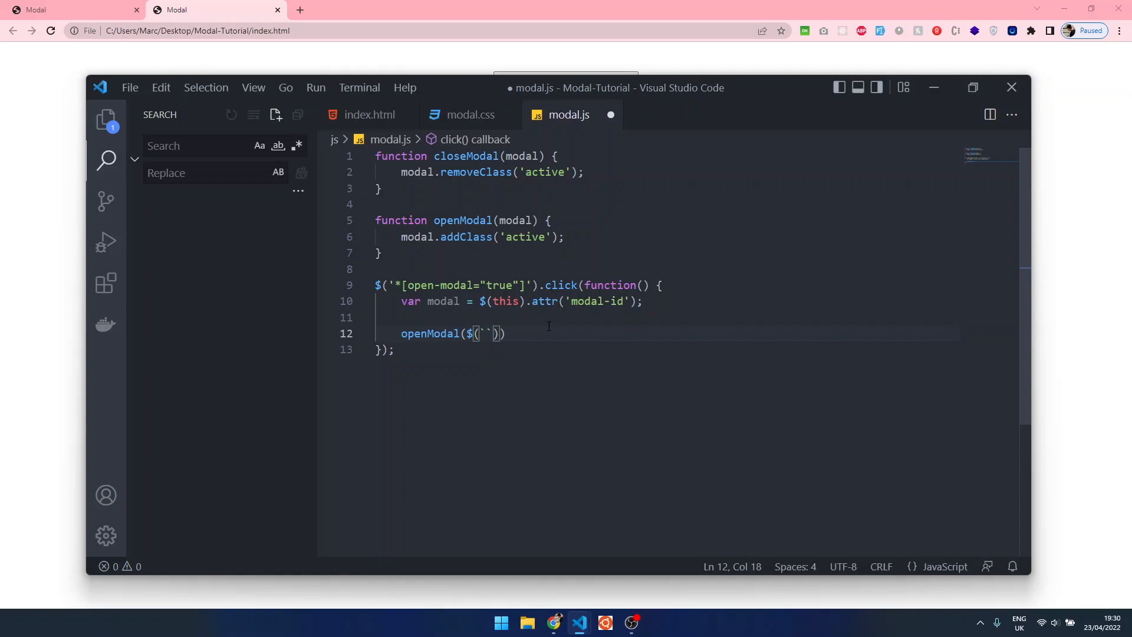
pyautogui.write('.modal')
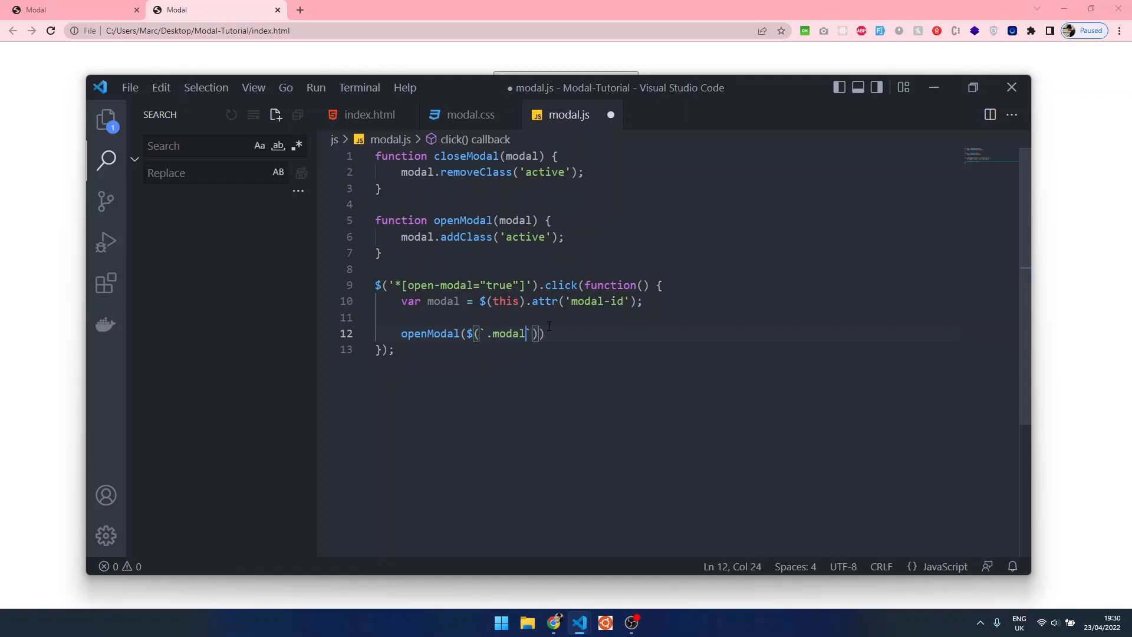
pyautogui.write('#')
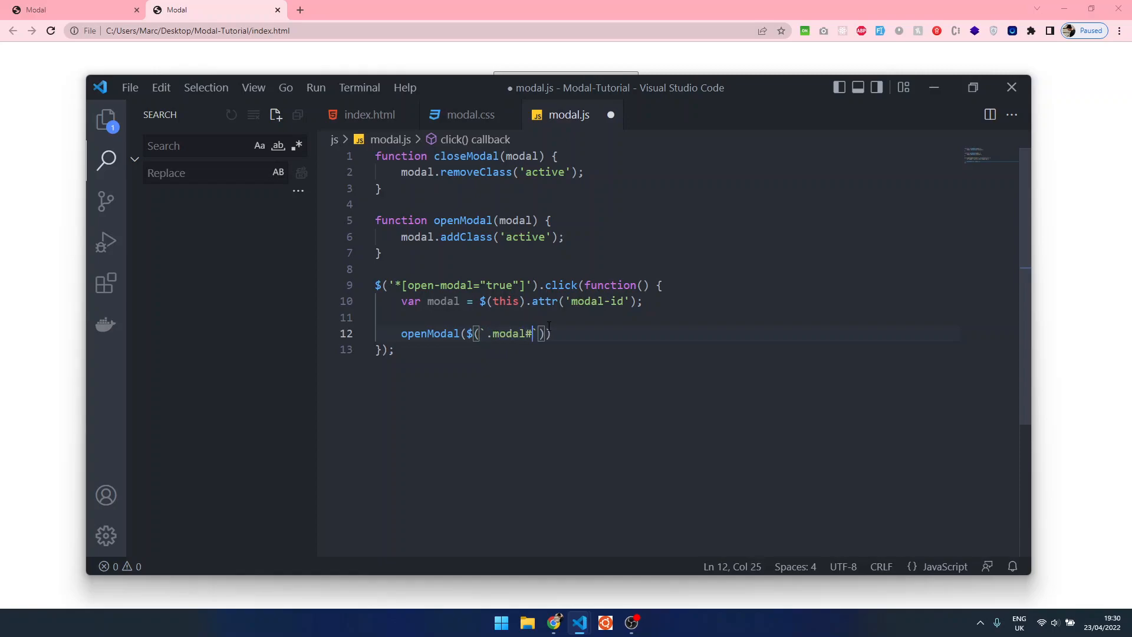
pyautogui.write('${}')
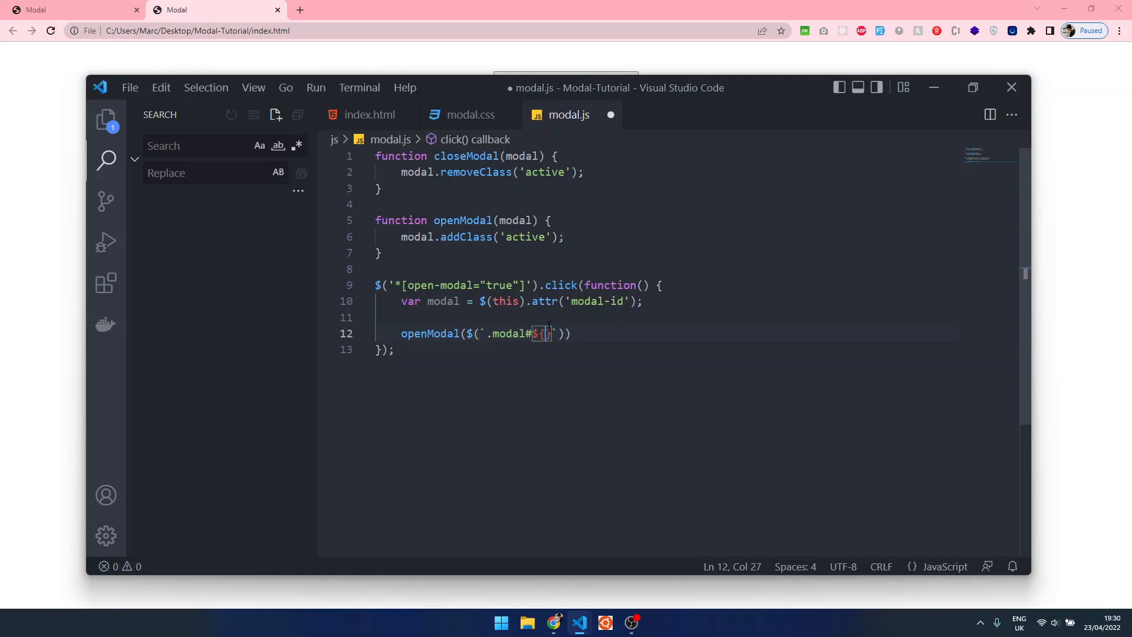
pyautogui.write('modal')
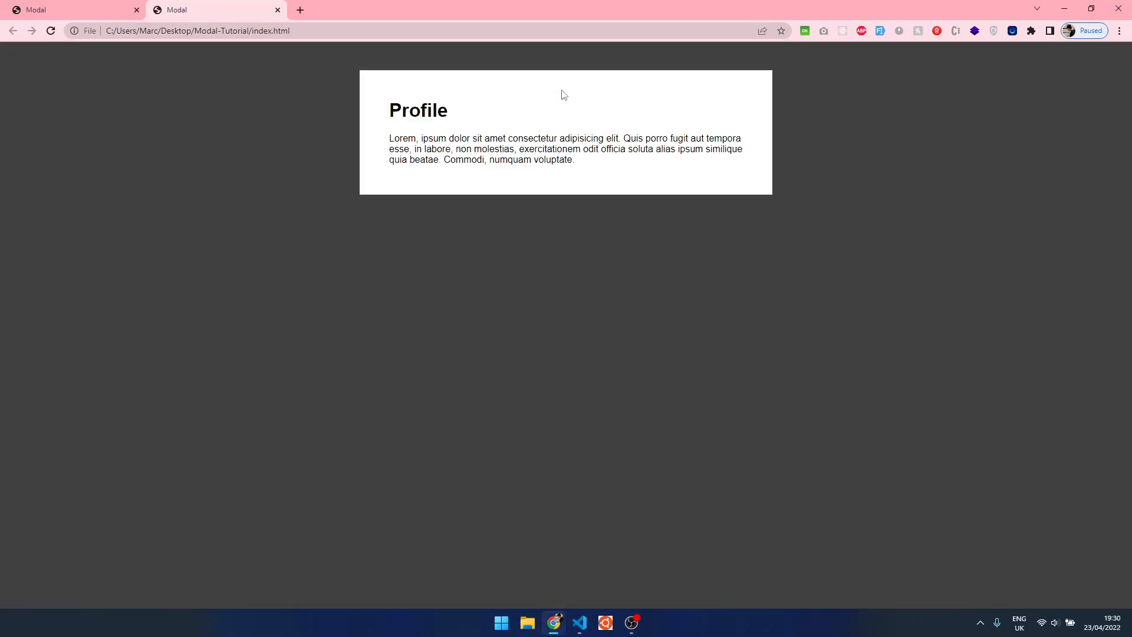
pyautogui.moveTo(575, 305)
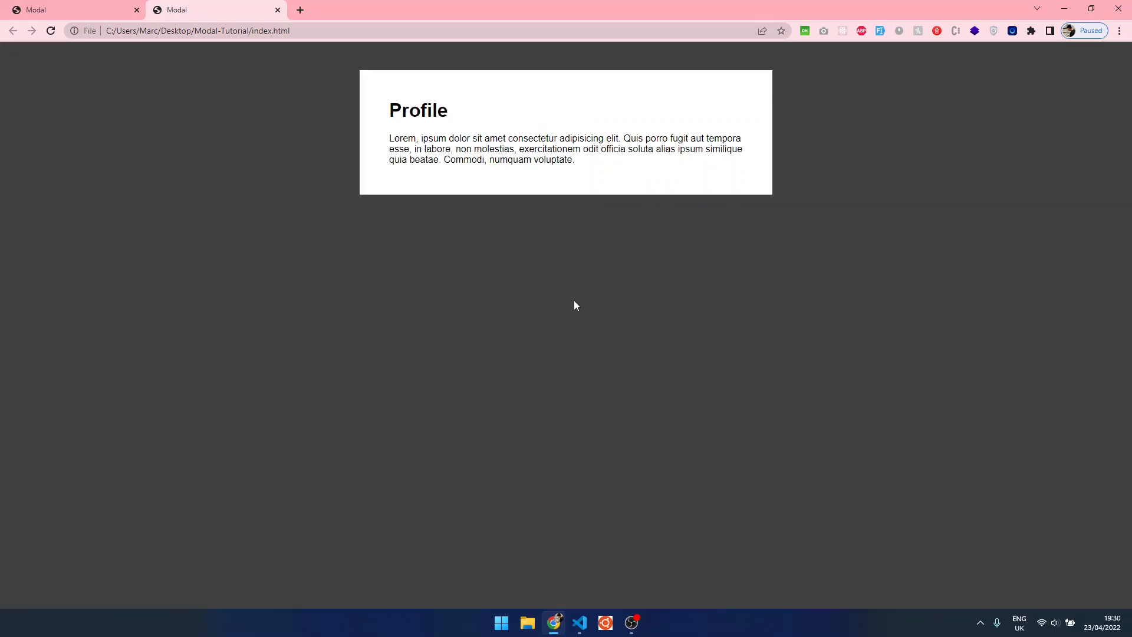
# Return to VS Code after confirming the Profile popup opens in Chrome.
pyautogui.click(578, 621)
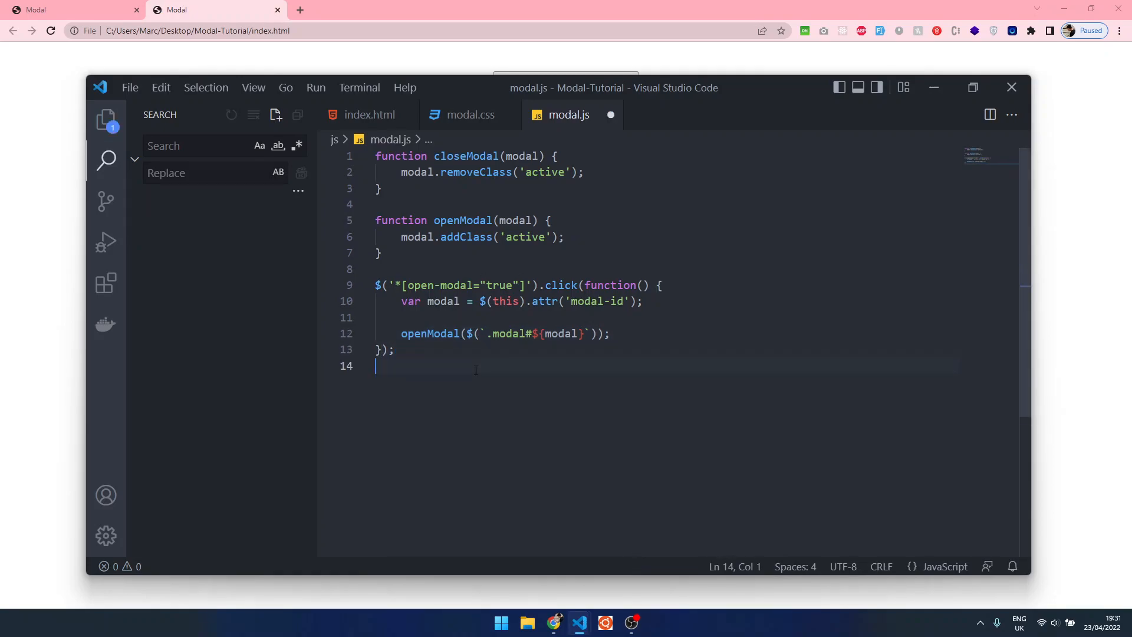
# Add $('.modal').click(function(e){ var clickTarget = $(e.target); }) and save modal.js.
pyautogui.write("$('')")
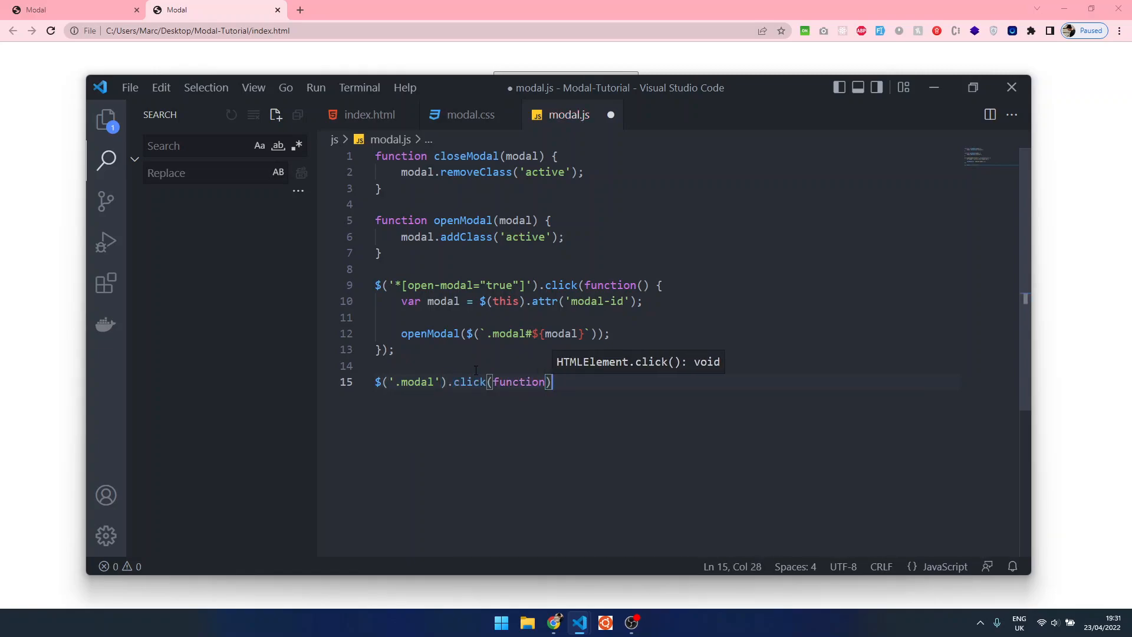
pyautogui.write('e){')
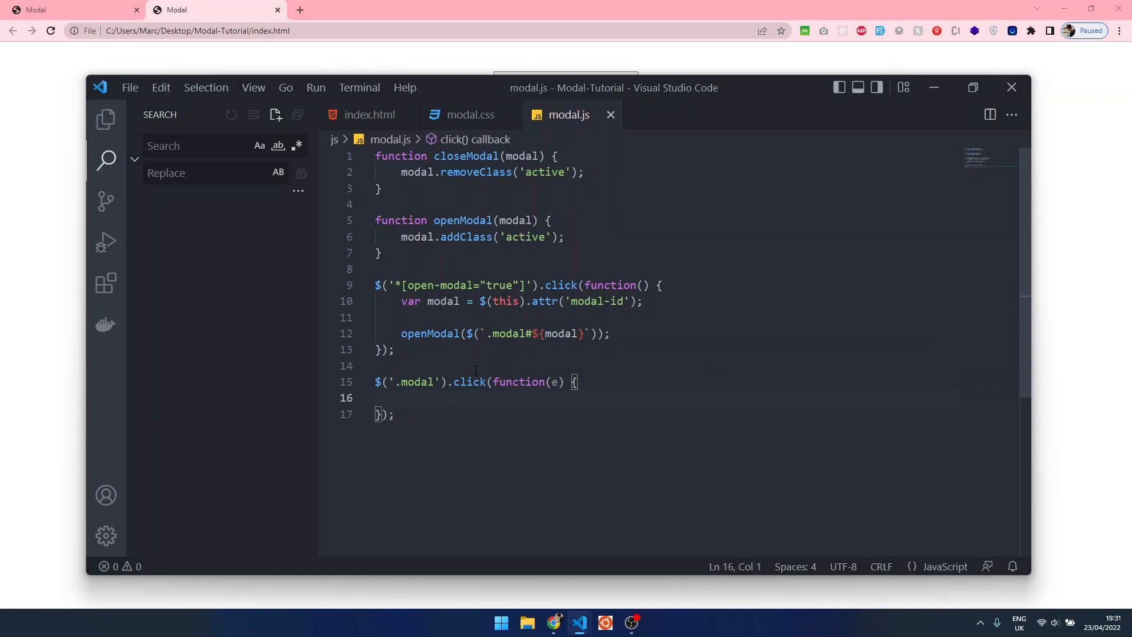
pyautogui.write('v')
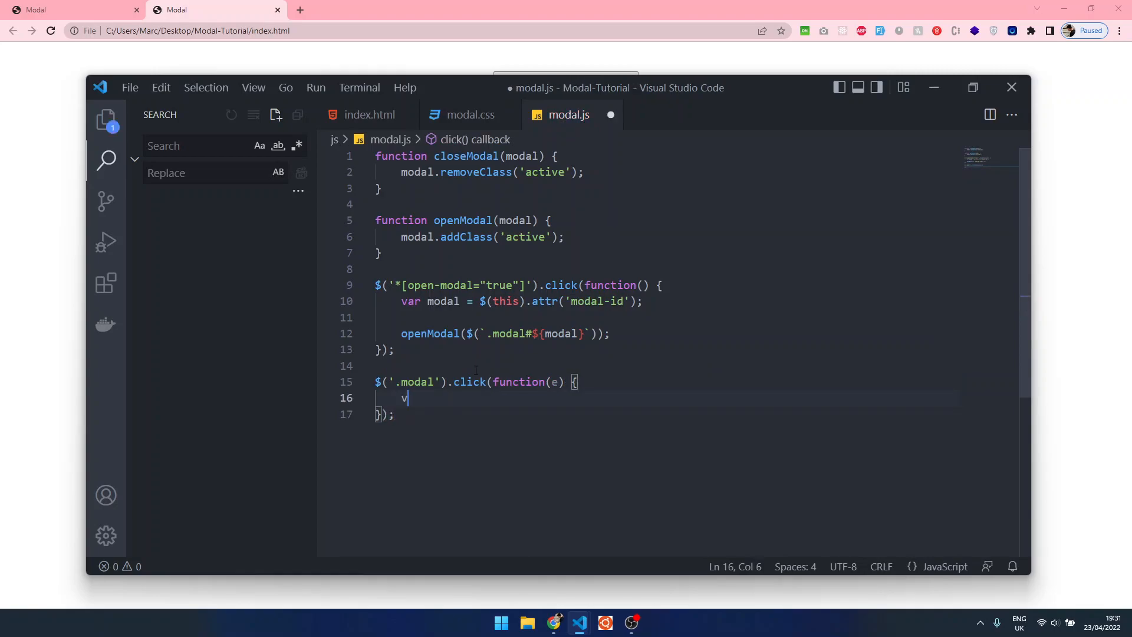
pyautogui.write('ar clickTar')
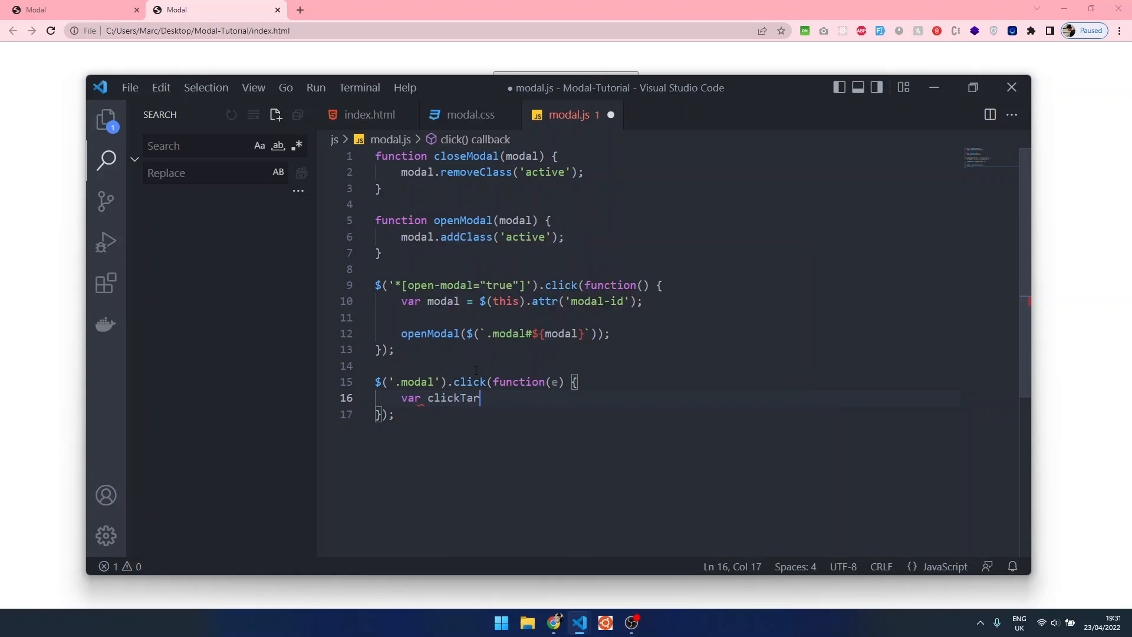
pyautogui.write('get = $(e)')
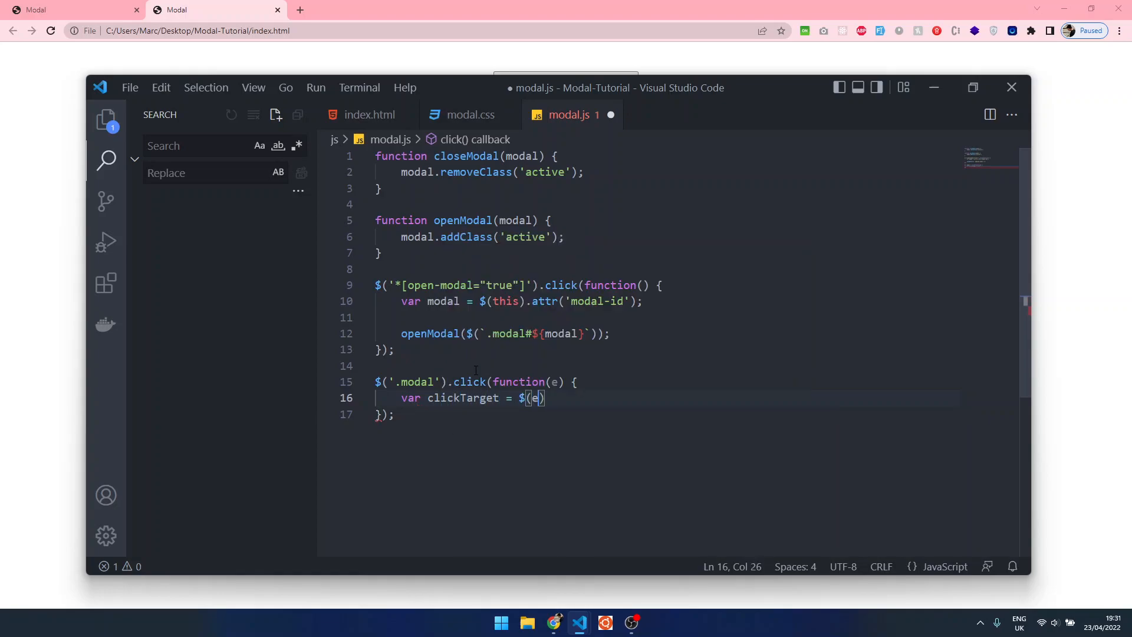
pyautogui.write('.target);')
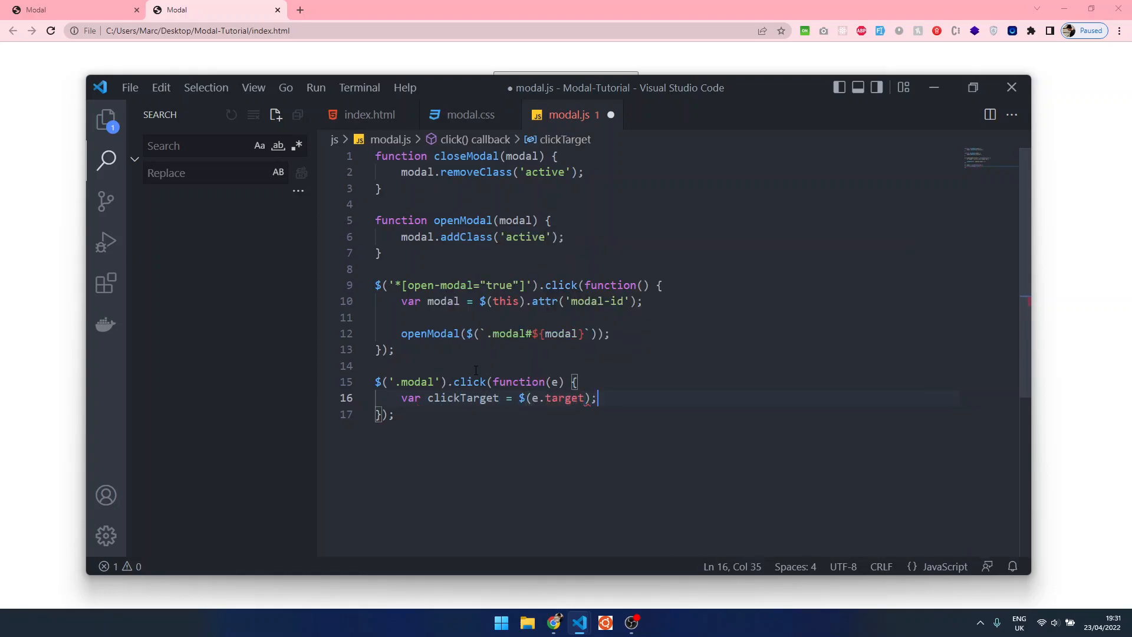
pyautogui.press('ctrl+s')
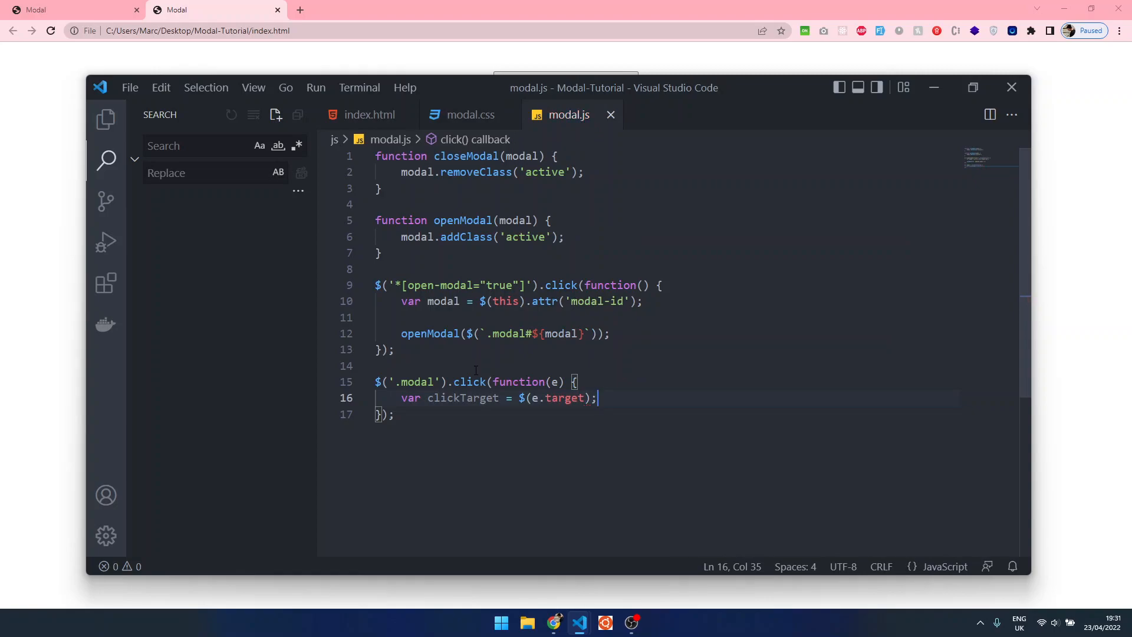
# Inside the .modal handler add if(clickTarget.attr('class') == 'inner_modal') {.
pyautogui.doubleClick(414, 380)
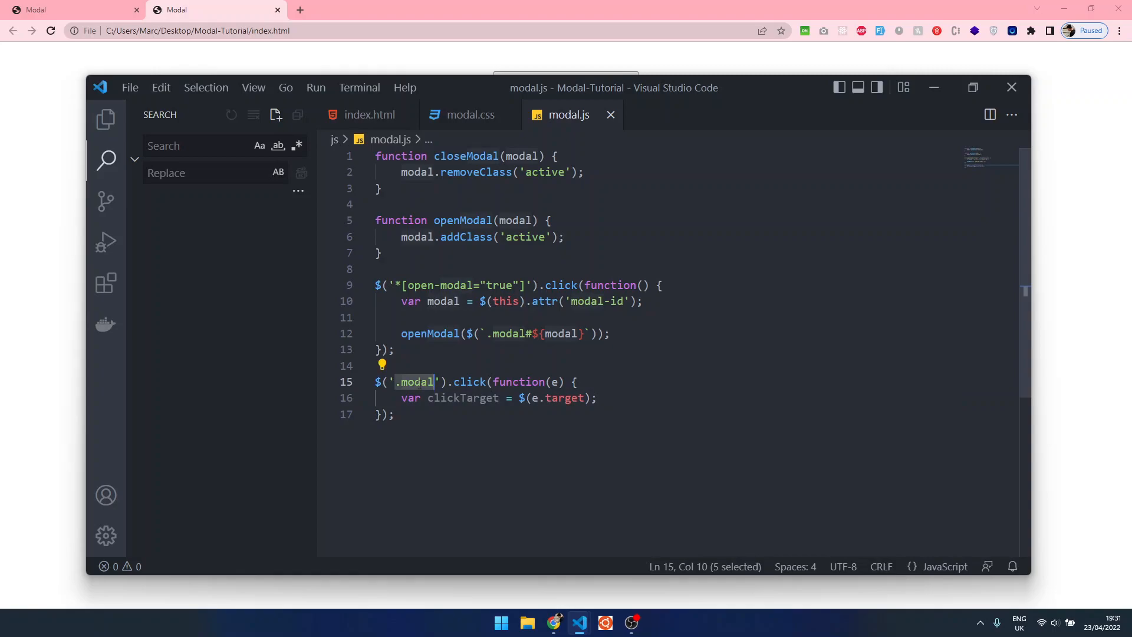
pyautogui.click(598, 397)
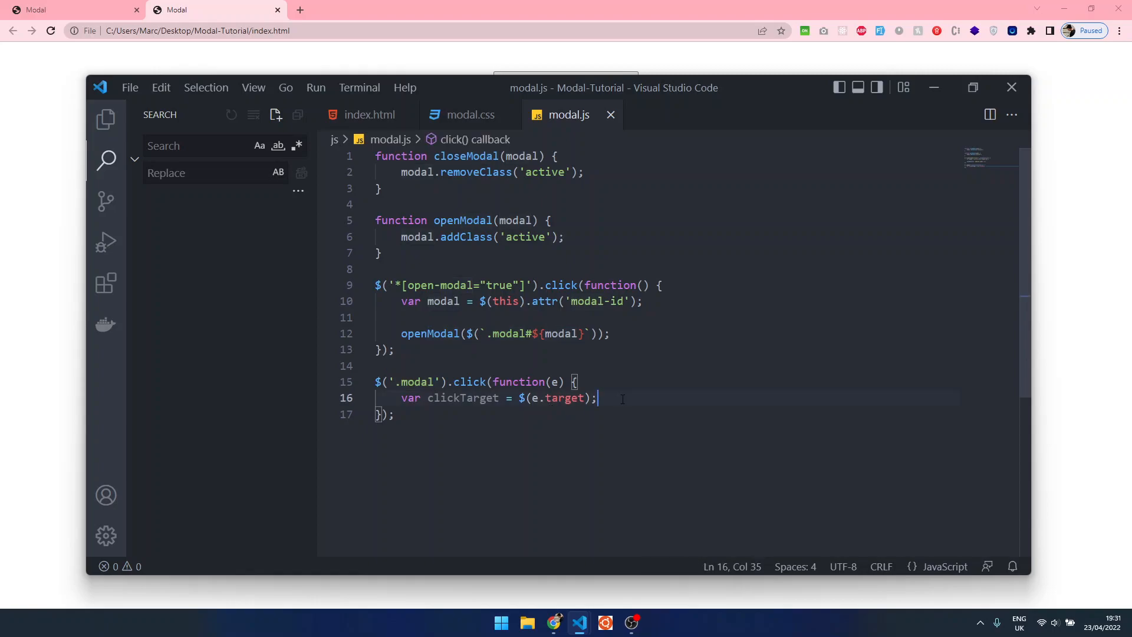
pyautogui.press('enter')
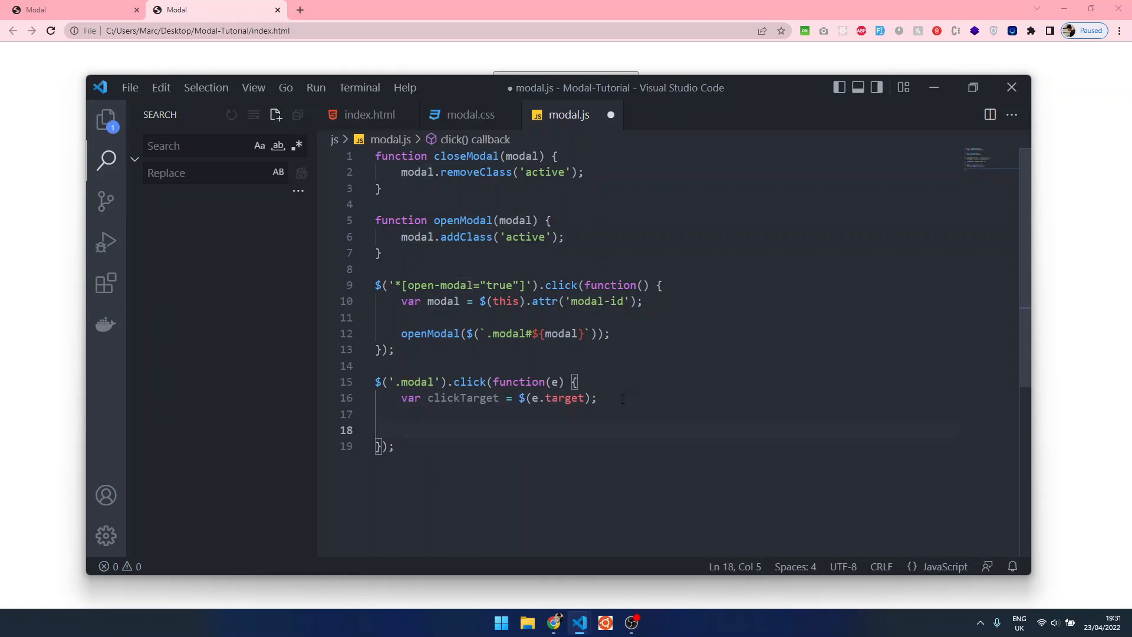
pyautogui.write('if(clickTarget.a')
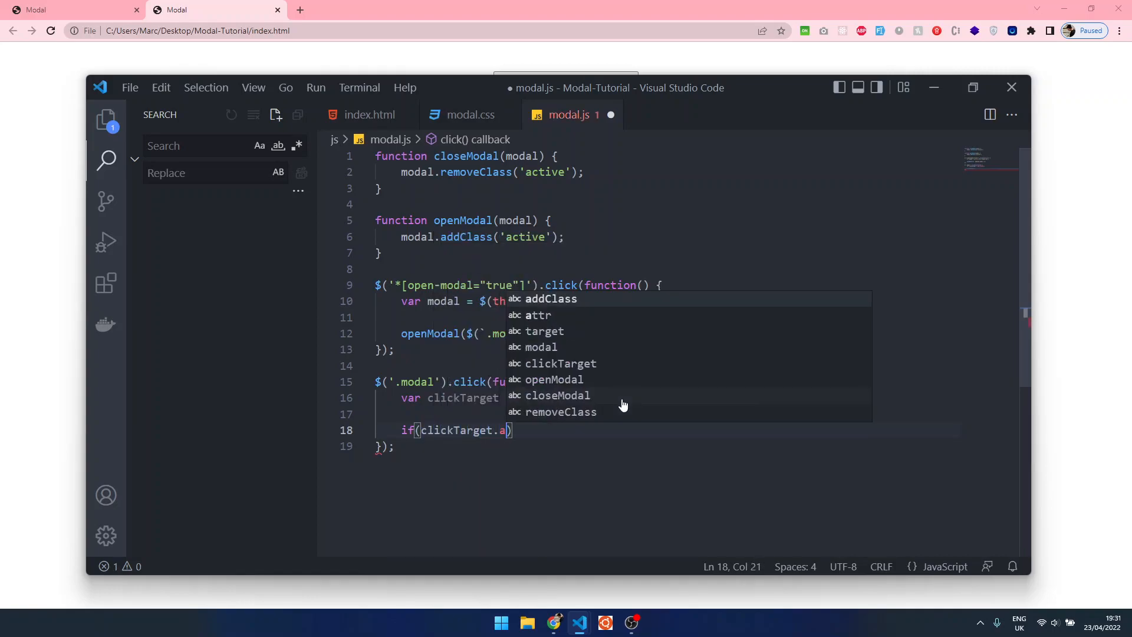
pyautogui.write("ttr('class')")
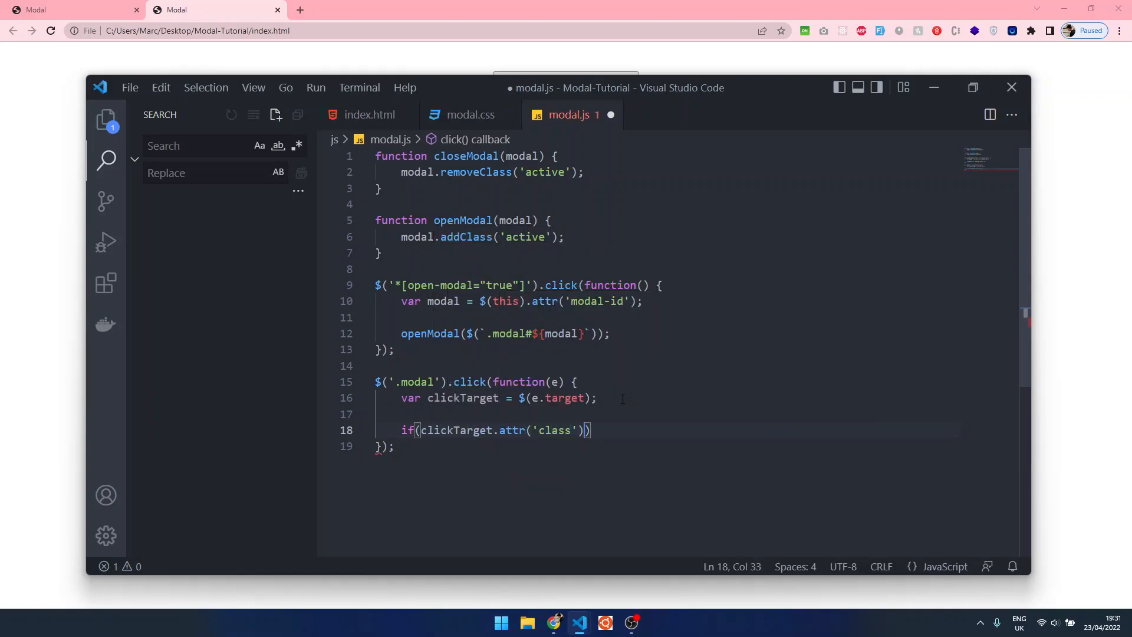
pyautogui.write("== 'i")
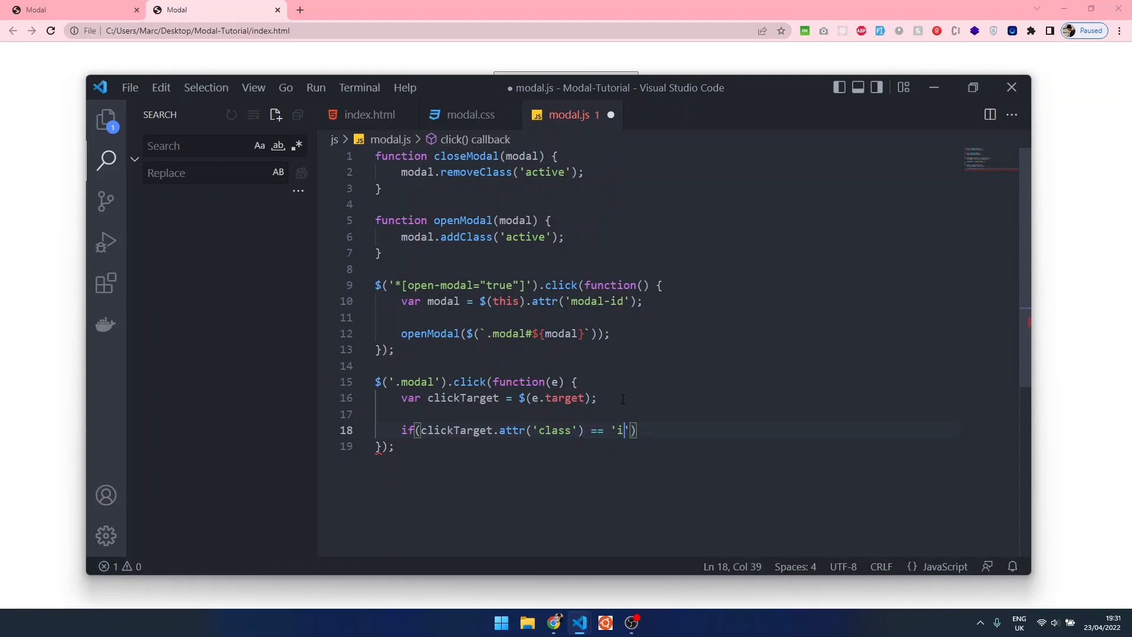
pyautogui.write('nner_modal')
pyautogui.write('closeModal(clickTarget,')
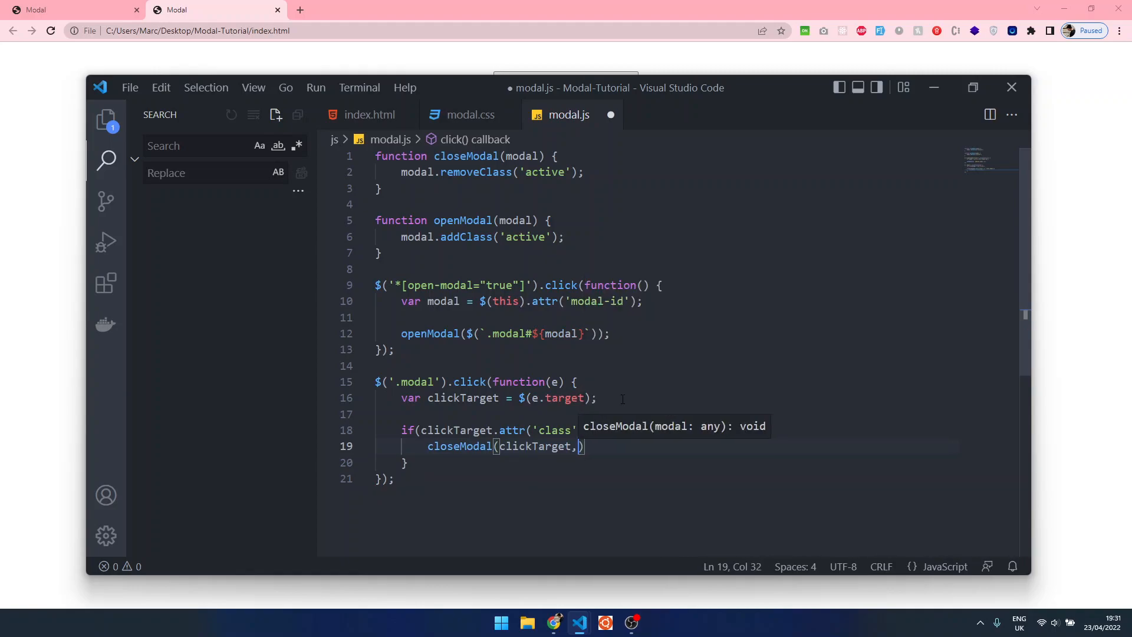
# Call closeModal(clickTarget.closest('.modal')) in that branch, then switch to the Chrome preview.
pyautogui.write(".closest('.modal'")
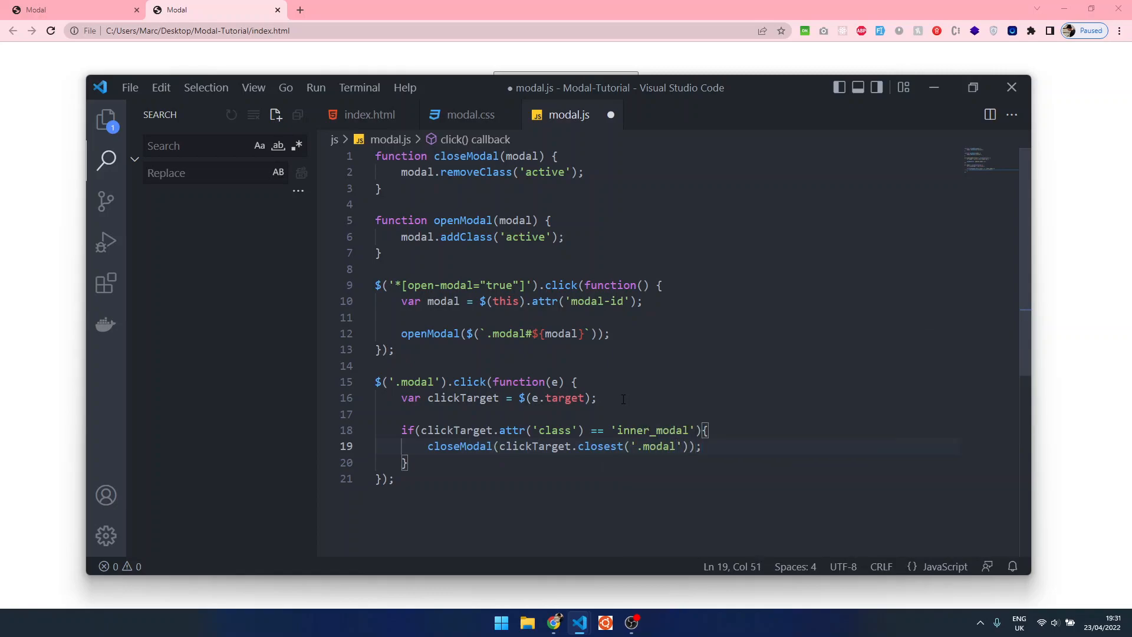
pyautogui.doubleClick(460, 446)
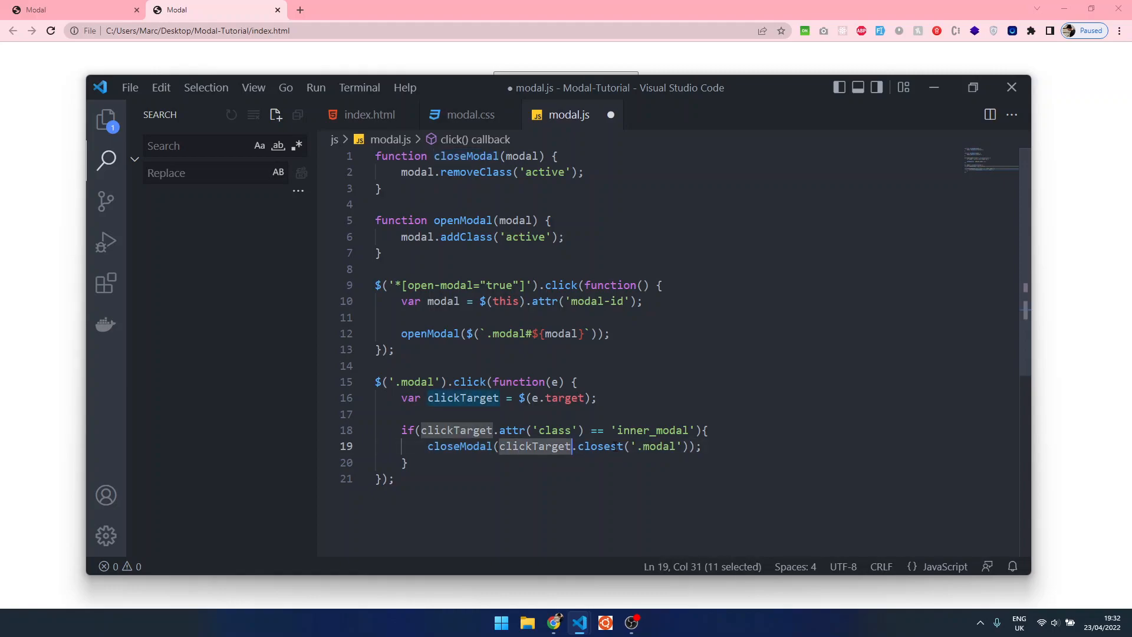
pyautogui.moveTo(601, 430)
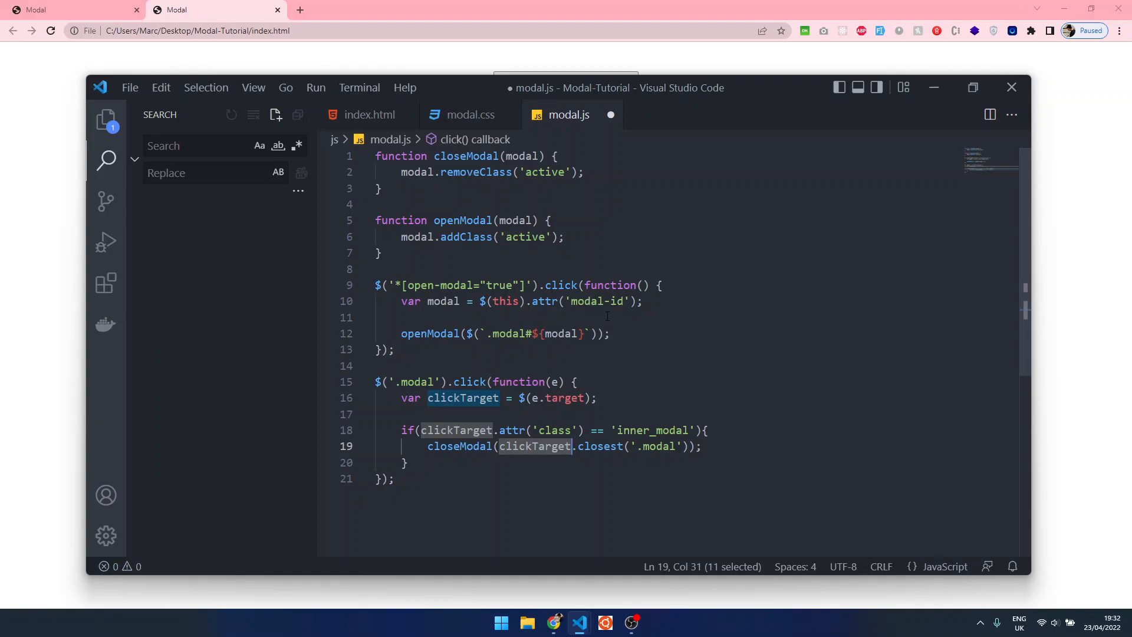
pyautogui.click(461, 221)
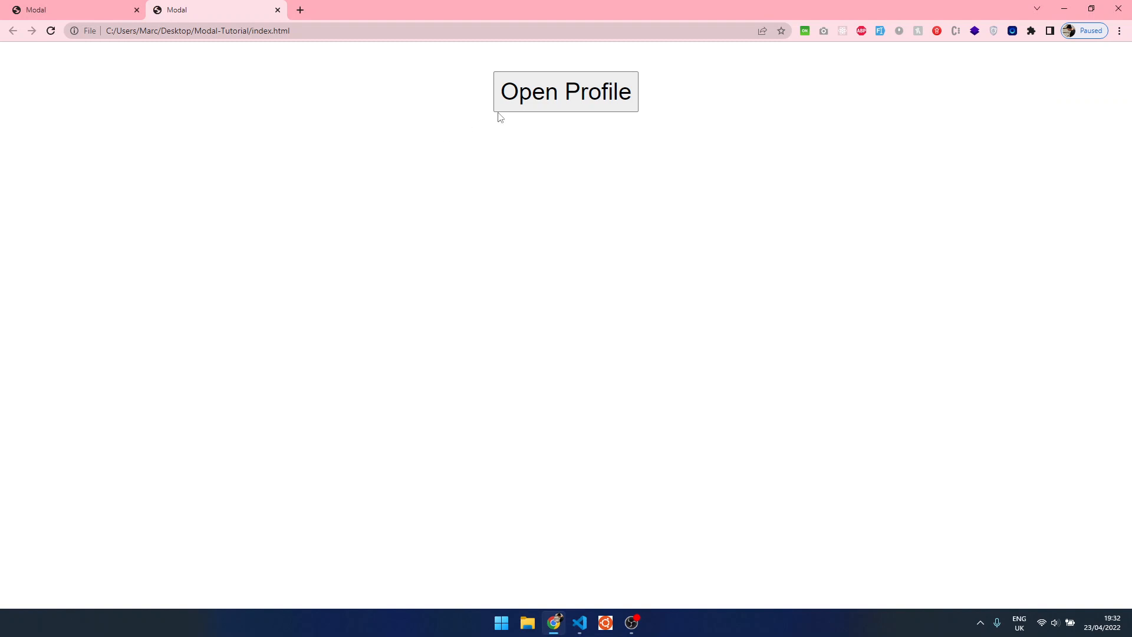
pyautogui.moveTo(576, 108)
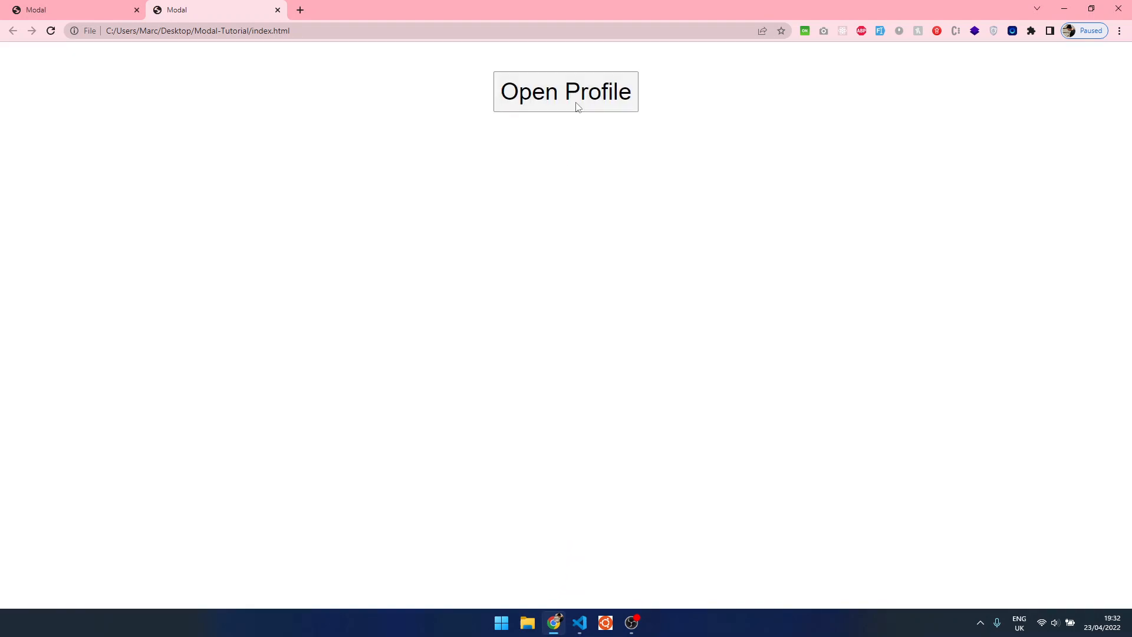
# Open the Profile popup in Chrome, then switch back to VS Code.
pyautogui.click(565, 92)
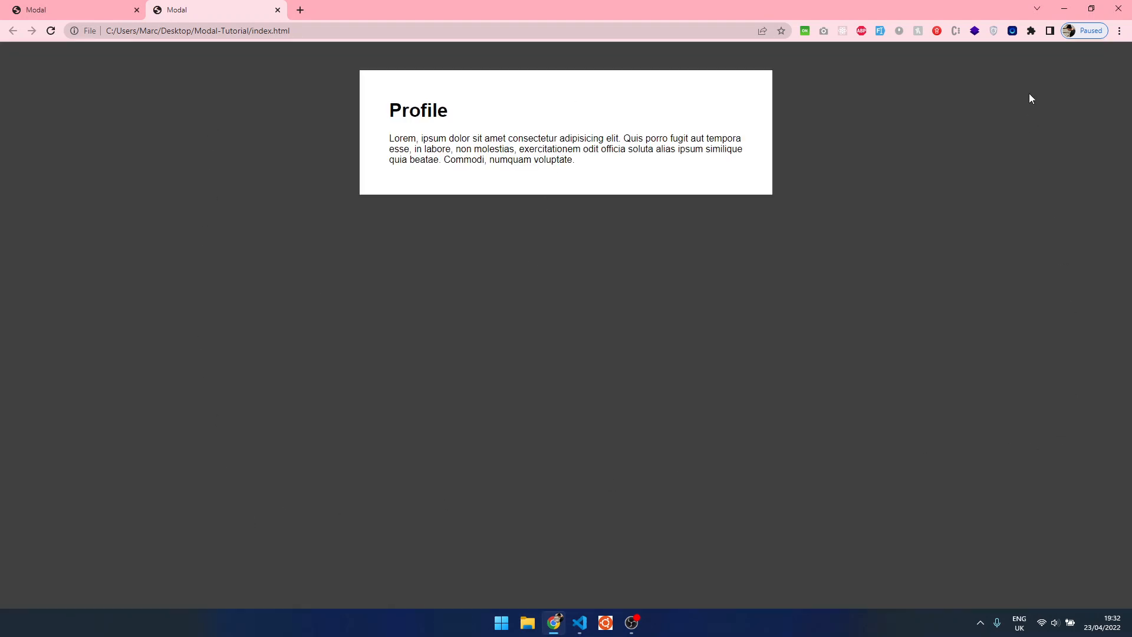
pyautogui.moveTo(238, 385)
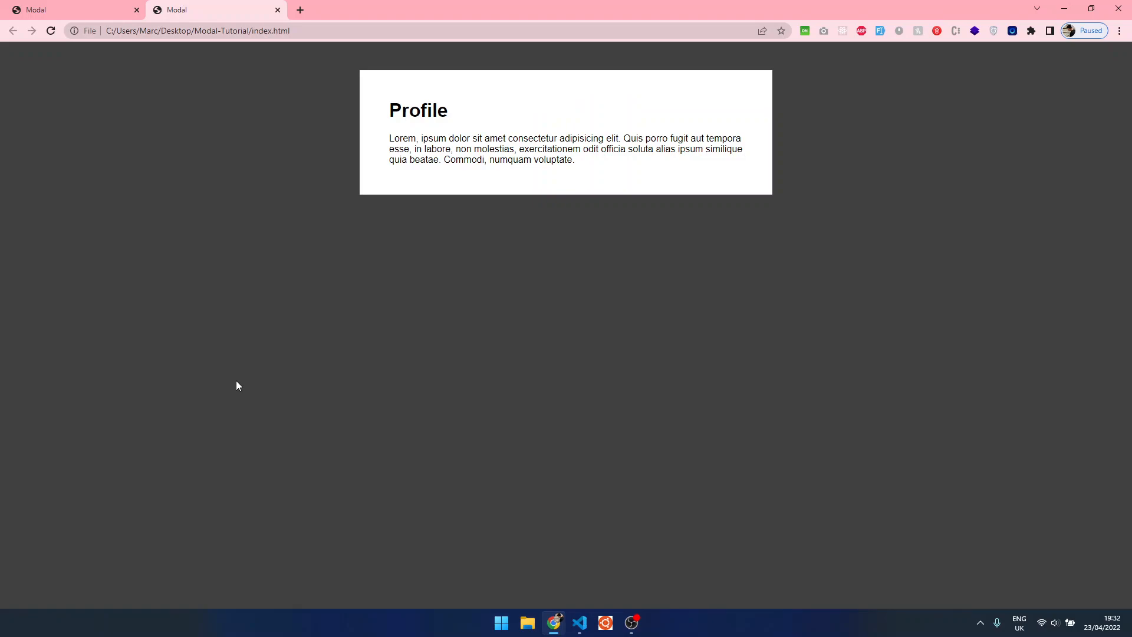
pyautogui.moveTo(407, 108)
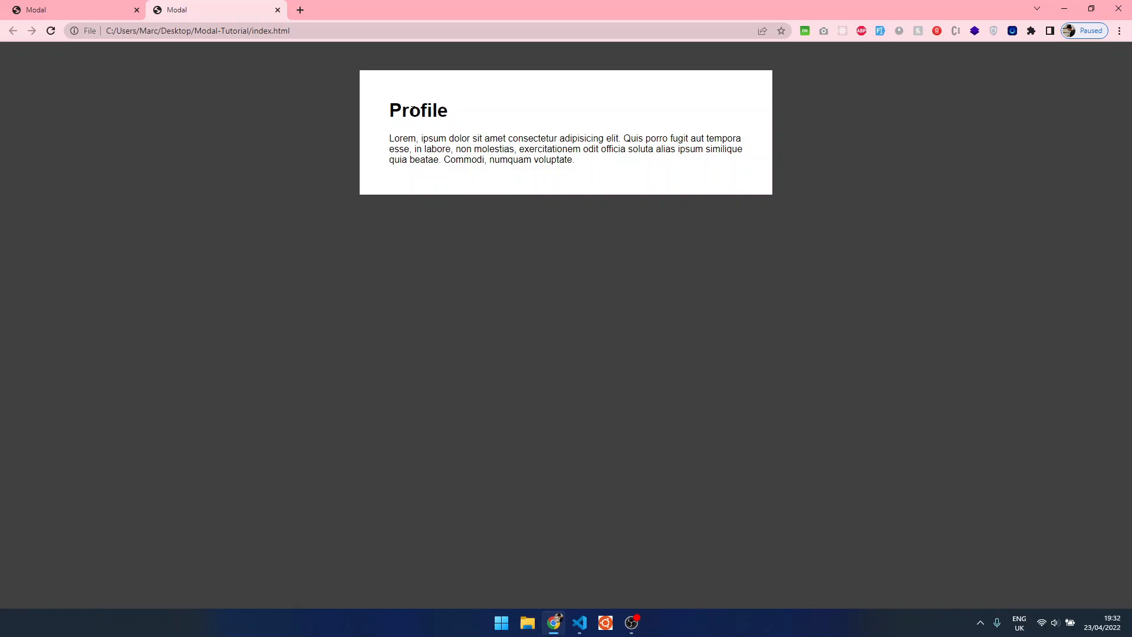
pyautogui.moveTo(458, 134)
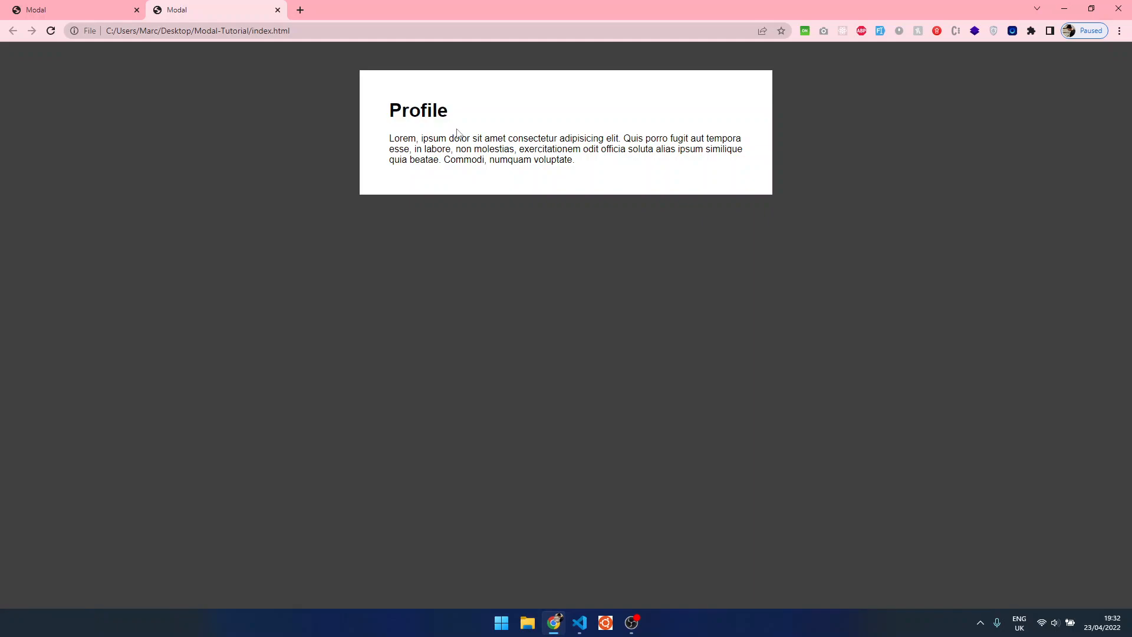
pyautogui.moveTo(223, 195)
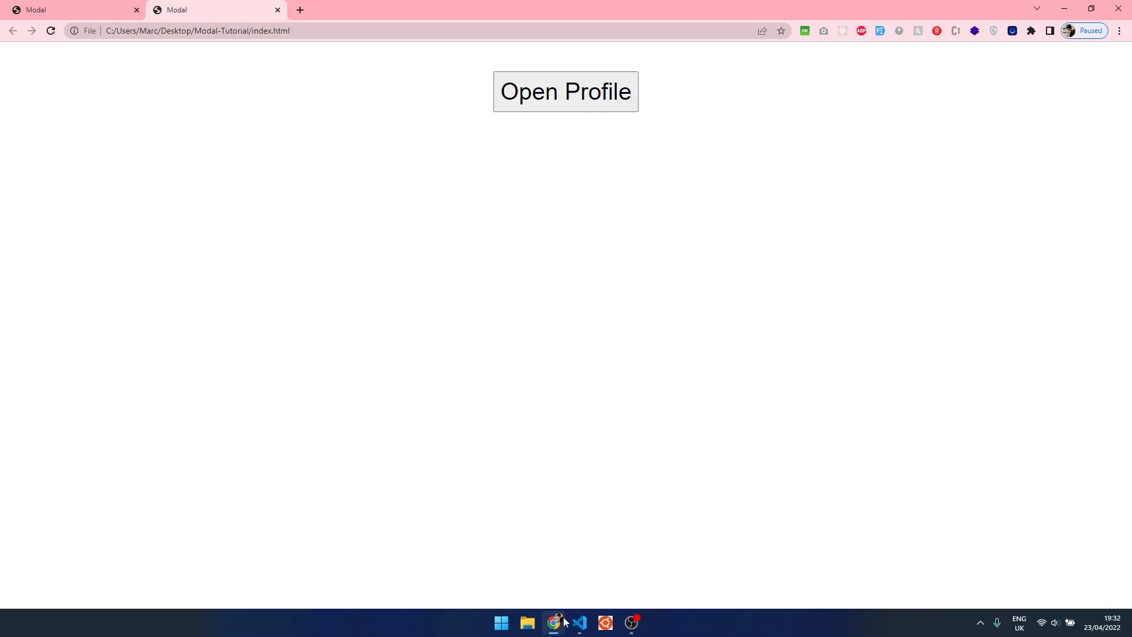
pyautogui.click(578, 623)
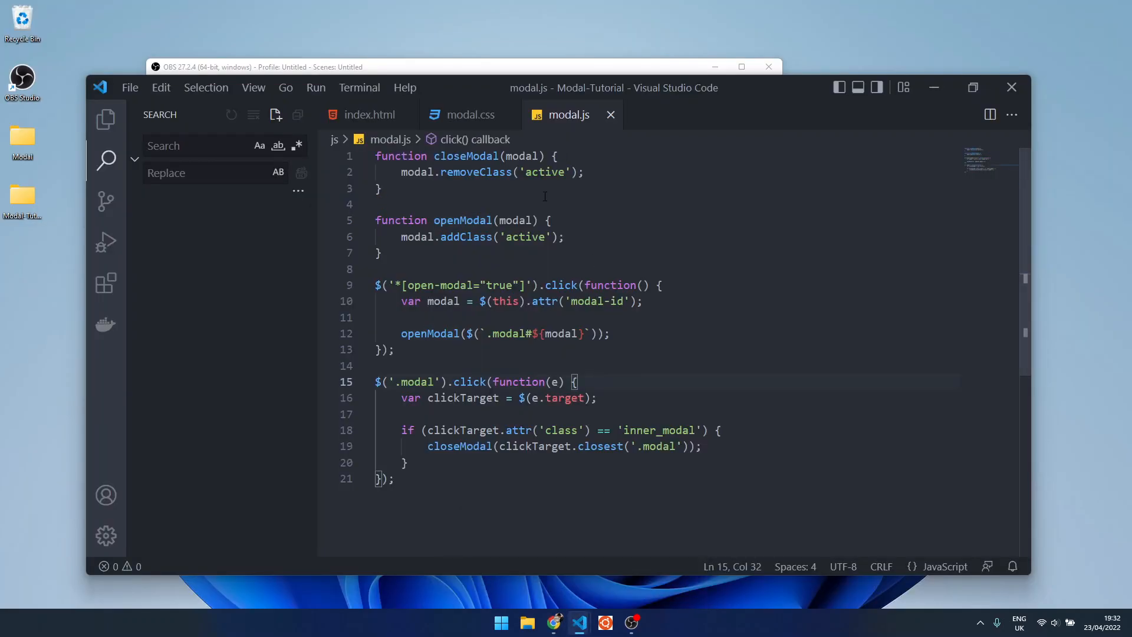
# Review modal.js briefly, then switch to the index.html tab.
pyautogui.click(446, 155)
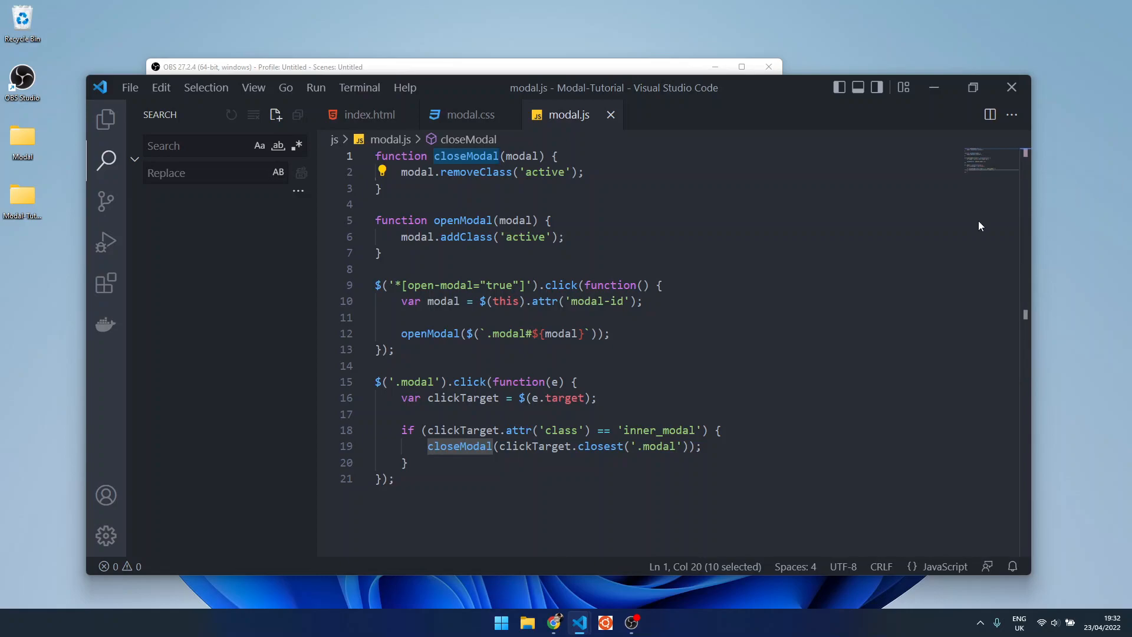
pyautogui.click(369, 115)
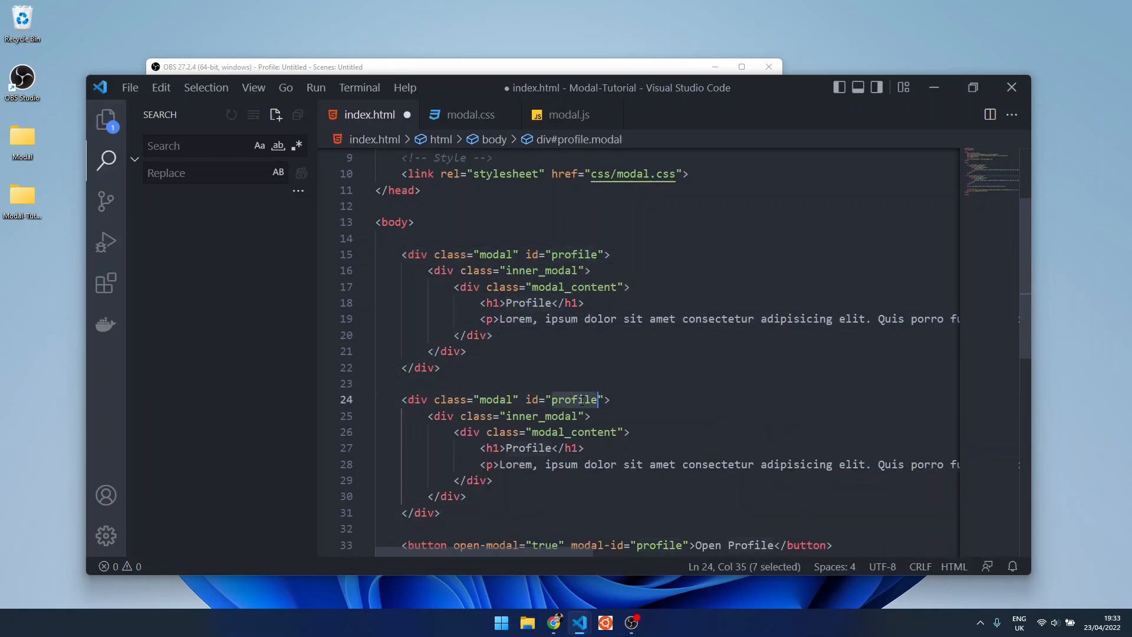
# Set the duplicated modal's id to login and its h1 heading to Login.
pyautogui.write('login')
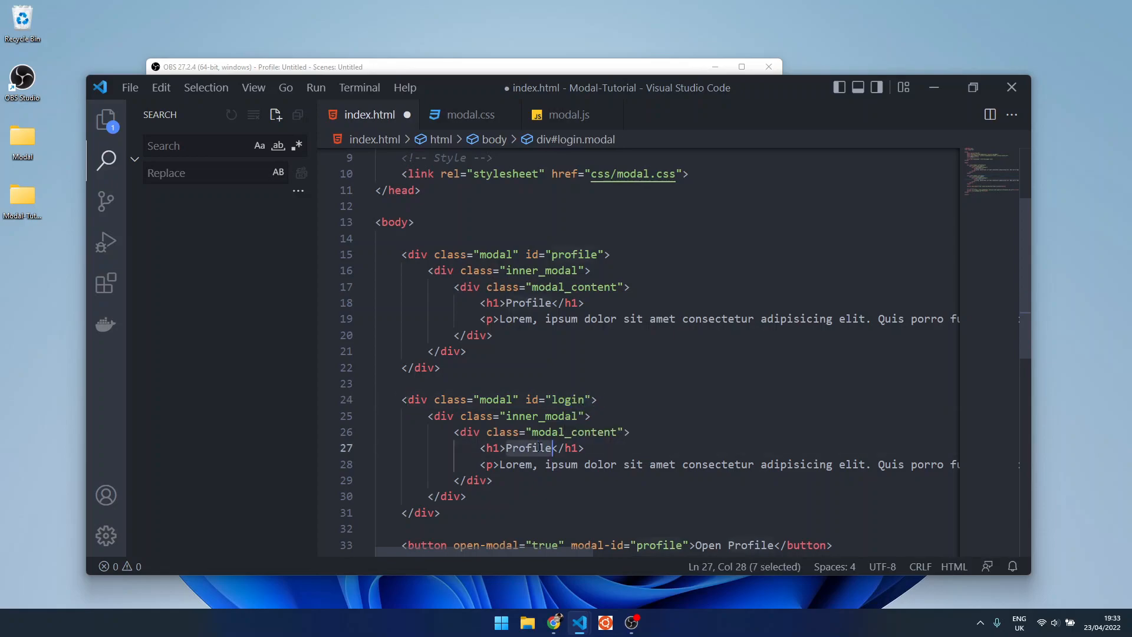
pyautogui.write('Login')
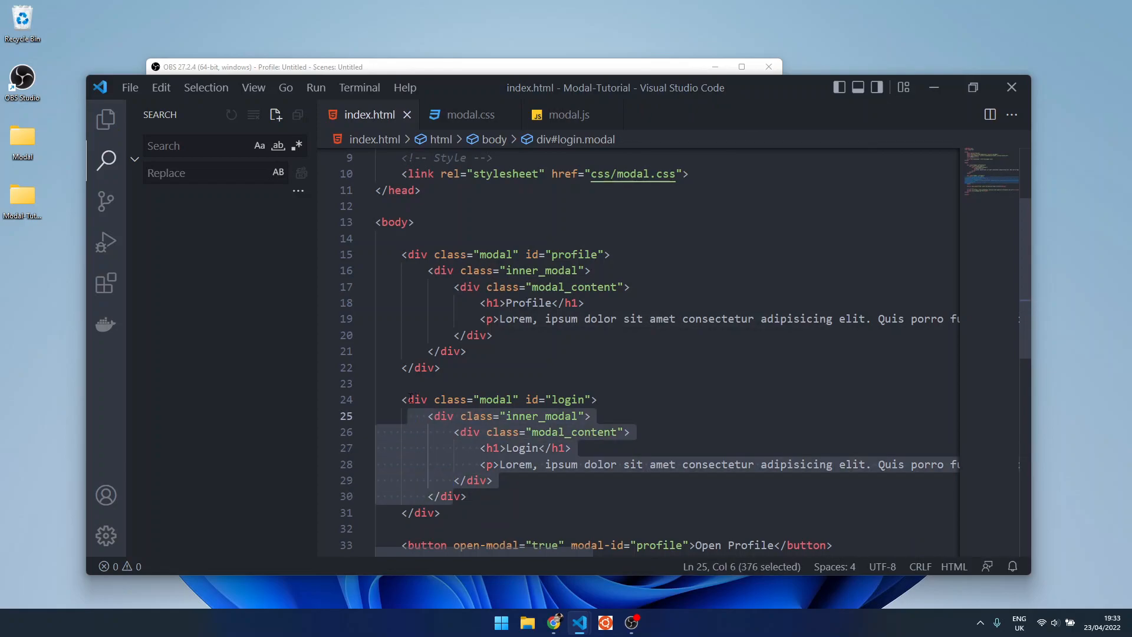
pyautogui.scroll(-3)
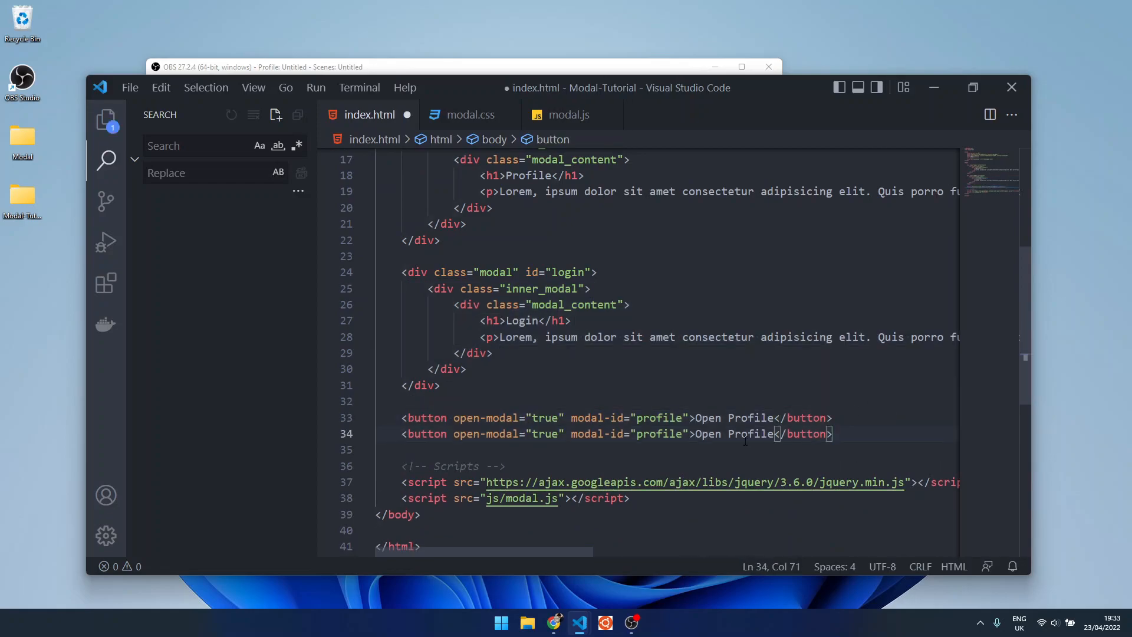
# Point the second button at modal-id login with Open Login text, then switch to Chrome.
pyautogui.write('ll')
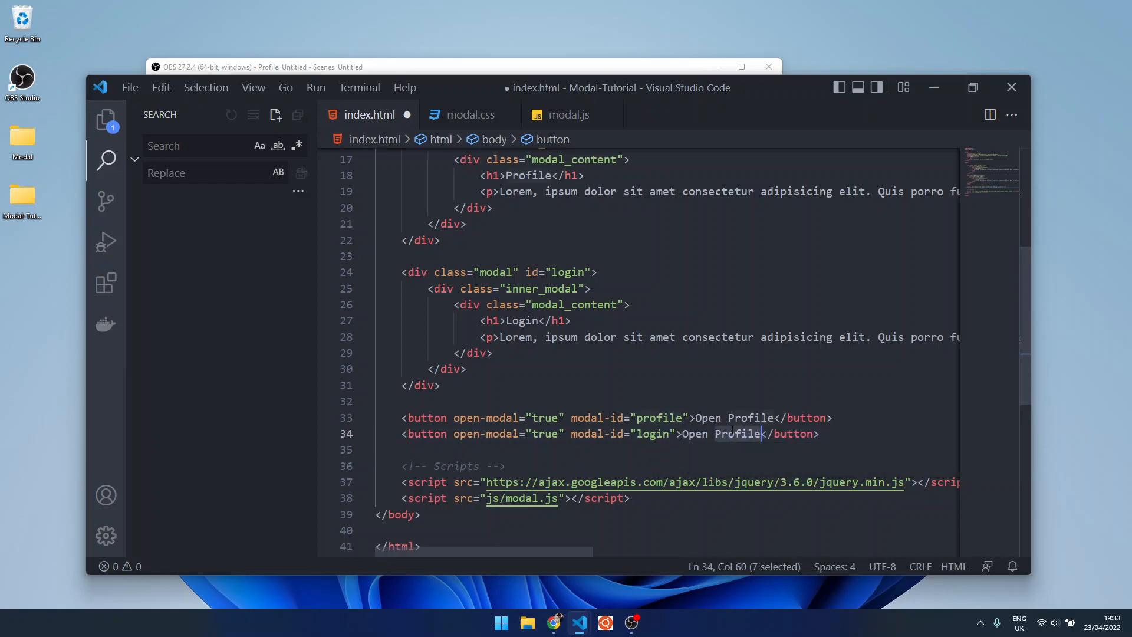
pyautogui.write('Login')
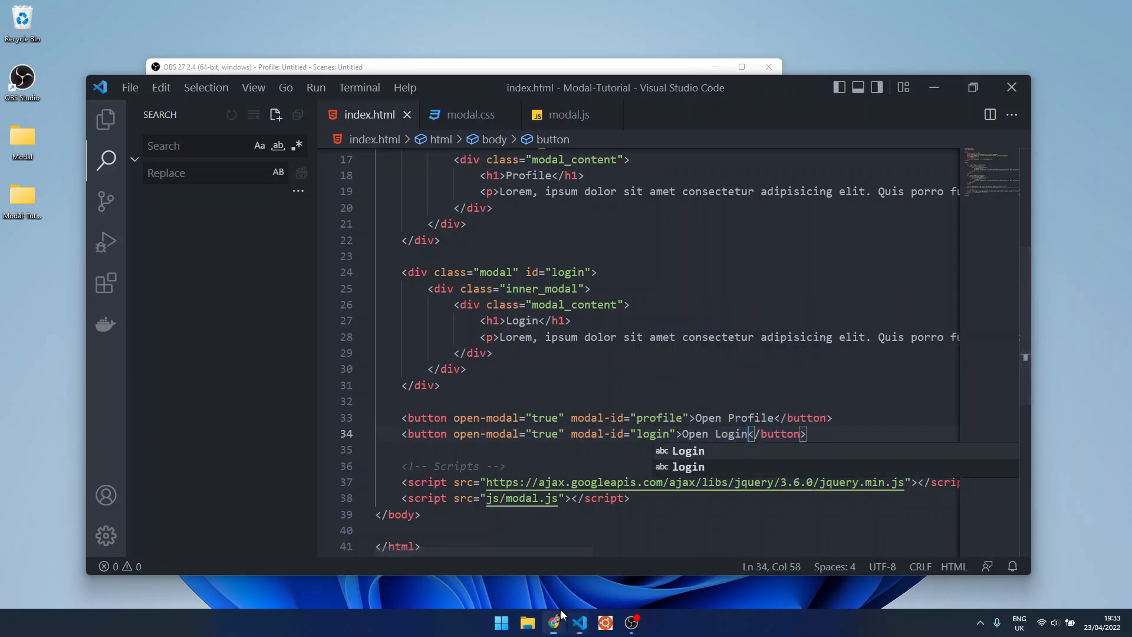
pyautogui.click(554, 621)
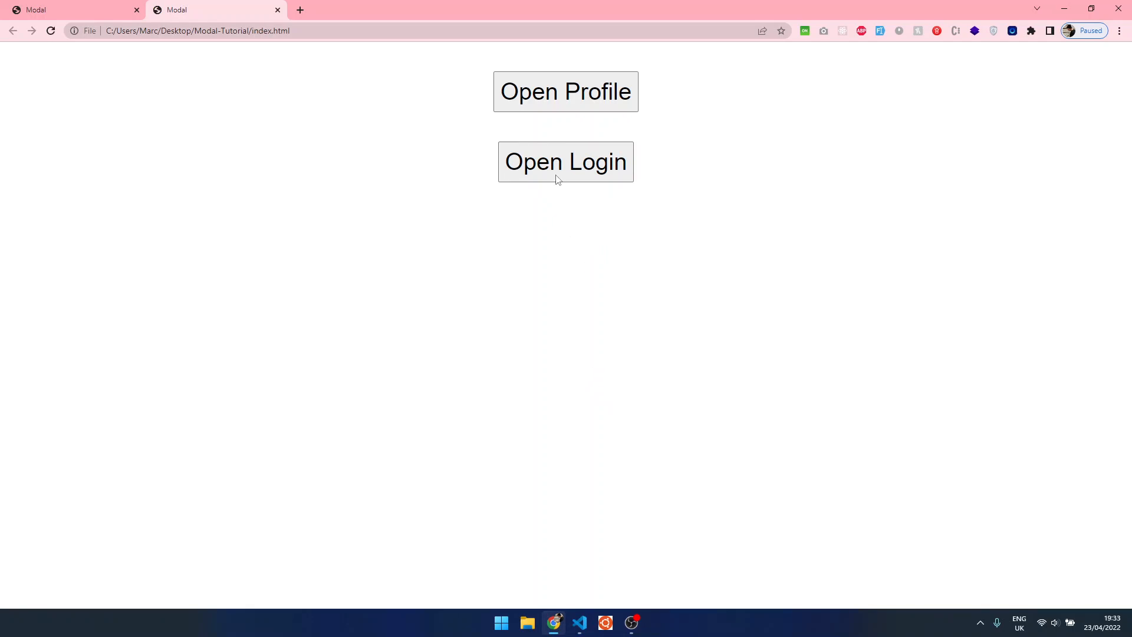
pyautogui.click(565, 91)
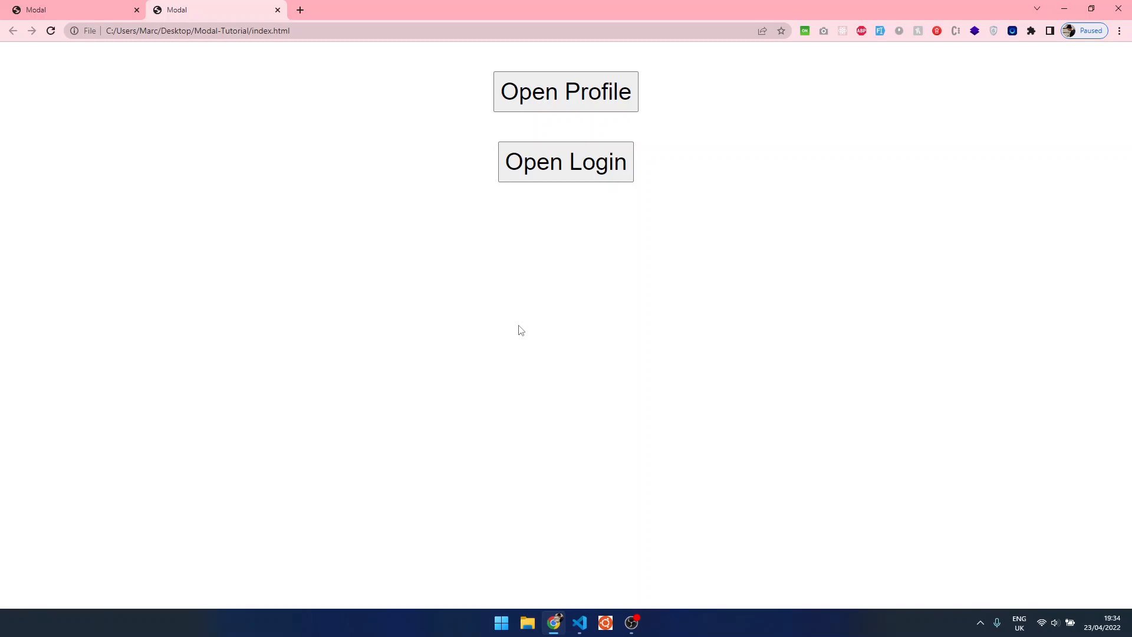
pyautogui.moveTo(633, 560)
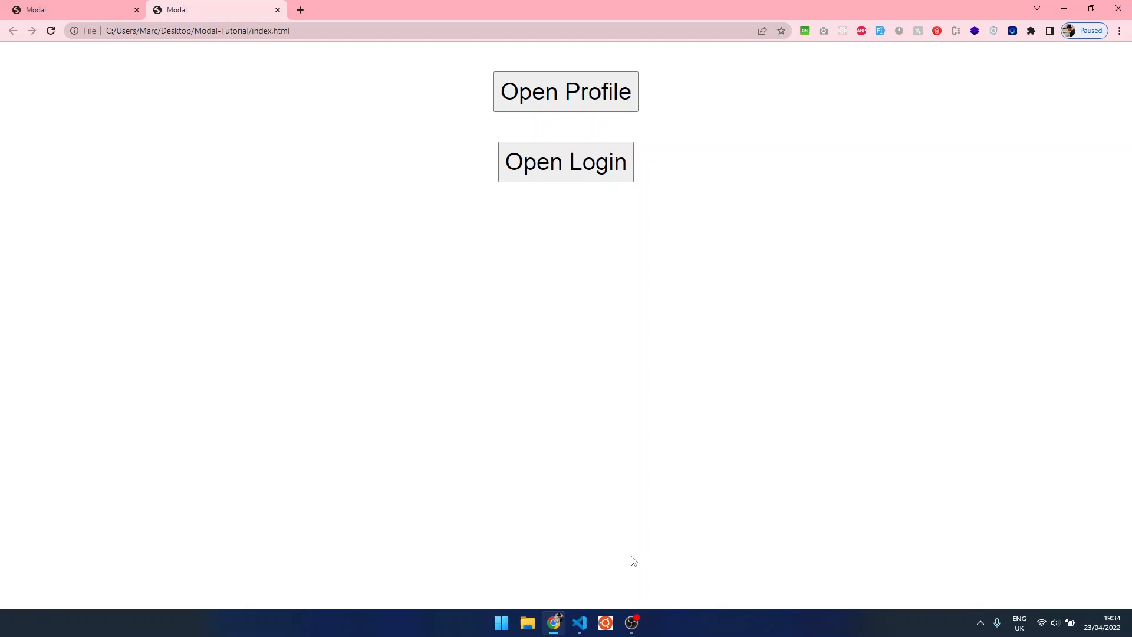